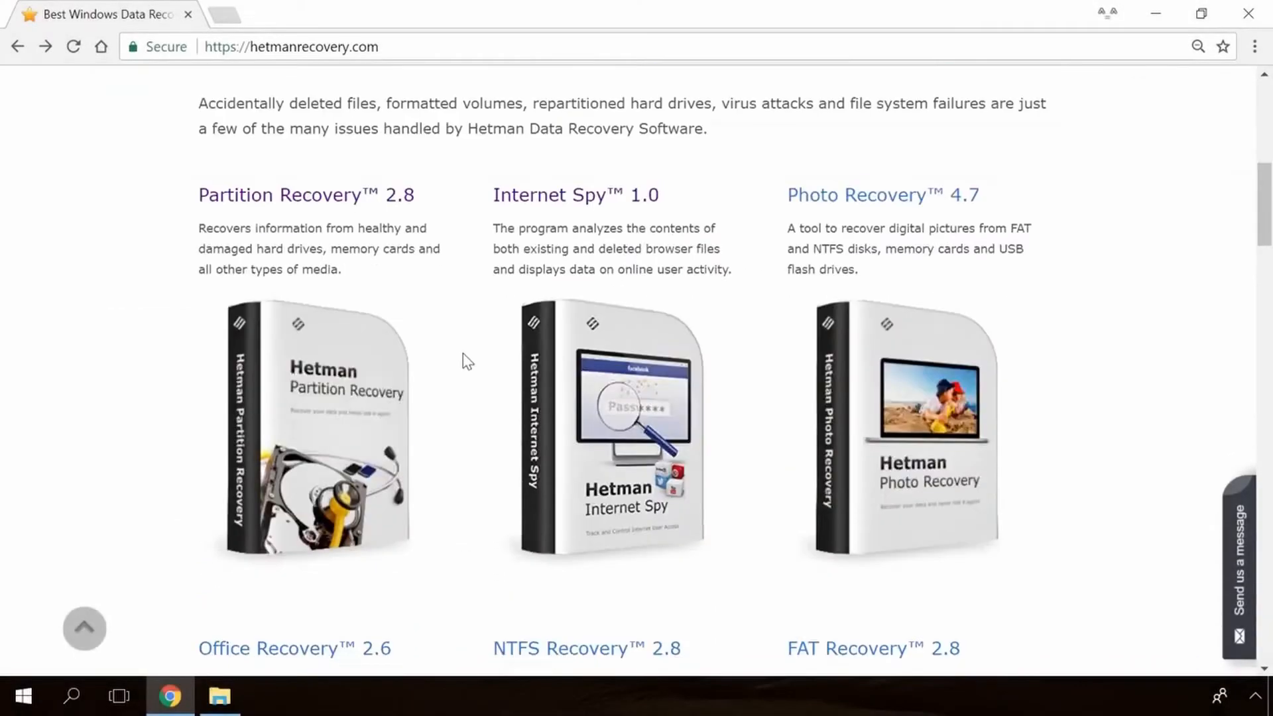
Get the free Partition Recovery 2.8 download and run a fast scan of Drive F.
{"action": "scroll", "scroll_direction": "down", "scroll_amount": 3}
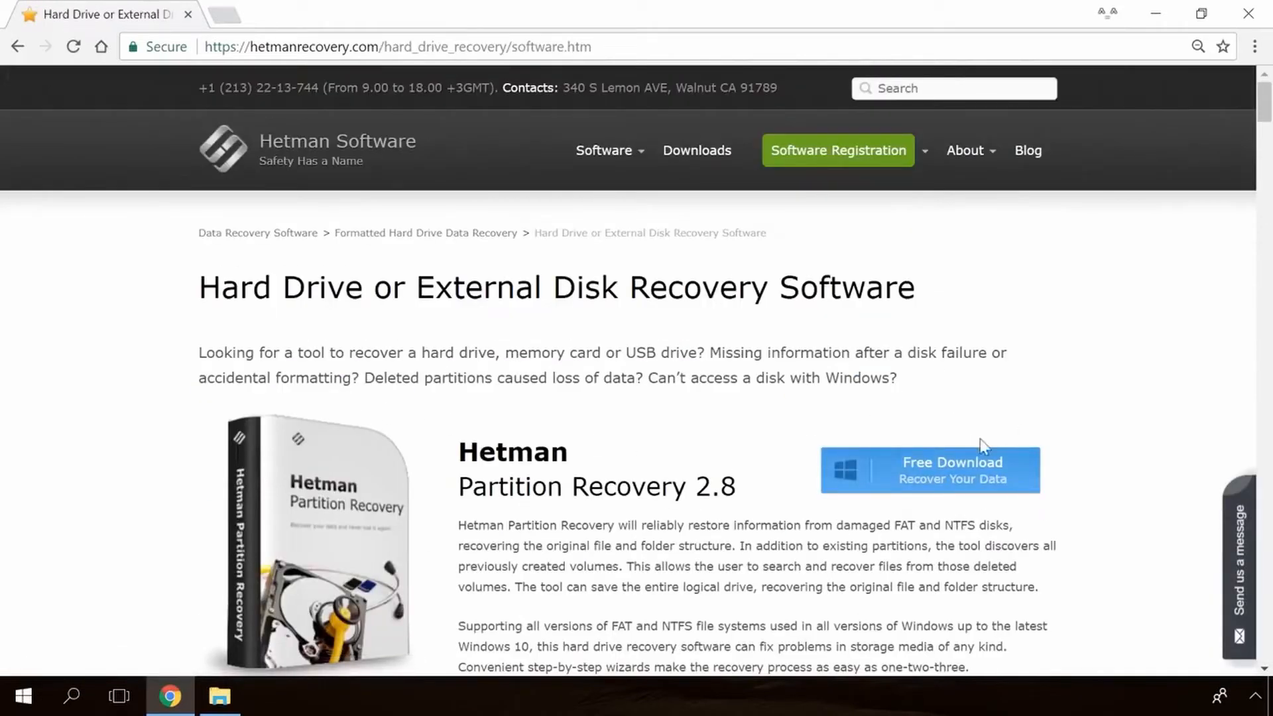
{"action": "left_click", "coordinate": [930, 469]}
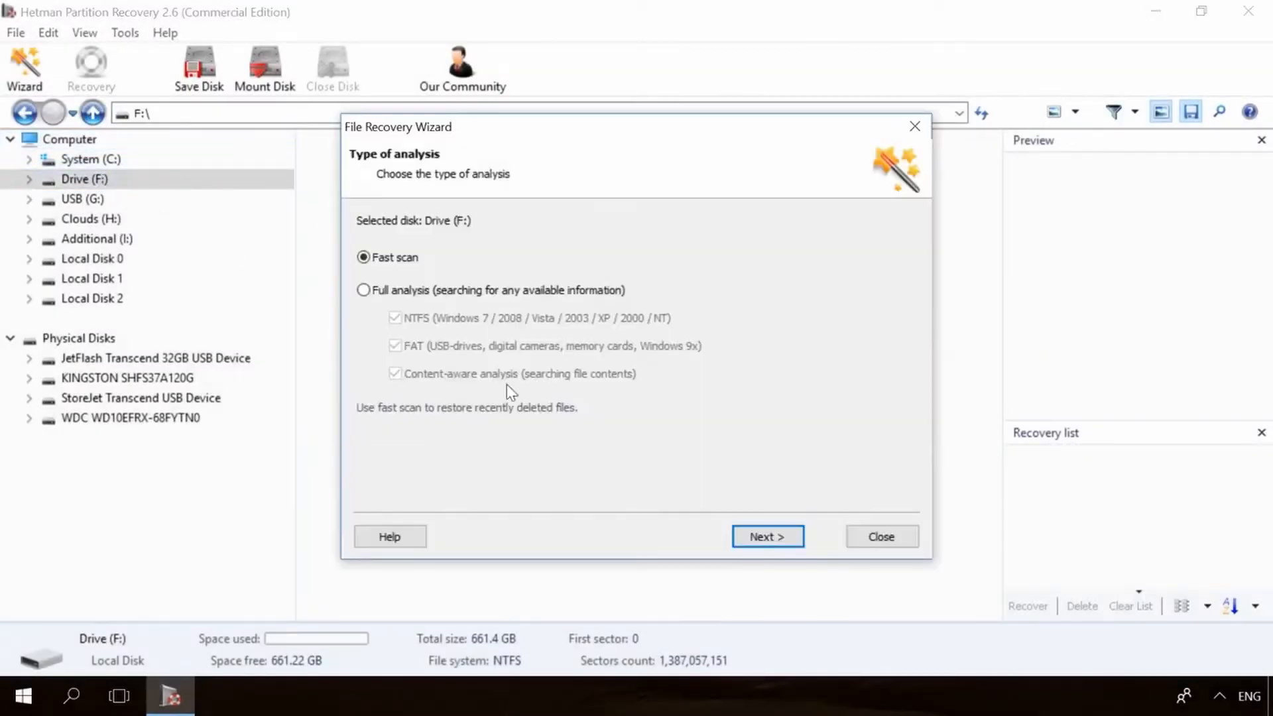
{"action": "left_click", "coordinate": [766, 536]}
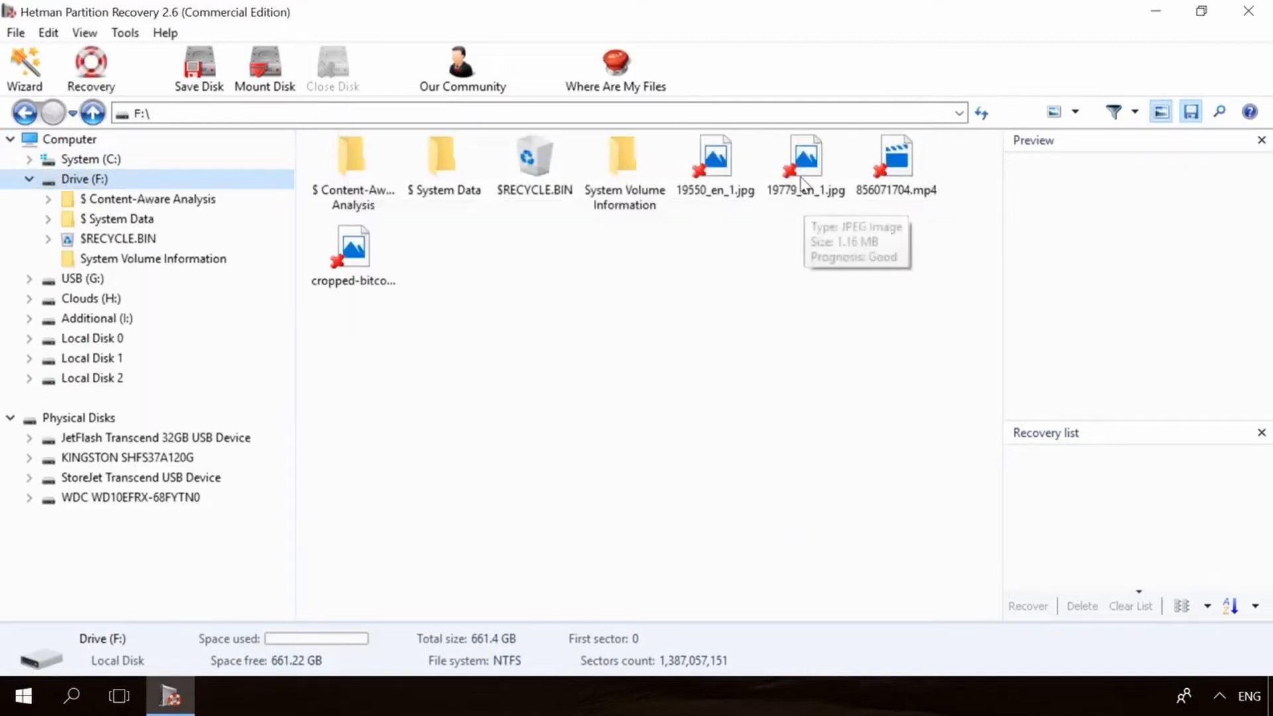
{"action": "left_click", "coordinate": [896, 158]}
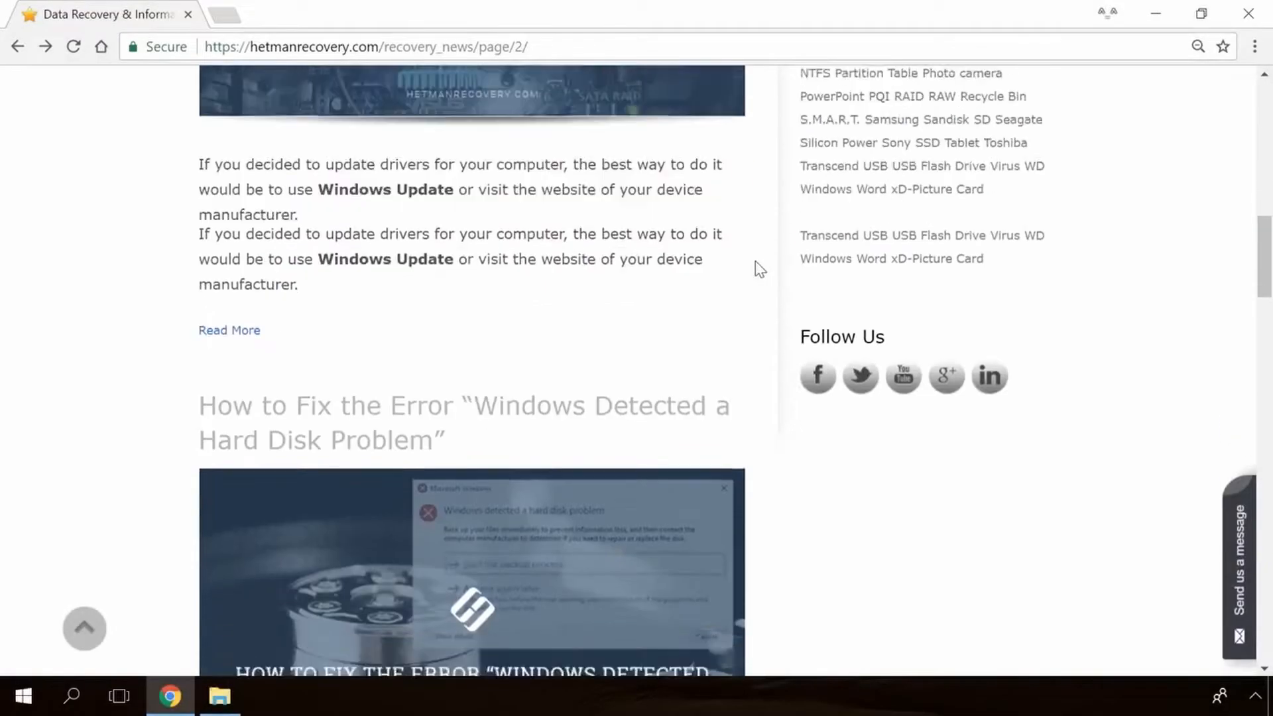
Read the 'How to Fix the Error Windows Detected a Hard Disk Problem' article.
{"action": "scroll", "scroll_direction": "down", "scroll_amount": 3}
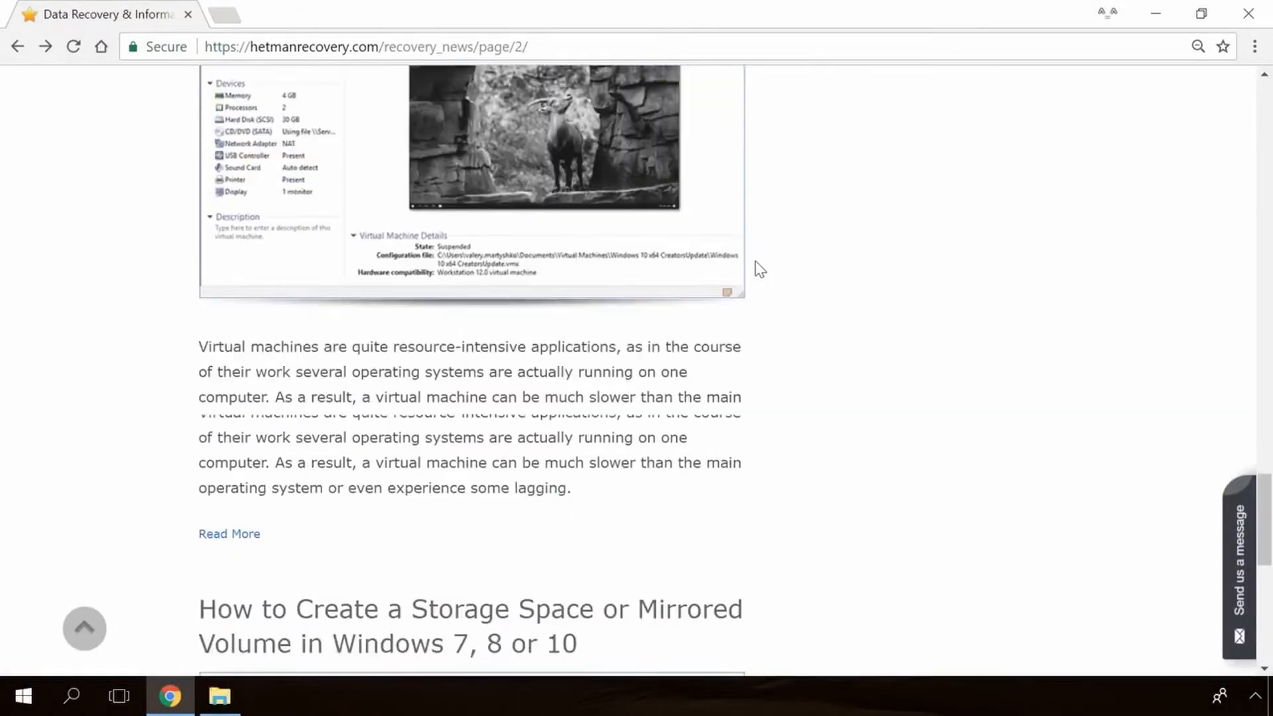
{"action": "scroll", "scroll_direction": "down", "scroll_amount": 3}
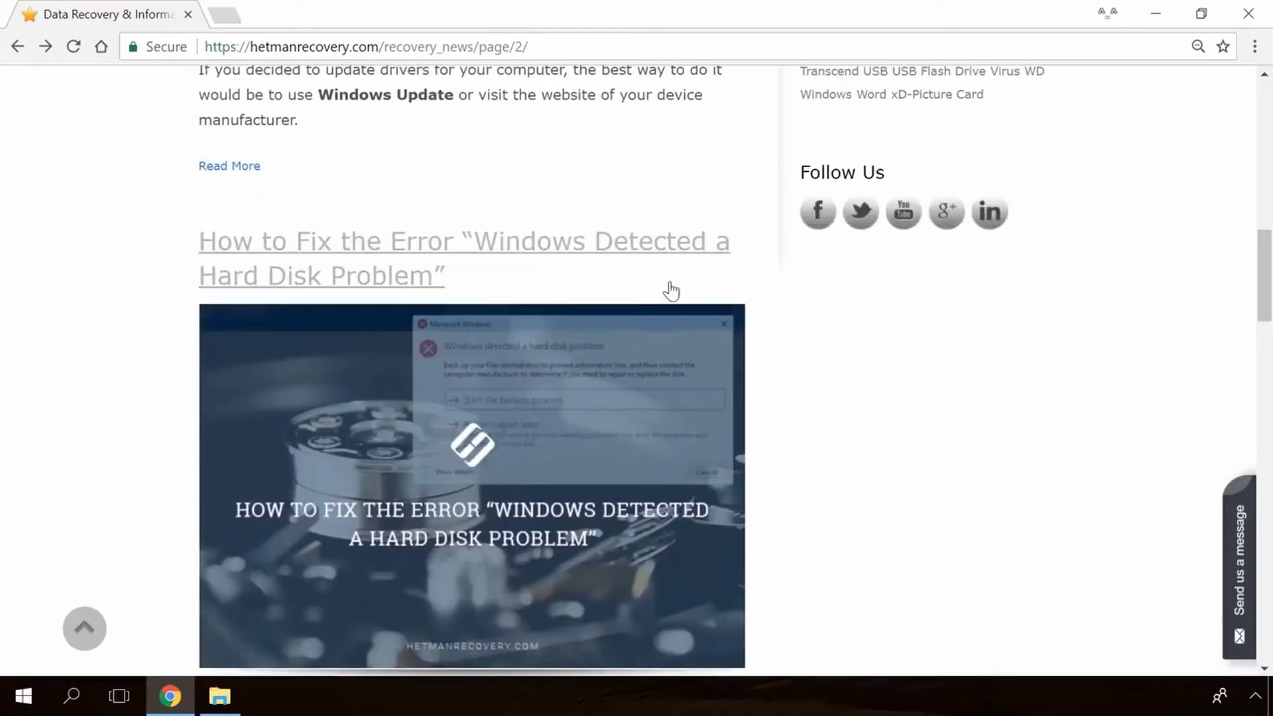
{"action": "left_click", "coordinate": [464, 257]}
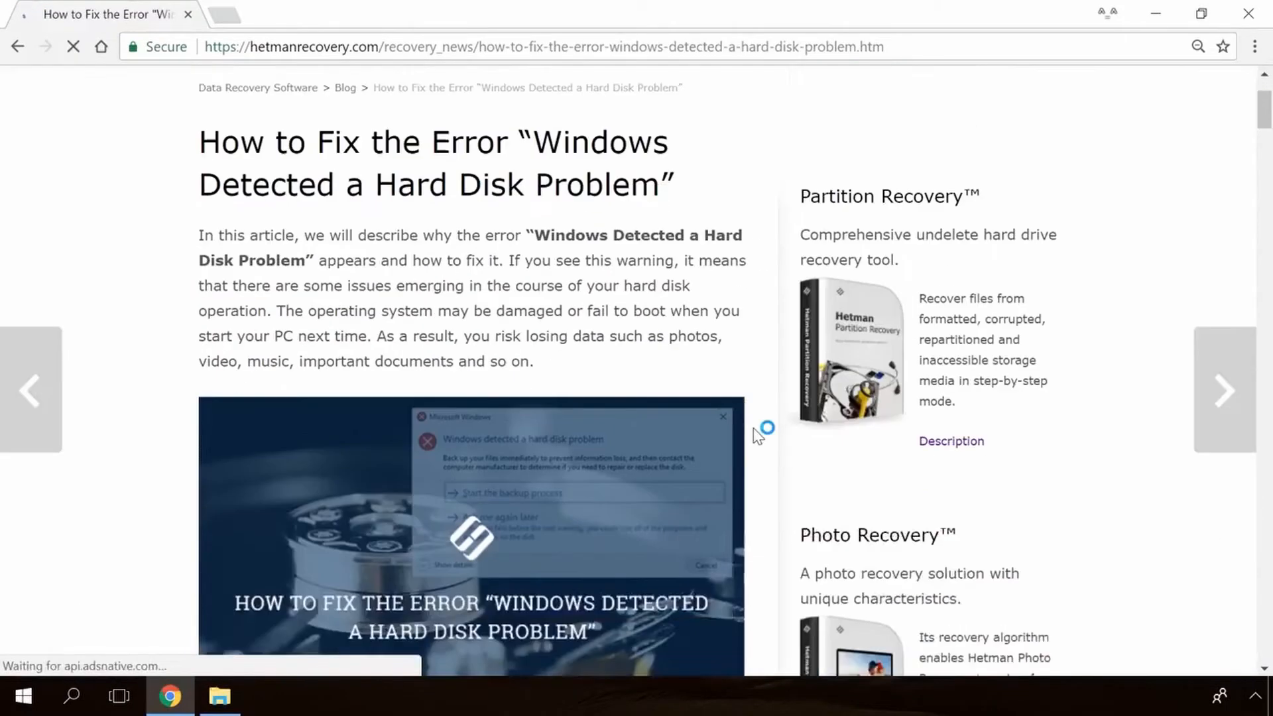
{"action": "scroll", "scroll_direction": "down", "scroll_amount": 3}
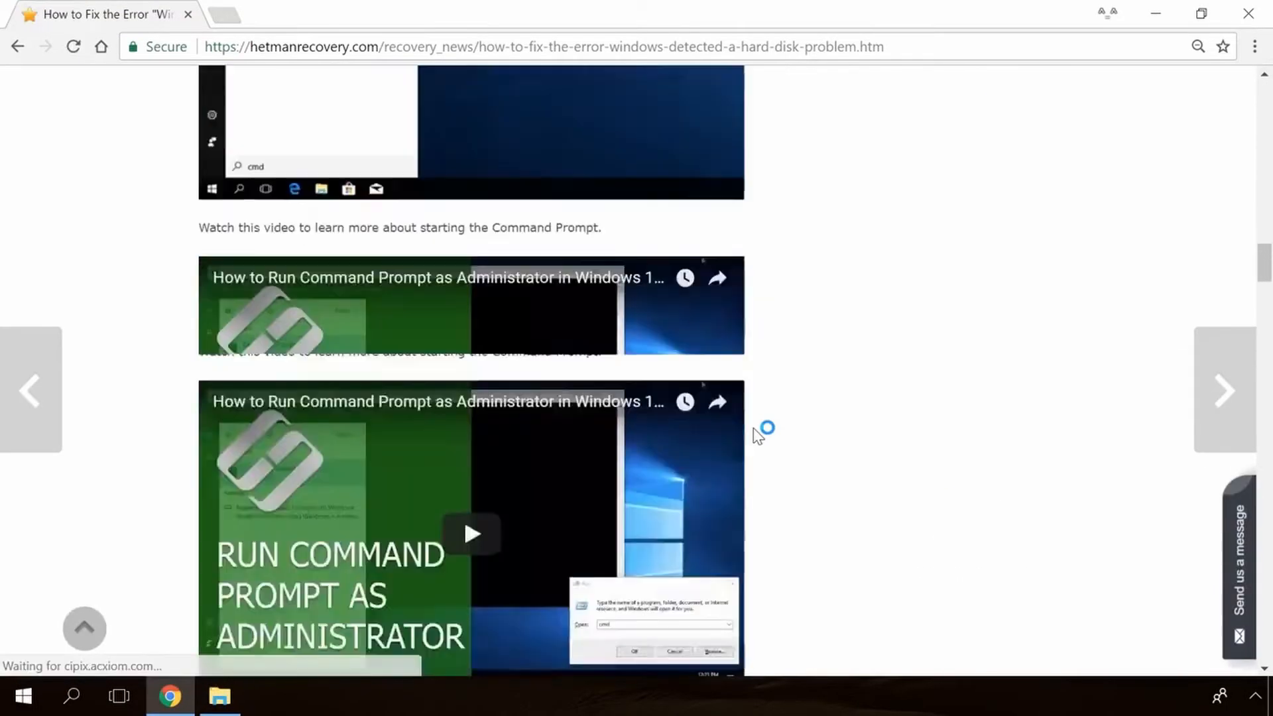
{"action": "scroll", "scroll_direction": "down", "scroll_amount": 3}
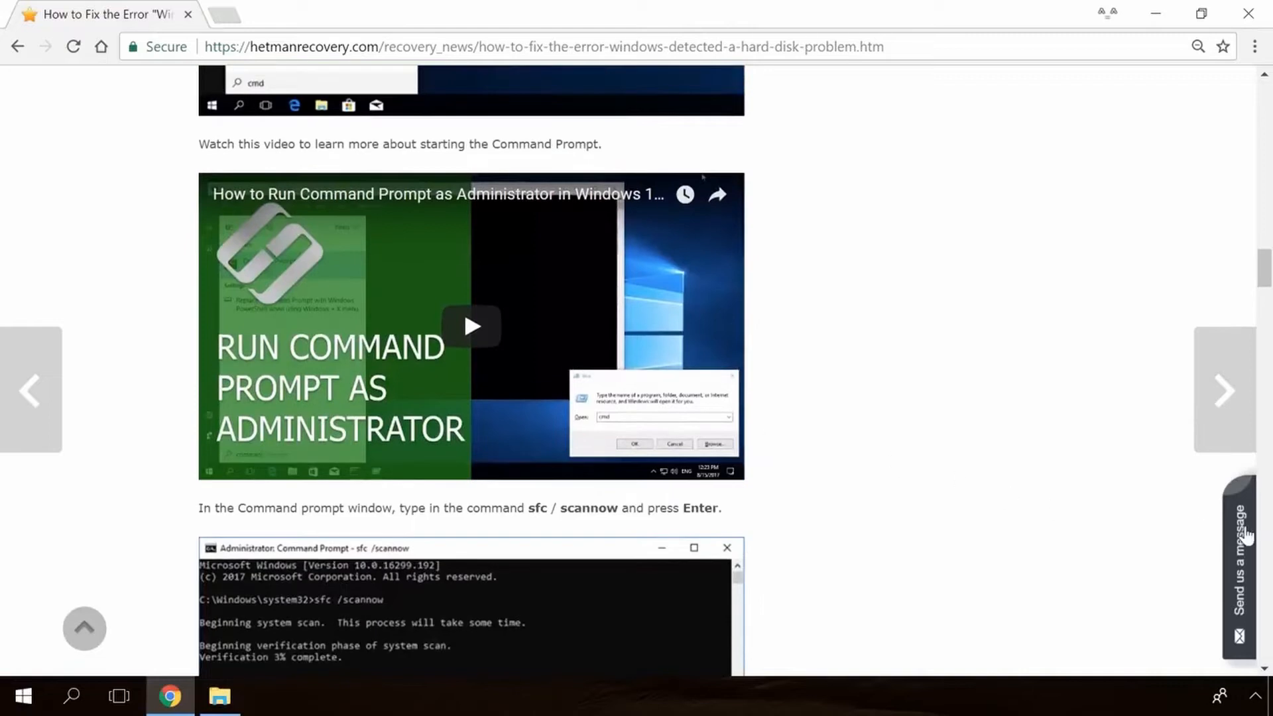
{"action": "type", "text": "He"}
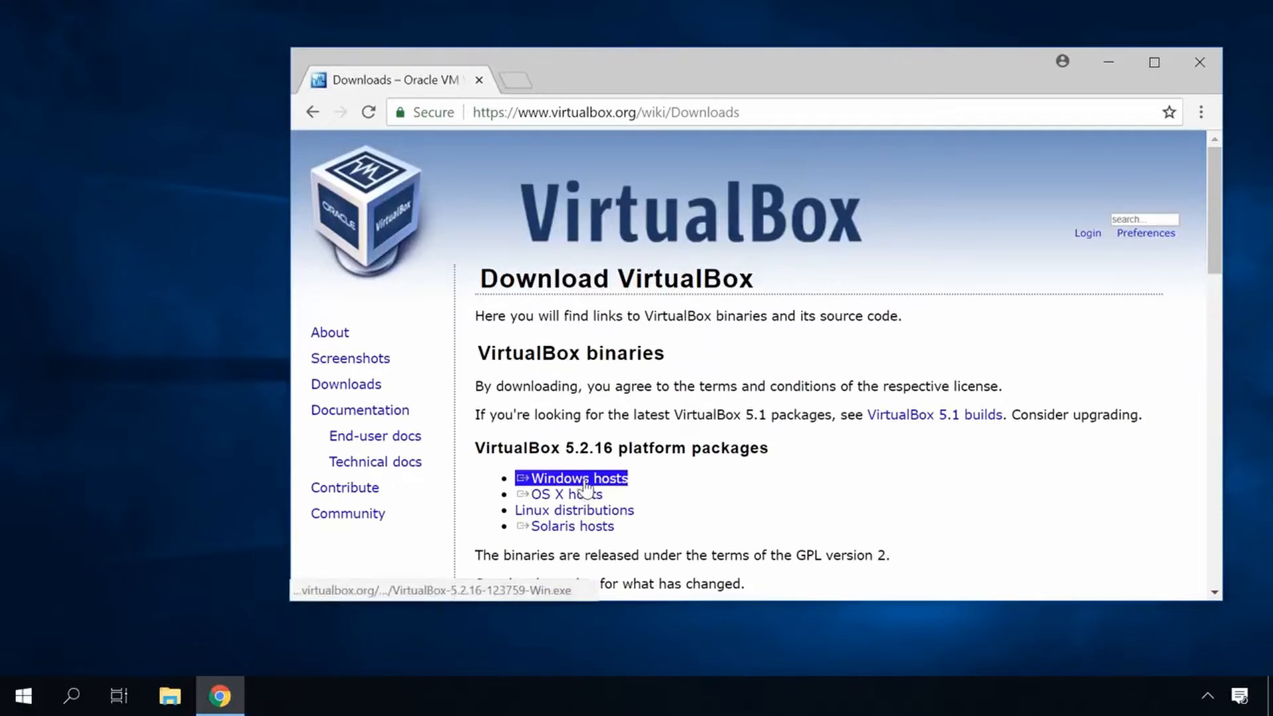
Download the VirtualBox 5.2.16 installer from the Windows hosts link.
{"action": "left_click", "coordinate": [579, 477]}
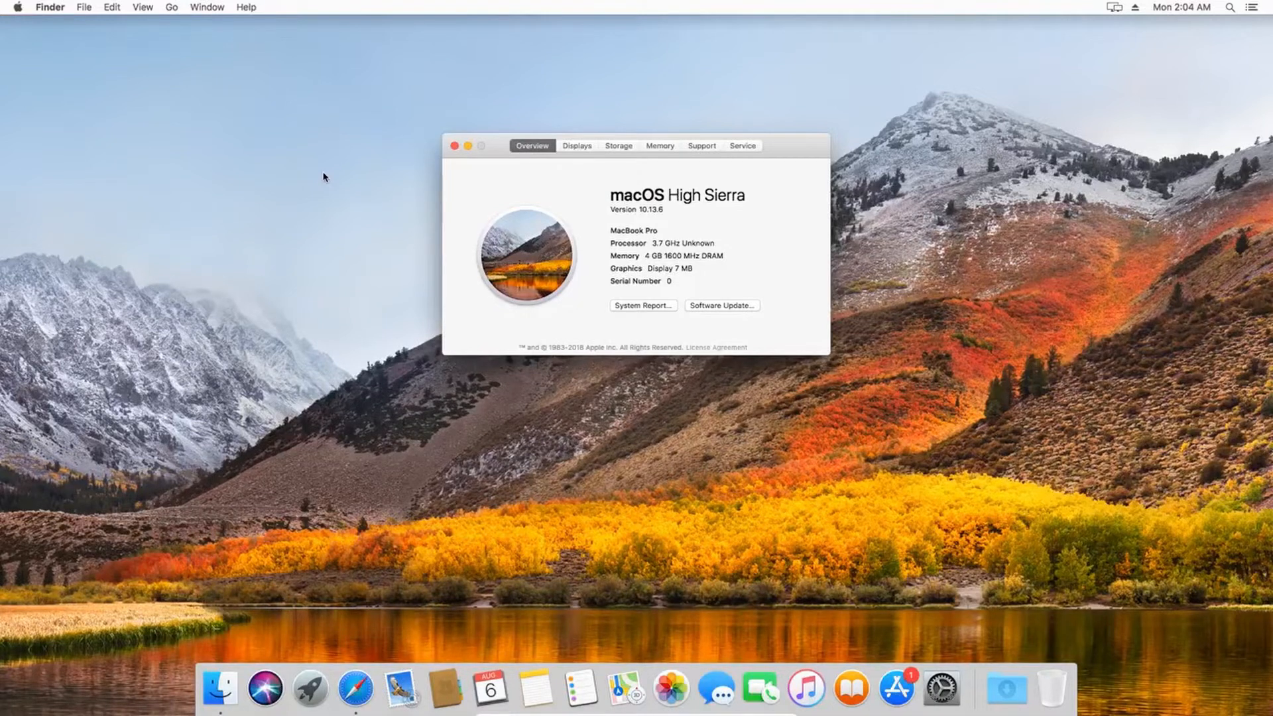
Search App Store for 'high', download macOS High Sierra, then quit the installer and store.
{"action": "left_click", "coordinate": [456, 146]}
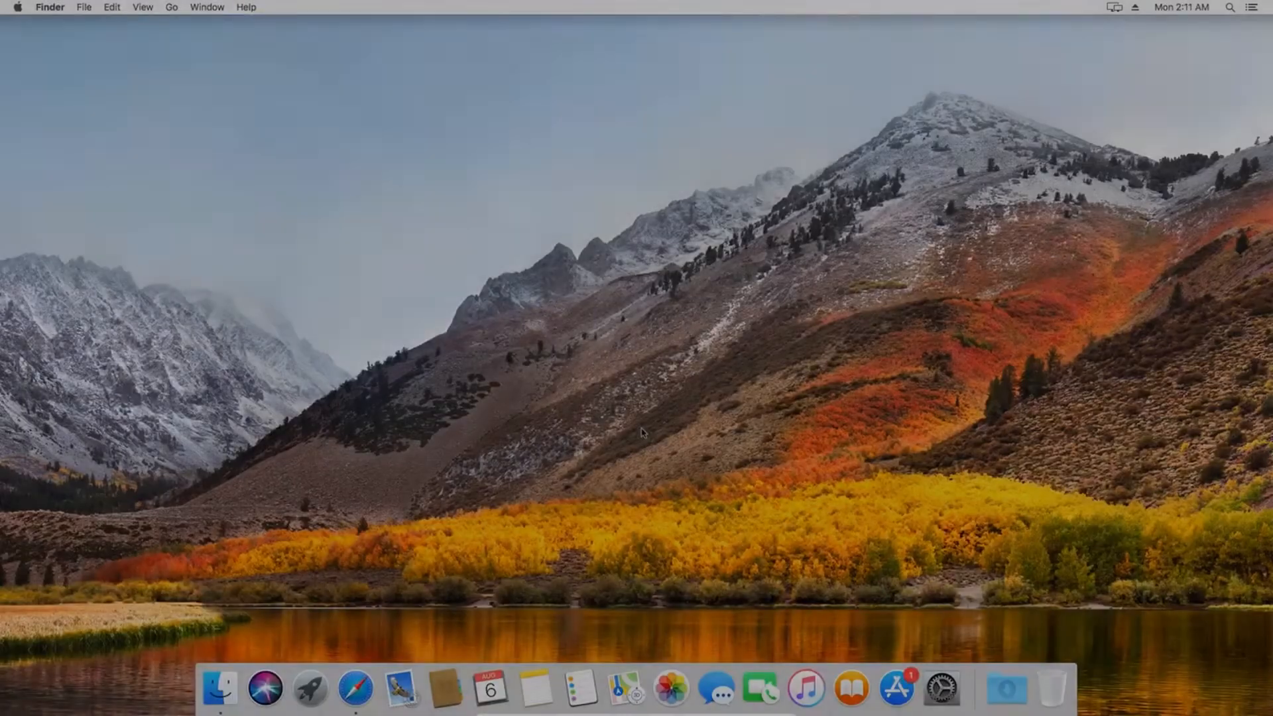
{"action": "mouse_move", "coordinate": [896, 689]}
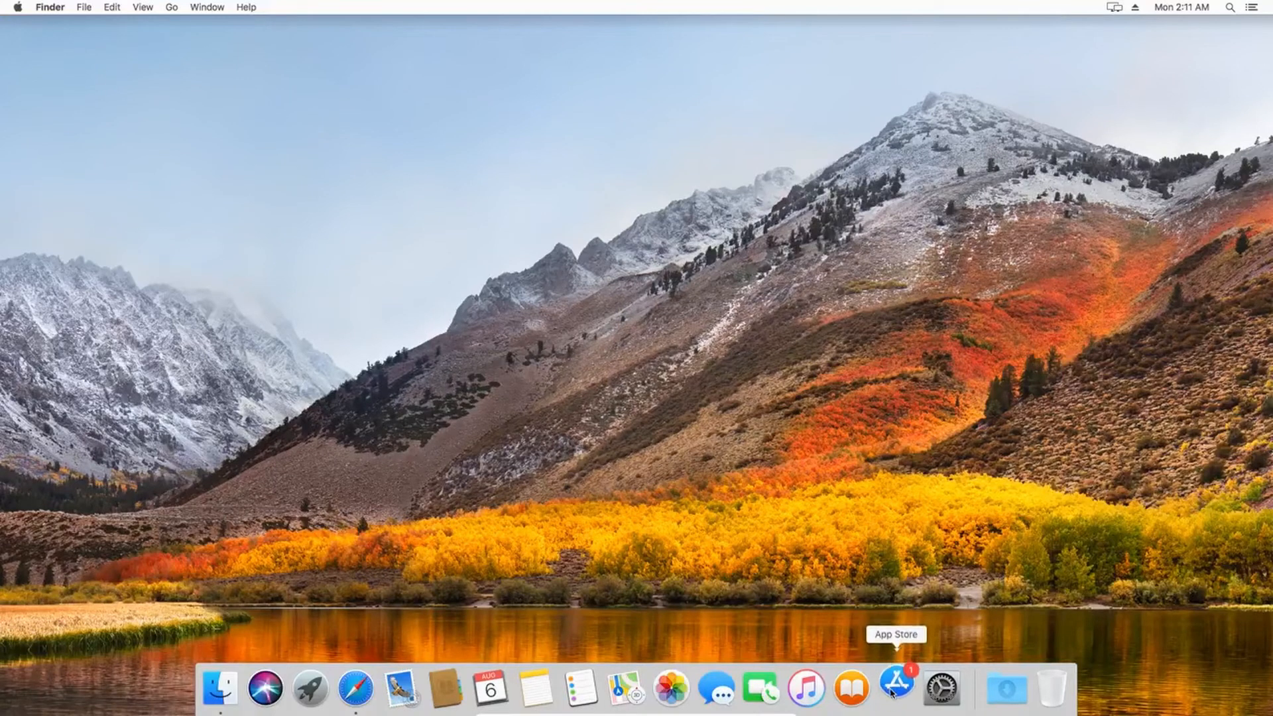
{"action": "left_click", "coordinate": [897, 689]}
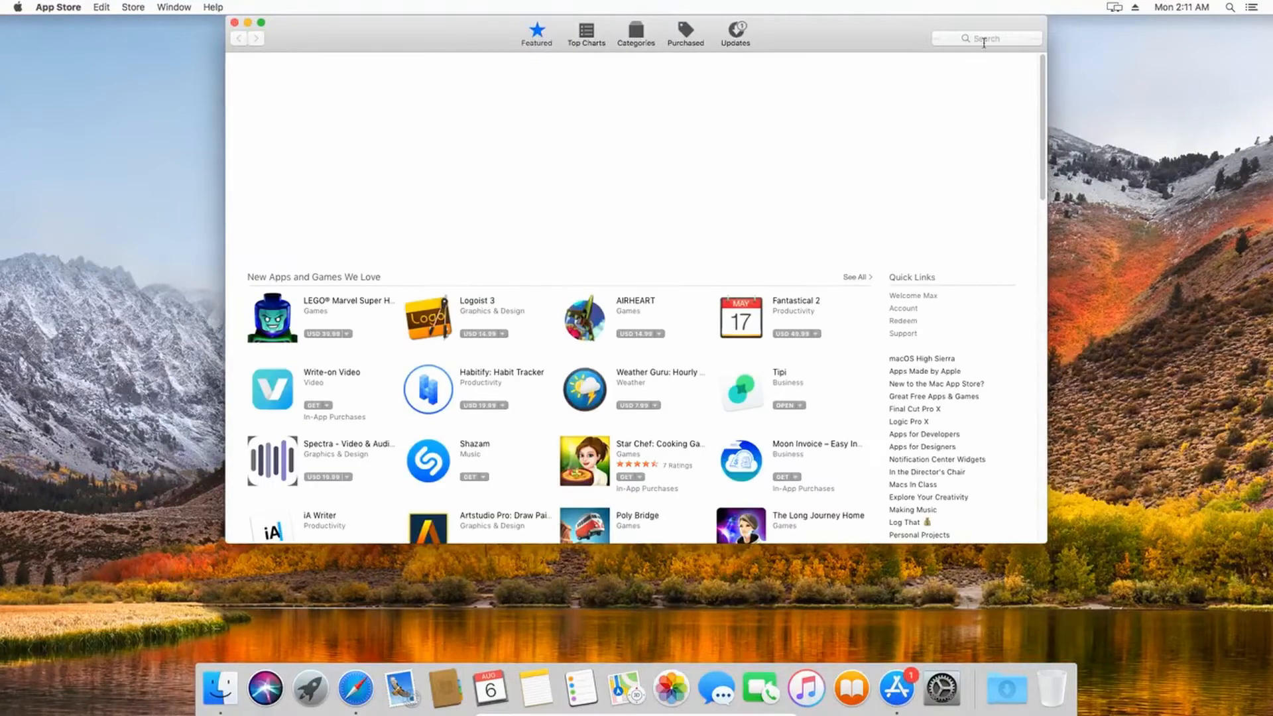
{"action": "type", "text": "high sierra"}
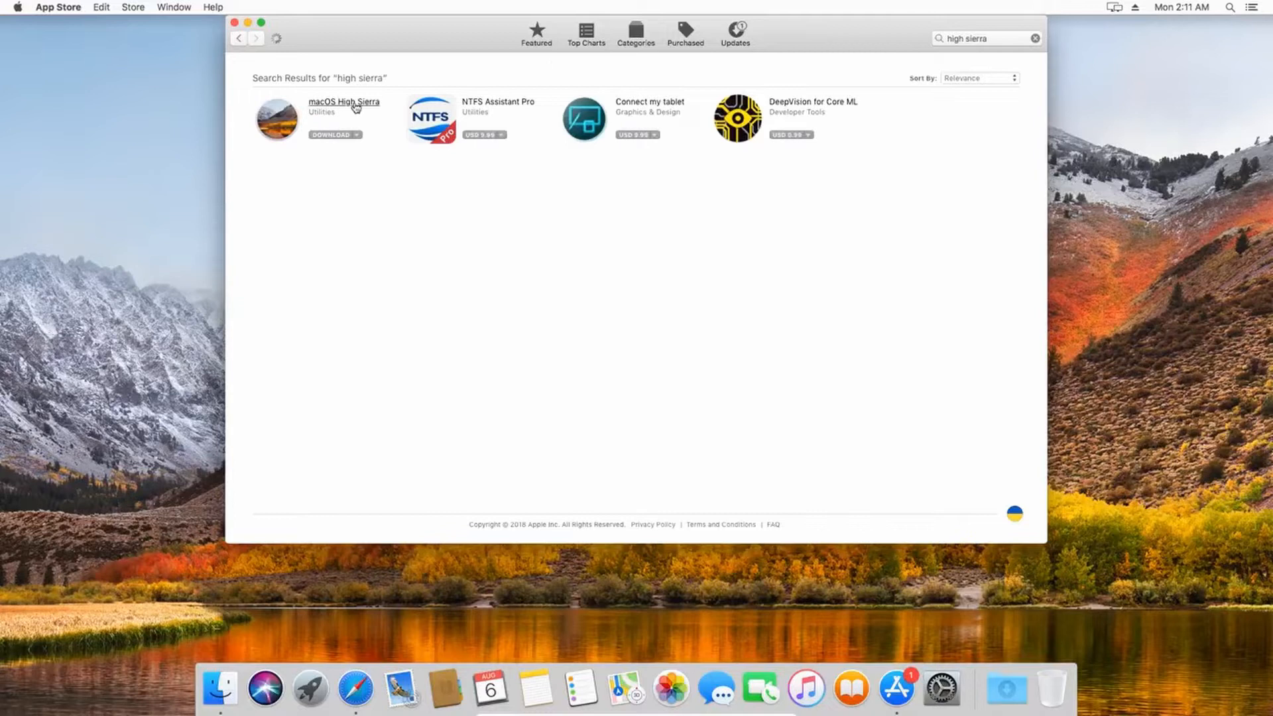
{"action": "left_click", "coordinate": [343, 101]}
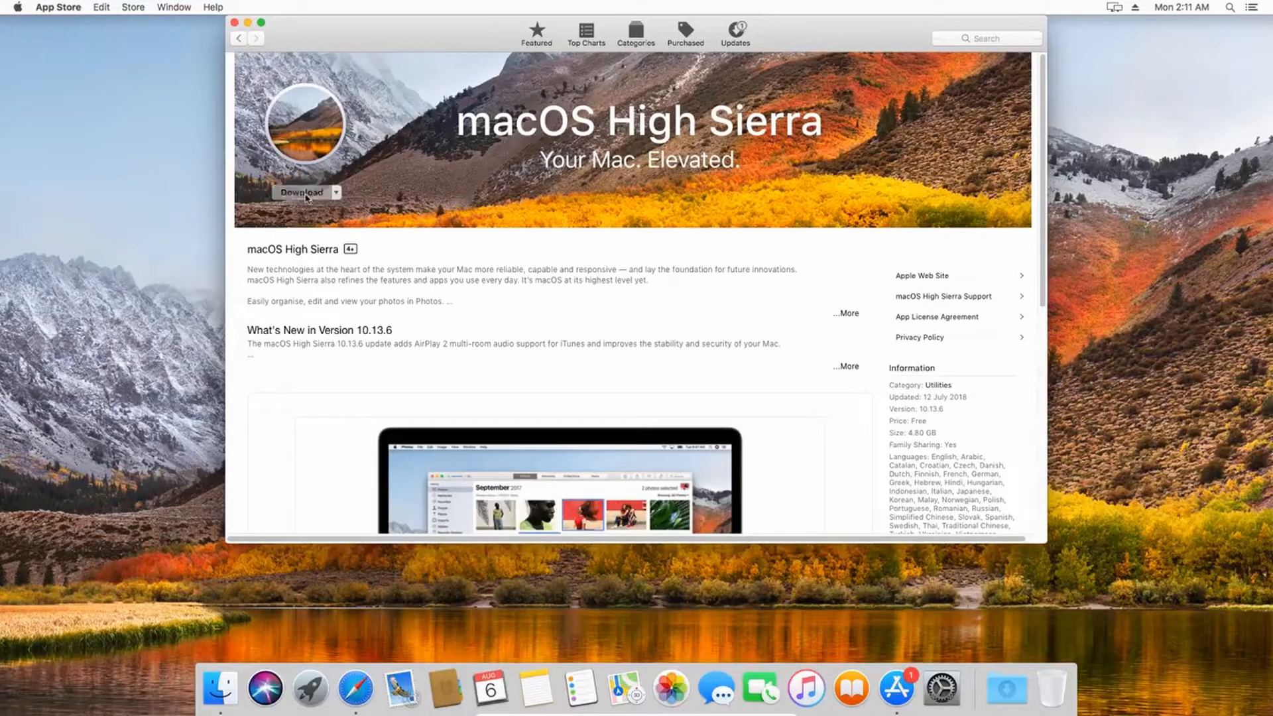
{"action": "left_click", "coordinate": [300, 192]}
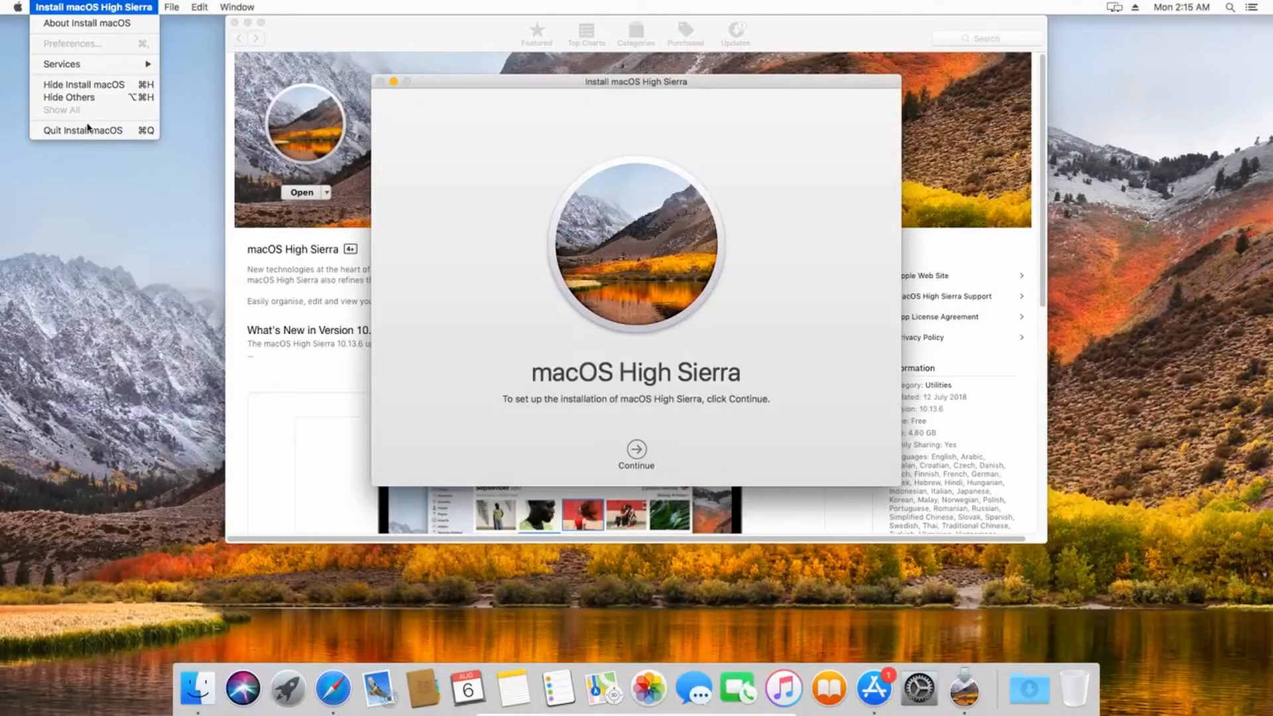
{"action": "left_click", "coordinate": [392, 81]}
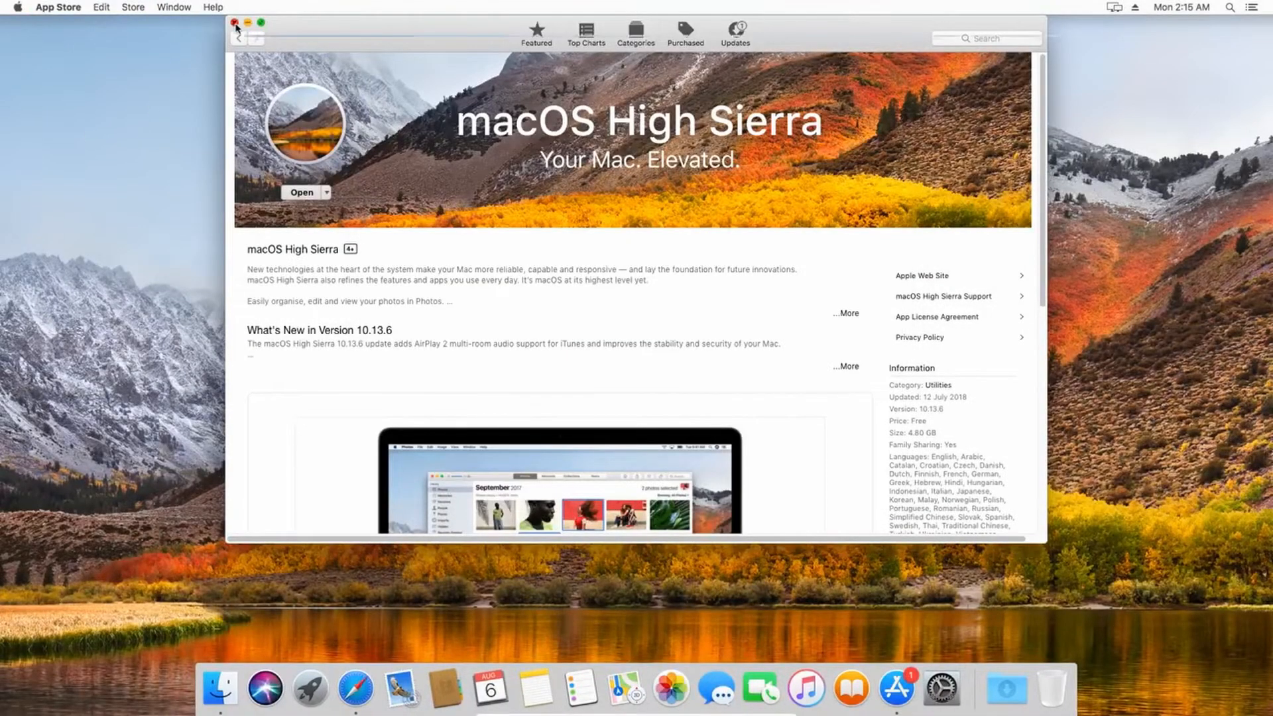
{"action": "left_click", "coordinate": [235, 22]}
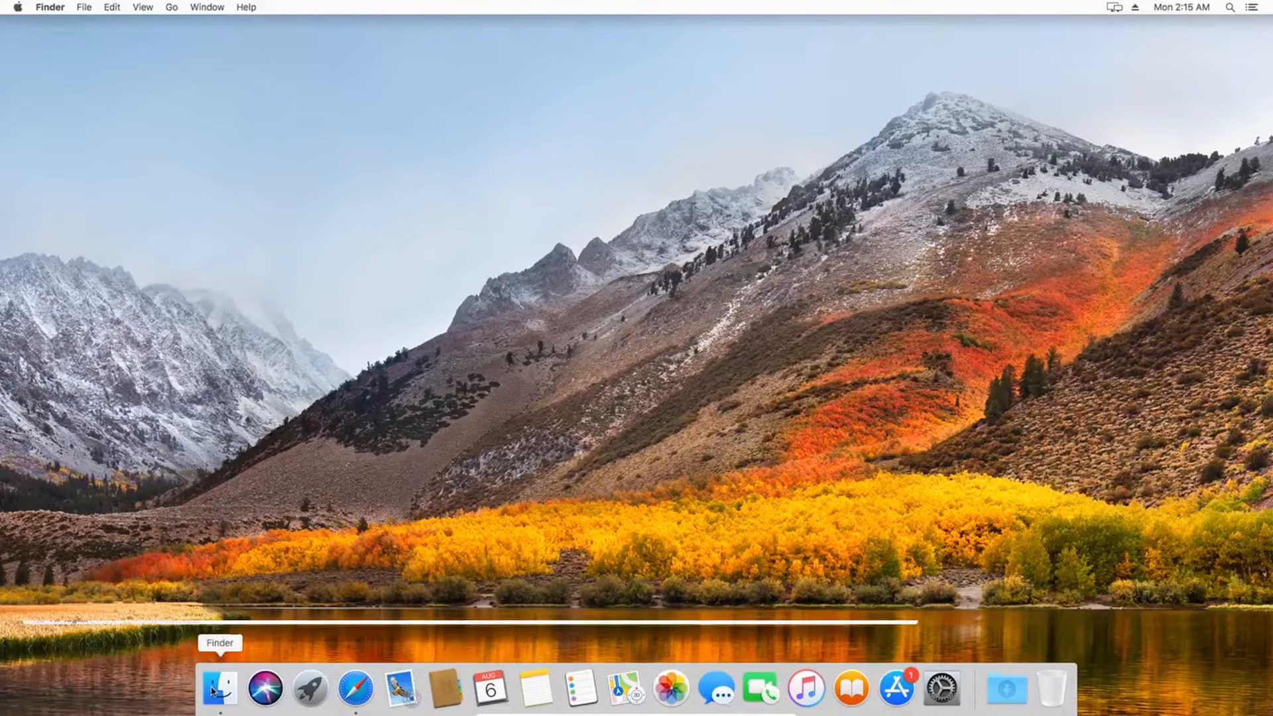
Show Applications in list view and authorize moving Install macOS High Sierra to the Trash.
{"action": "left_click", "coordinate": [219, 688]}
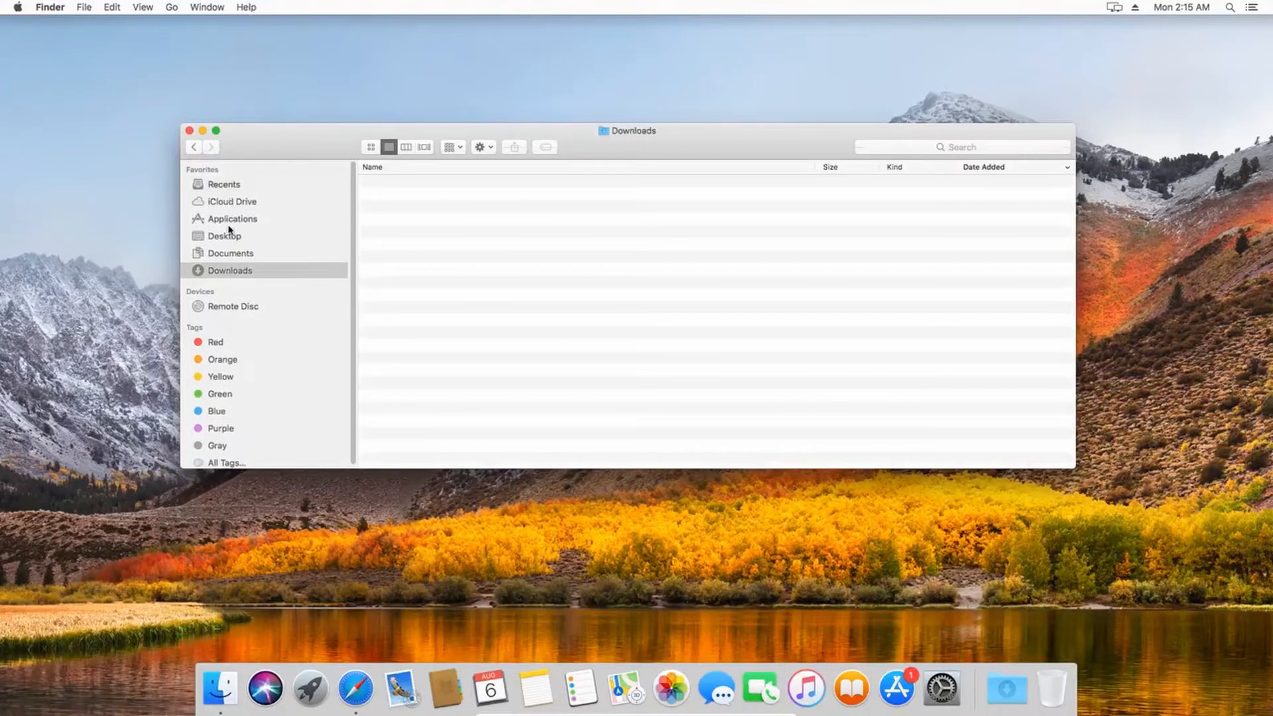
{"action": "left_click", "coordinate": [232, 218]}
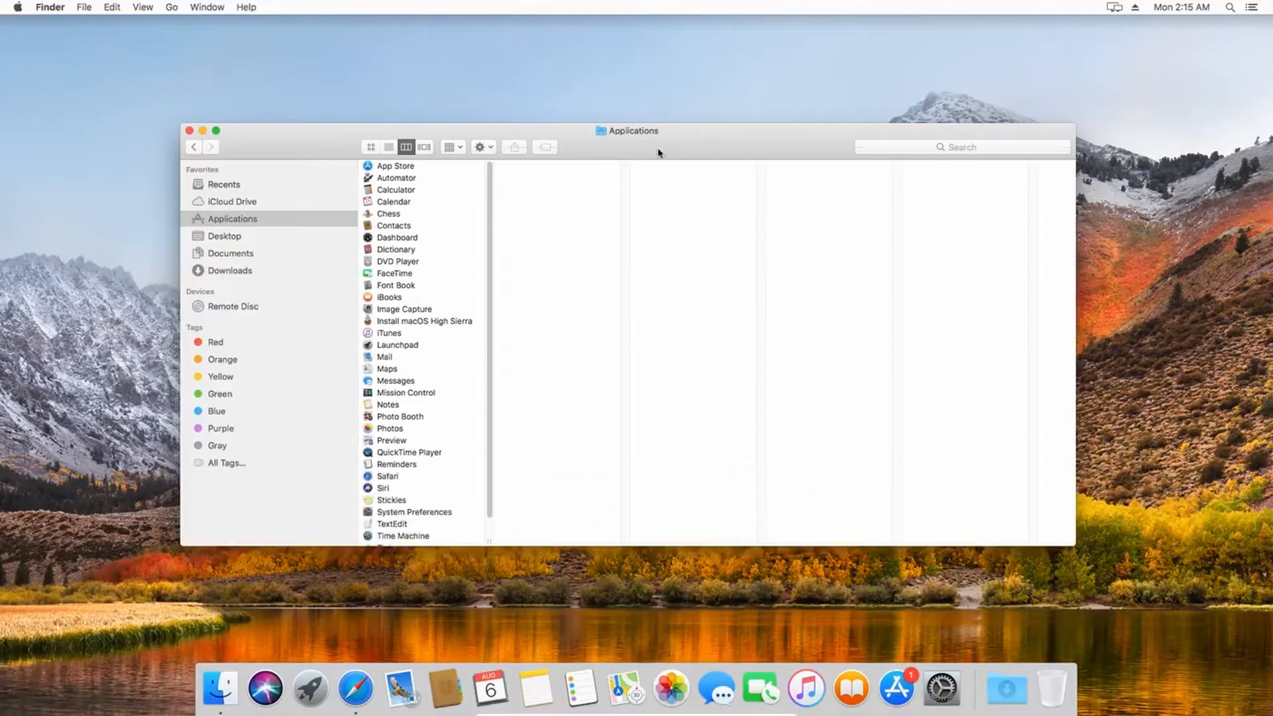
{"action": "left_click", "coordinate": [388, 147]}
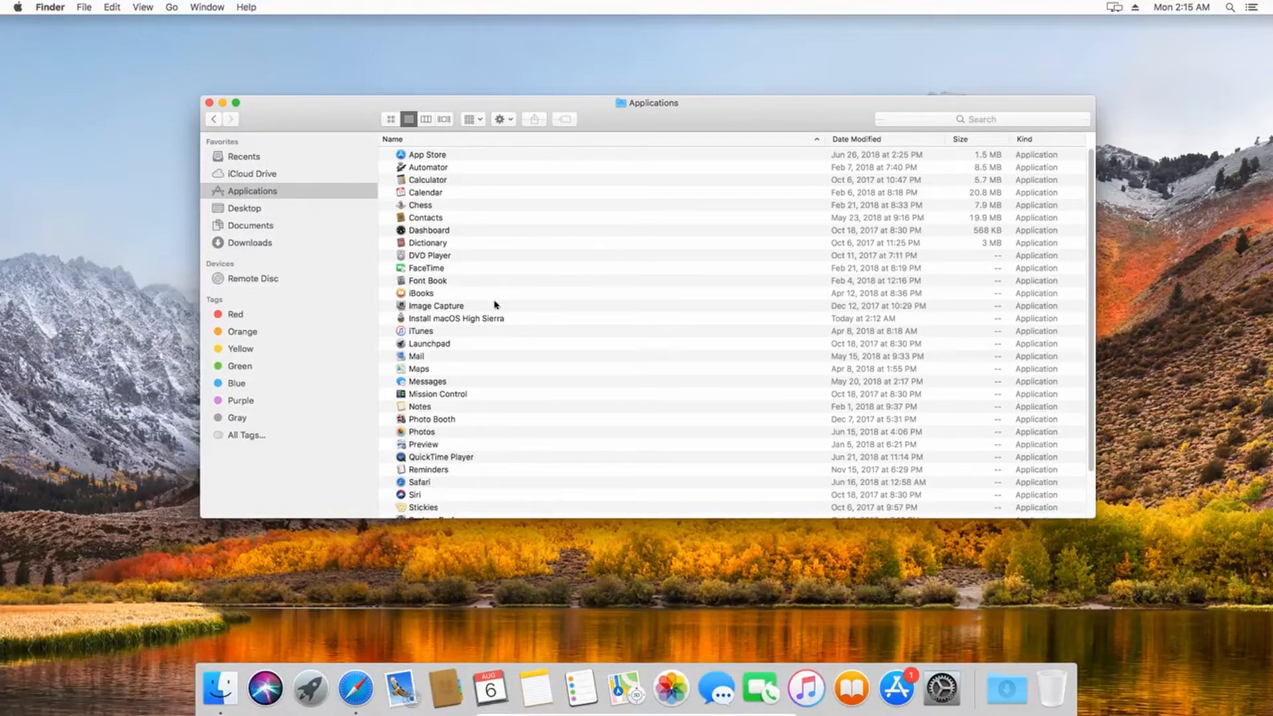
{"action": "left_click", "coordinate": [456, 318]}
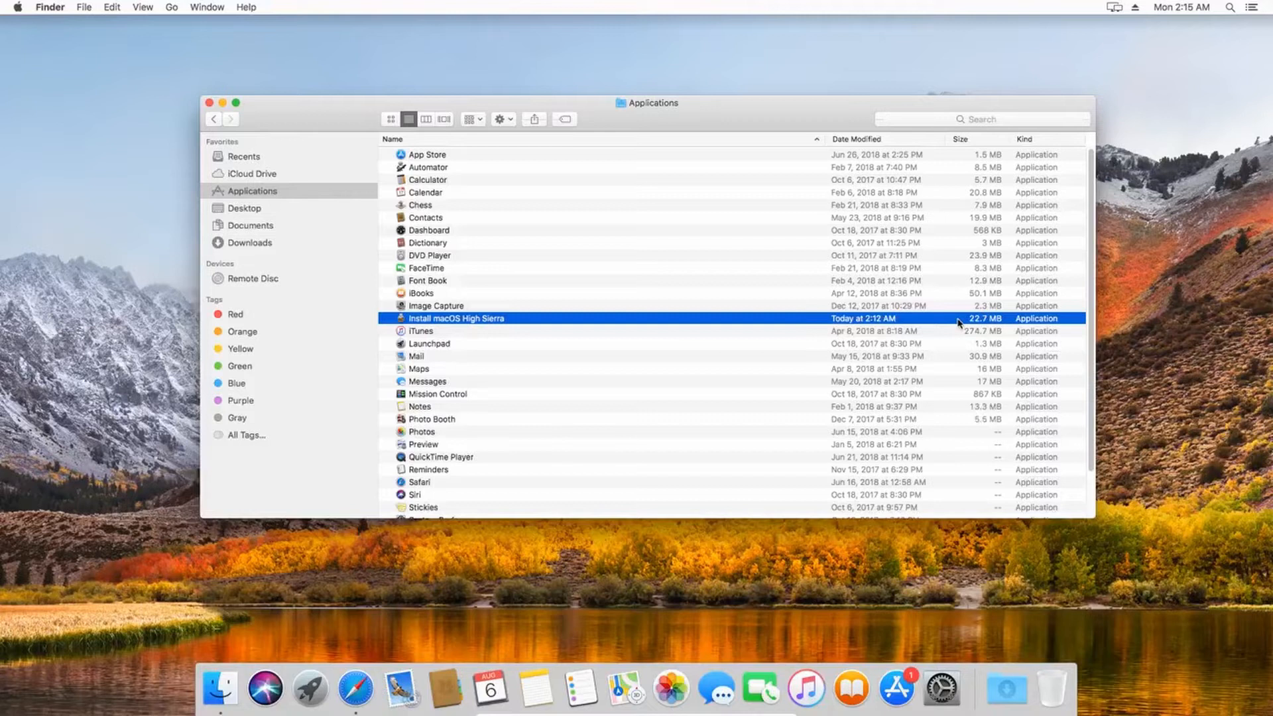
{"action": "right_click", "coordinate": [457, 317]}
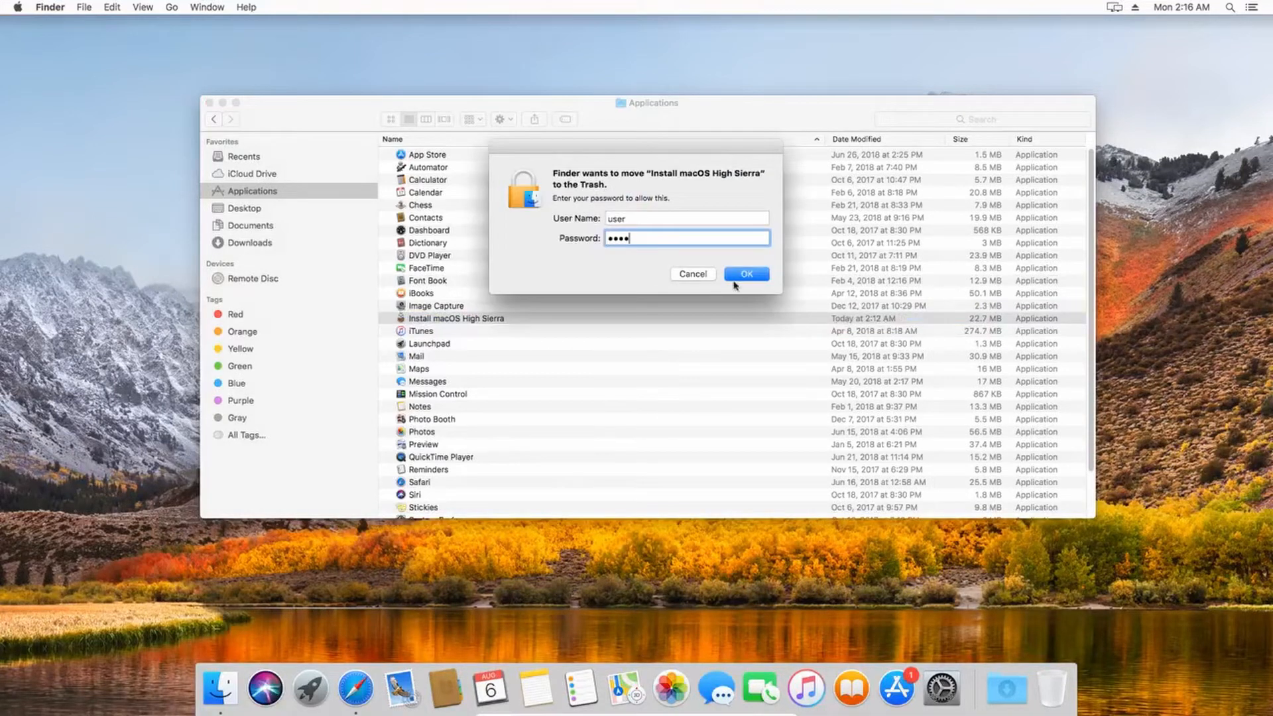
{"action": "left_click", "coordinate": [745, 274]}
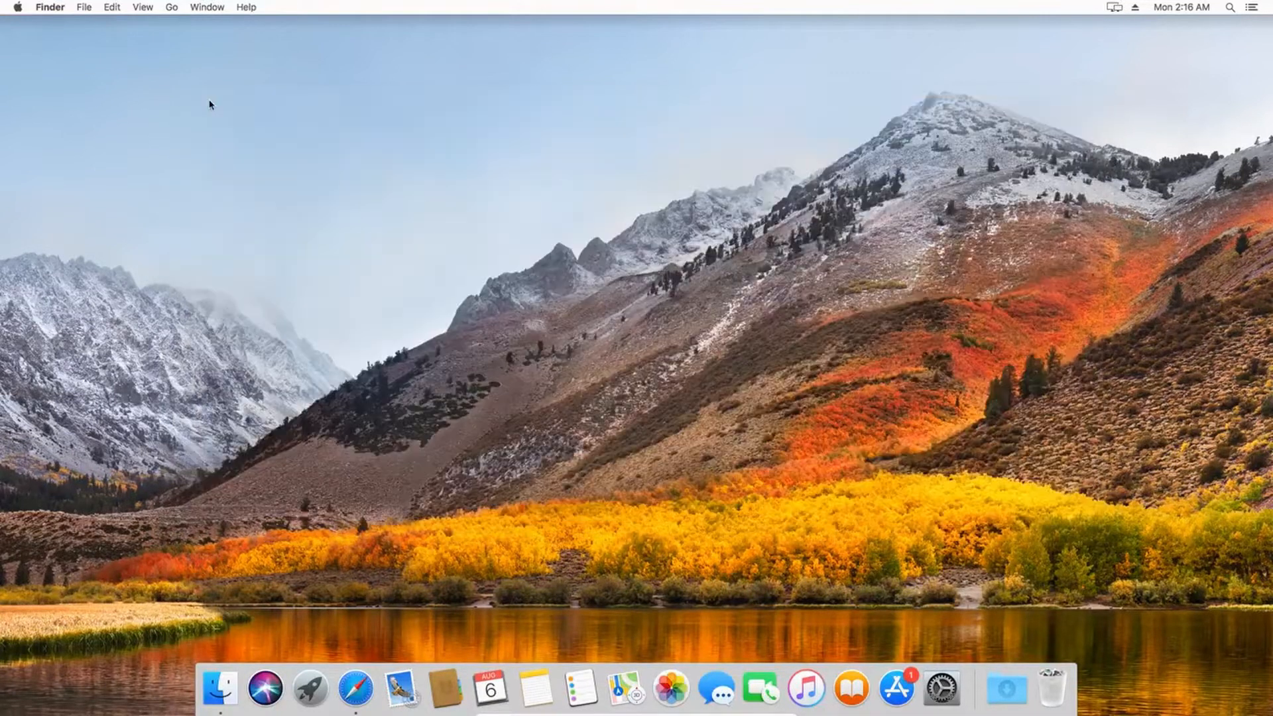
Download macOS High Sierra Patcher.dmg from dosdude1.com, then close Safari.
{"action": "left_click", "coordinate": [355, 688]}
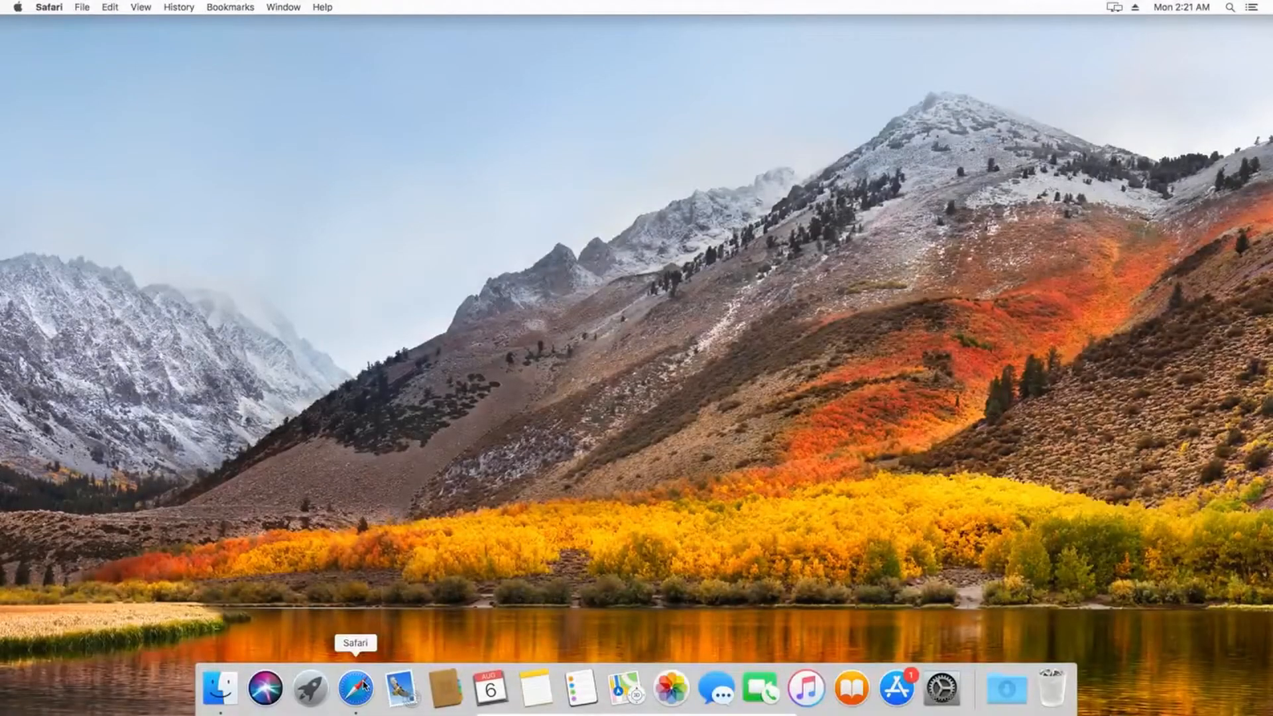
{"action": "left_click", "coordinate": [354, 688]}
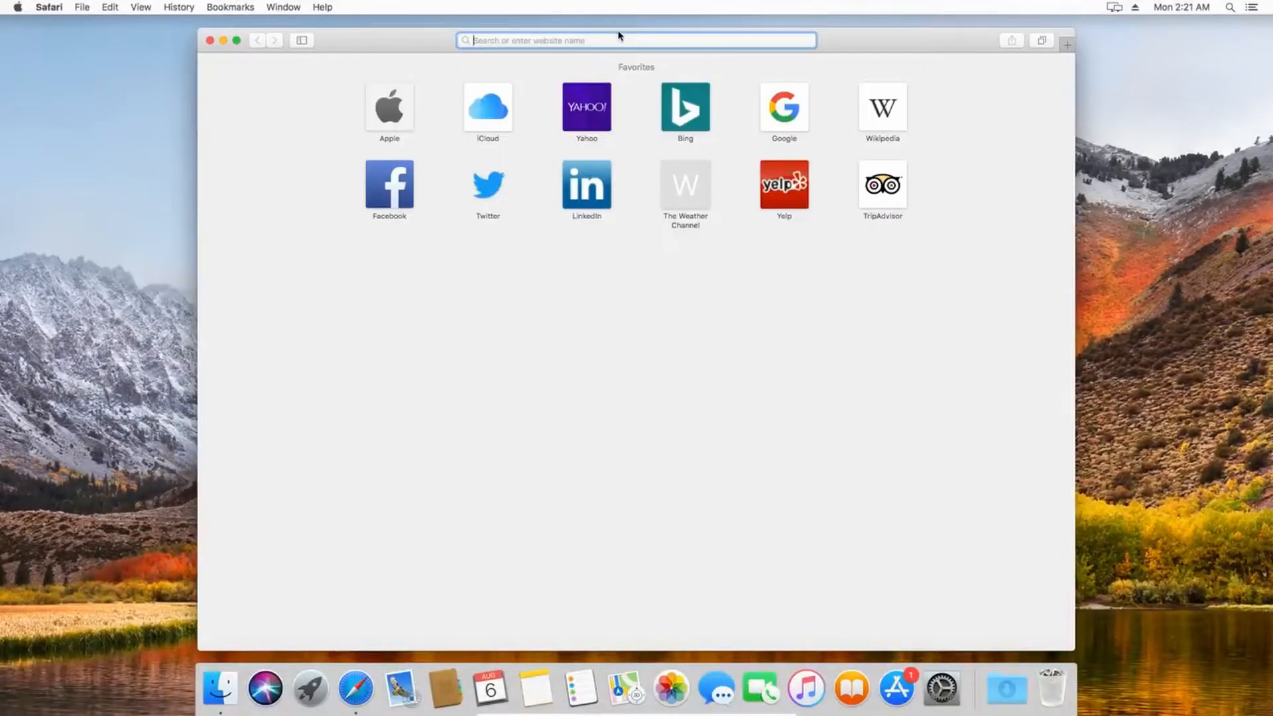
{"action": "type", "text": "dosdude1.com"}
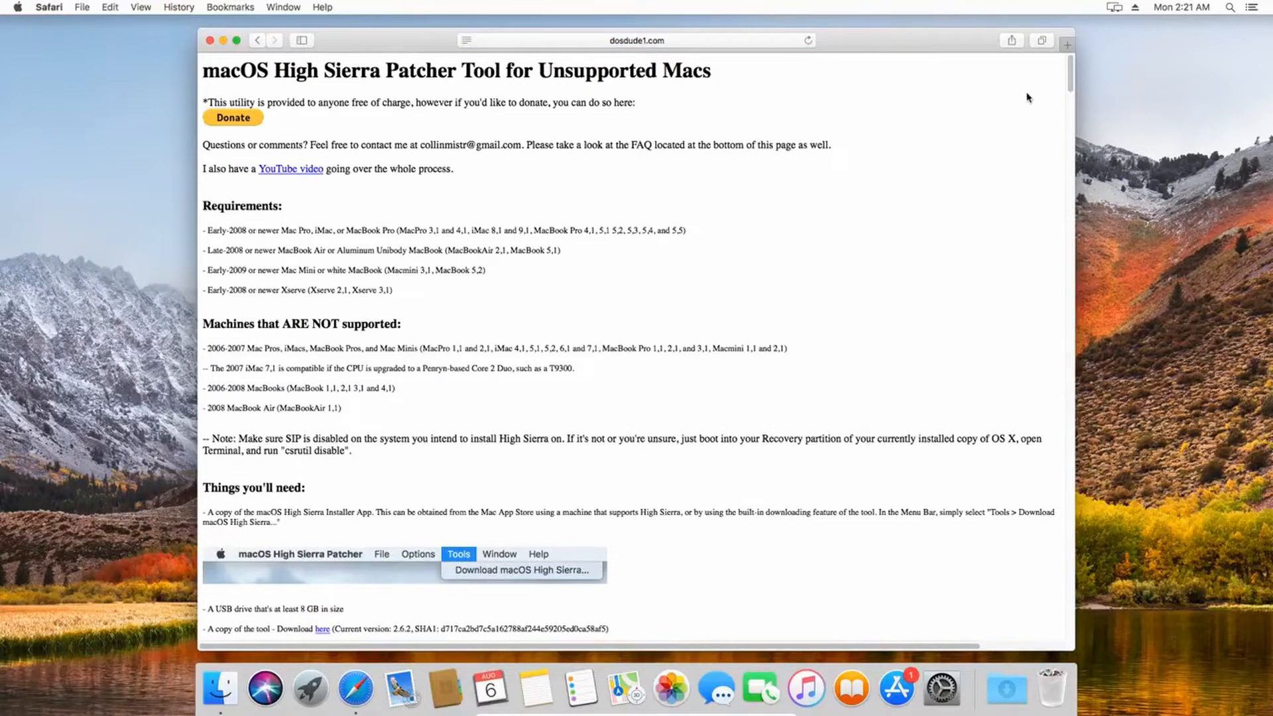
{"action": "scroll", "scroll_direction": "down", "scroll_amount": 3}
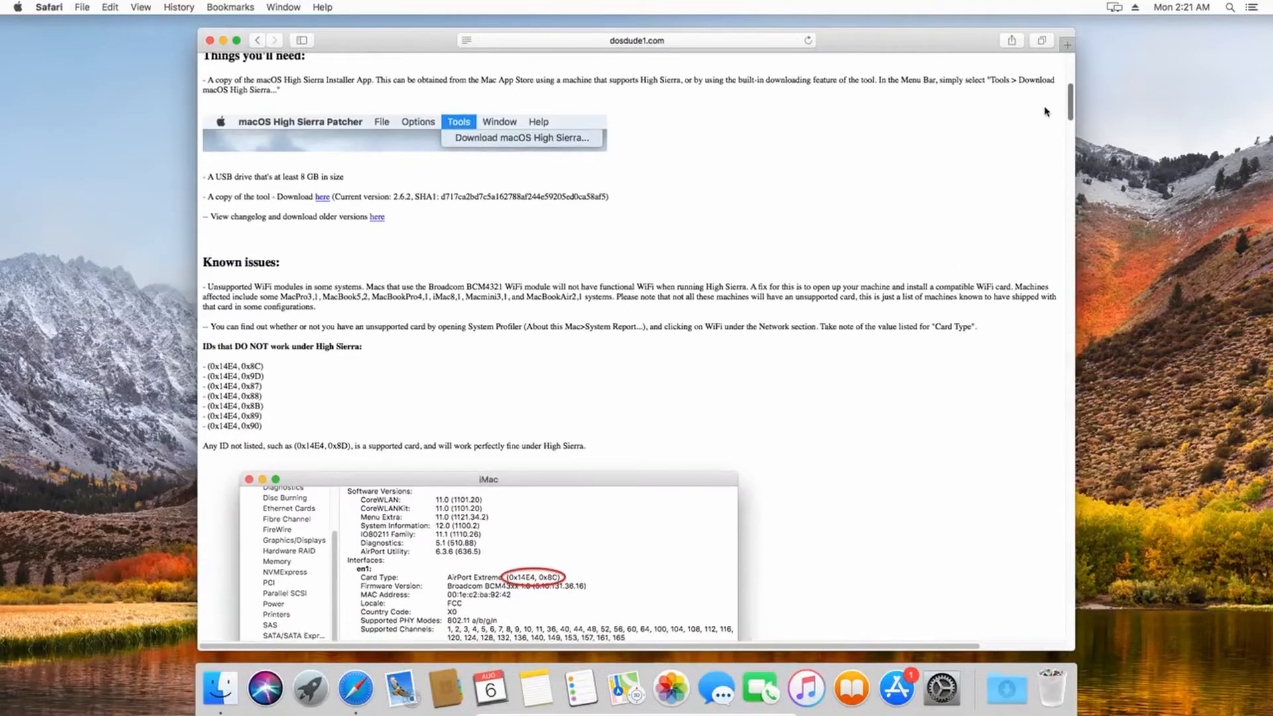
{"action": "left_click", "coordinate": [322, 197]}
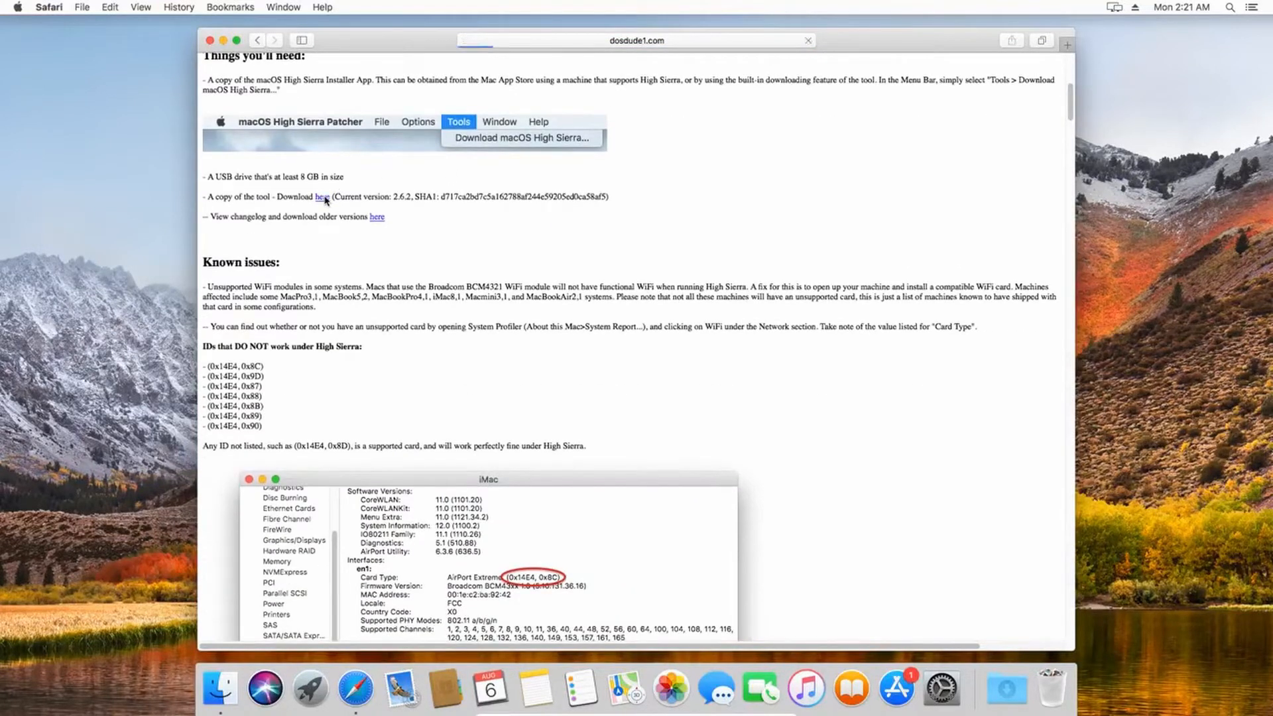
{"action": "left_click", "coordinate": [322, 196]}
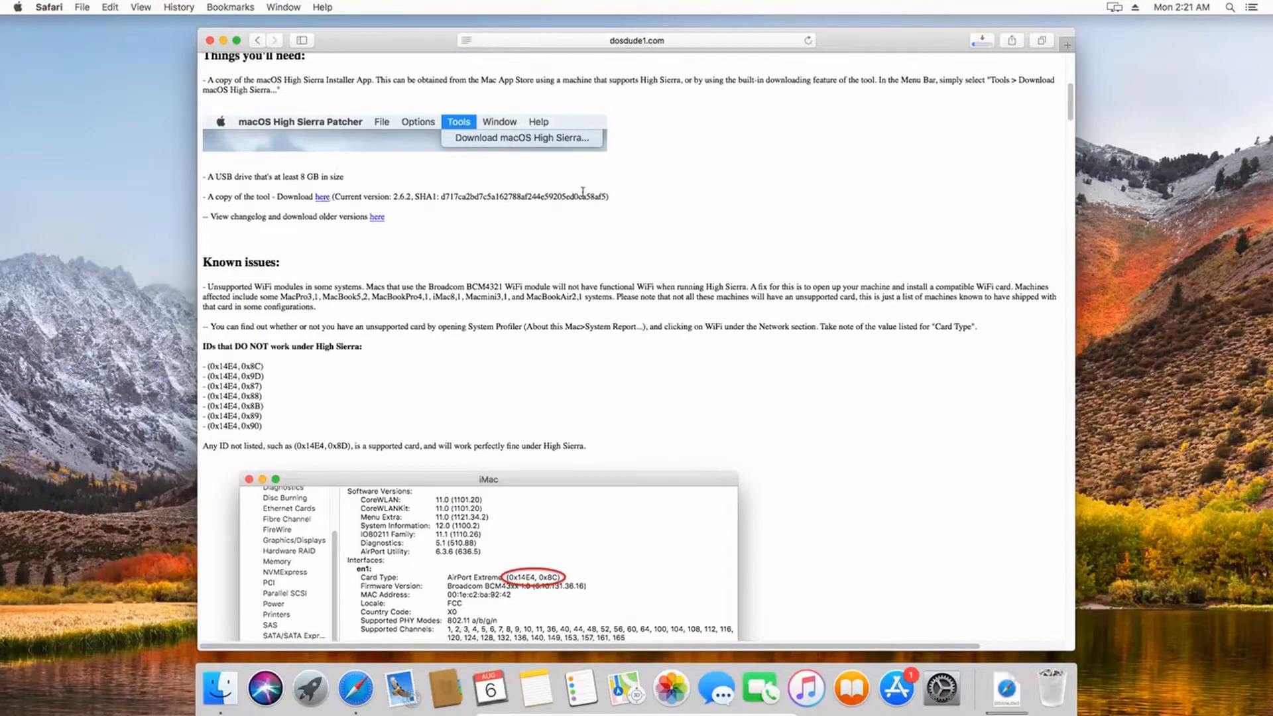
{"action": "left_click", "coordinate": [981, 41]}
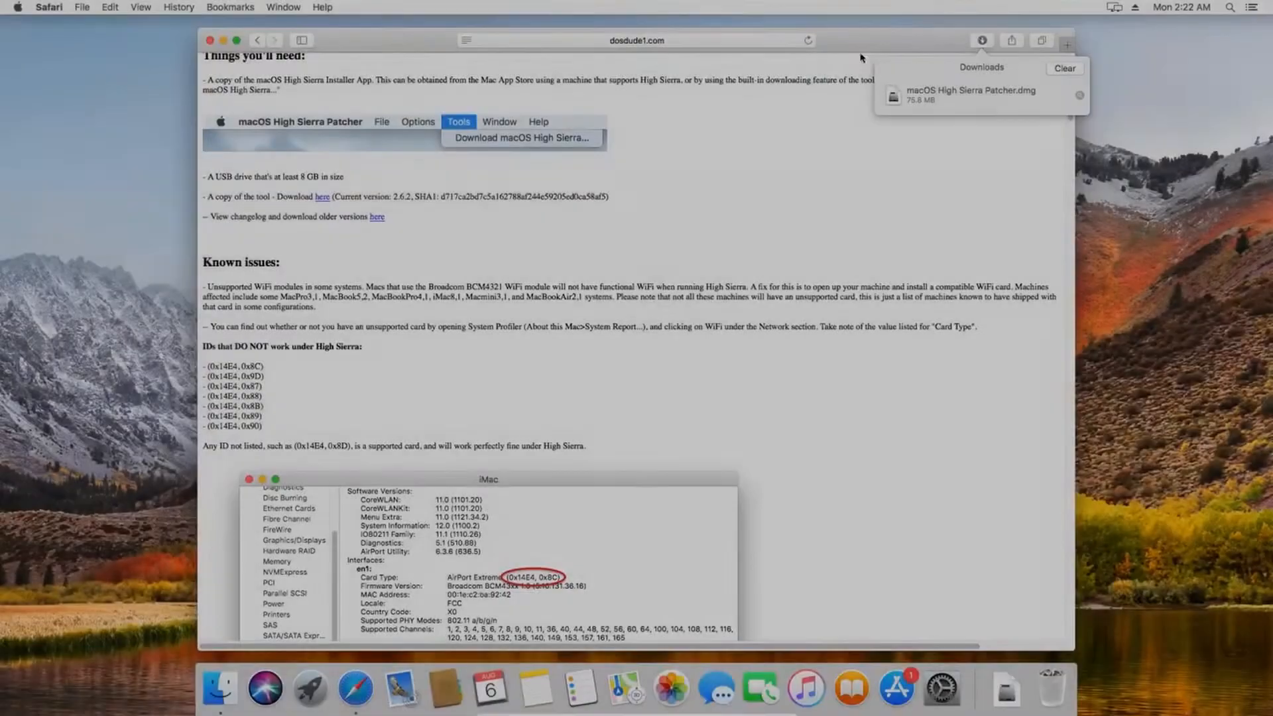
{"action": "left_click", "coordinate": [210, 40]}
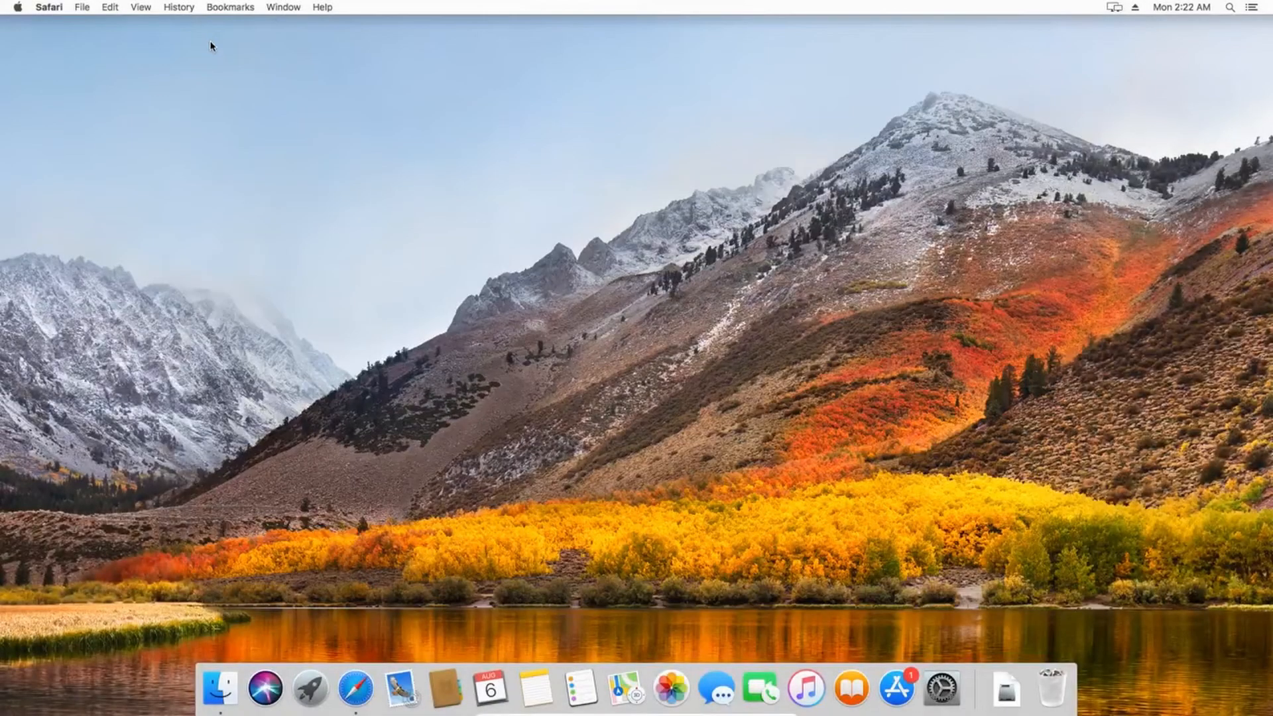
Mount macOS High Sierra Patcher.dmg from the Downloads folder.
{"action": "left_click", "coordinate": [220, 688]}
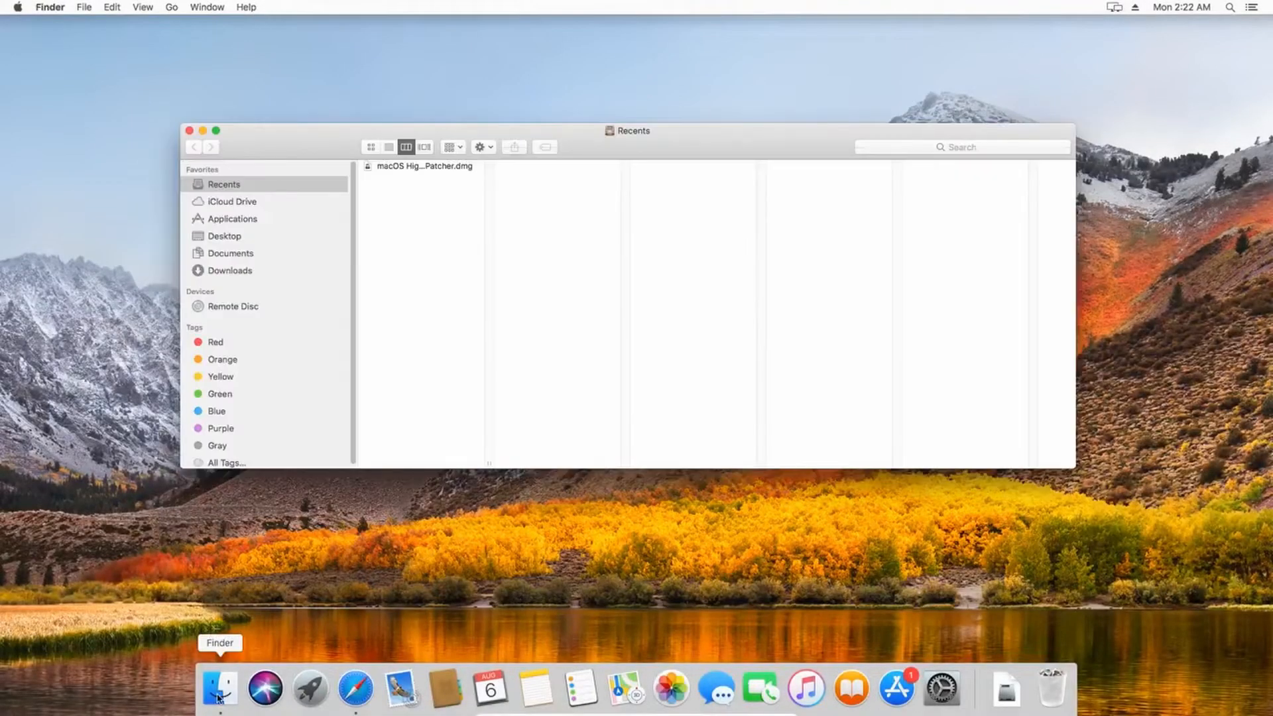
{"action": "left_click", "coordinate": [230, 270]}
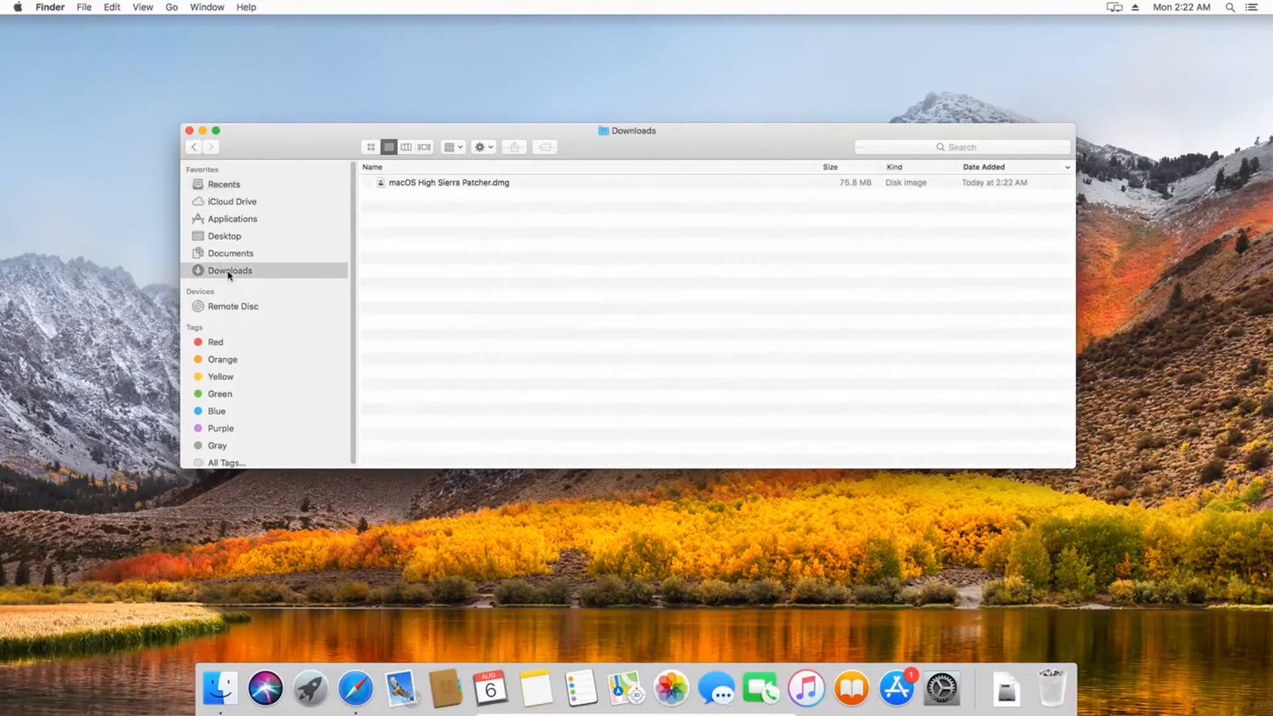
{"action": "left_click", "coordinate": [448, 182]}
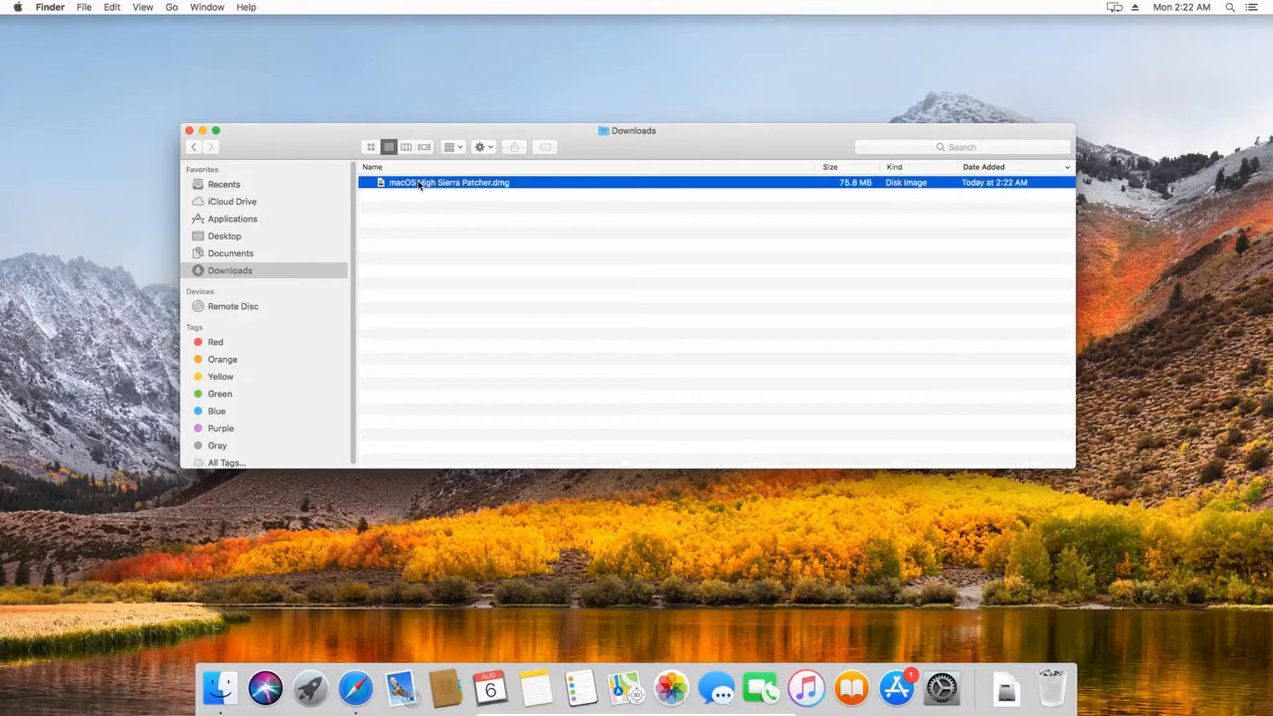
{"action": "double_click", "coordinate": [447, 181]}
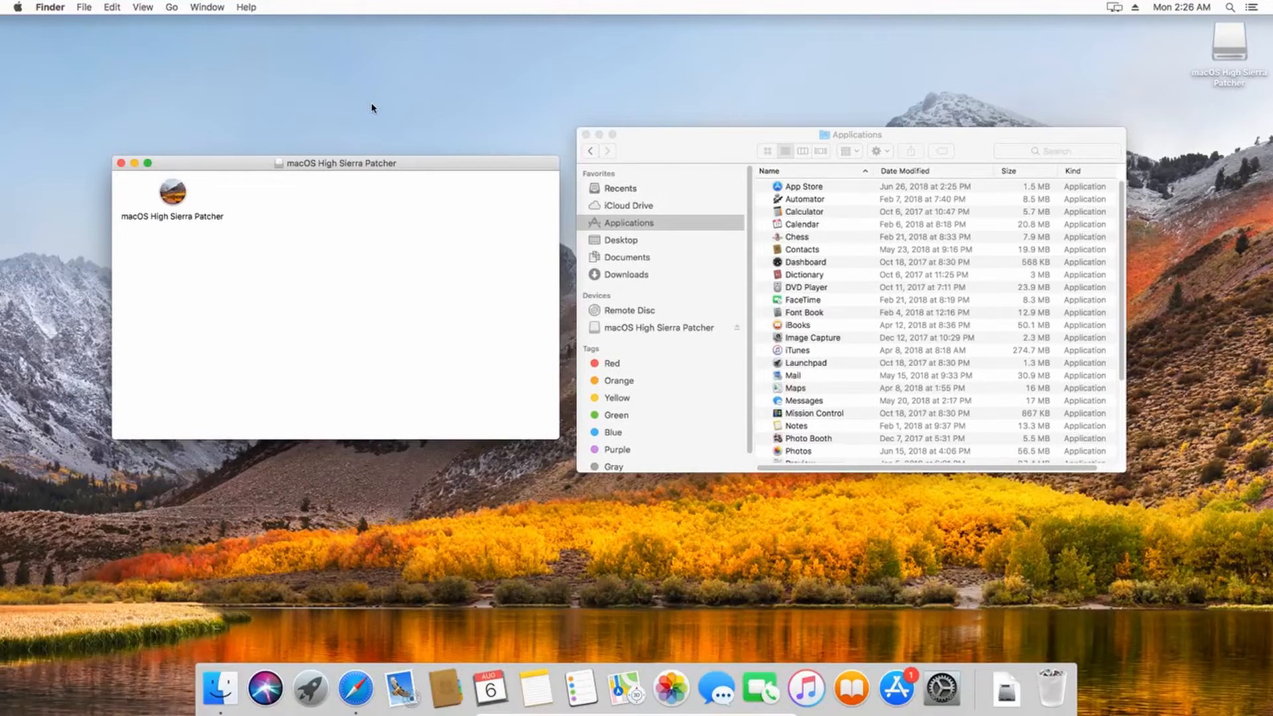
{"action": "mouse_move", "coordinate": [173, 201]}
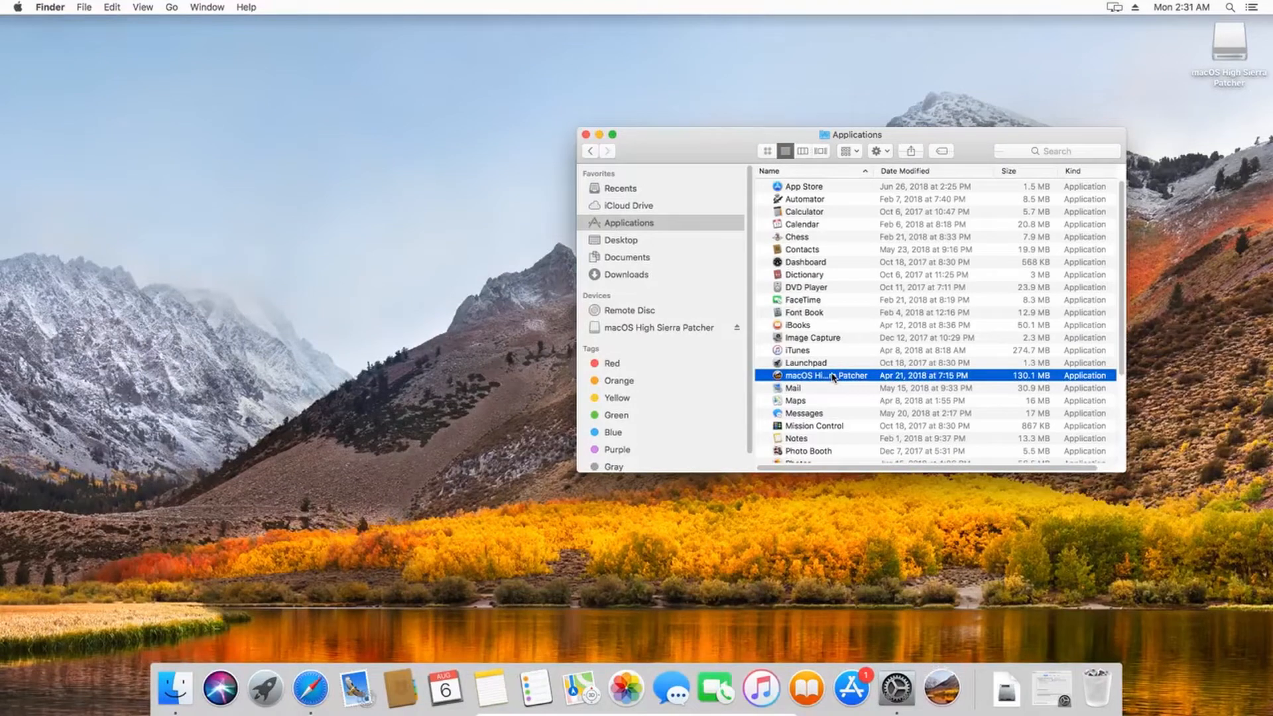
Allow the blocked macOS High Sierra Patcher via Open Anyway and launch it.
{"action": "double_click", "coordinate": [824, 375]}
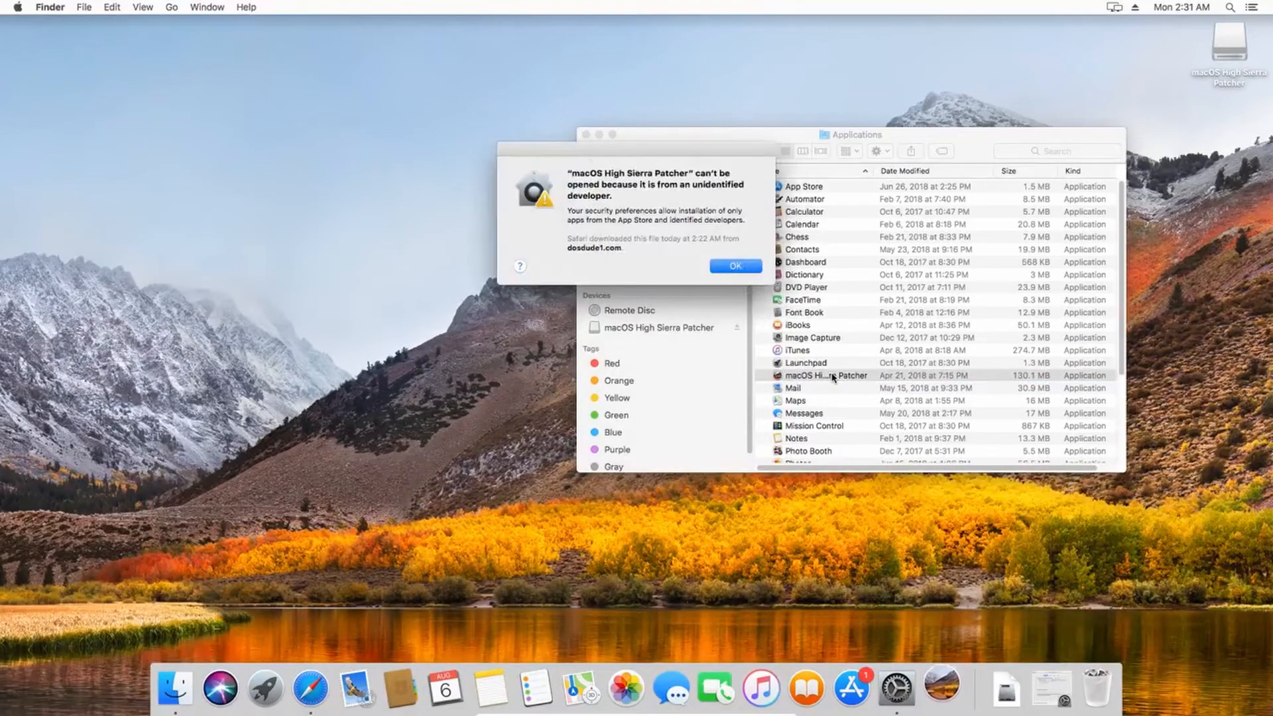
{"action": "left_click", "coordinate": [733, 265]}
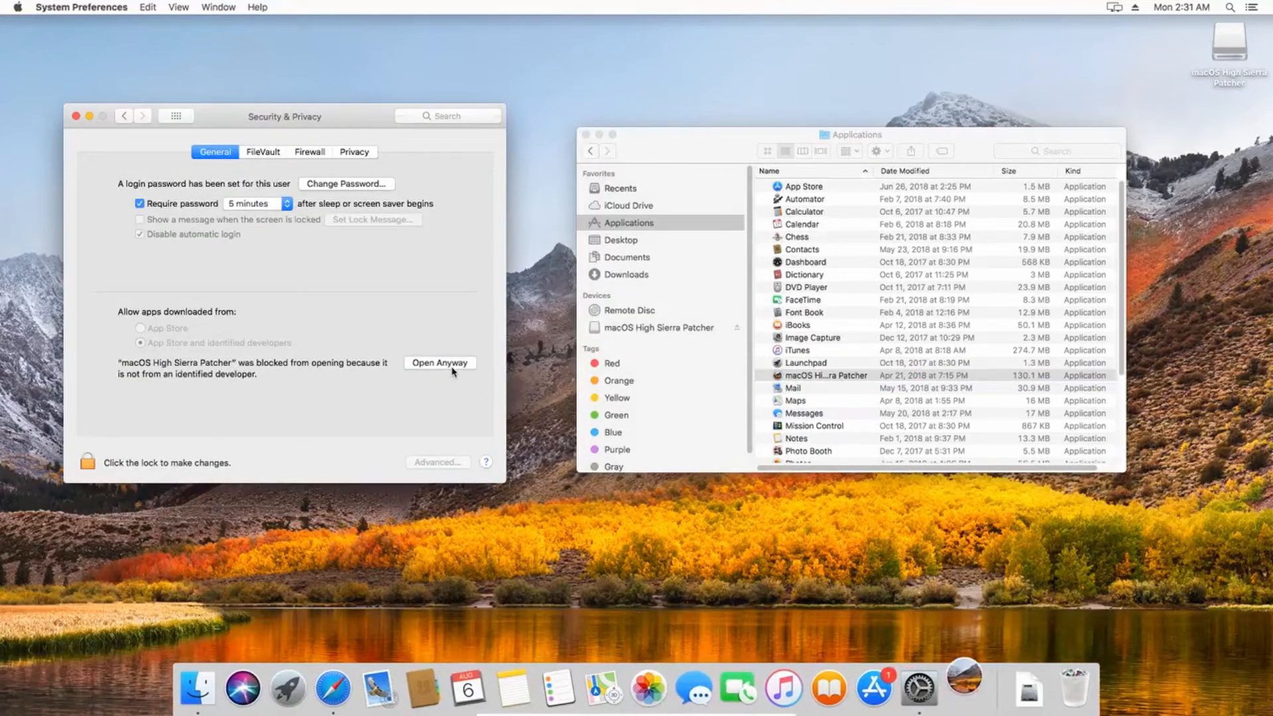
{"action": "left_click", "coordinate": [439, 363]}
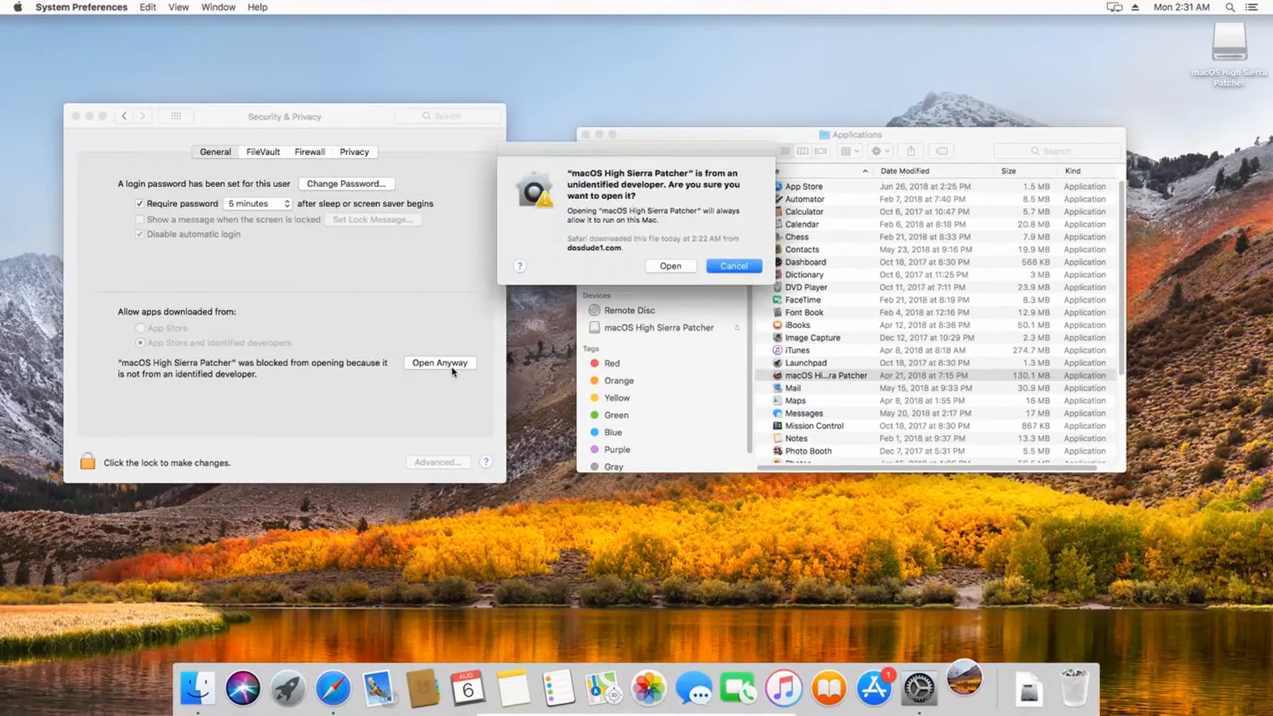
{"action": "left_click", "coordinate": [731, 265]}
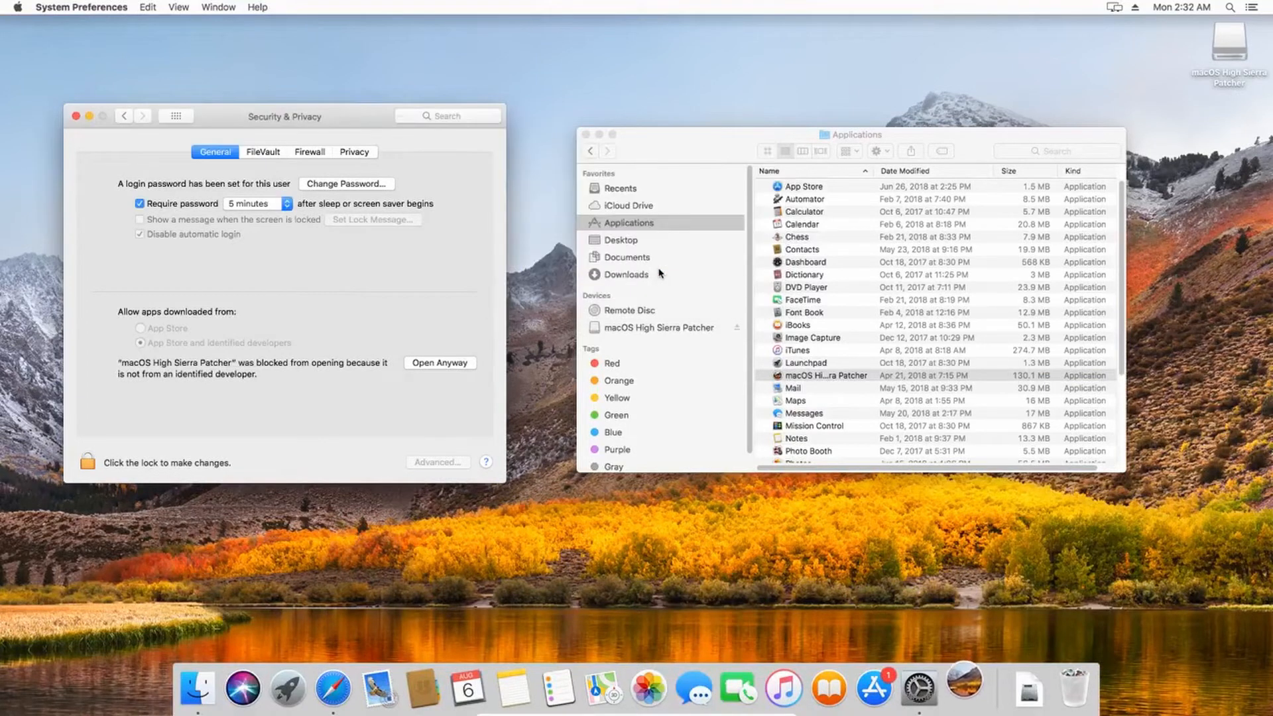
{"action": "left_click", "coordinate": [439, 362]}
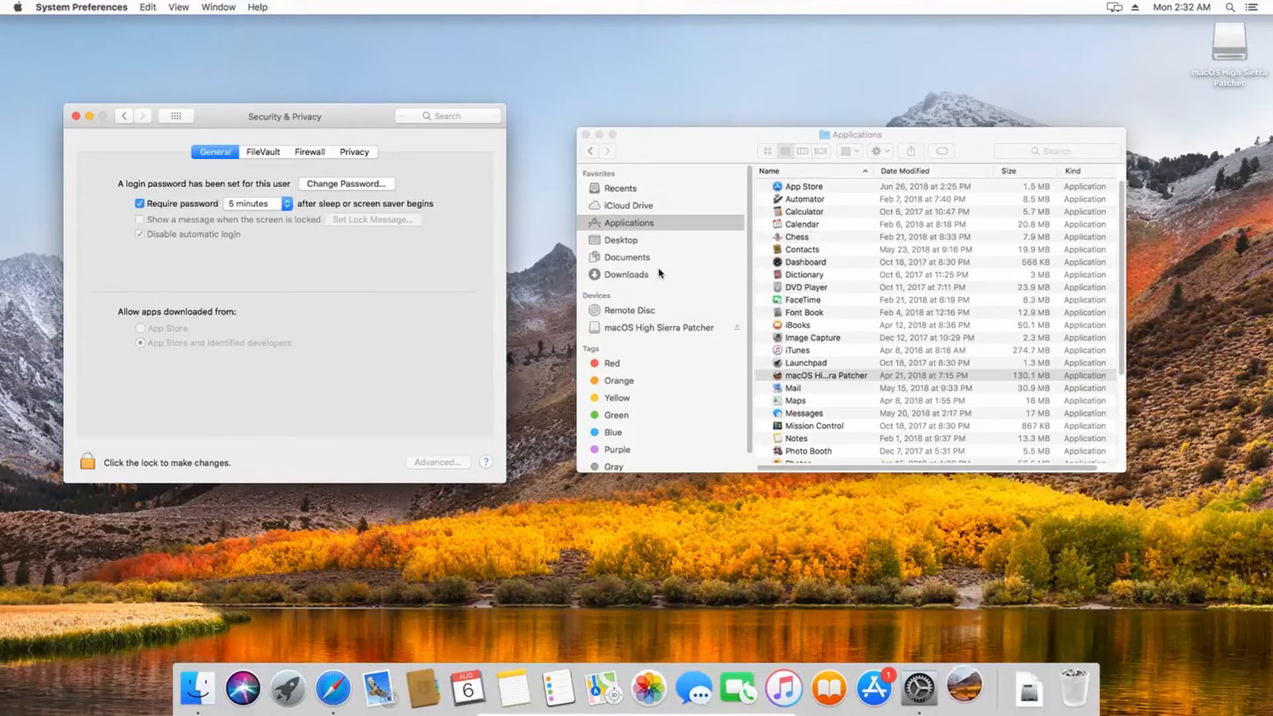
{"action": "double_click", "coordinate": [825, 375]}
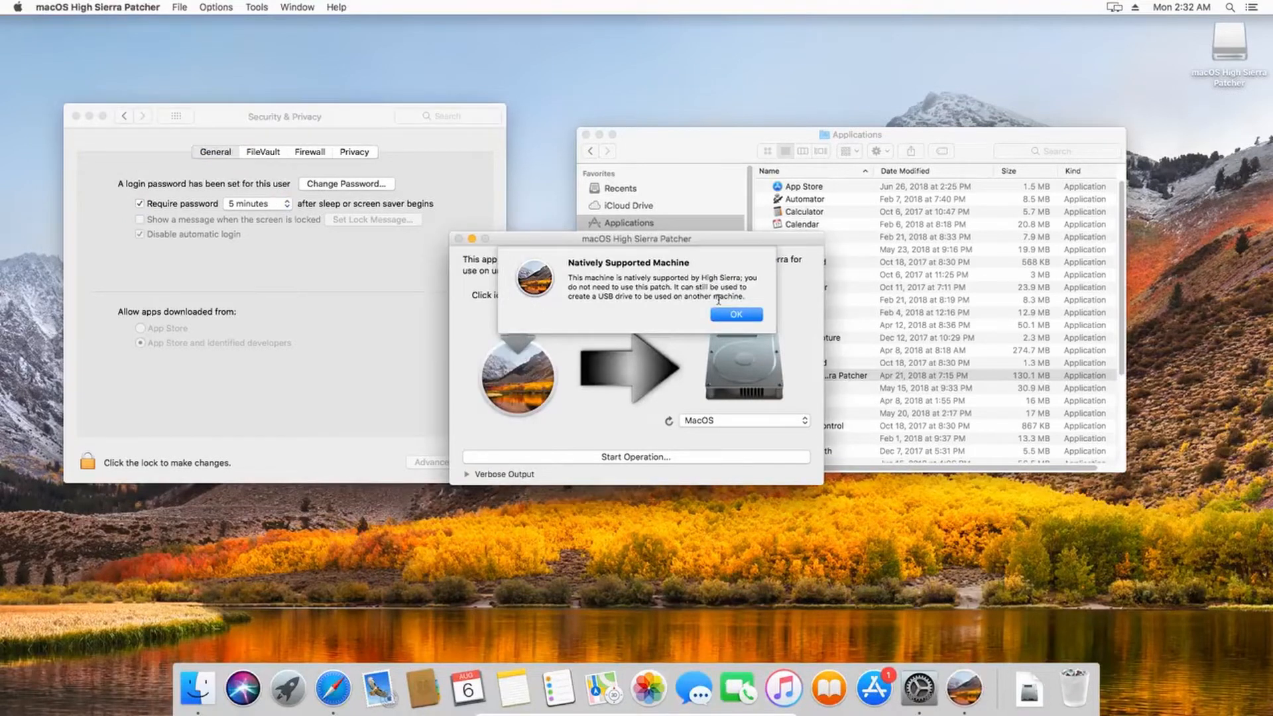
Download the 5GB macOS High Sierra installer into Applications, skipping the patched USB drive.
{"action": "left_click", "coordinate": [735, 314]}
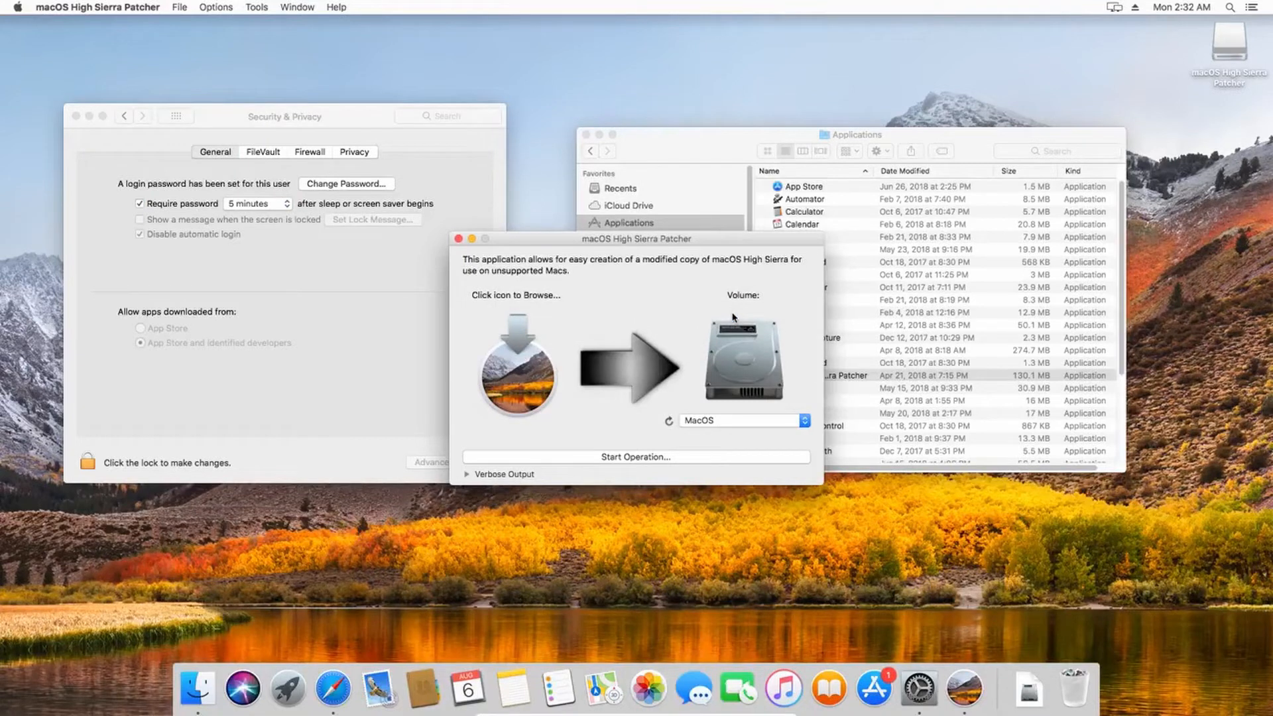
{"action": "mouse_move", "coordinate": [67, 15]}
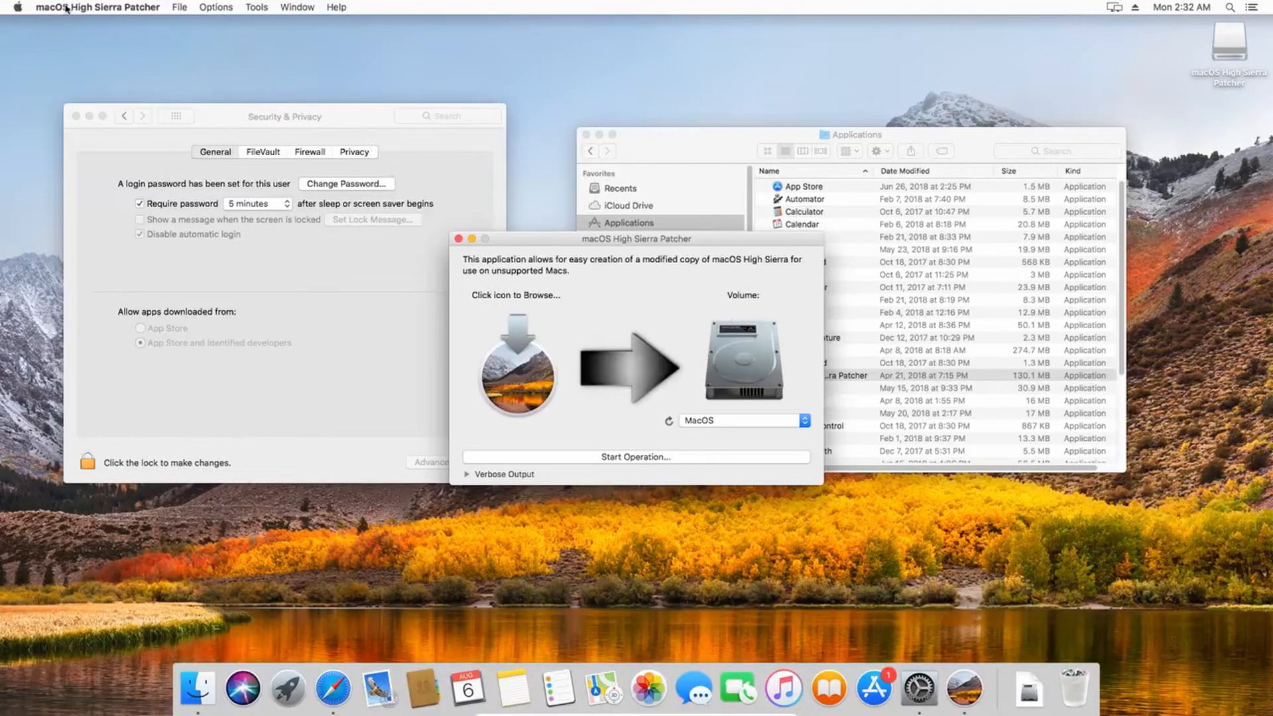
{"action": "left_click", "coordinate": [256, 8]}
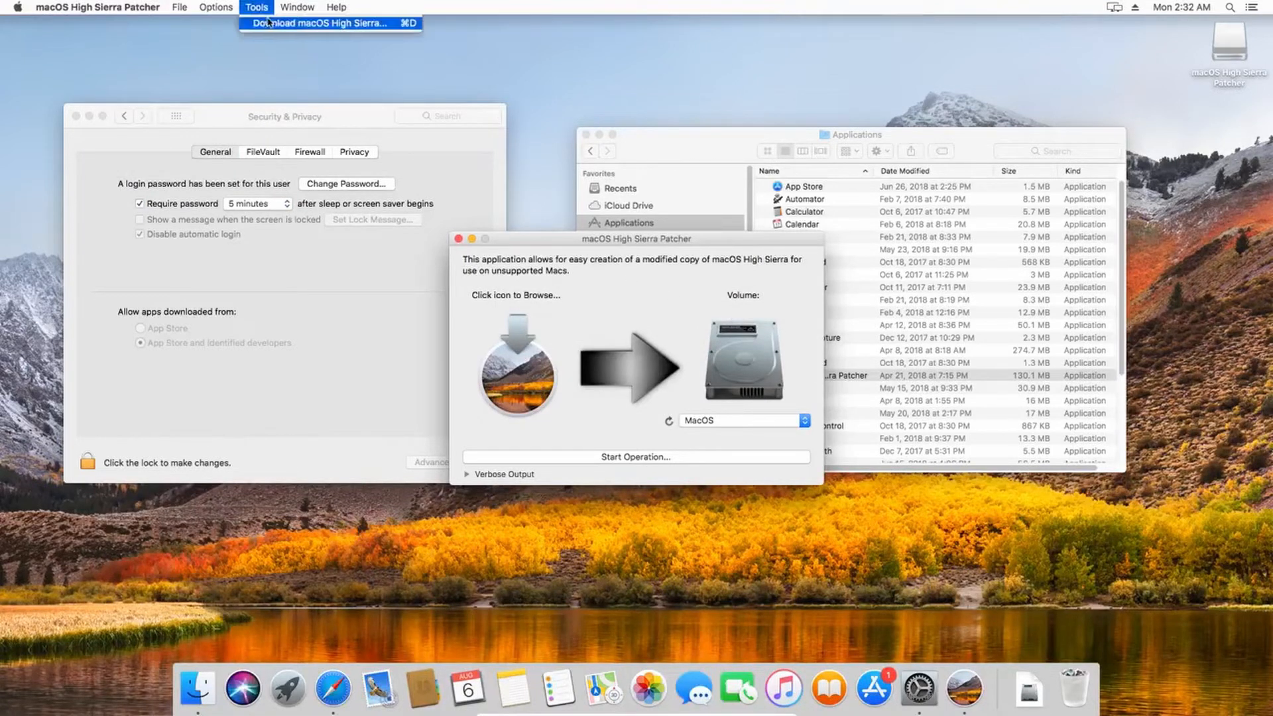
{"action": "left_click", "coordinate": [321, 22]}
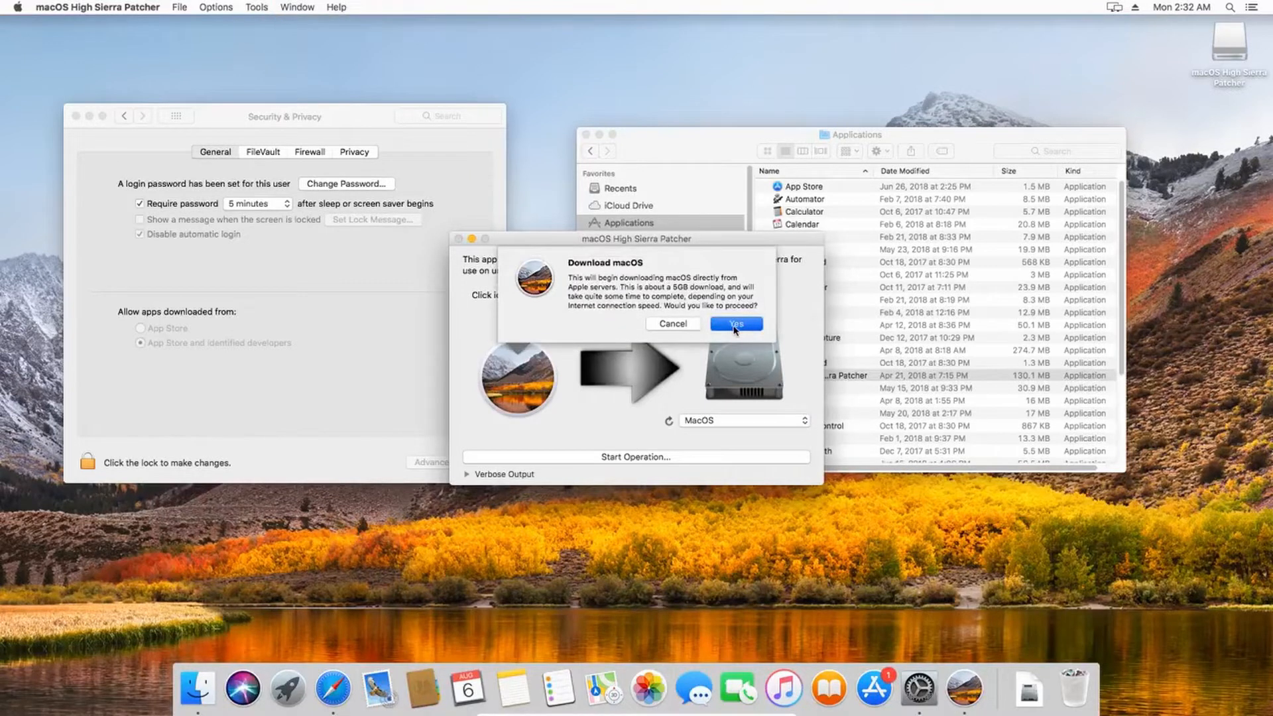
{"action": "left_click", "coordinate": [734, 323]}
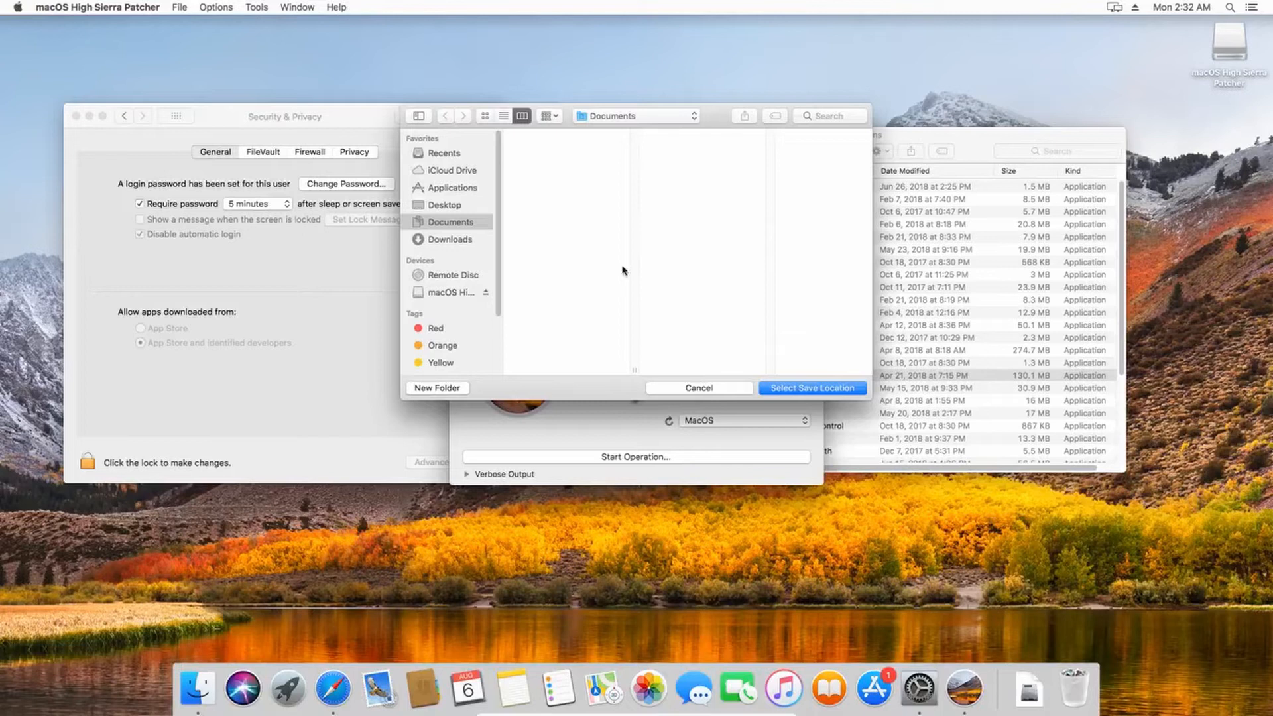
{"action": "left_click", "coordinate": [451, 188]}
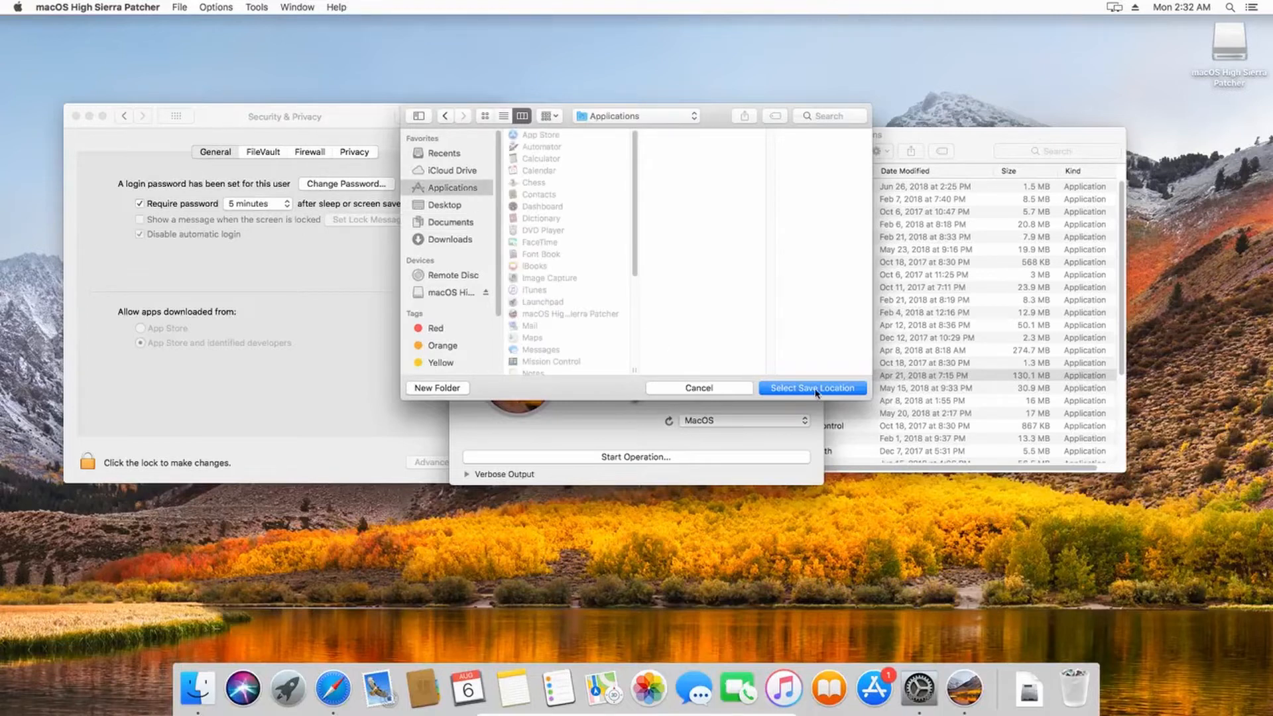
{"action": "left_click", "coordinate": [812, 388]}
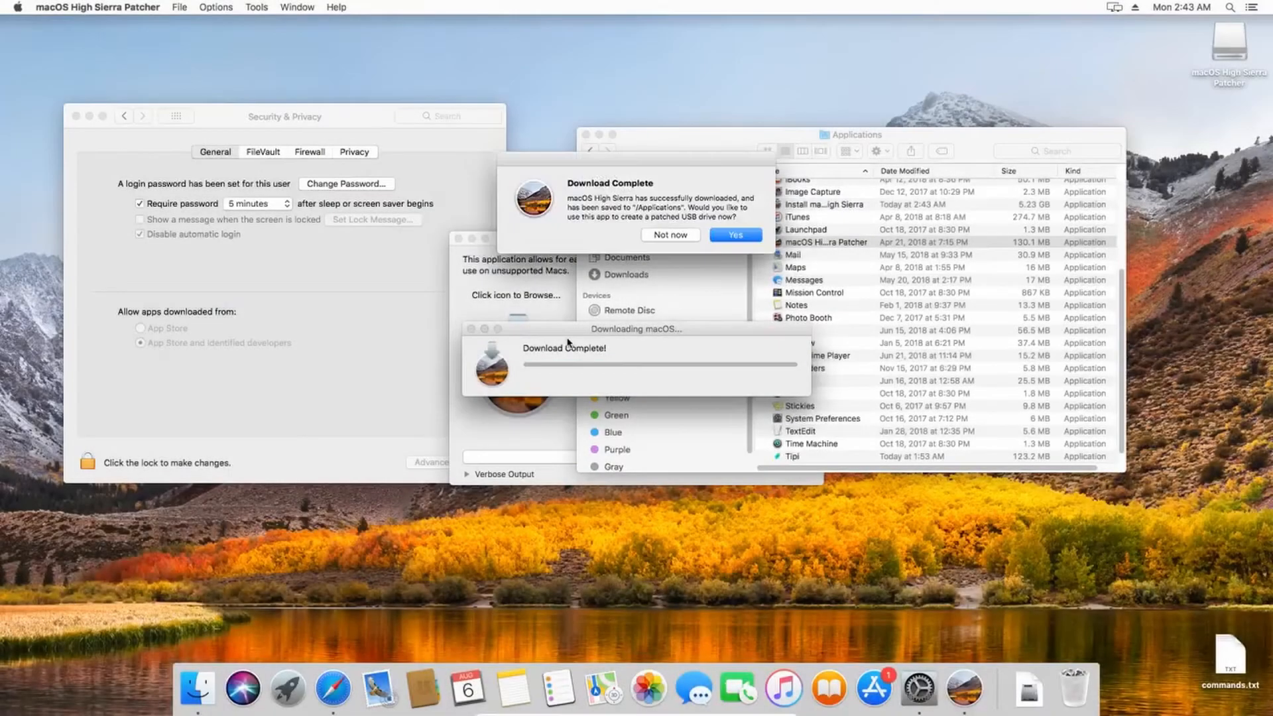
{"action": "left_click", "coordinate": [670, 235]}
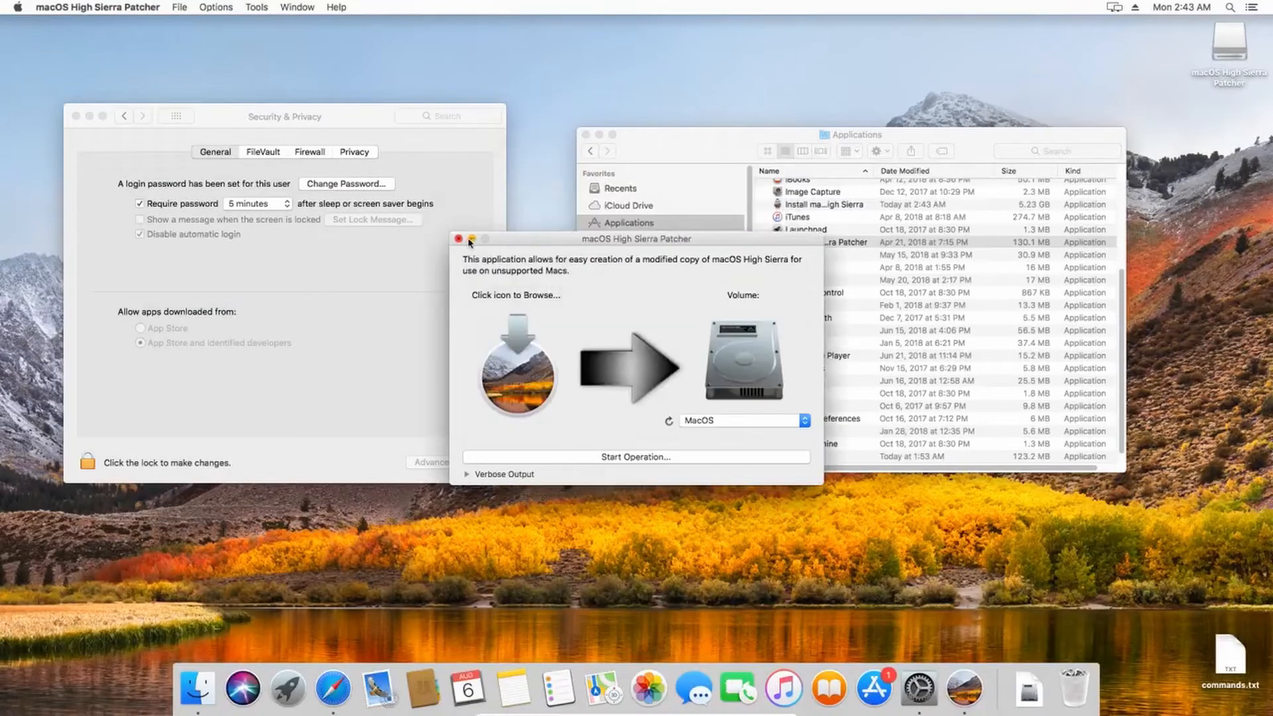
Close the patcher window and launch Terminal from Applications > Utilities.
{"action": "left_click", "coordinate": [459, 239]}
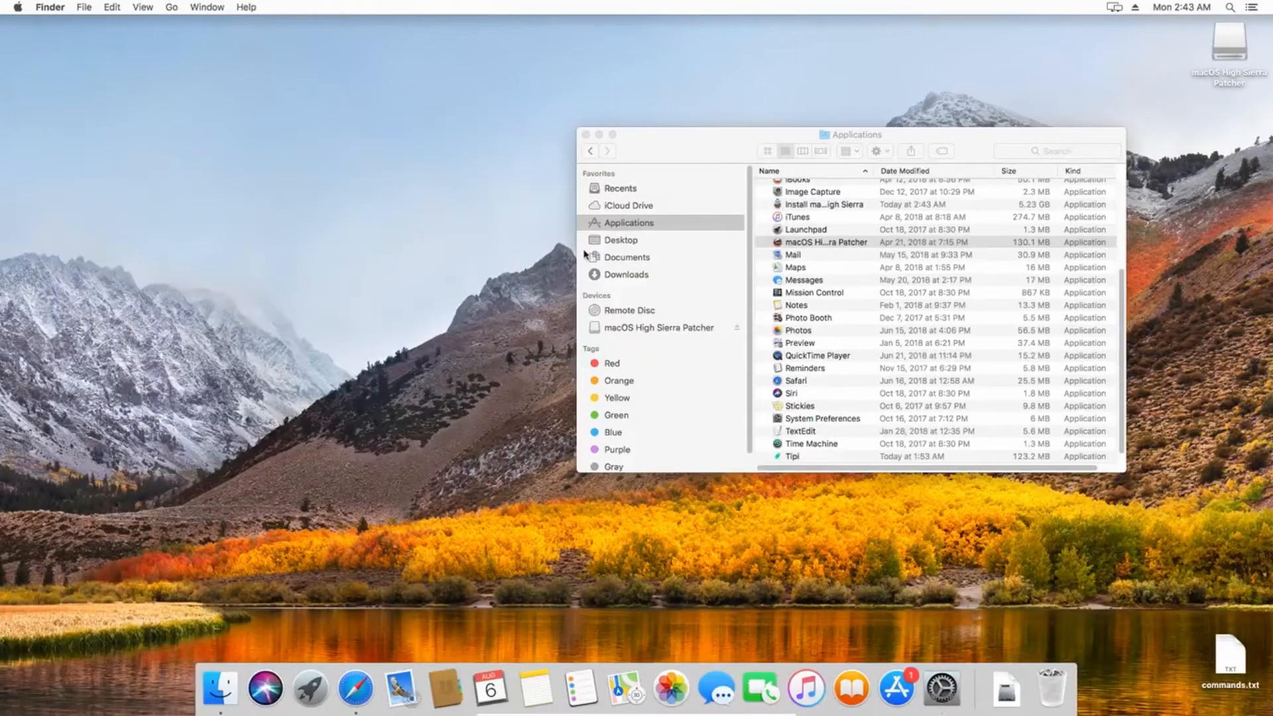
{"action": "left_click", "coordinate": [826, 242]}
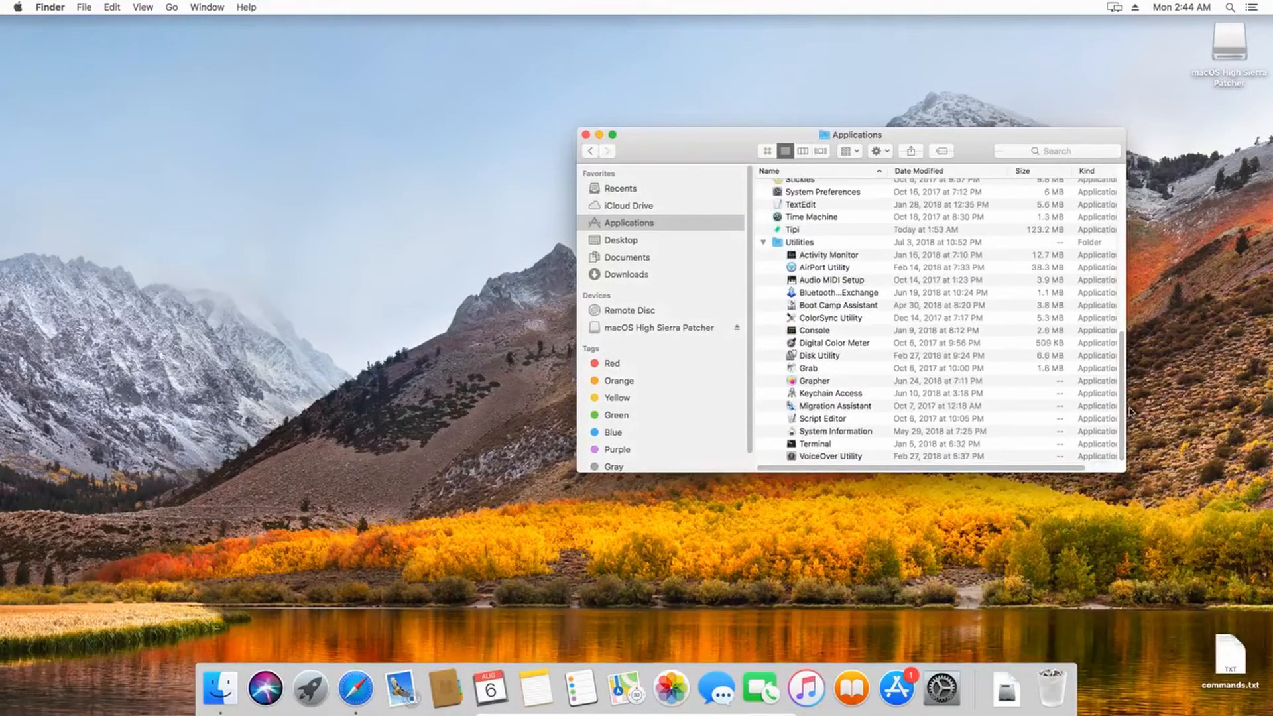
{"action": "double_click", "coordinate": [814, 444]}
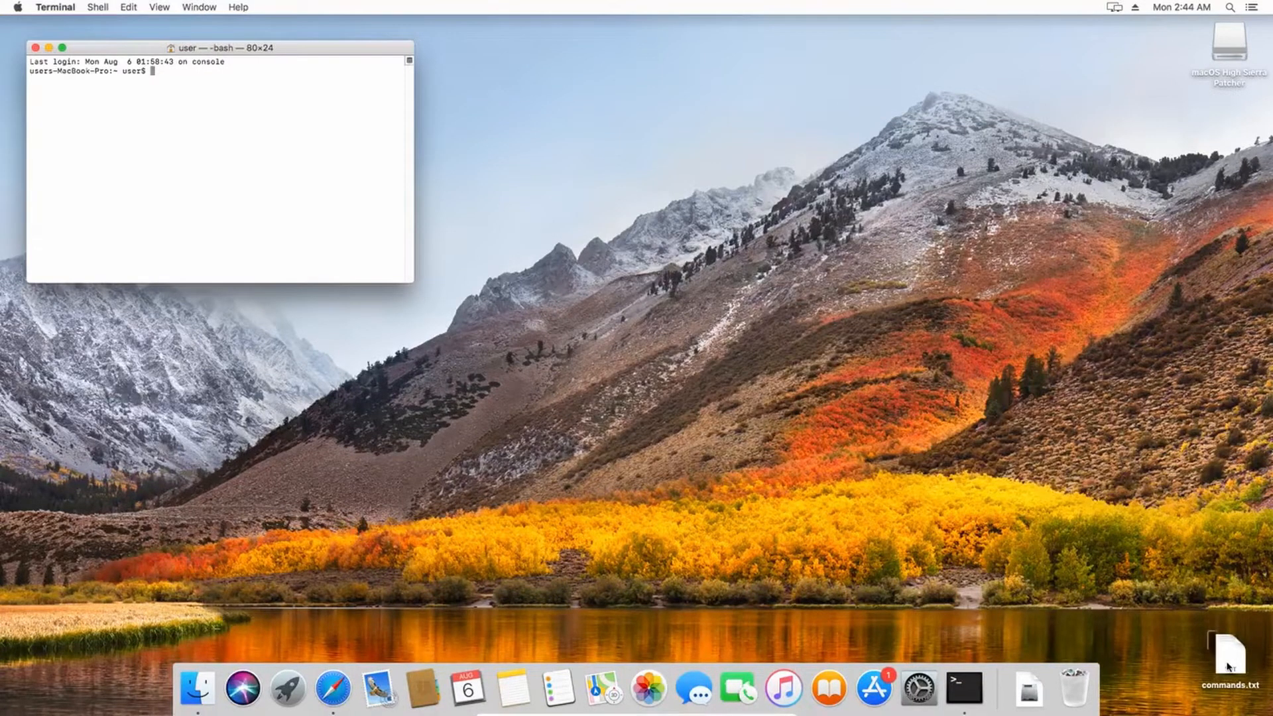
Open commands.txt and run hdiutil create for a 7316m HFS+J /tmp/HighSierra.cdr image.
{"action": "double_click", "coordinate": [1228, 645]}
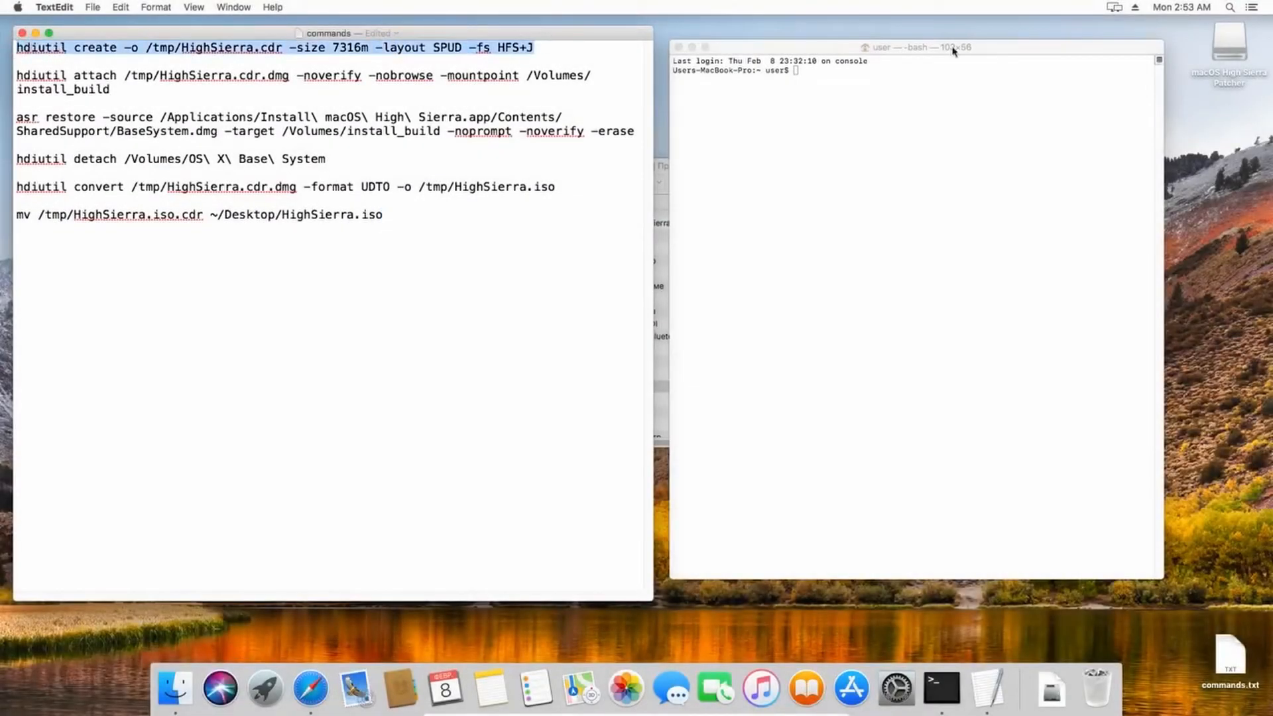
{"action": "type", "text": "hdiutil create -o /tmp/HighSierra.cdr -size 7316m -layout SPUD -fs HFS+J"}
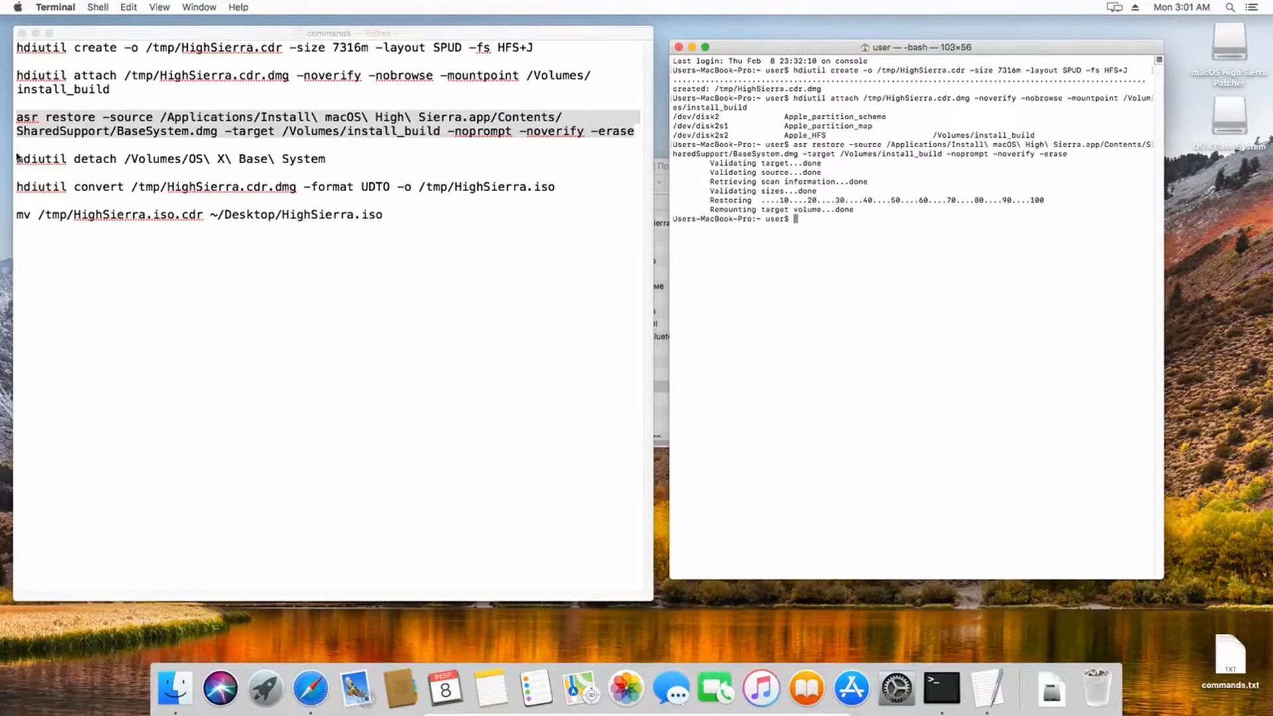
Run the hdiutil detach command from commands.txt to detach the installer volume.
{"action": "triple_click", "coordinate": [170, 159]}
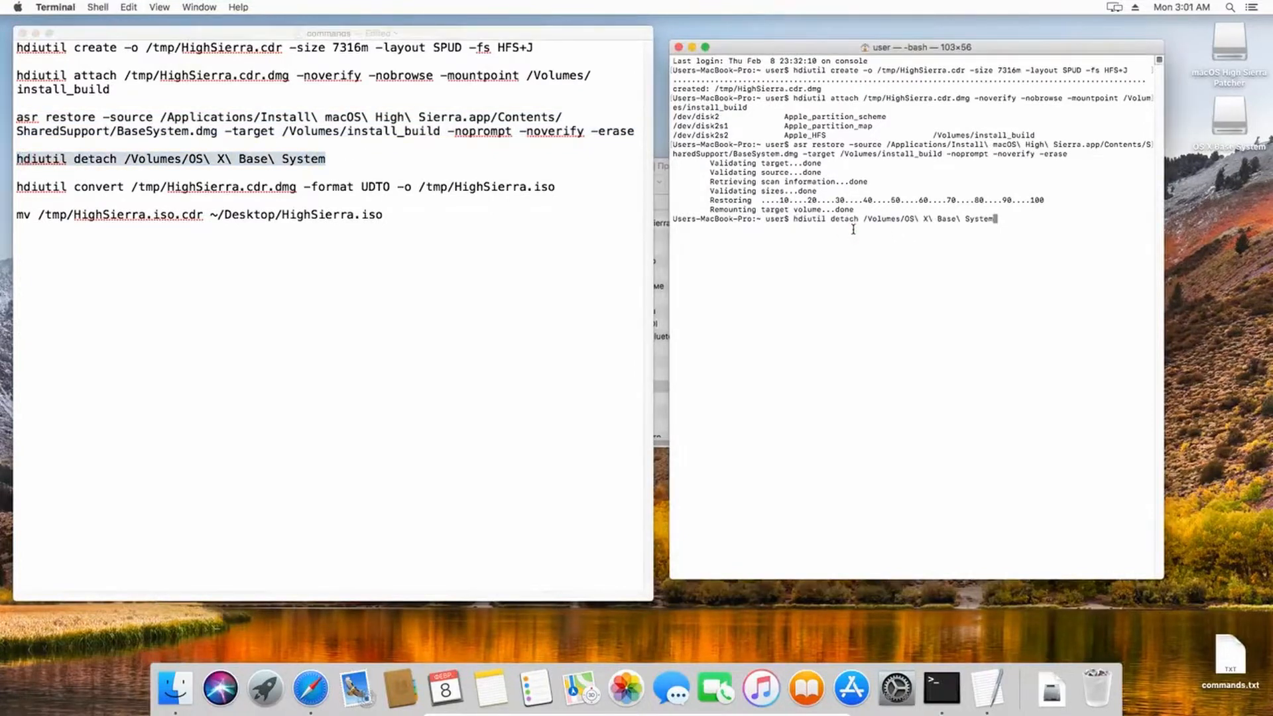
{"action": "key", "text": "Return"}
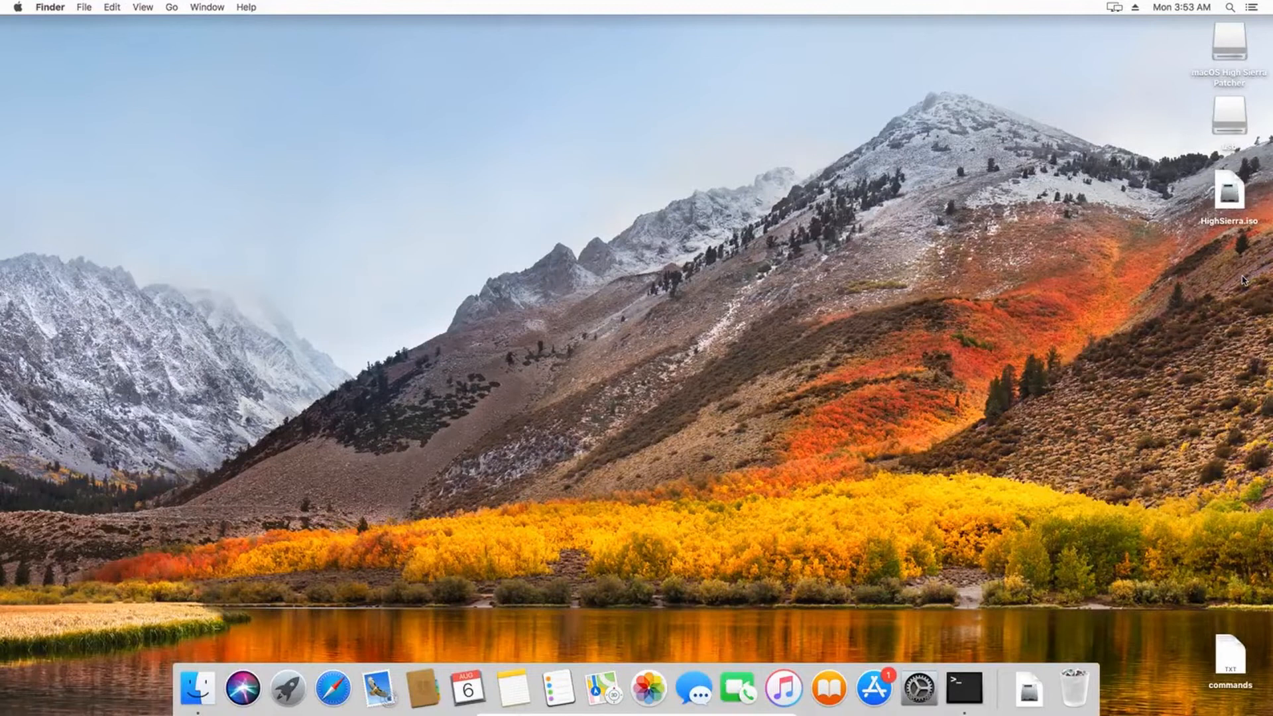
{"action": "left_click", "coordinate": [1229, 193]}
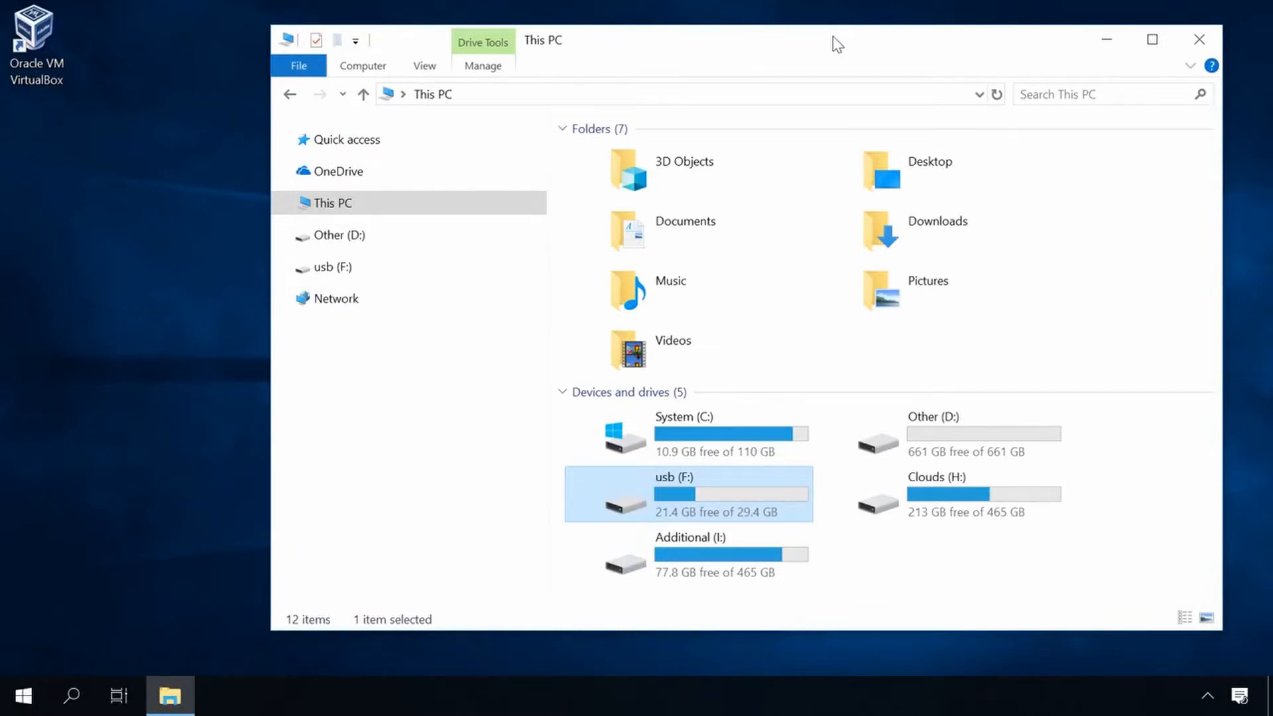
{"action": "mouse_move", "coordinate": [719, 435]}
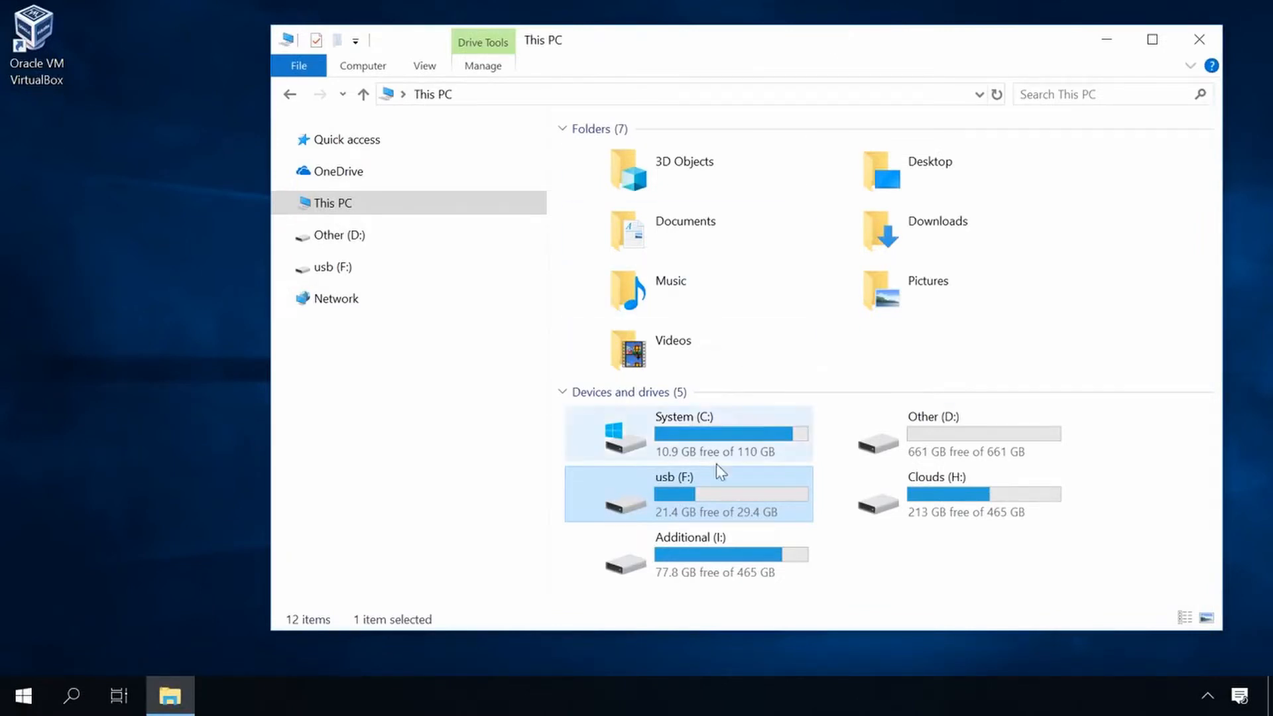
Copy HighSierra.iso from the usb (F:) drive to the Windows desktop and launch VirtualBox.
{"action": "left_click", "coordinate": [770, 663]}
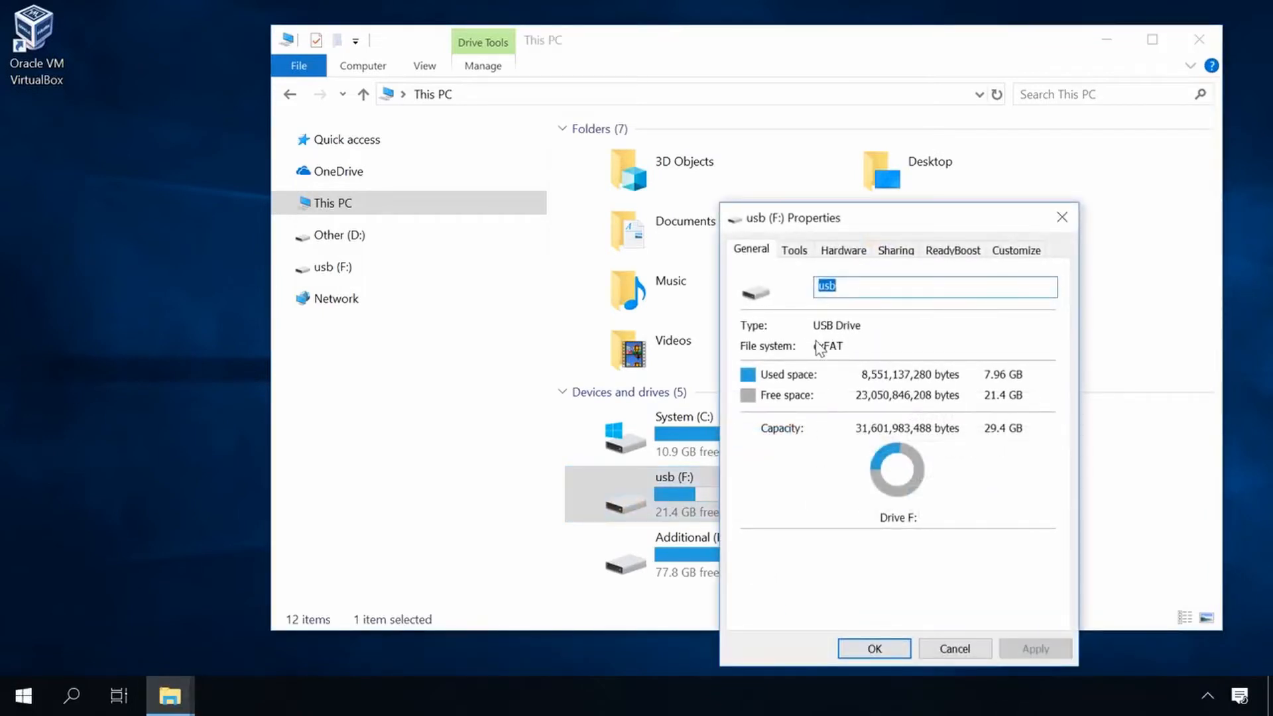
{"action": "left_click", "coordinate": [955, 648]}
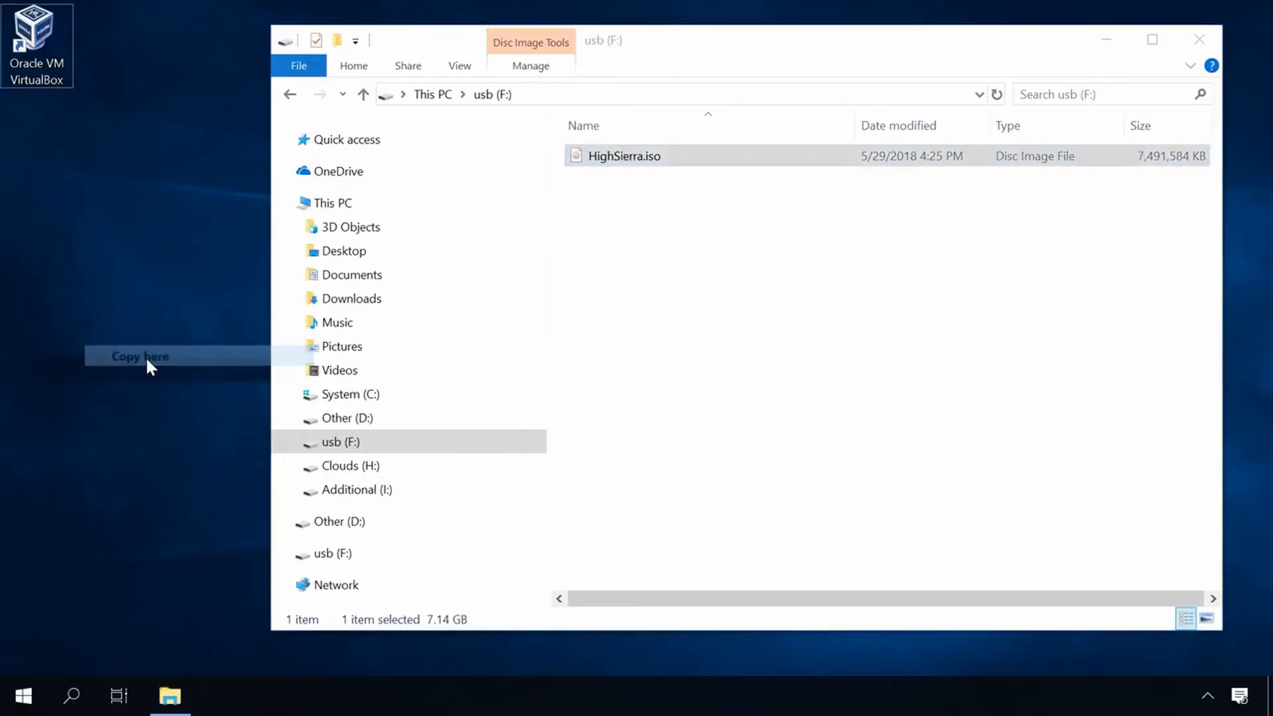
{"action": "left_click", "coordinate": [140, 357]}
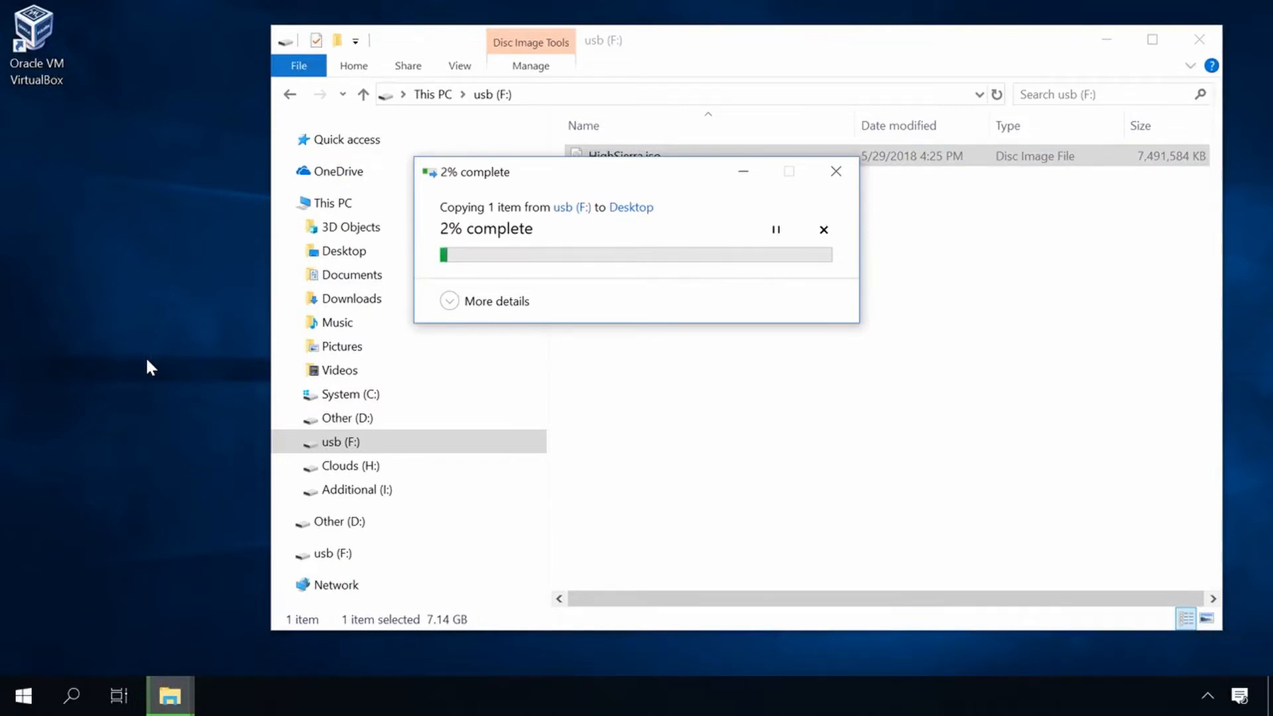
{"action": "left_click", "coordinate": [219, 695]}
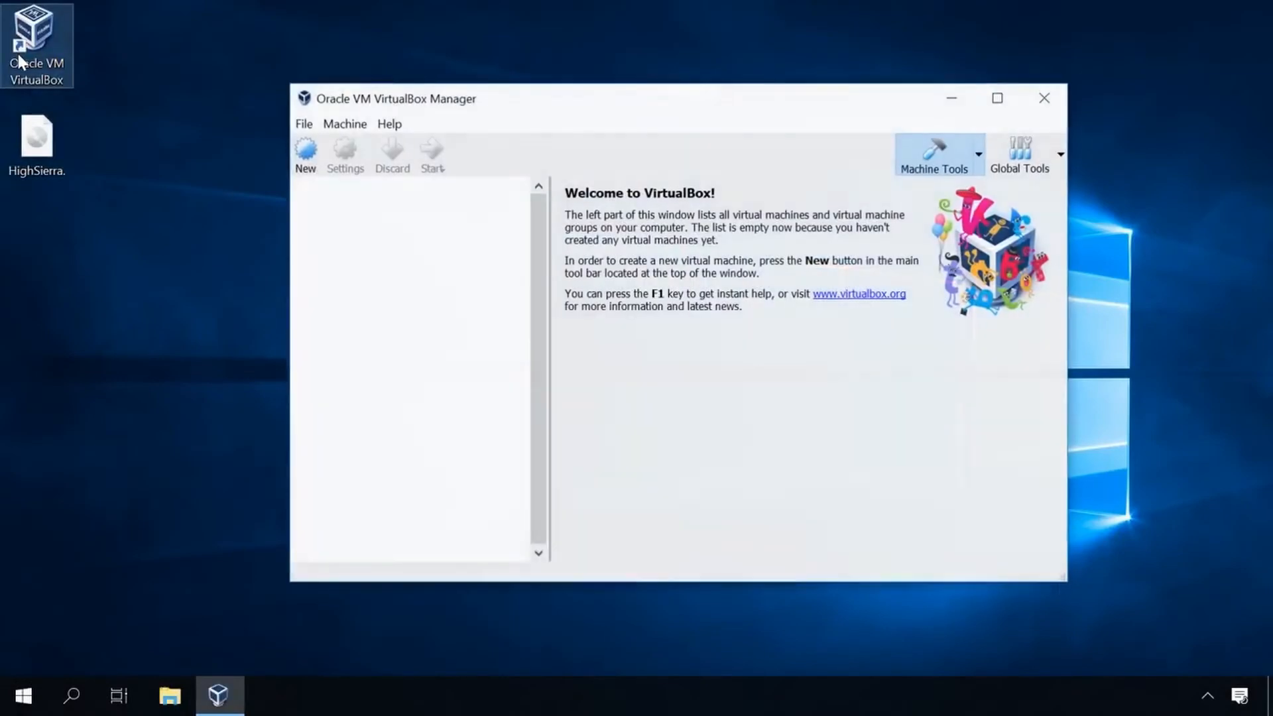
Create VM 'MacOS', Mac OS X, macOS 10.13 High Sierra, 4096 MB memory, 30 GB disk.
{"action": "left_click", "coordinate": [305, 154]}
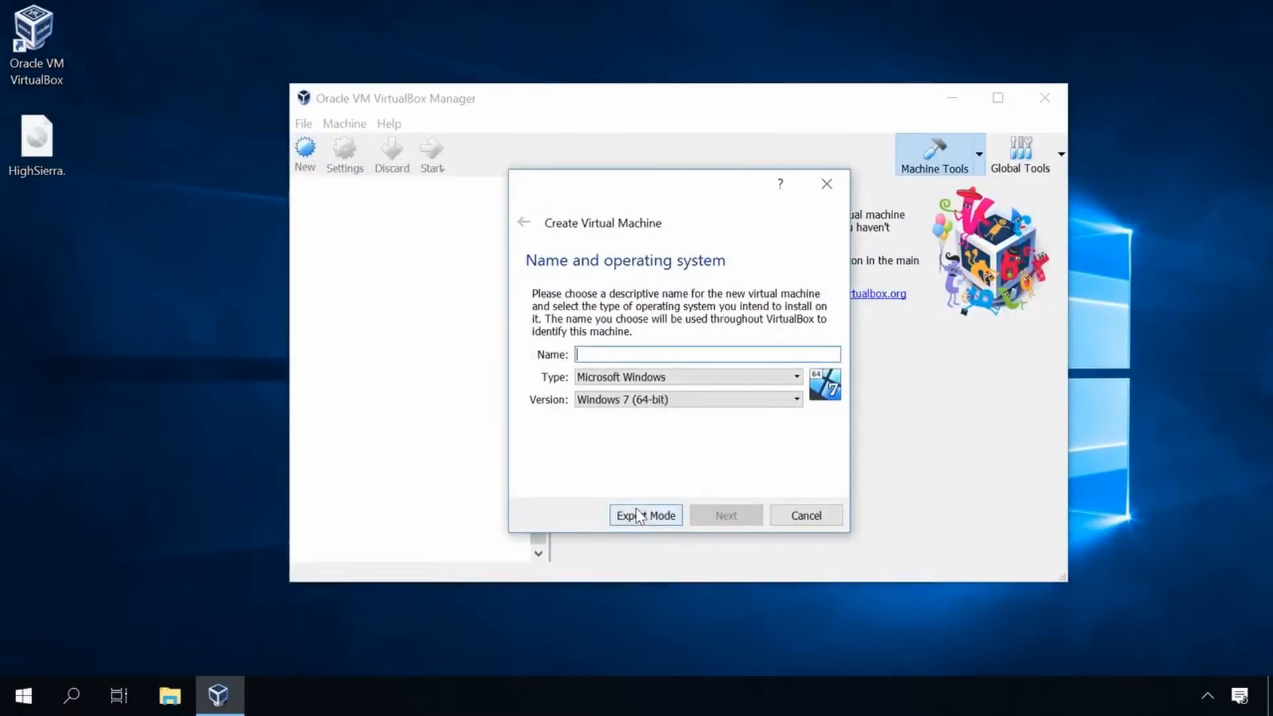
{"action": "left_click", "coordinate": [644, 515]}
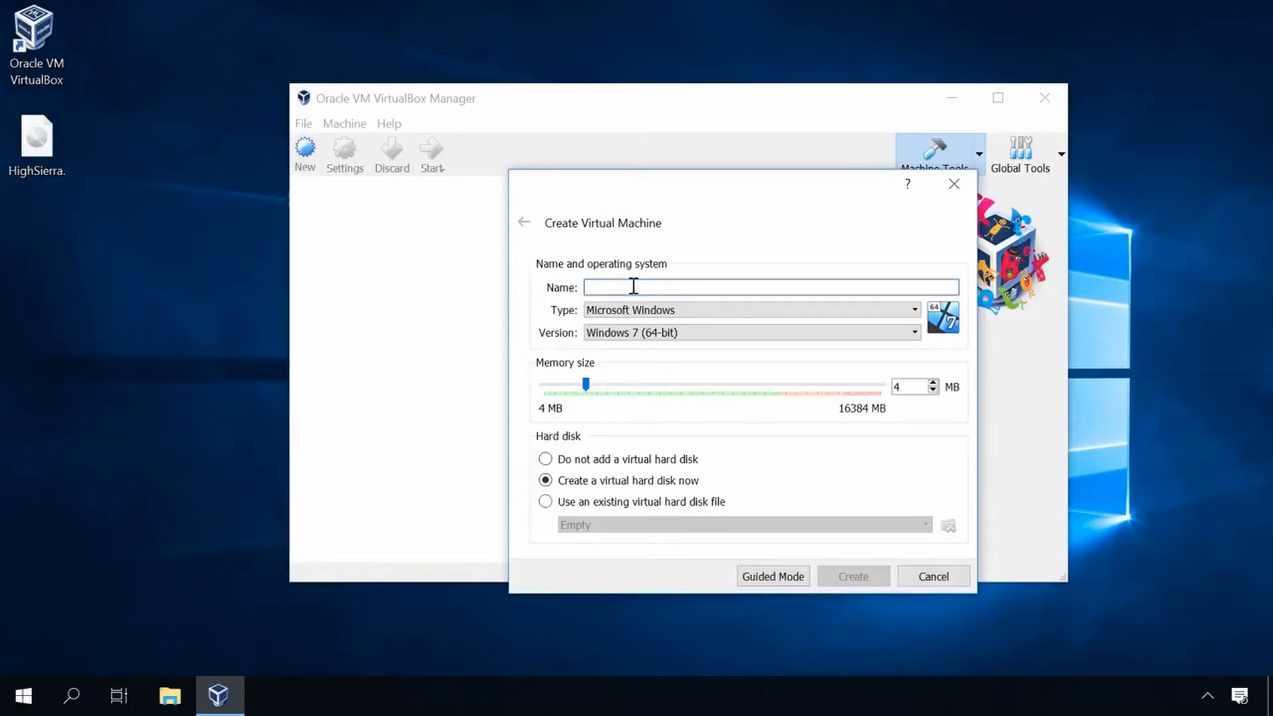
{"action": "type", "text": "M"}
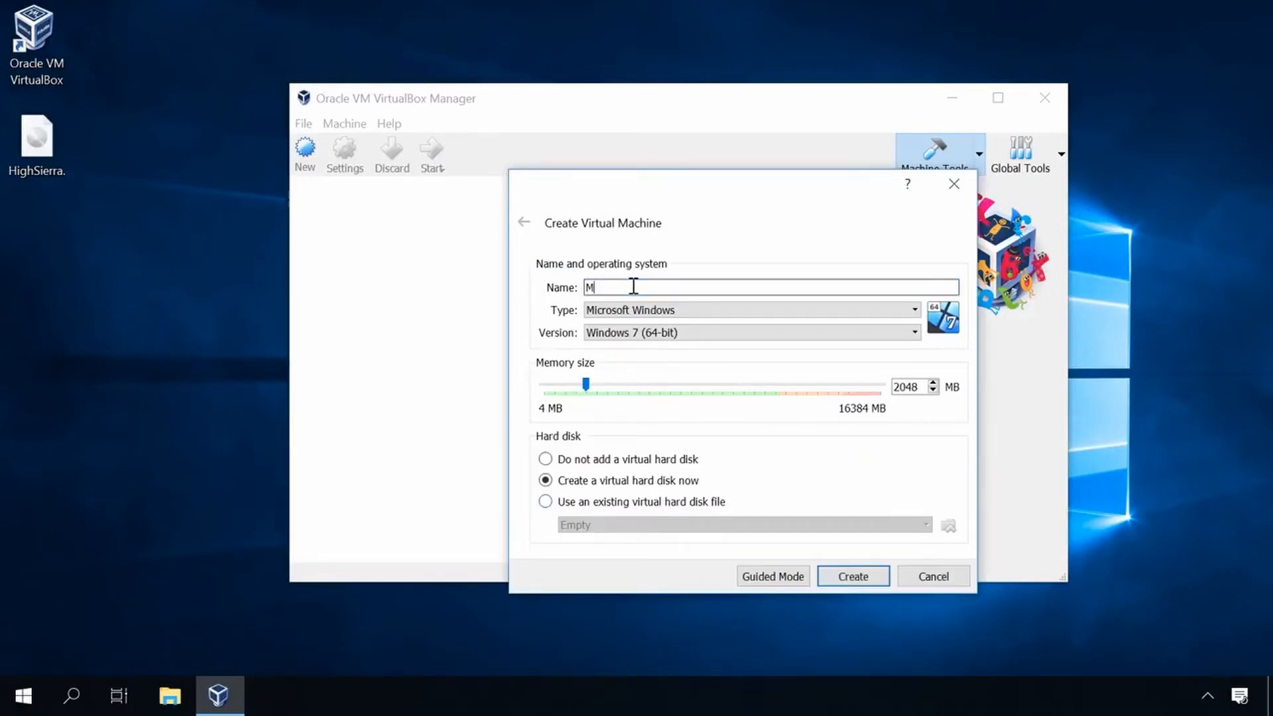
{"action": "type", "text": "ac"}
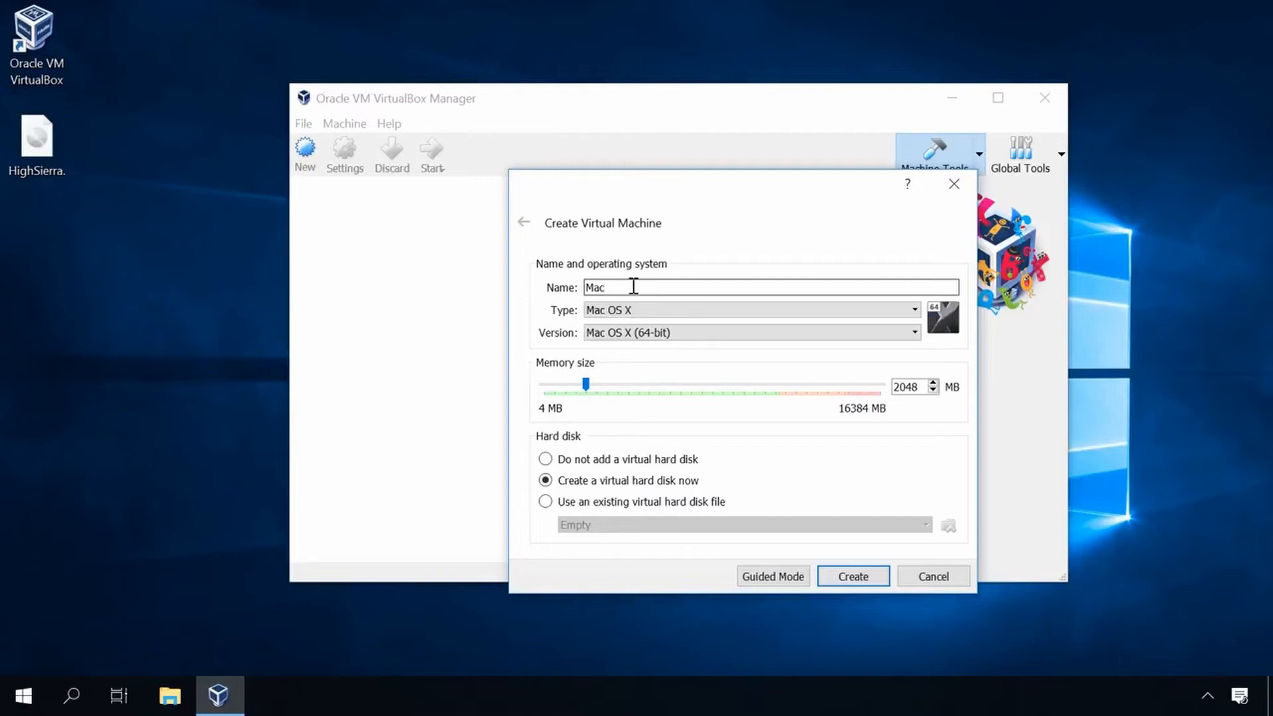
{"action": "left_click", "coordinate": [913, 310]}
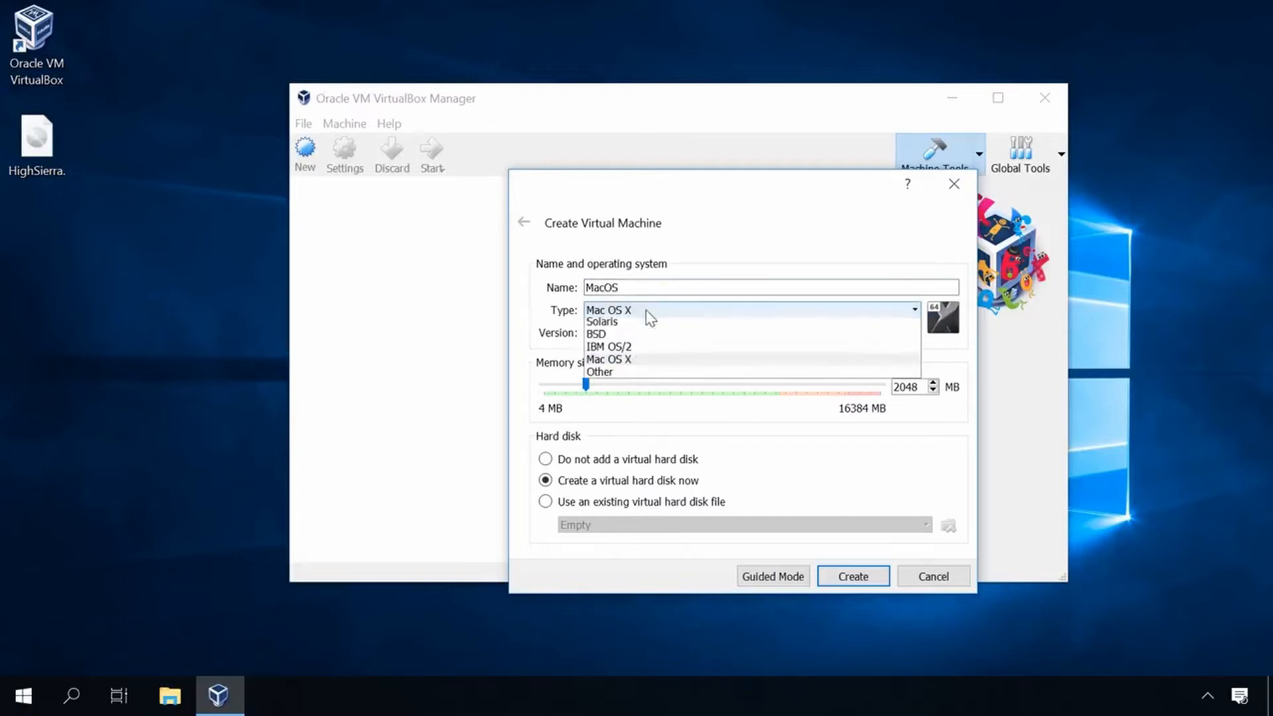
{"action": "left_click", "coordinate": [607, 310]}
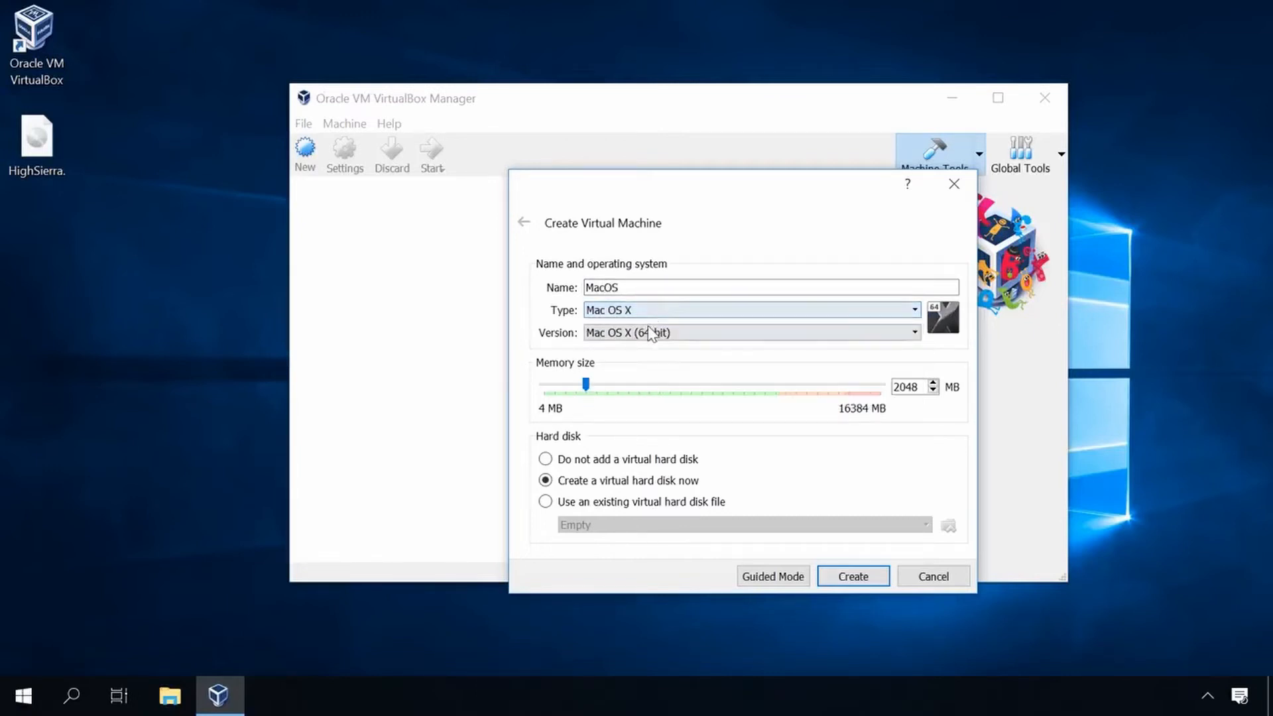
{"action": "left_click", "coordinate": [913, 332]}
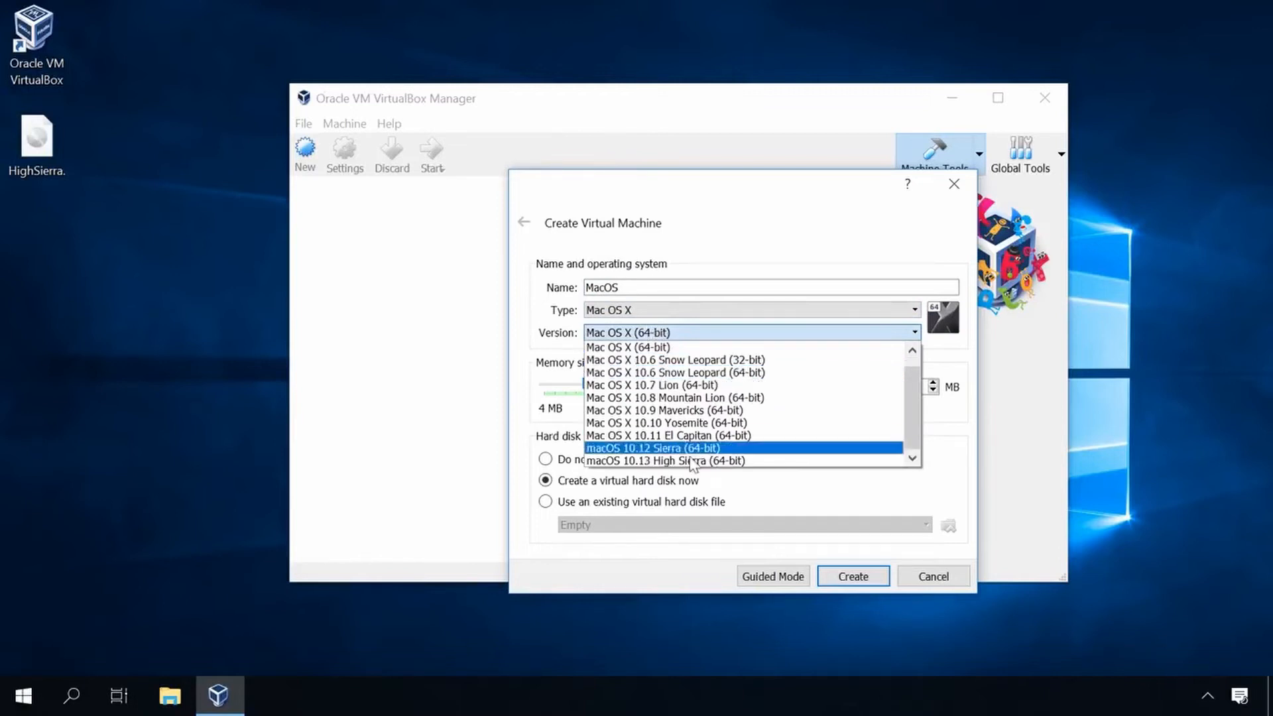
{"action": "left_click", "coordinate": [663, 460]}
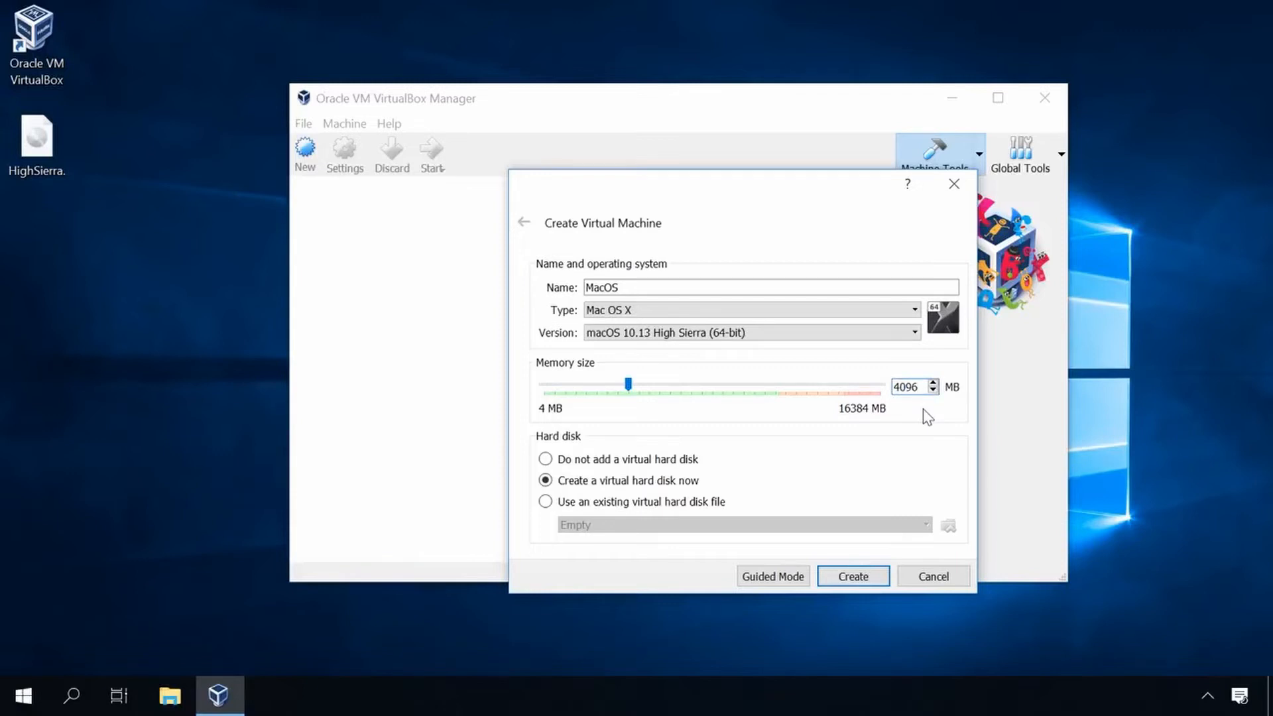
{"action": "mouse_move", "coordinate": [866, 460]}
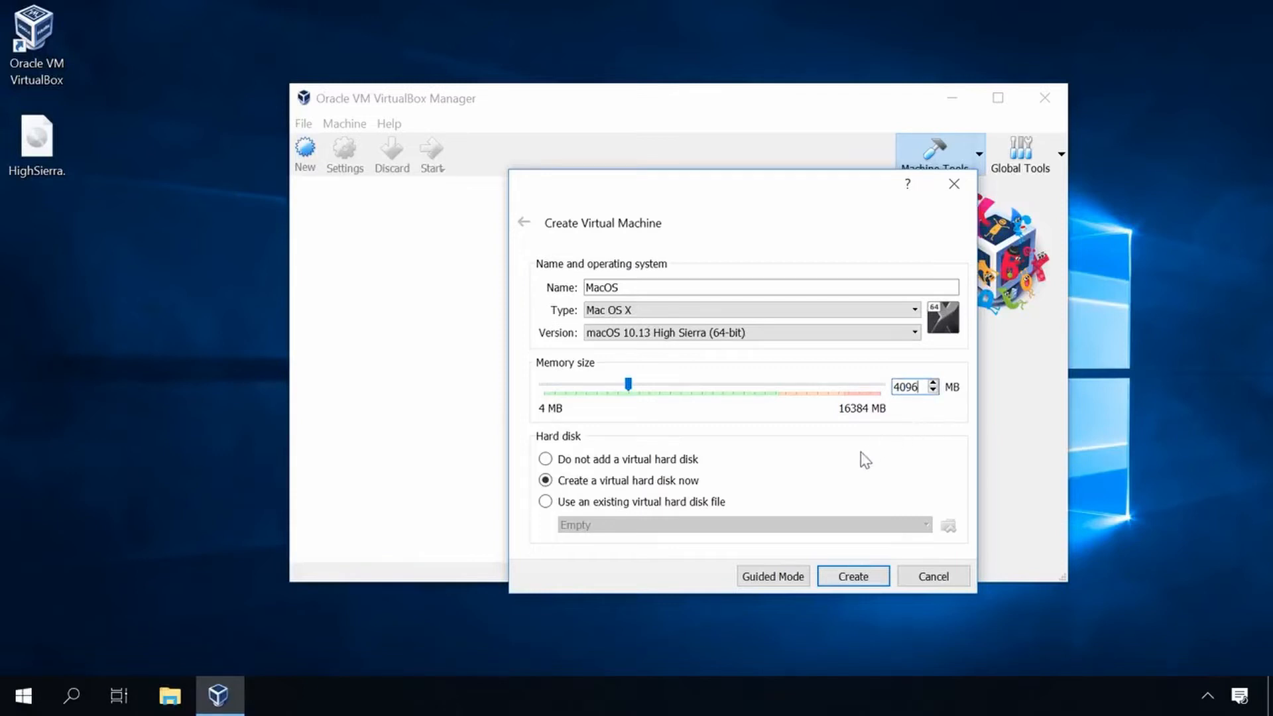
{"action": "left_click", "coordinate": [853, 575]}
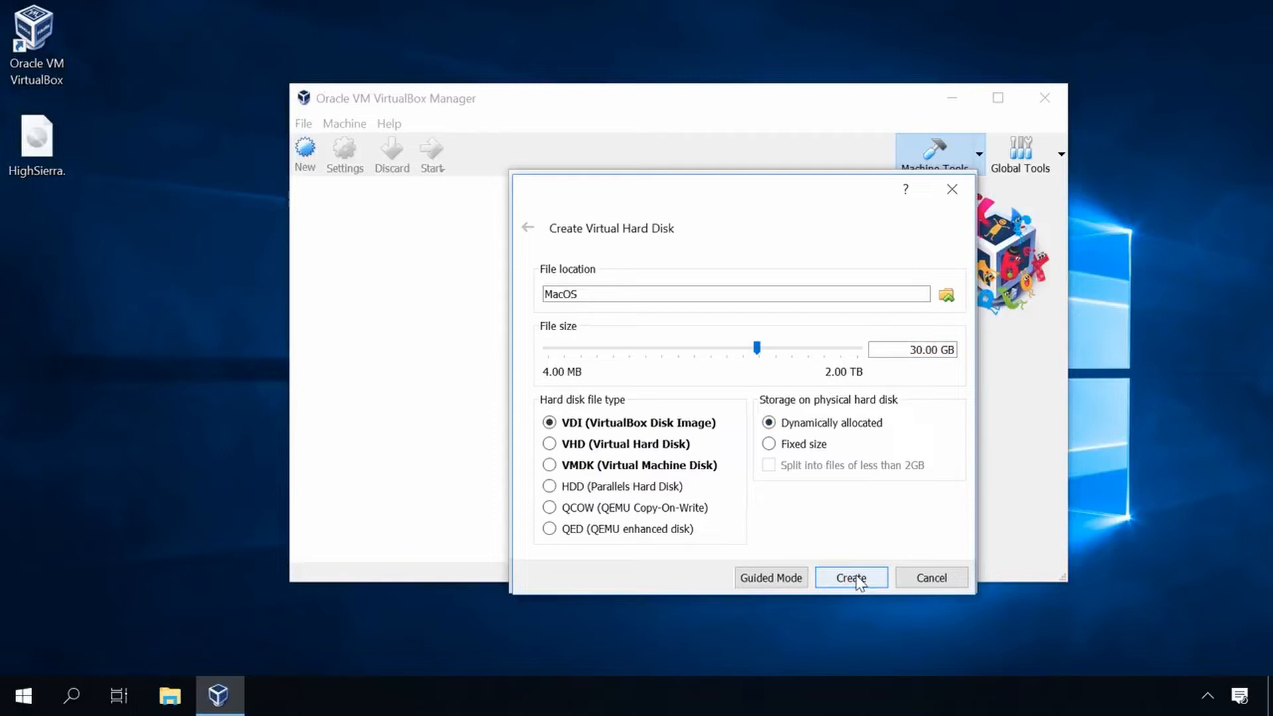
{"action": "left_click", "coordinate": [850, 578]}
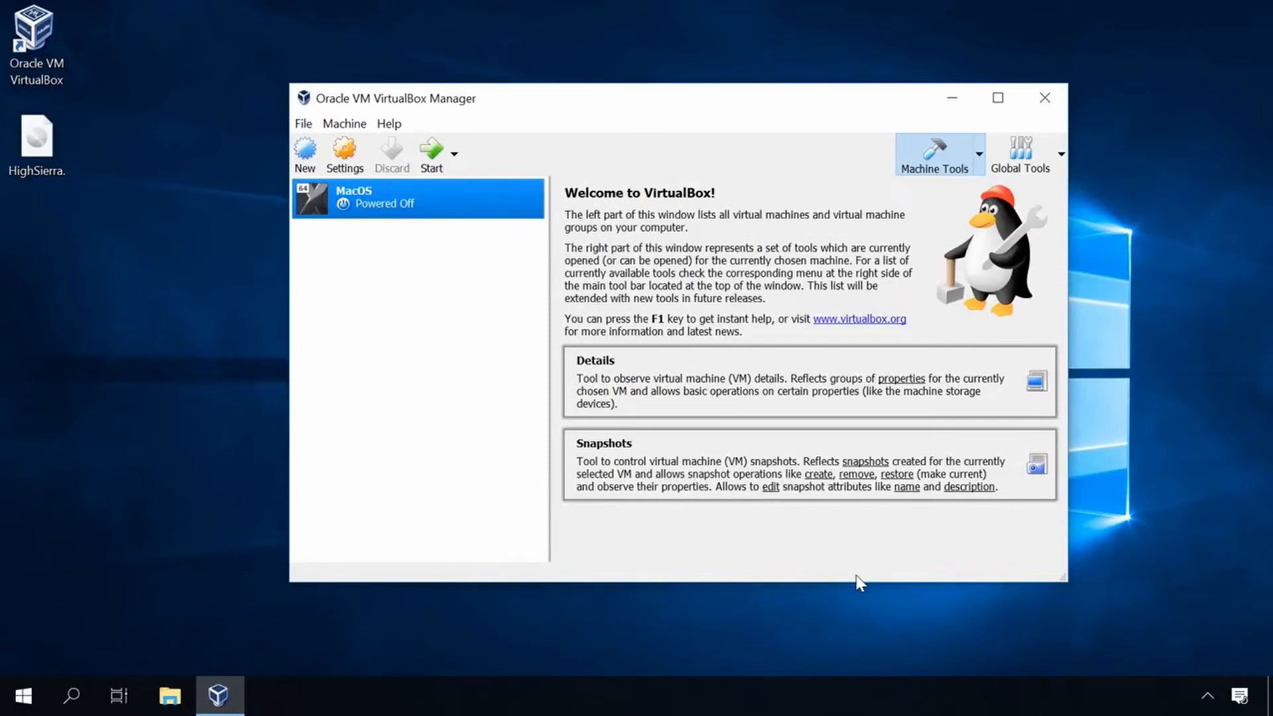
{"action": "mouse_move", "coordinate": [426, 236]}
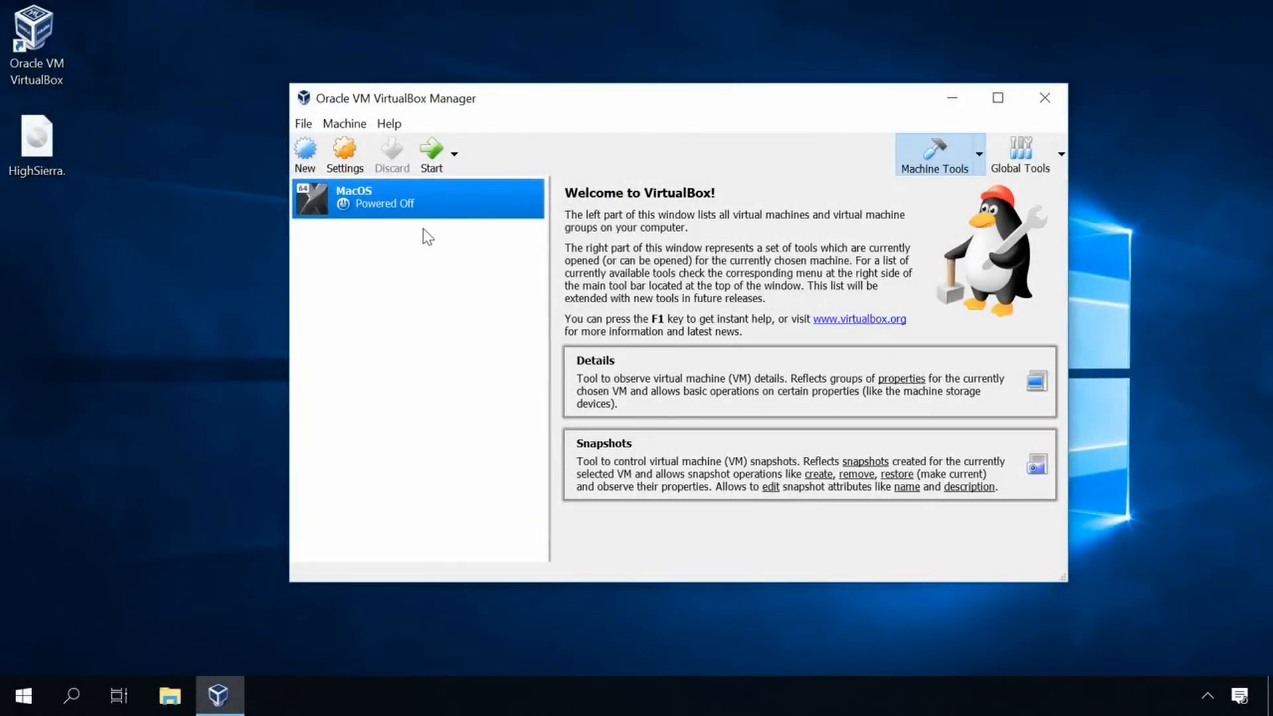
{"action": "mouse_move", "coordinate": [469, 212]}
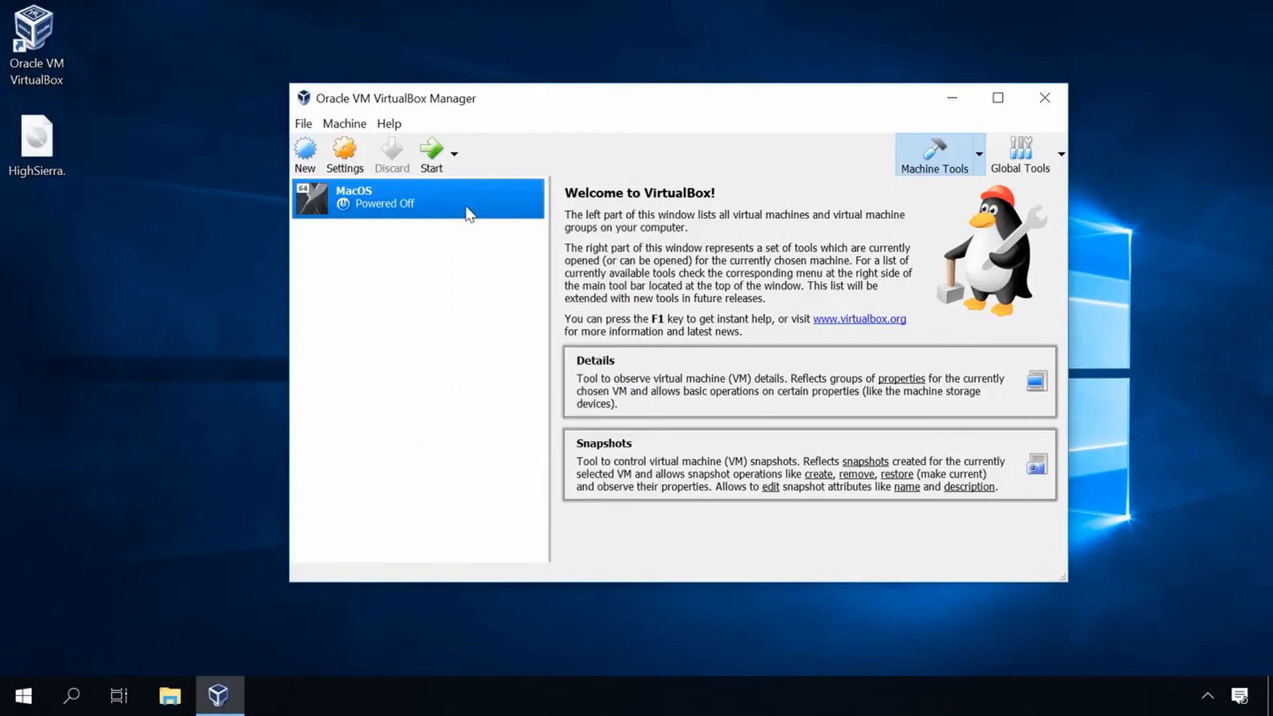
In the MacOS machine's System settings, disable floppy boot and move it below the hard disk.
{"action": "left_click", "coordinate": [344, 155]}
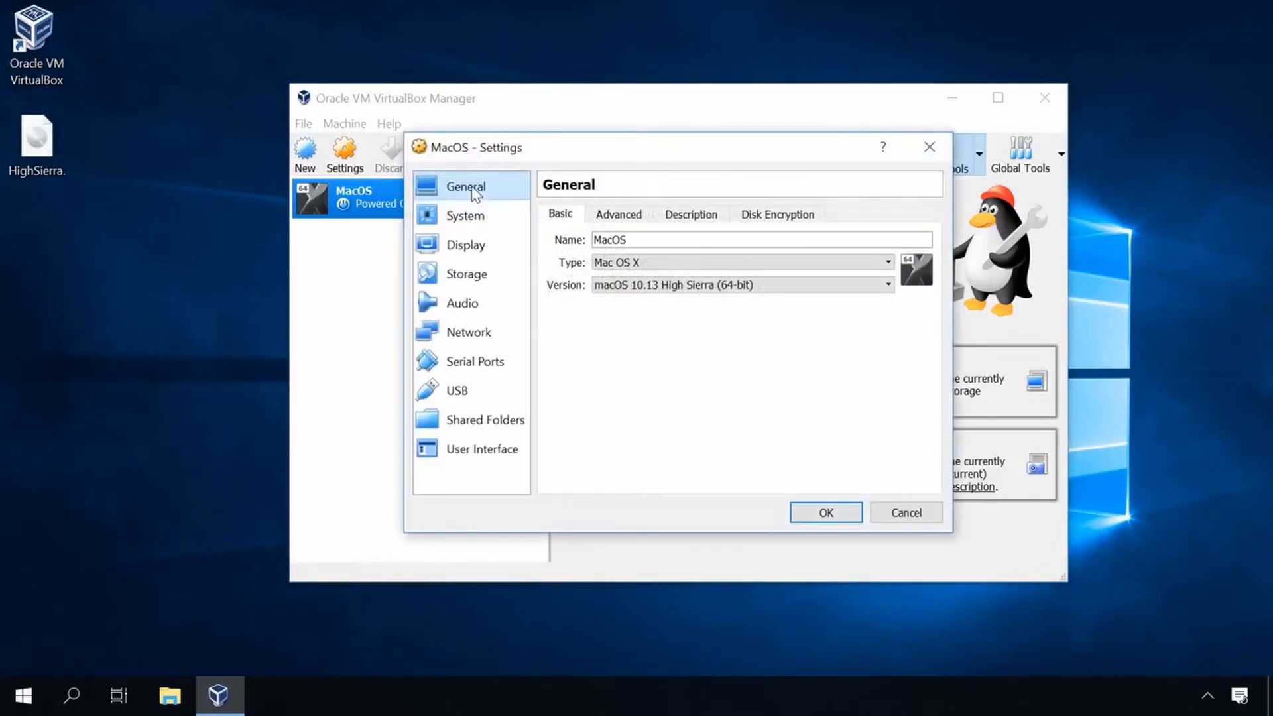
{"action": "left_click", "coordinate": [617, 214]}
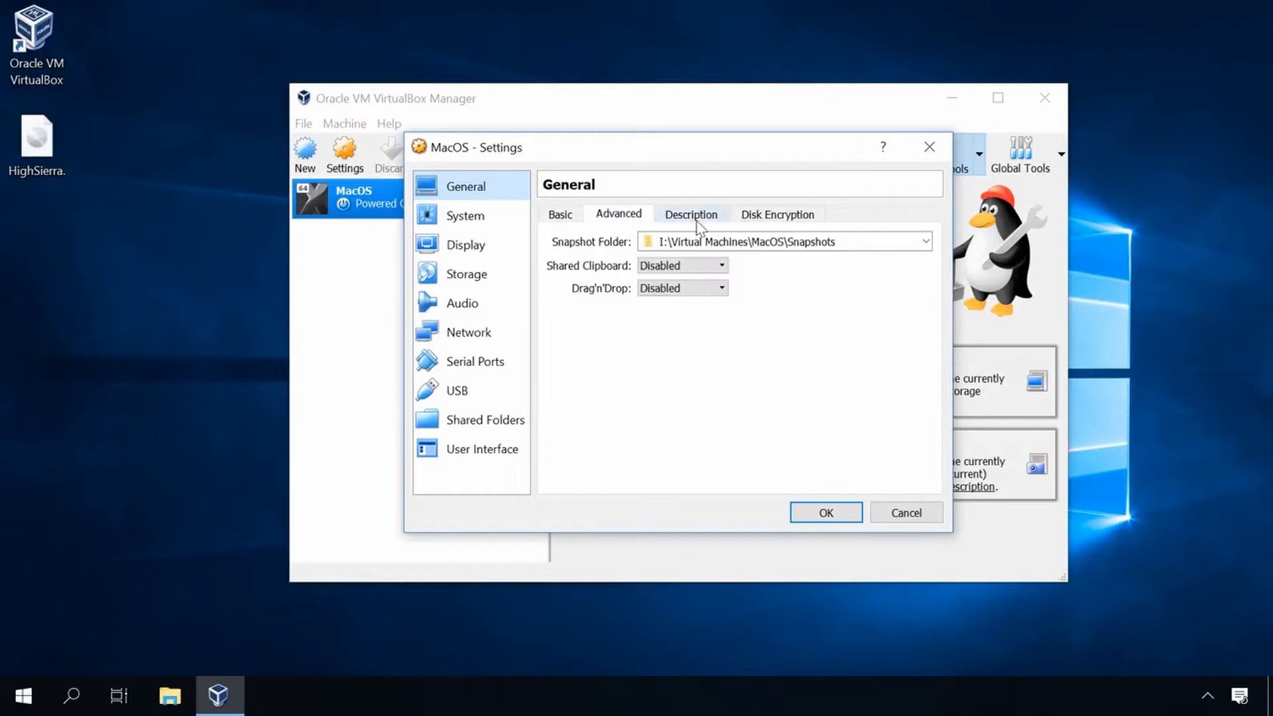
{"action": "left_click", "coordinate": [776, 214]}
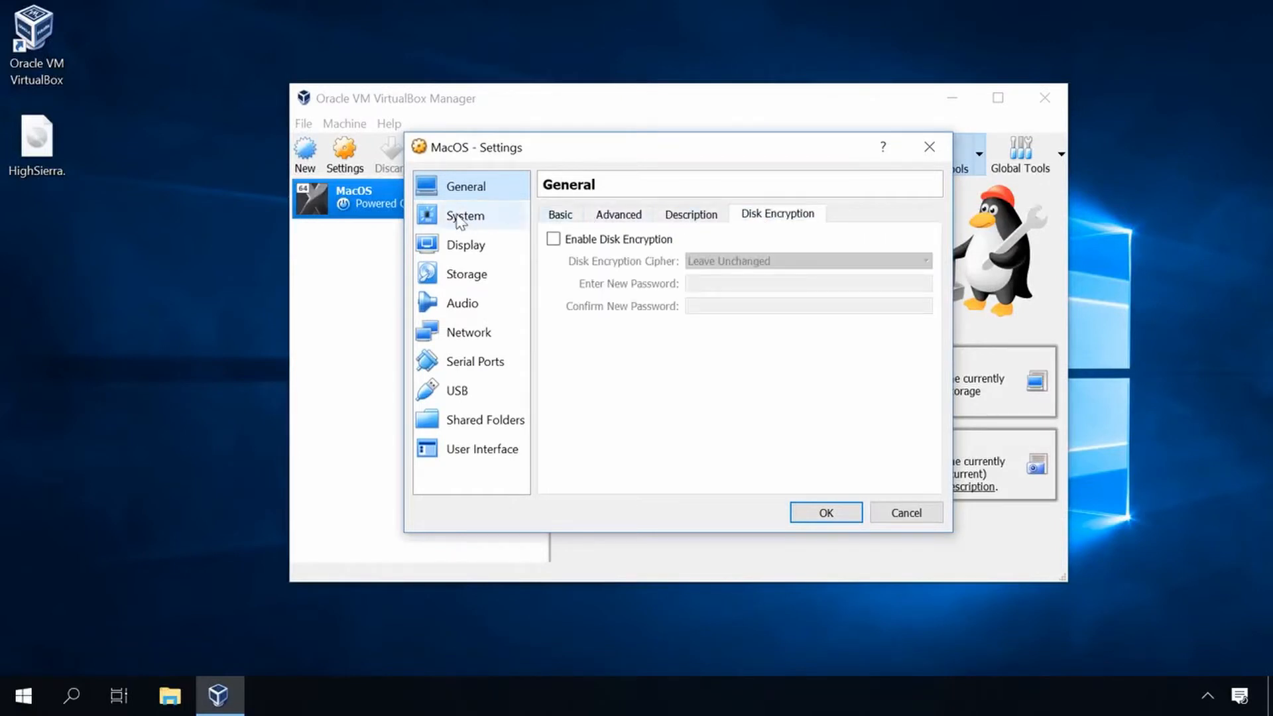
{"action": "left_click", "coordinate": [464, 215]}
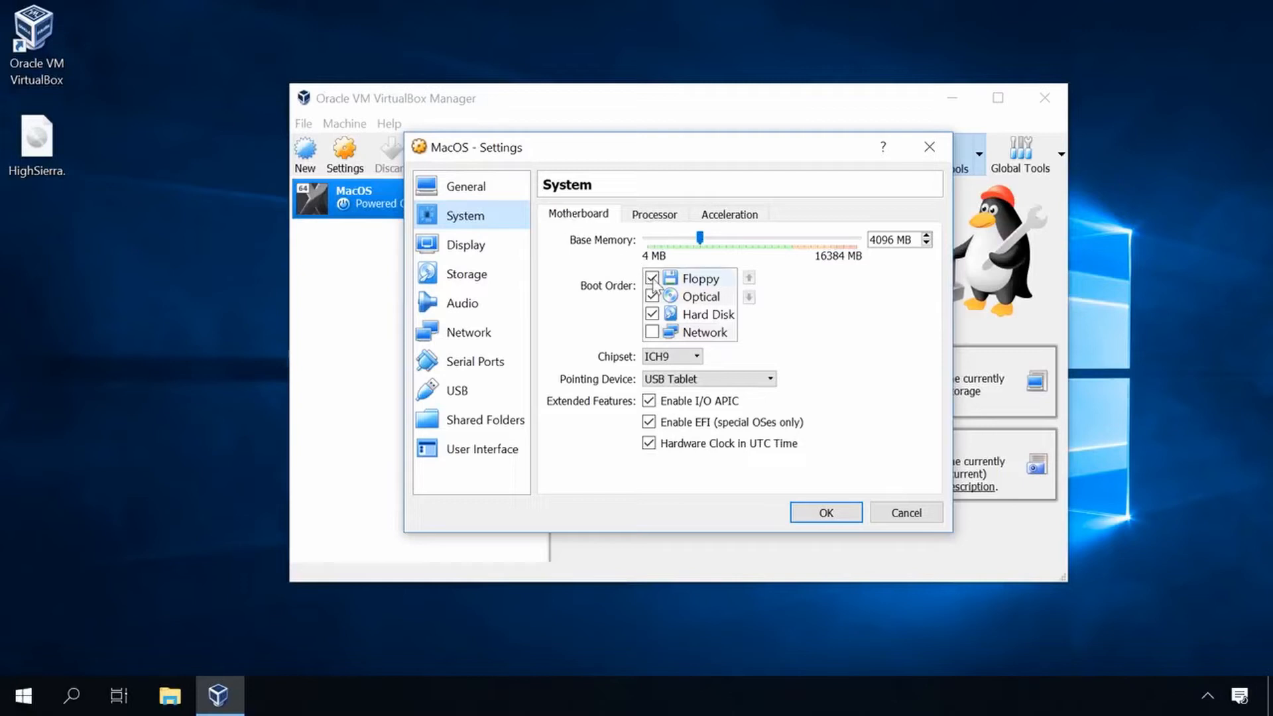
{"action": "left_click", "coordinate": [652, 278]}
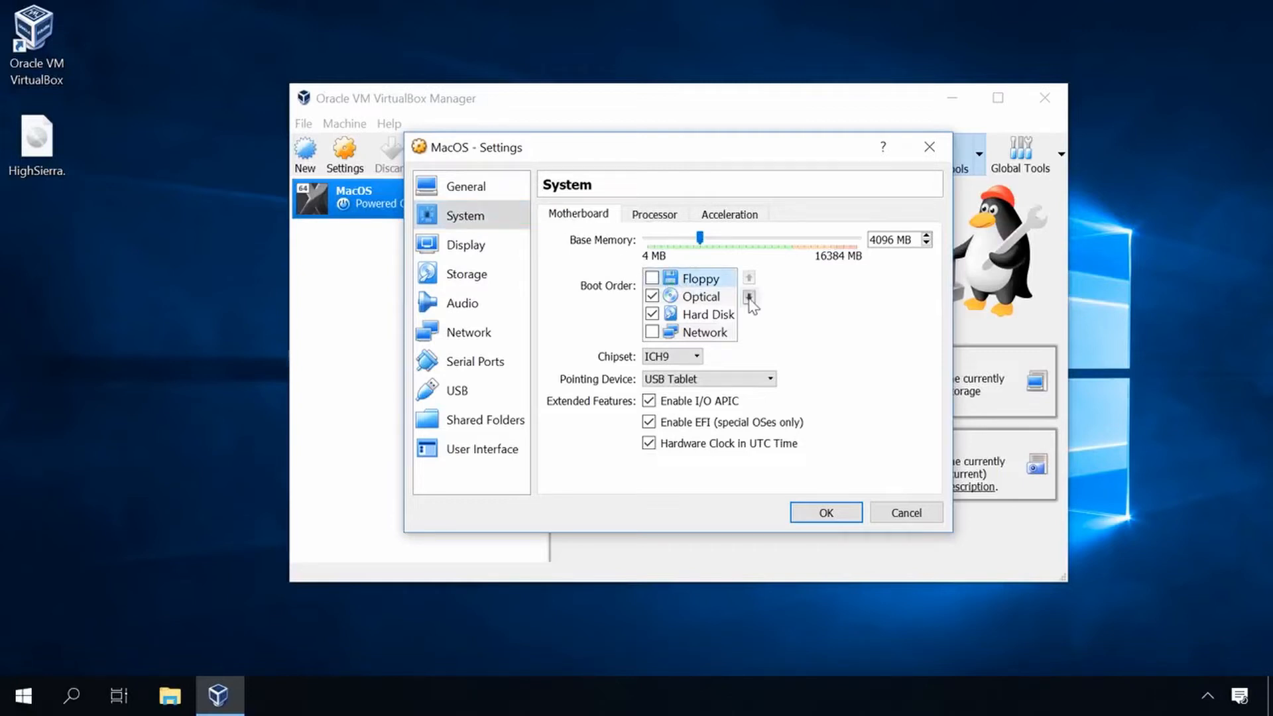
{"action": "left_click", "coordinate": [748, 295]}
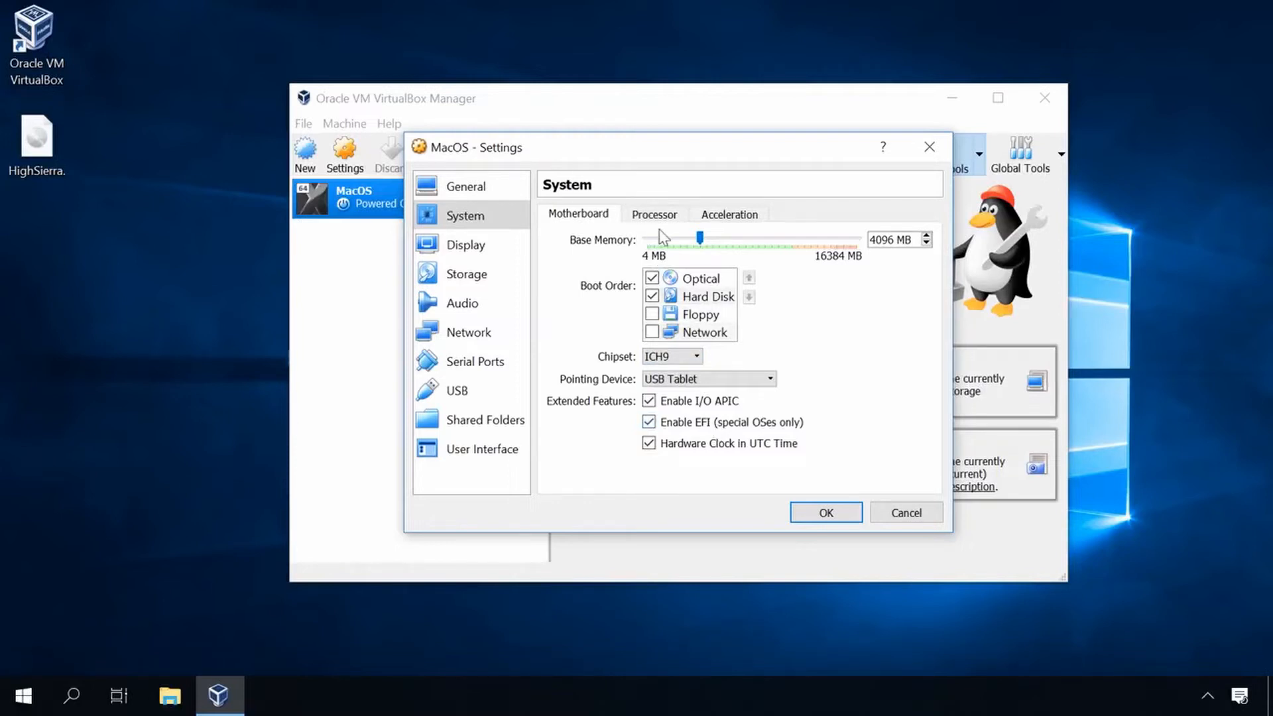
Raise the MacOS machine's video memory to the 128 MB maximum.
{"action": "left_click", "coordinate": [653, 214]}
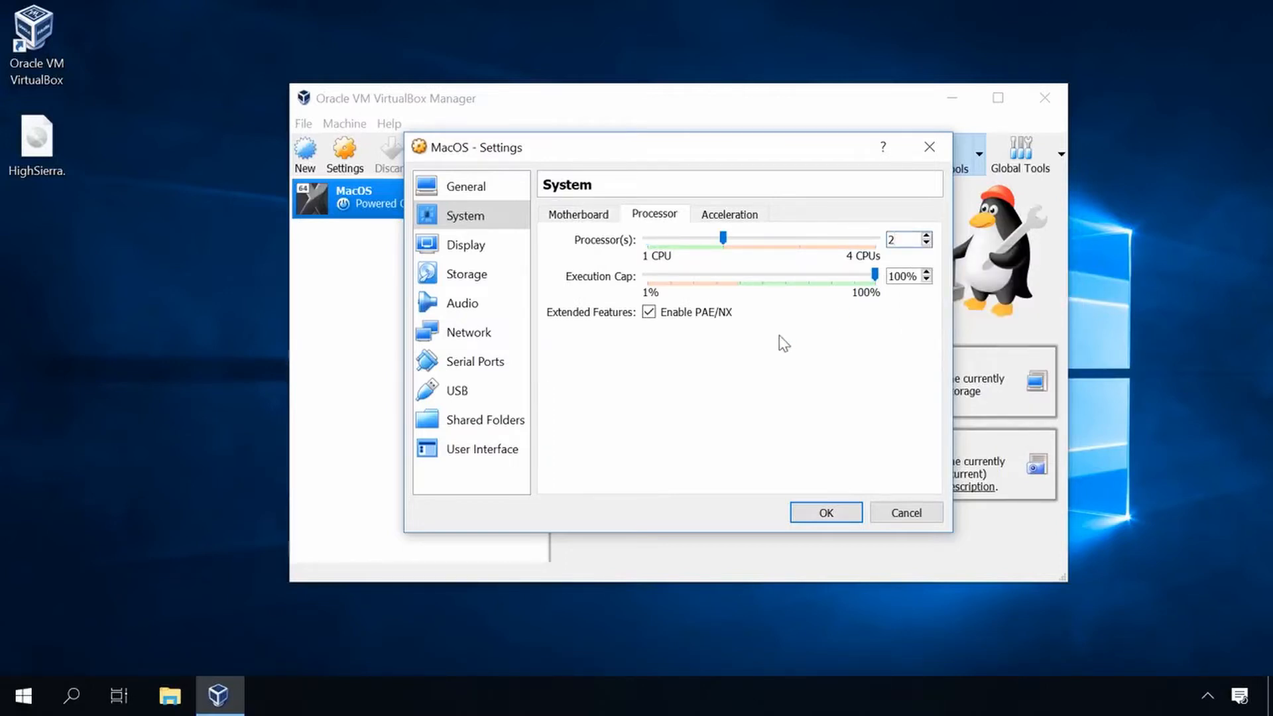
{"action": "left_click", "coordinate": [728, 214]}
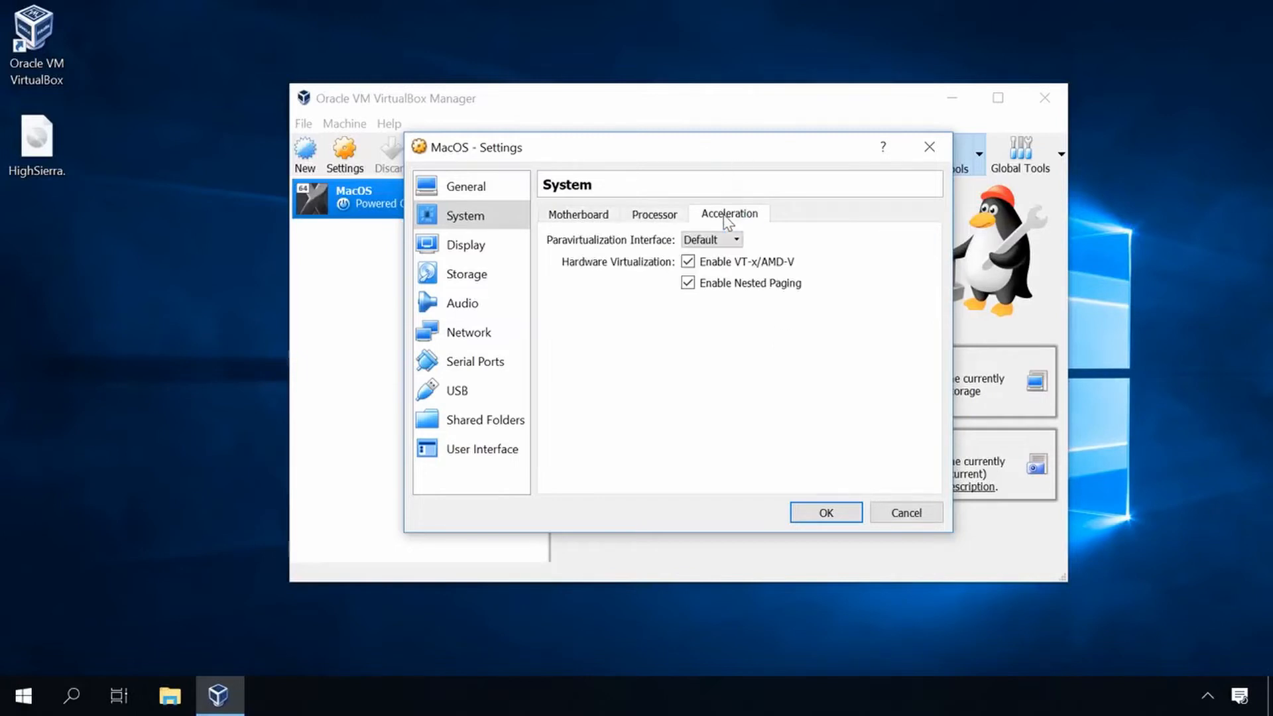
{"action": "left_click", "coordinate": [466, 244]}
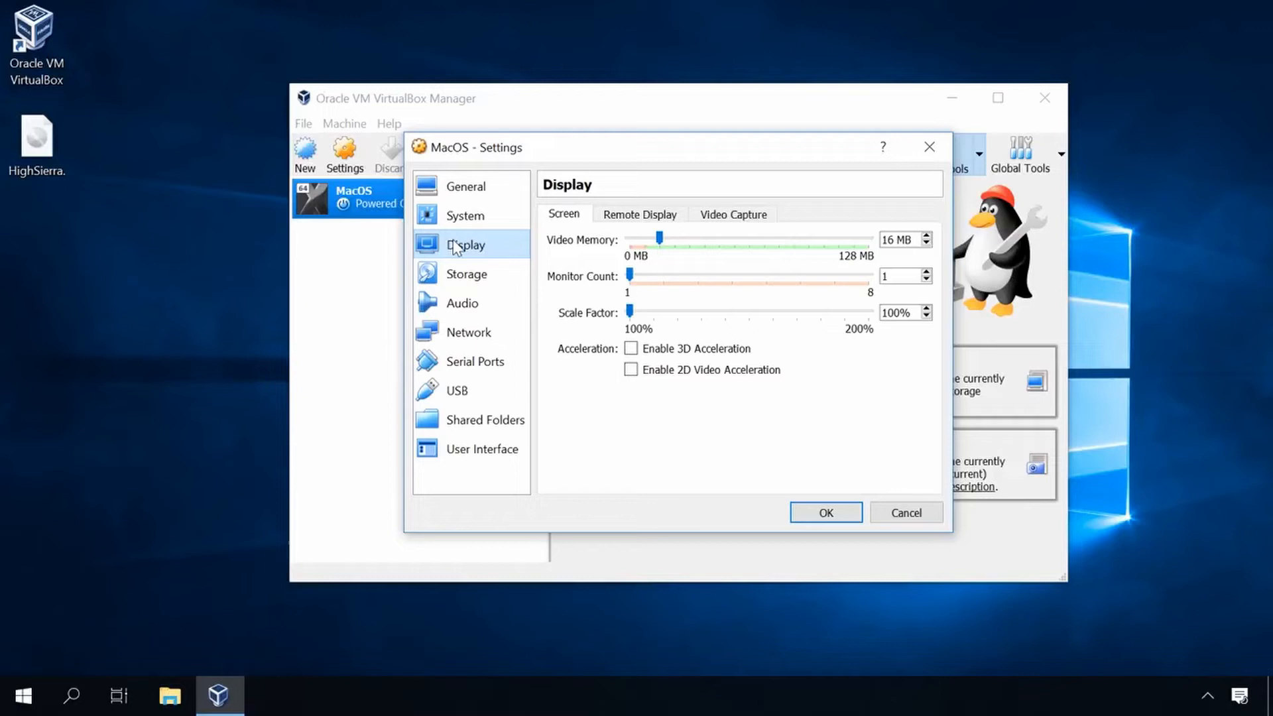
{"action": "mouse_move", "coordinate": [658, 239]}
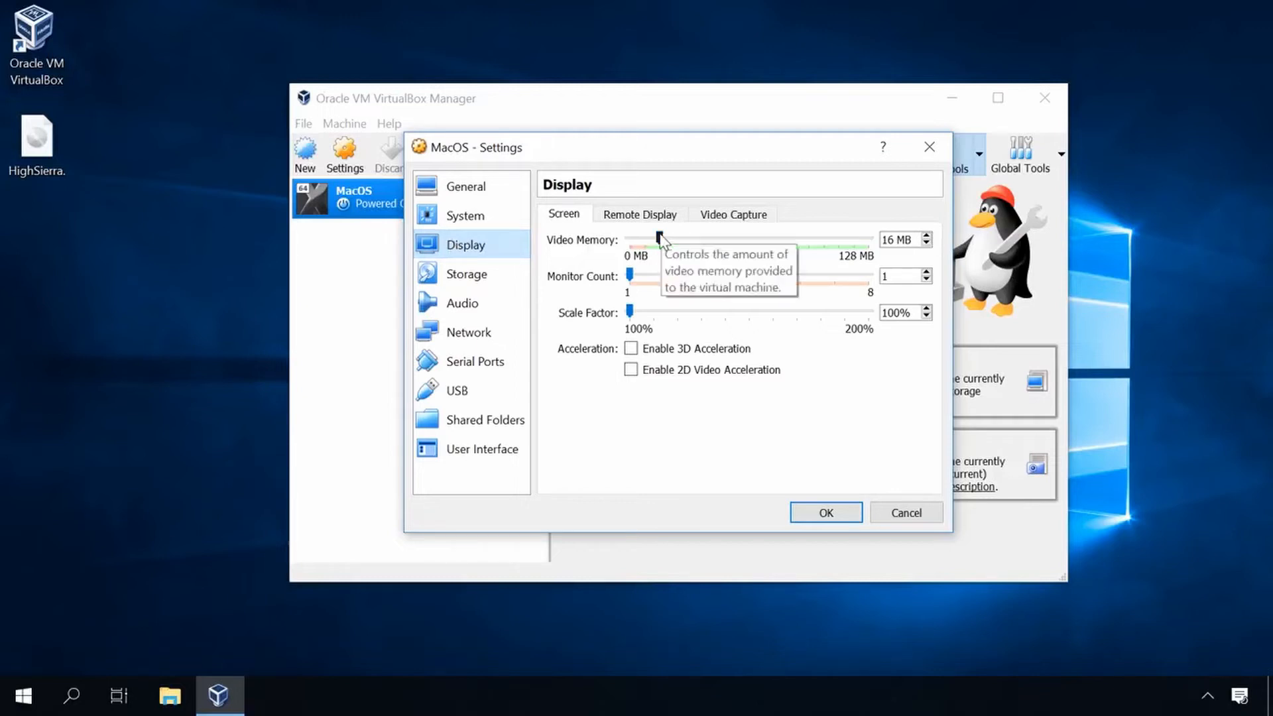
{"action": "left_click_drag", "start_coordinate": [634, 240], "coordinate": [867, 239]}
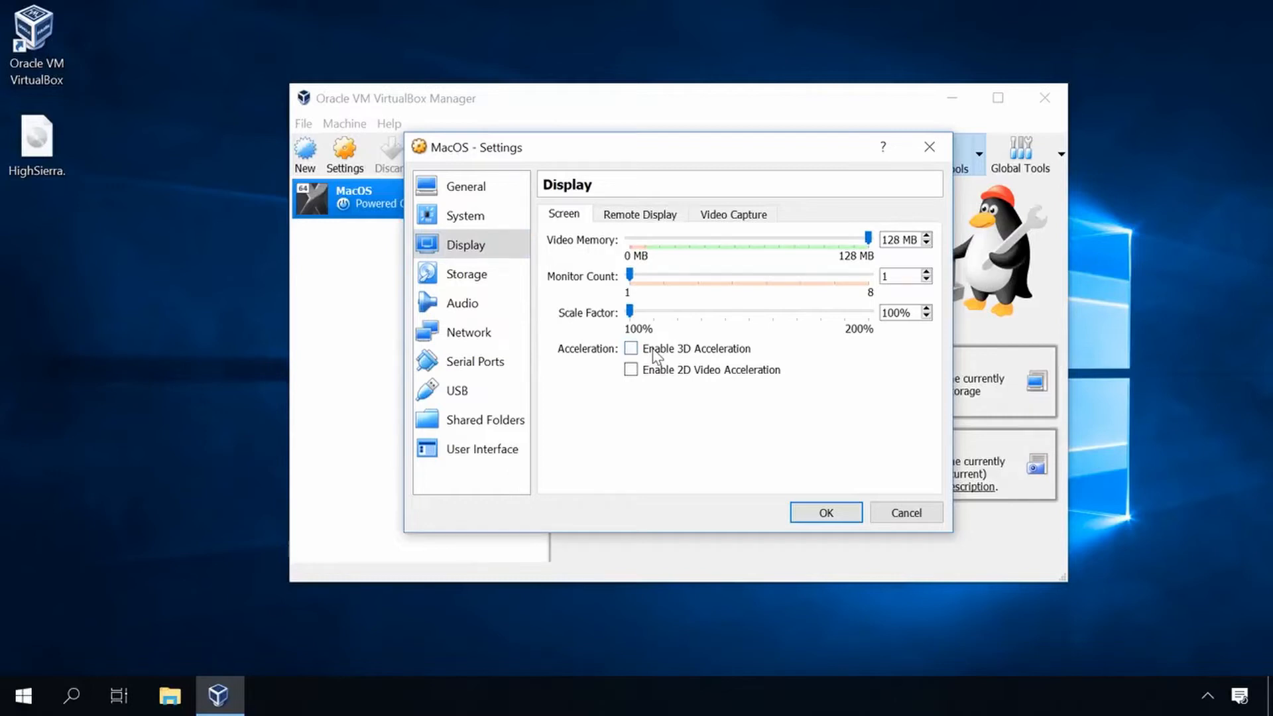
{"action": "left_click", "coordinate": [731, 214]}
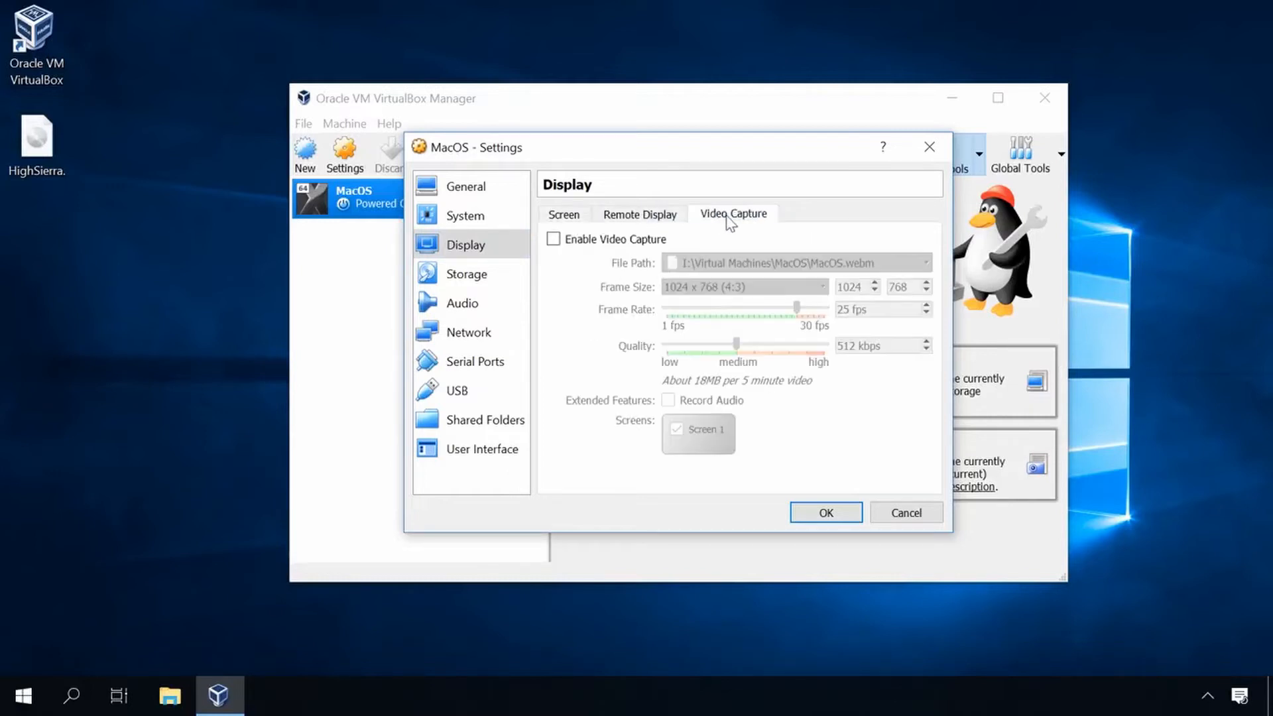
Load Desktop's HighSierra.iso into the MacOS VM's empty optical drive and save the settings.
{"action": "left_click", "coordinate": [466, 274]}
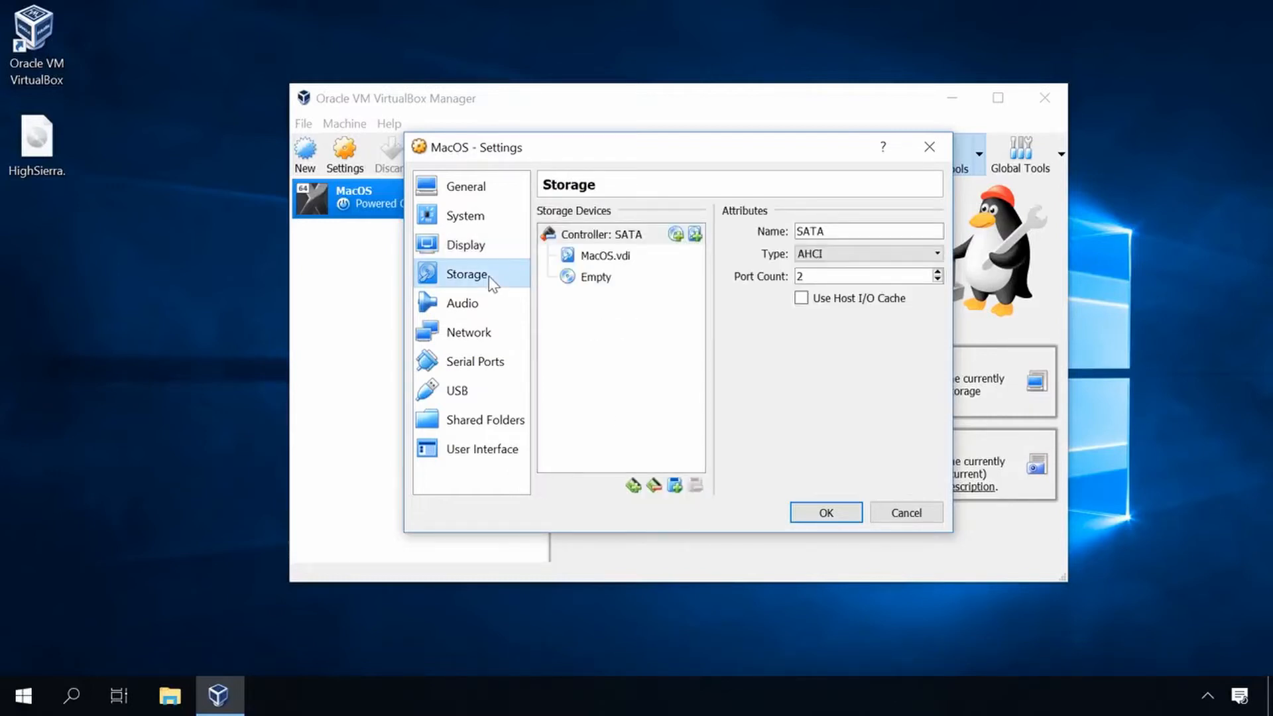
{"action": "left_click", "coordinate": [604, 254]}
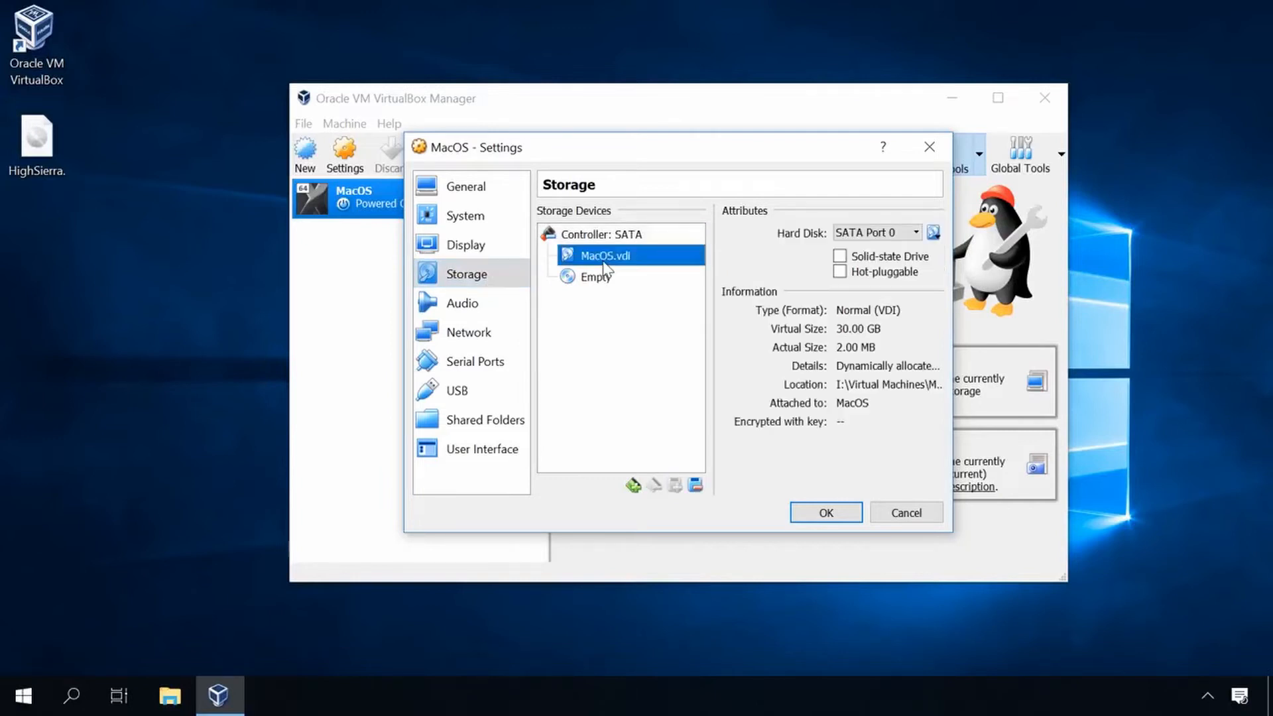
{"action": "left_click", "coordinate": [597, 276]}
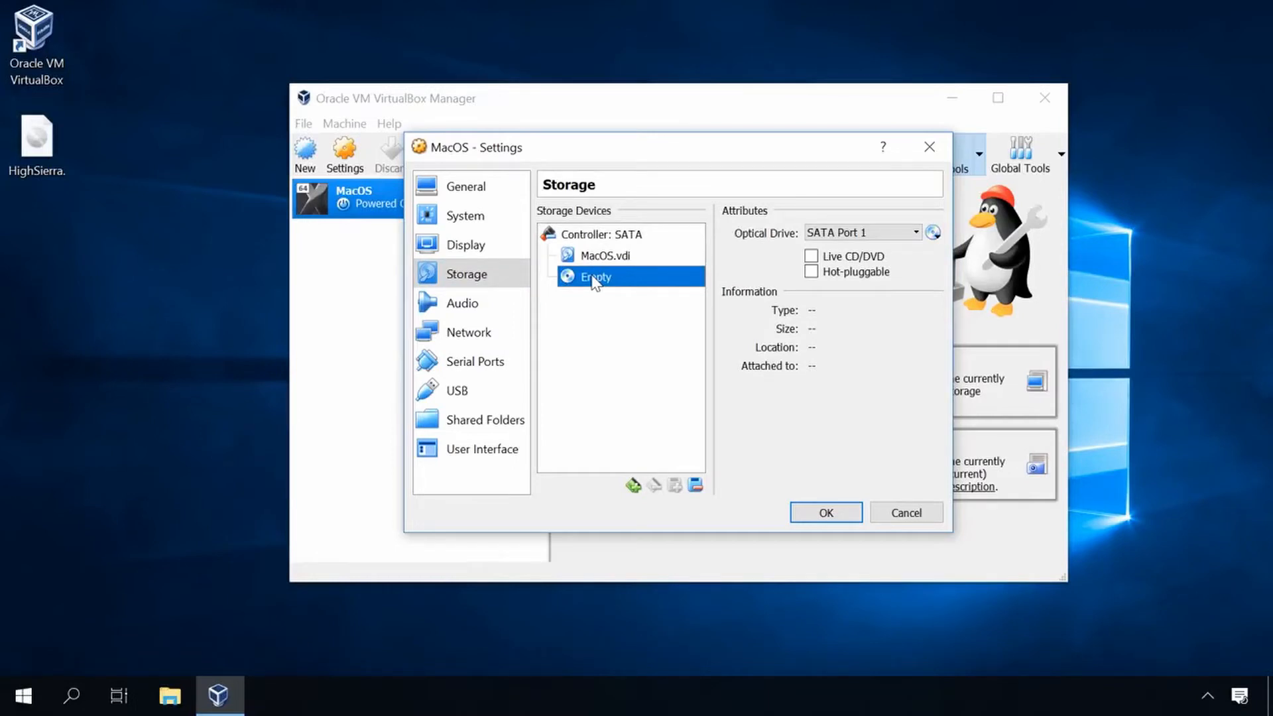
{"action": "mouse_move", "coordinate": [905, 279]}
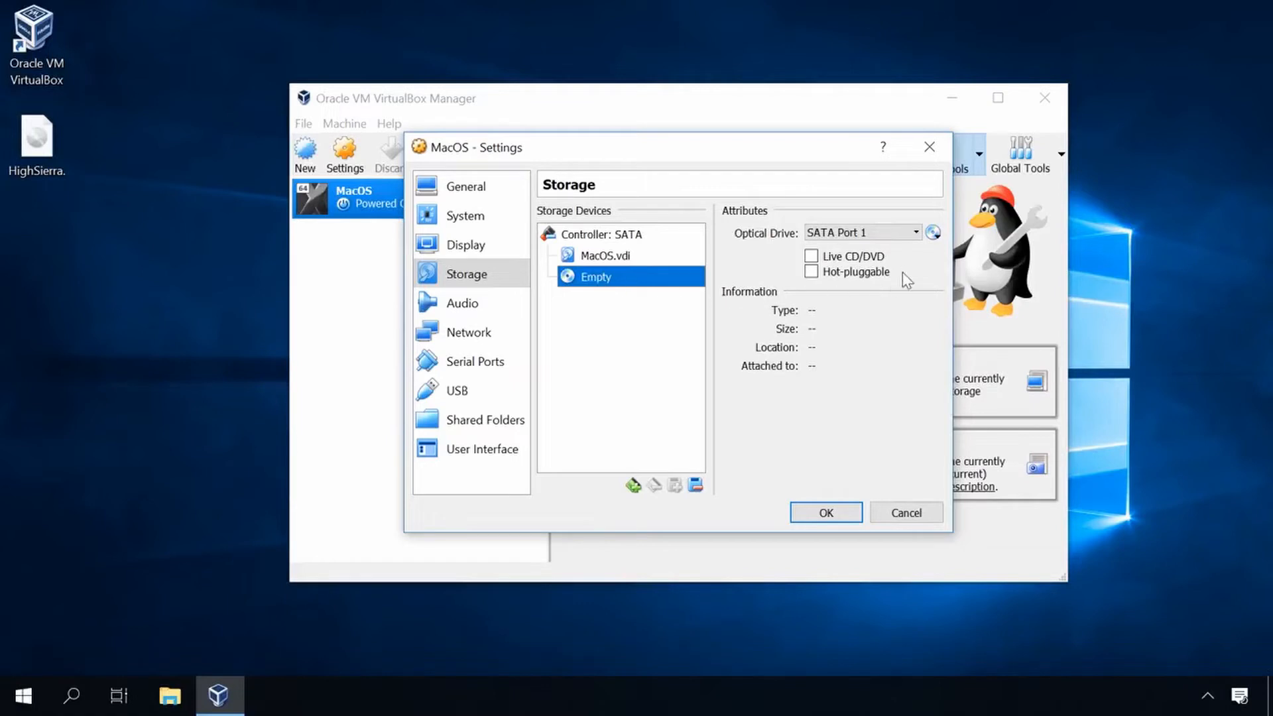
{"action": "left_click", "coordinate": [932, 233]}
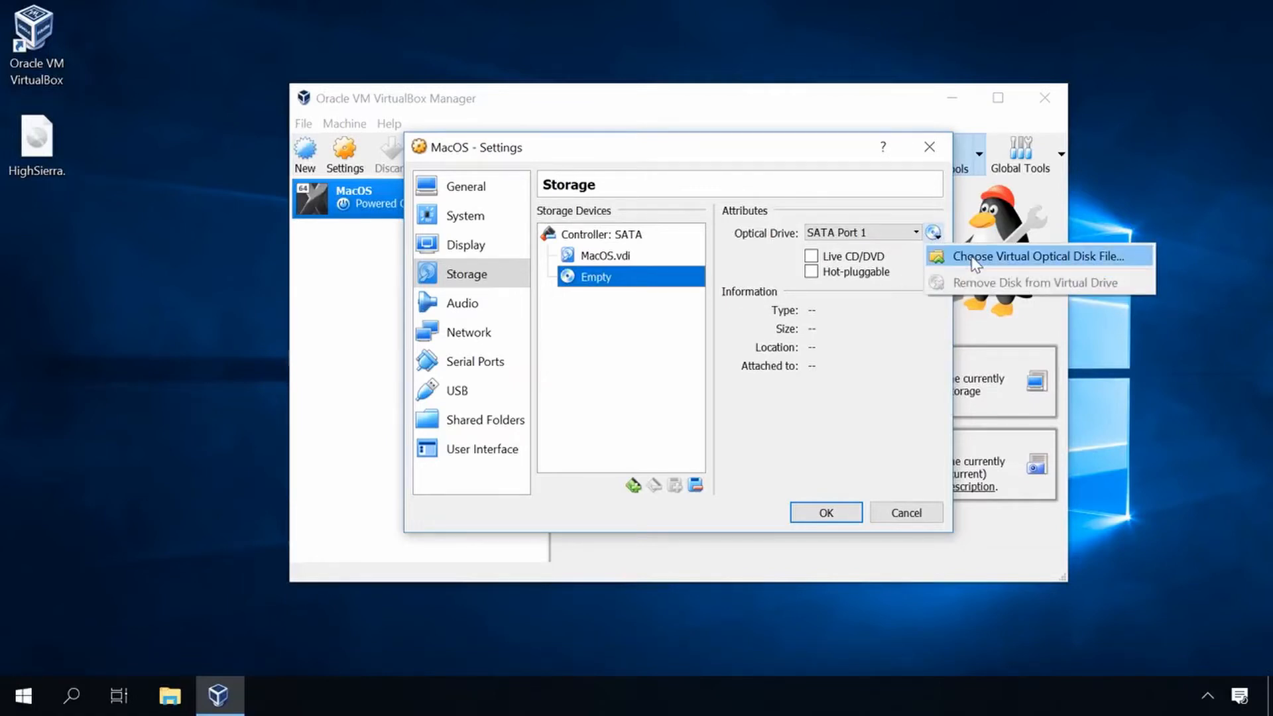
{"action": "left_click", "coordinate": [1030, 256]}
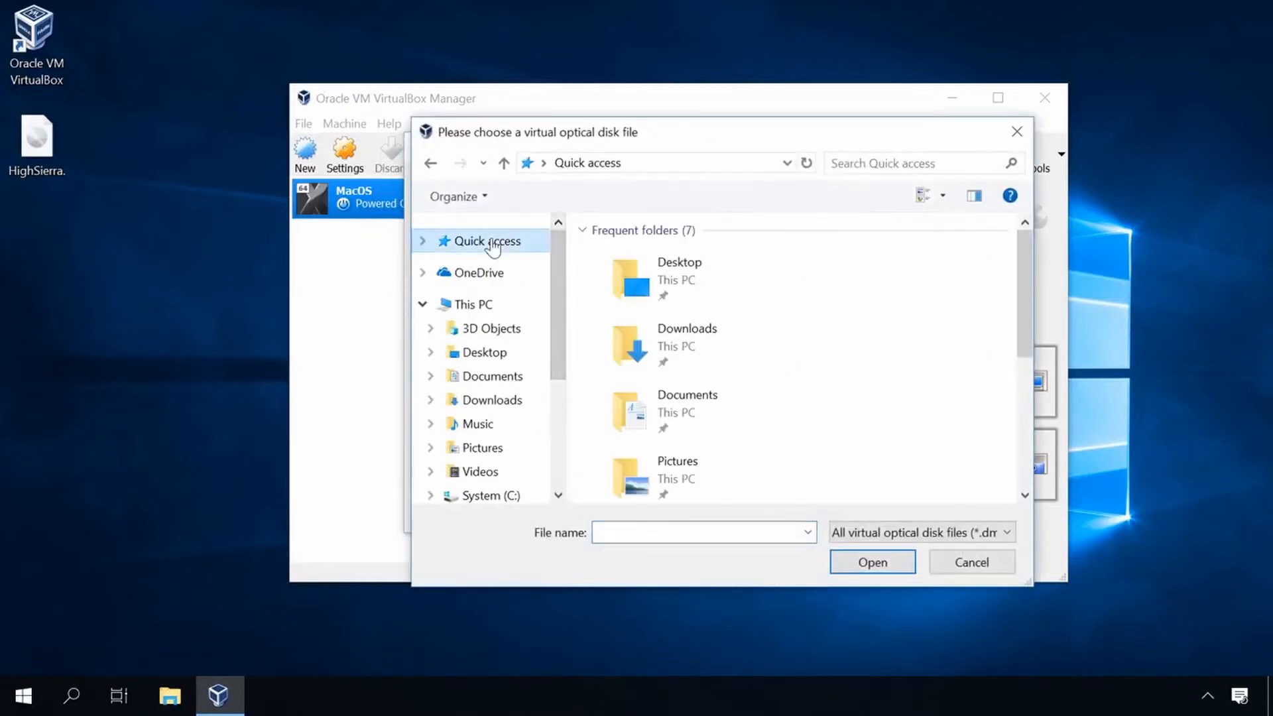
{"action": "left_click", "coordinate": [483, 351]}
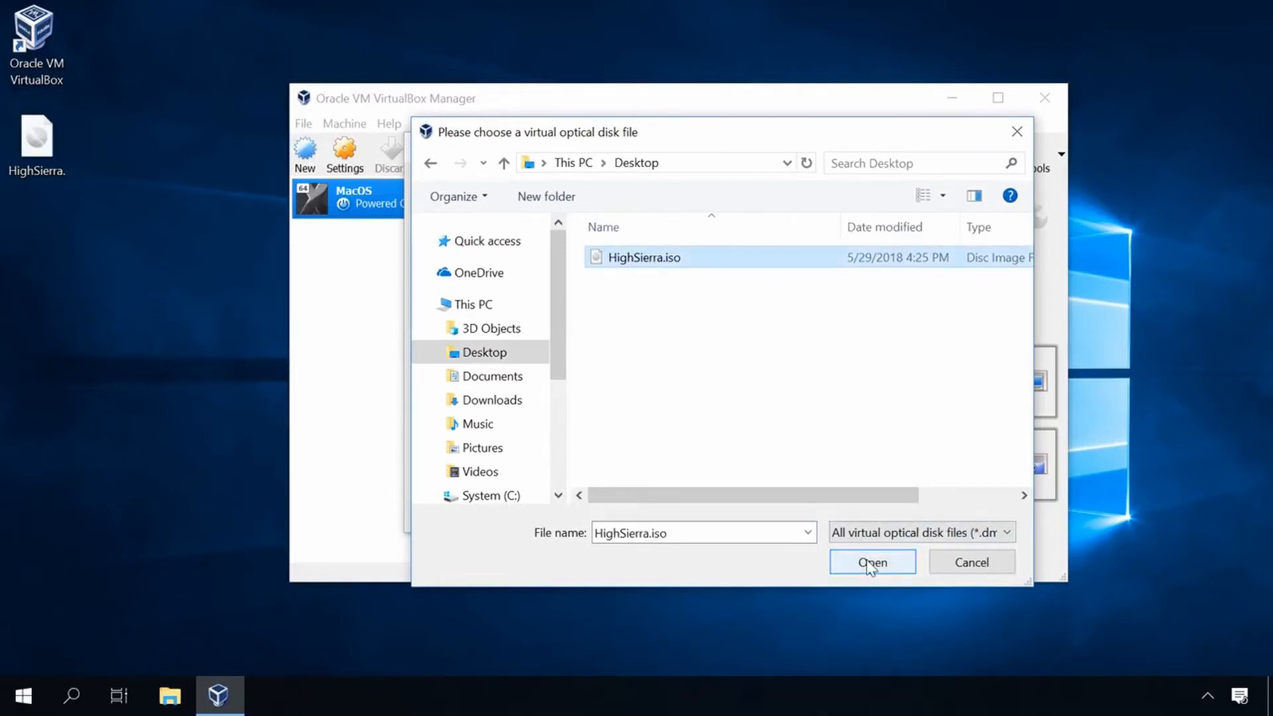
{"action": "left_click", "coordinate": [871, 562]}
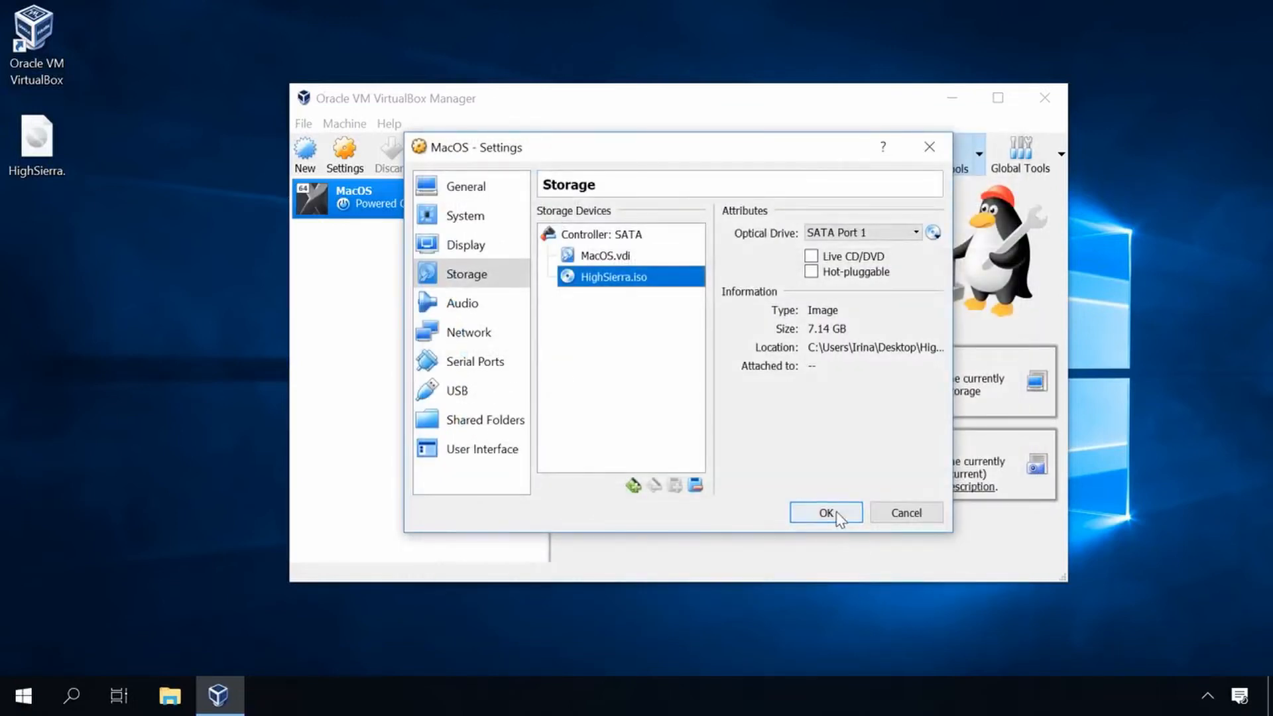
{"action": "left_click", "coordinate": [825, 513]}
{"action": "type", "text": "cmd"}
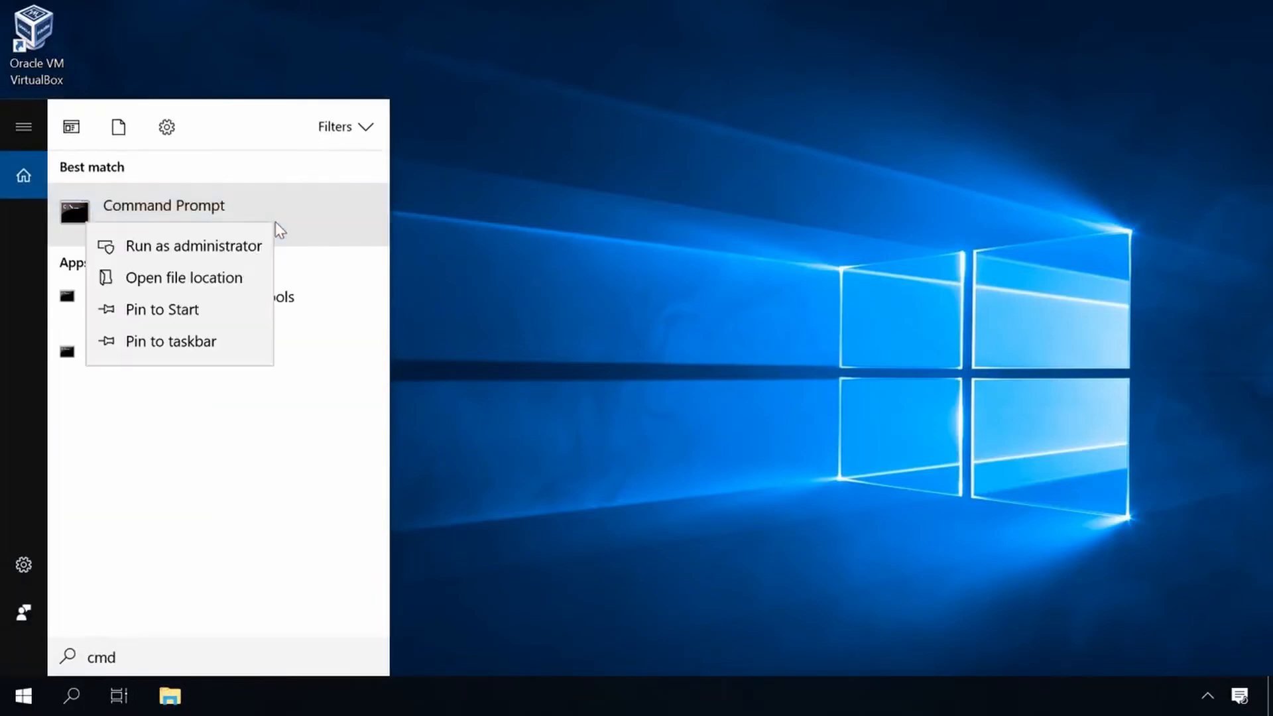
Run Command Prompt as administrator, approve UAC, and open commands.txt in Notepad.
{"action": "left_click", "coordinate": [194, 246]}
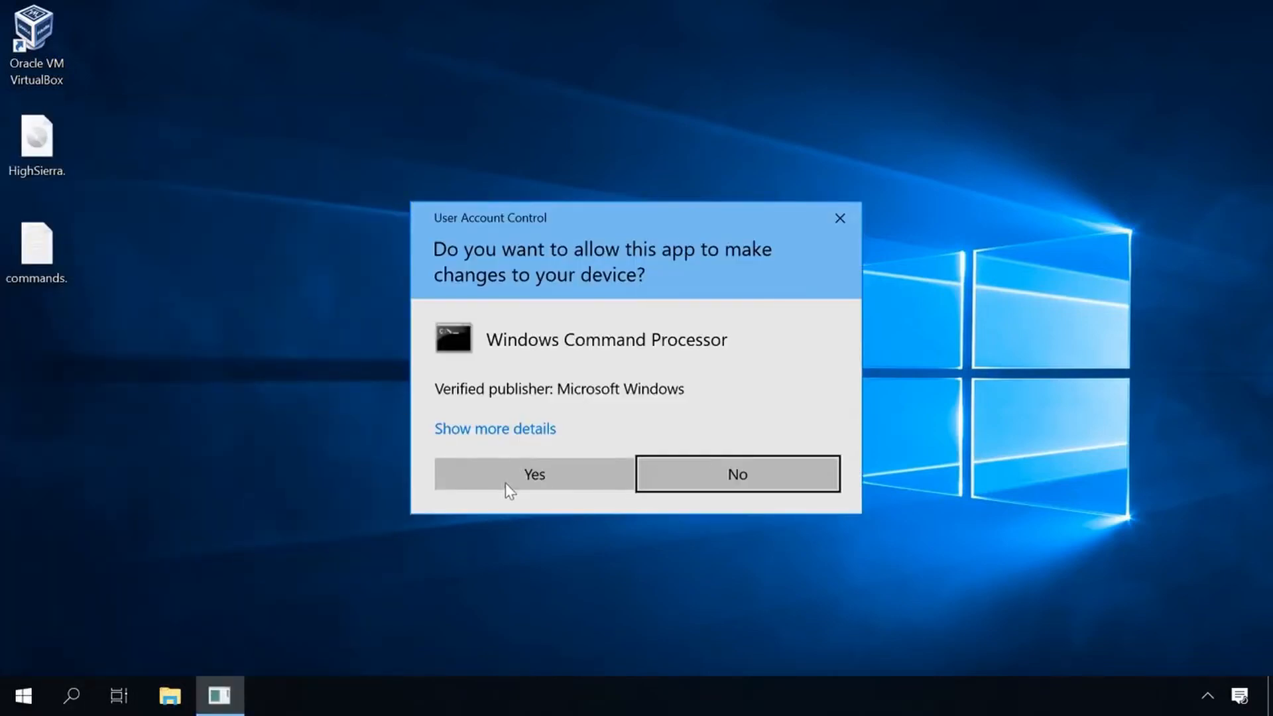
{"action": "left_click", "coordinate": [533, 473]}
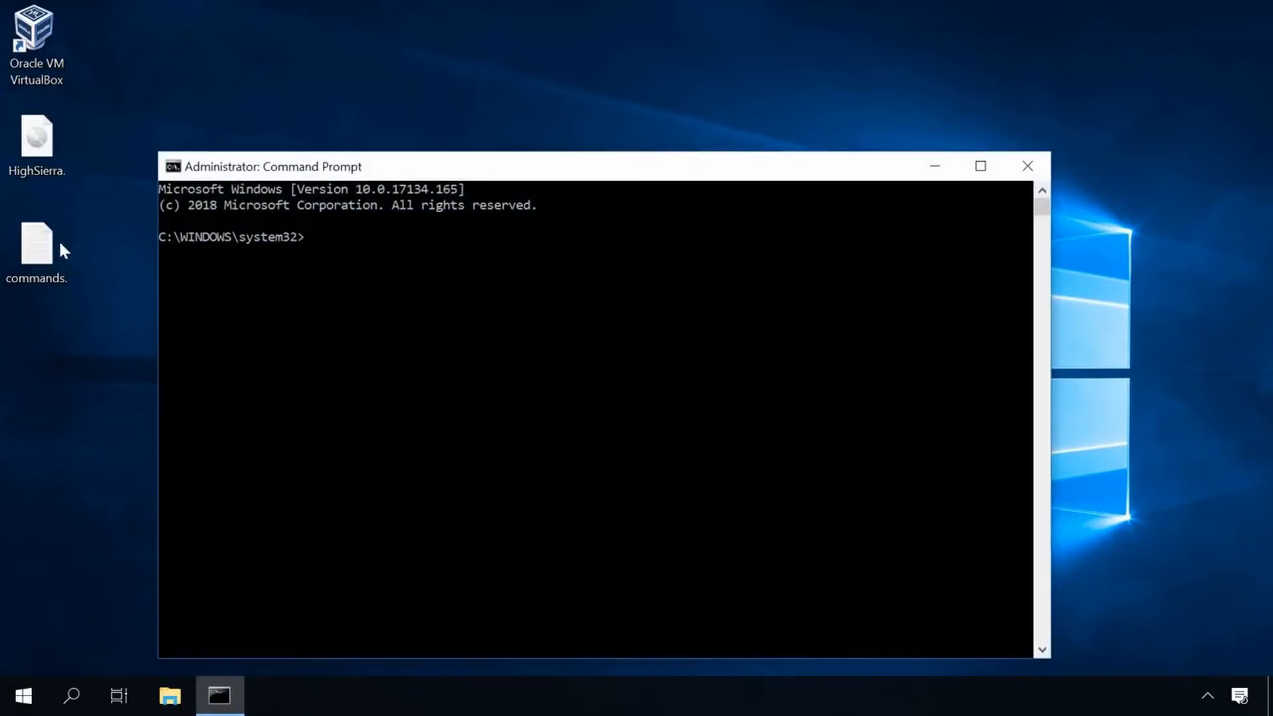
{"action": "double_click", "coordinate": [36, 243]}
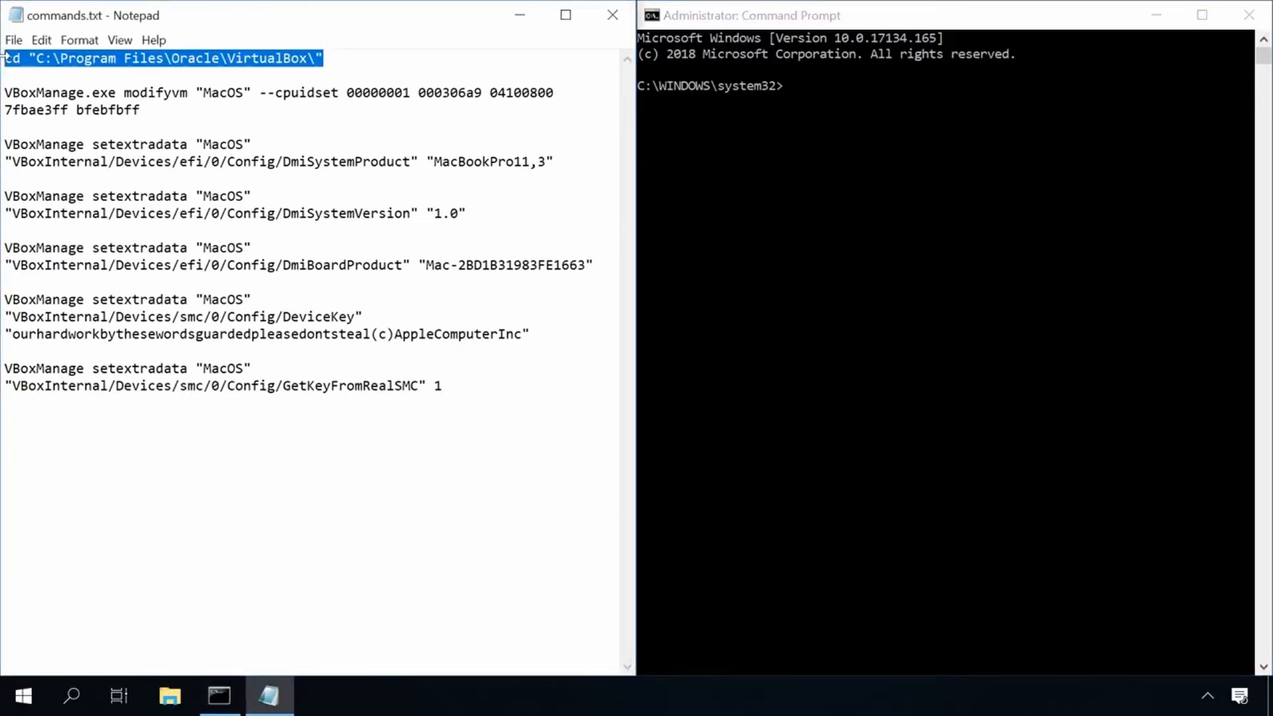
Change to the VirtualBox folder and run the VBoxManage cpuidset modifyvm command for MacOS.
{"action": "left_click", "coordinate": [812, 15]}
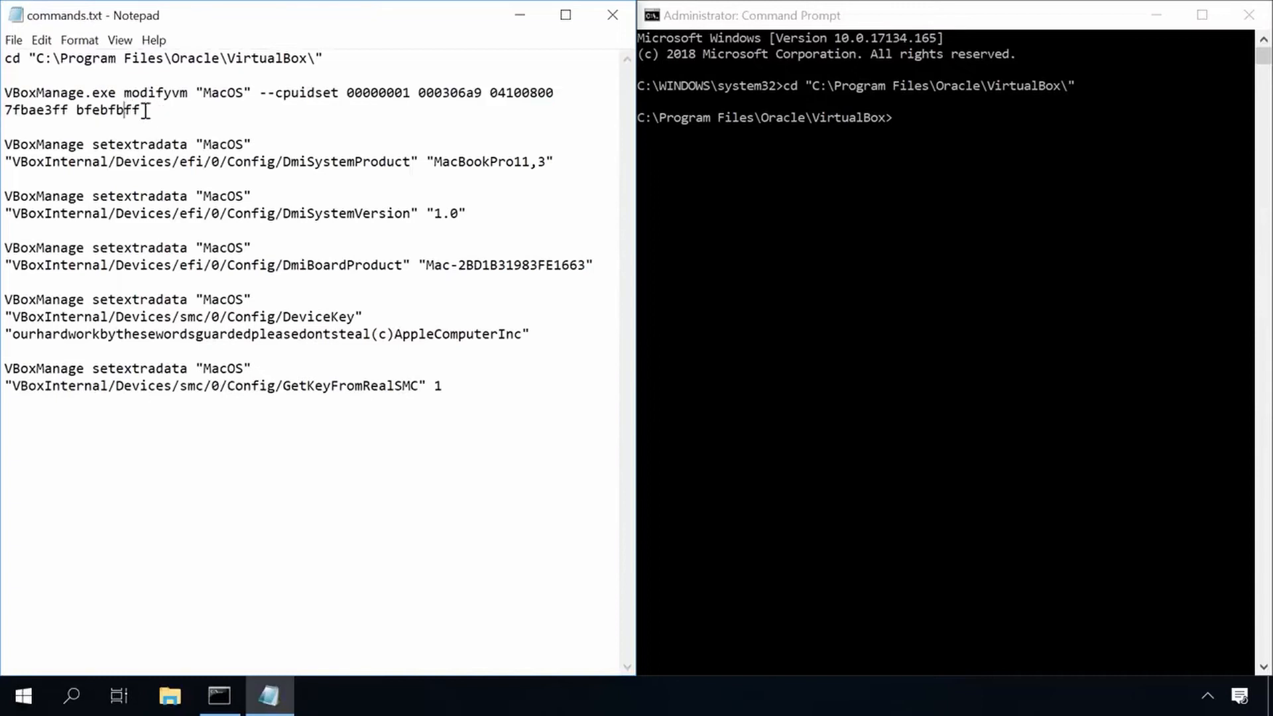
{"action": "left_click_drag", "start_coordinate": [4, 92], "coordinate": [138, 109]}
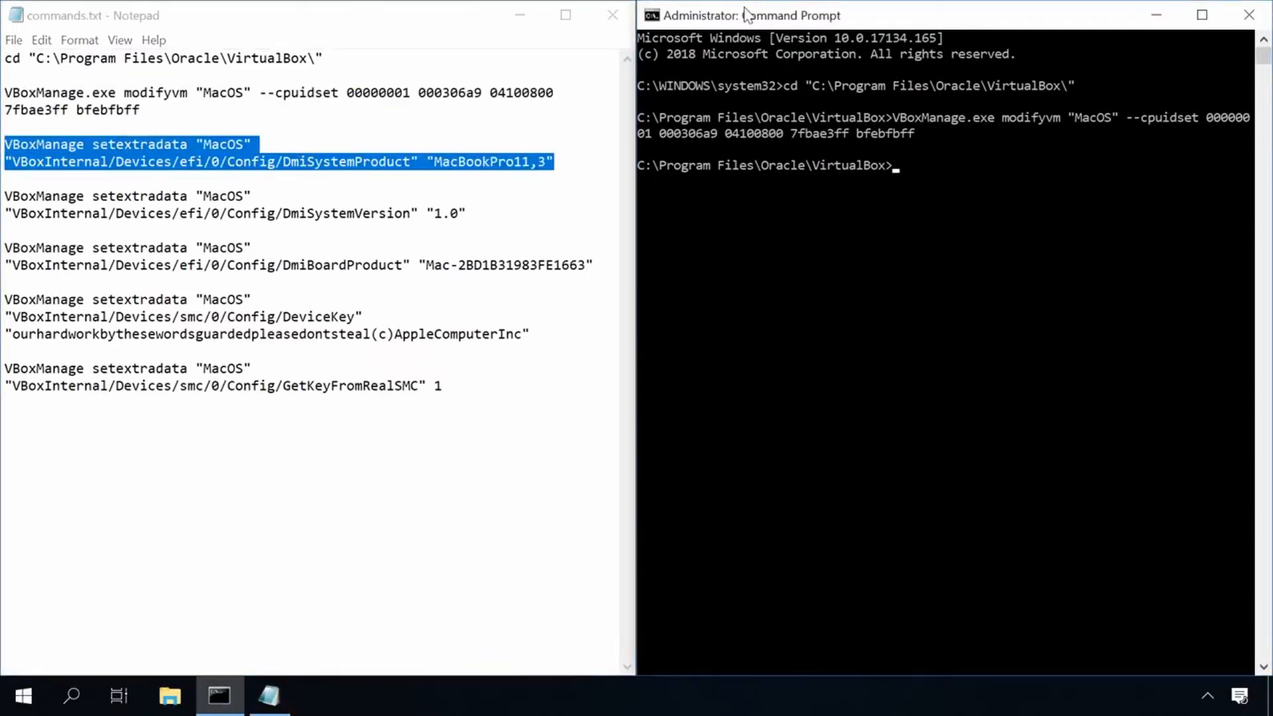
{"action": "key", "text": "Enter"}
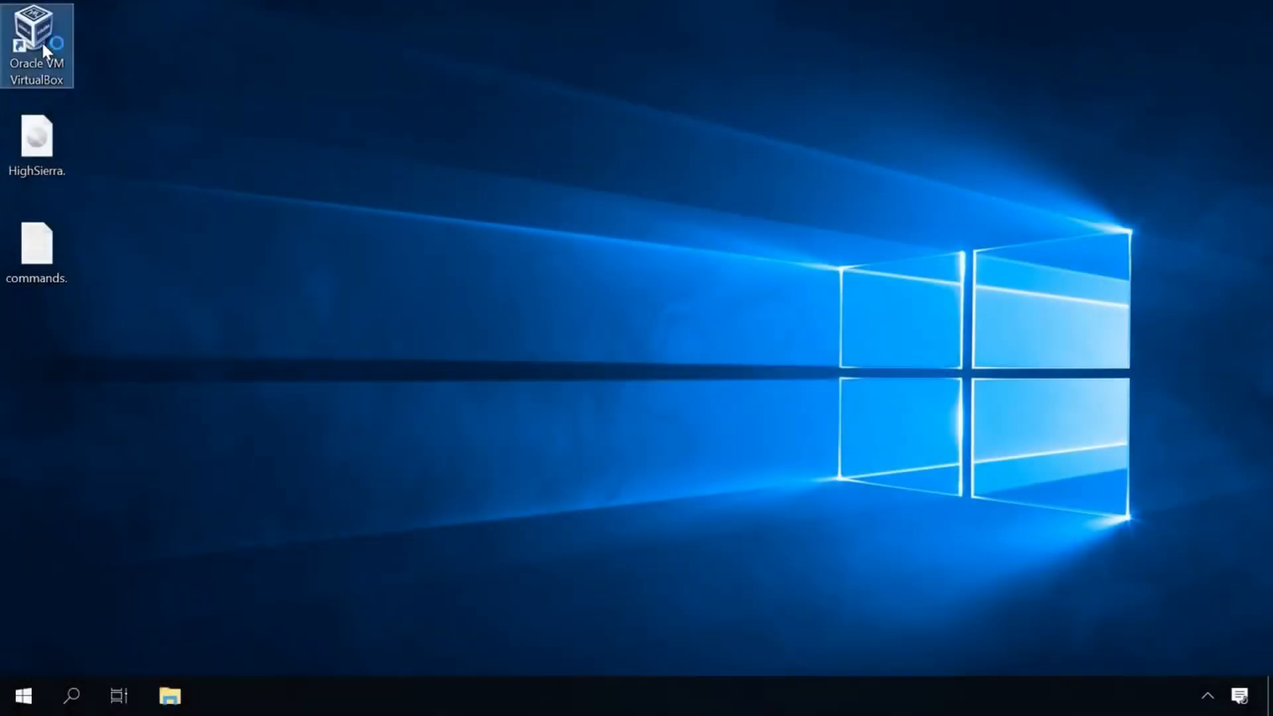
Launch VirtualBox, start the MacOS VM, and choose English in the High Sierra installer.
{"action": "double_click", "coordinate": [36, 32]}
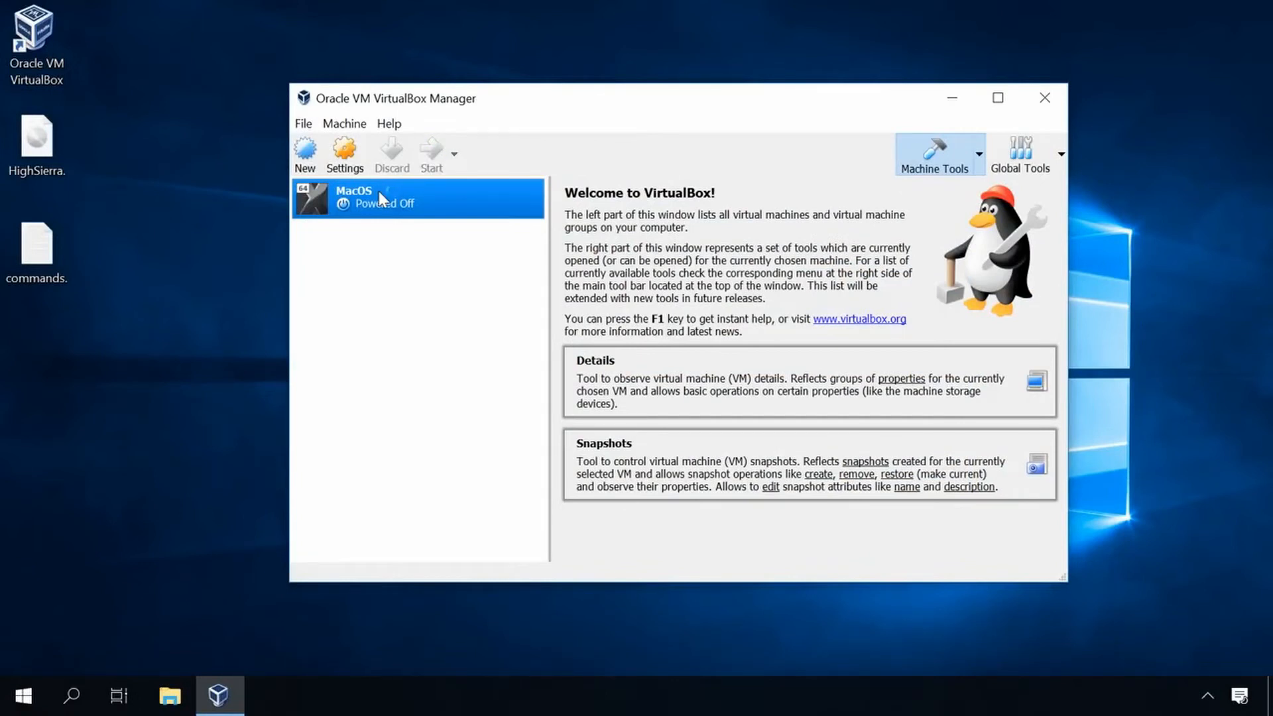
{"action": "left_click", "coordinate": [431, 154]}
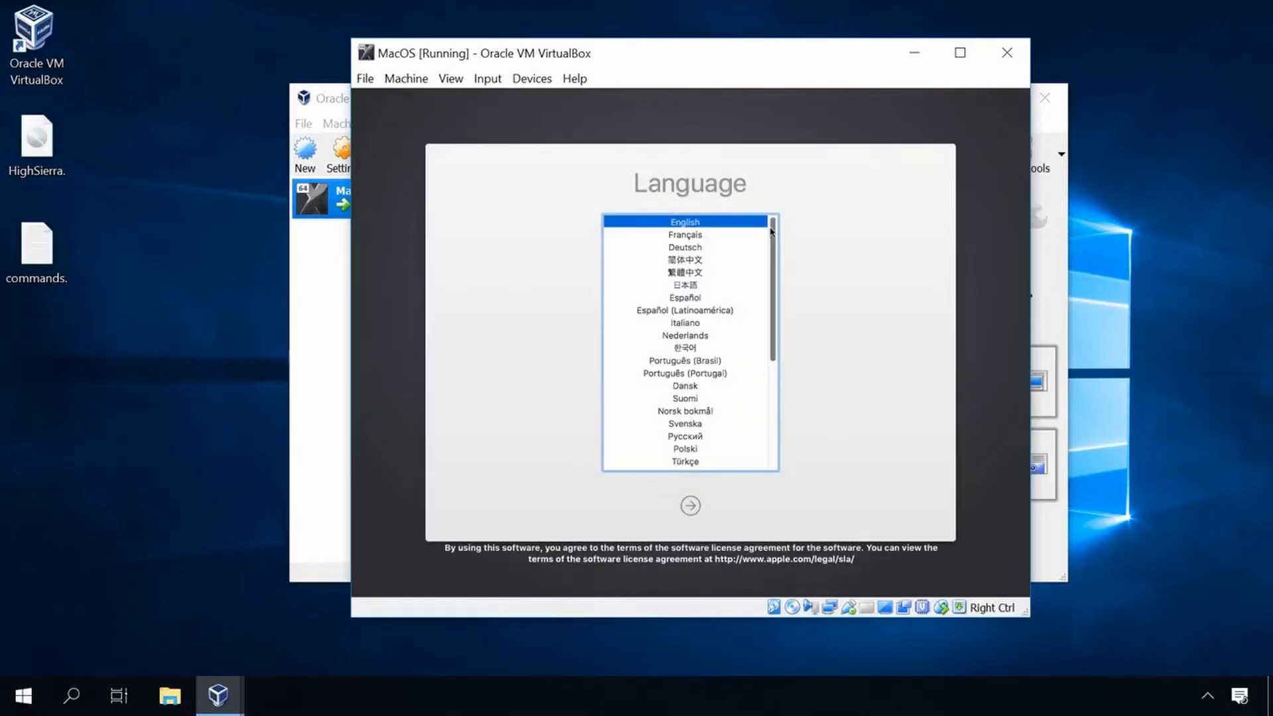
{"action": "scroll", "scroll_direction": "down", "scroll_amount": 3}
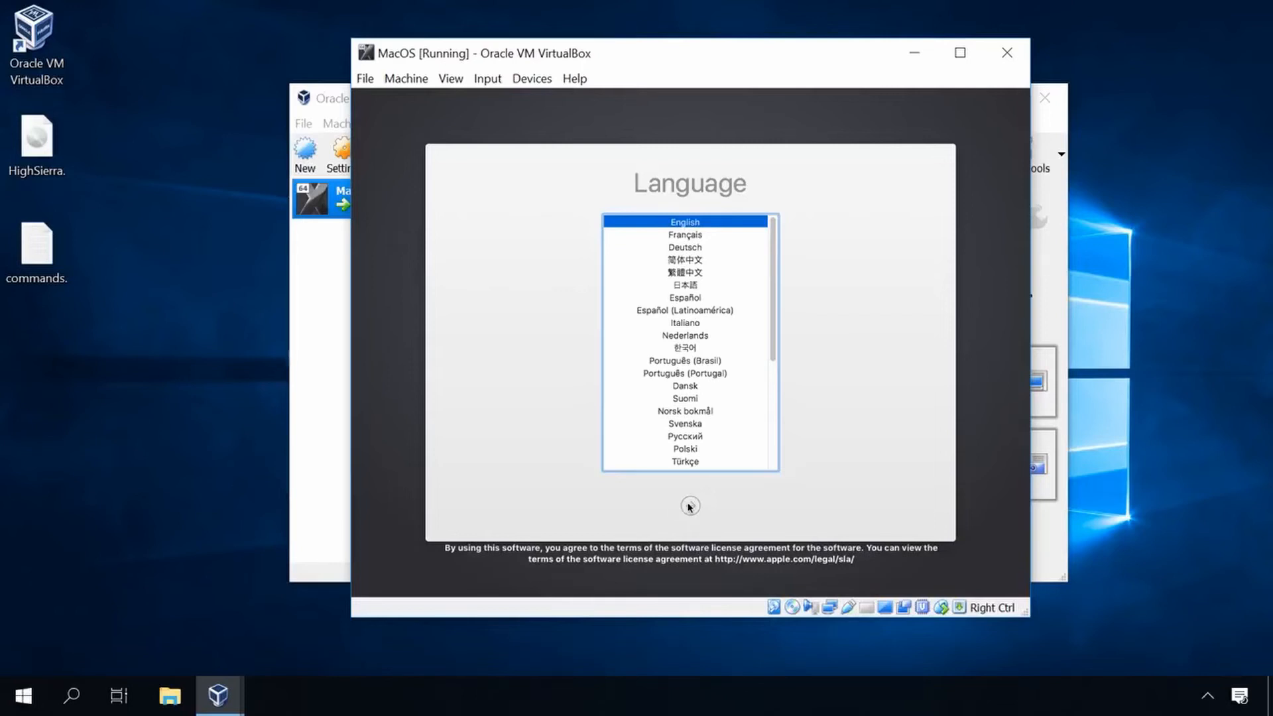
{"action": "left_click", "coordinate": [689, 506]}
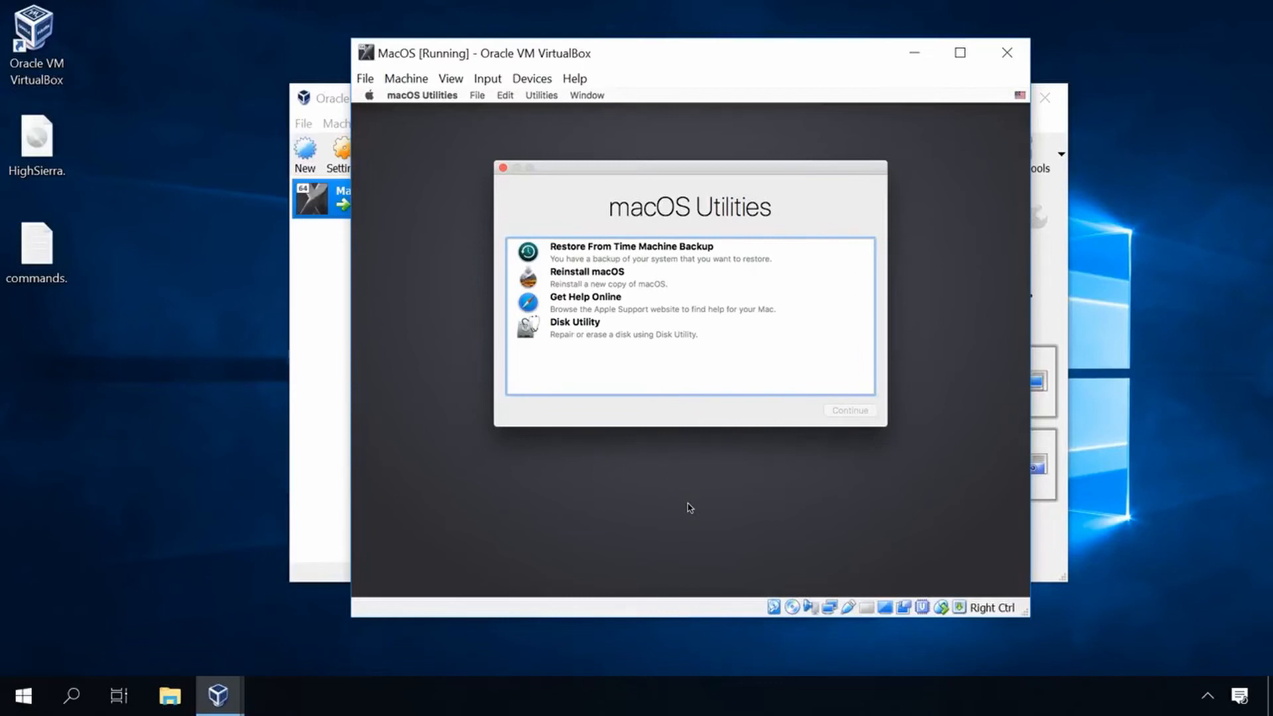
{"action": "mouse_move", "coordinate": [650, 414]}
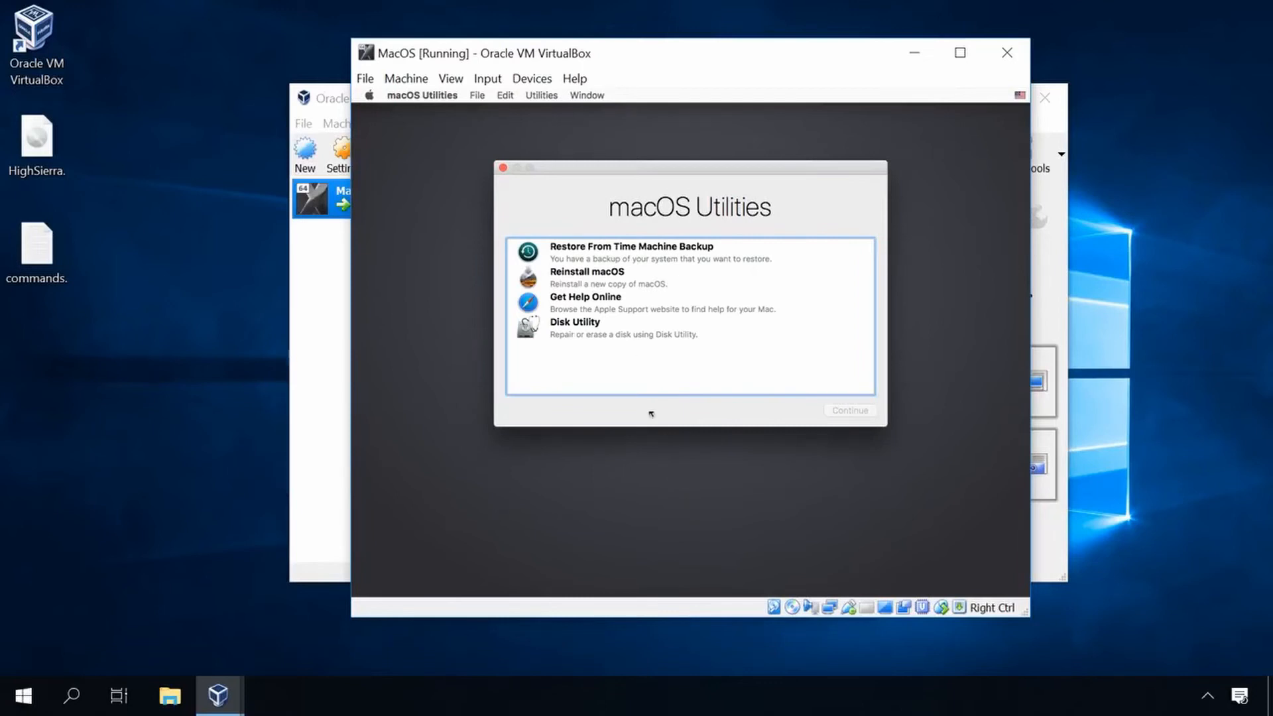
Open Disk Utility from macOS Utilities and select the VBOX HARDDISK Media disk.
{"action": "left_click", "coordinate": [576, 328]}
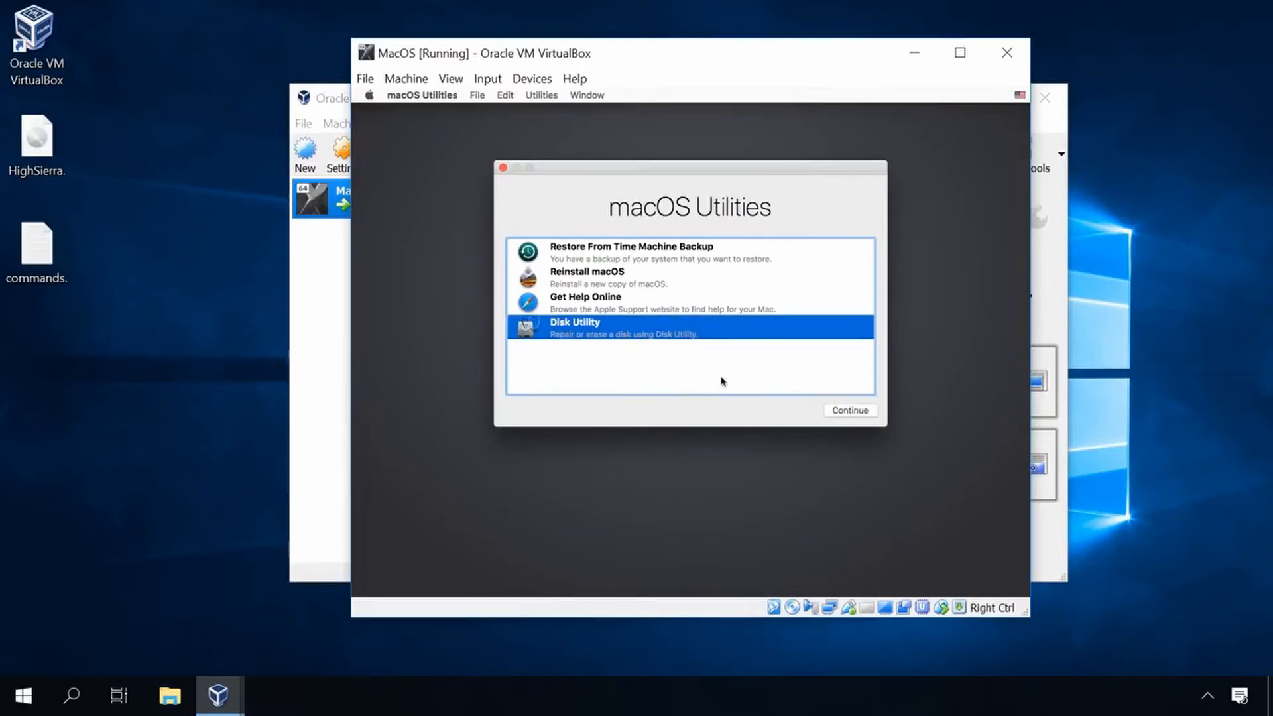
{"action": "left_click", "coordinate": [850, 410]}
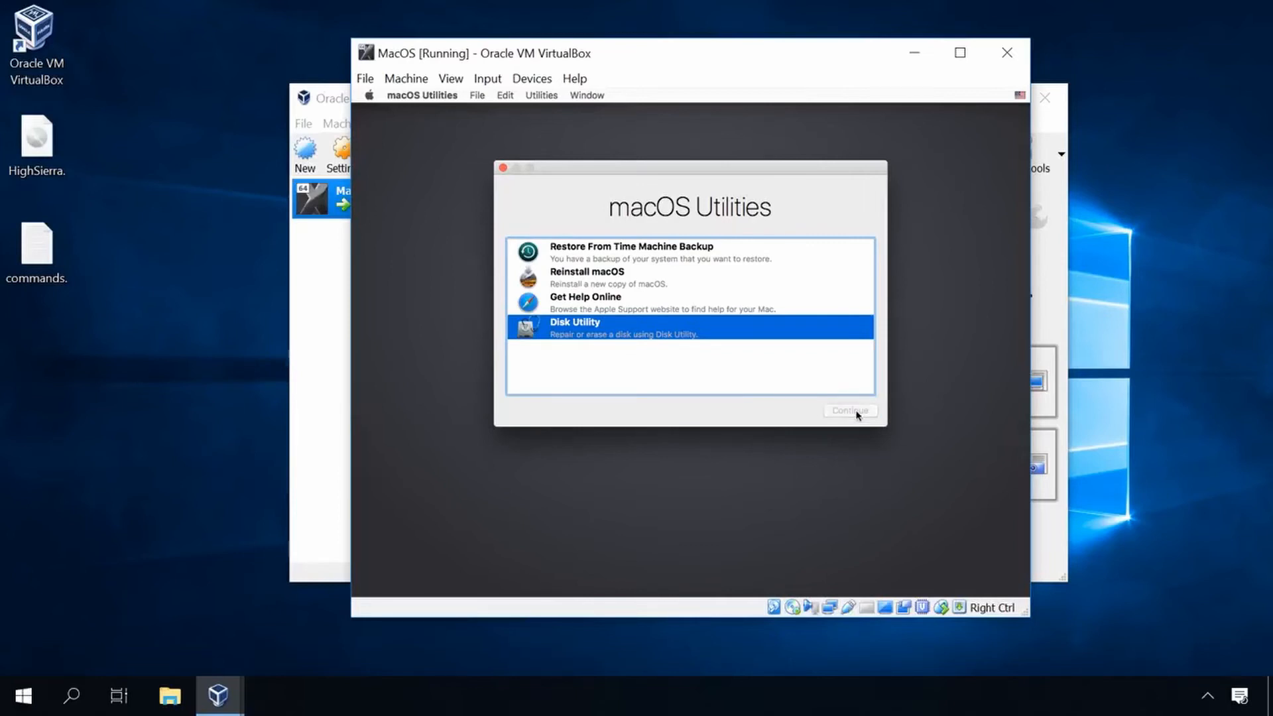
{"action": "left_click", "coordinate": [850, 410]}
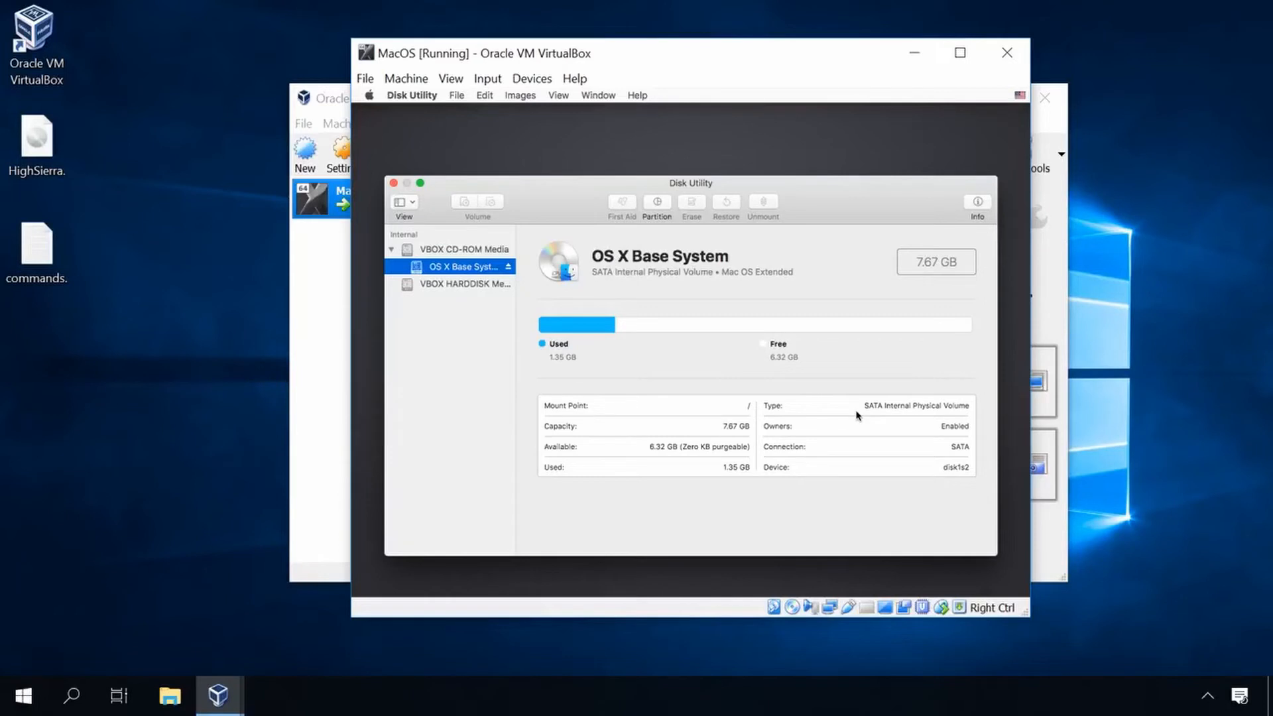
{"action": "left_click", "coordinate": [464, 284]}
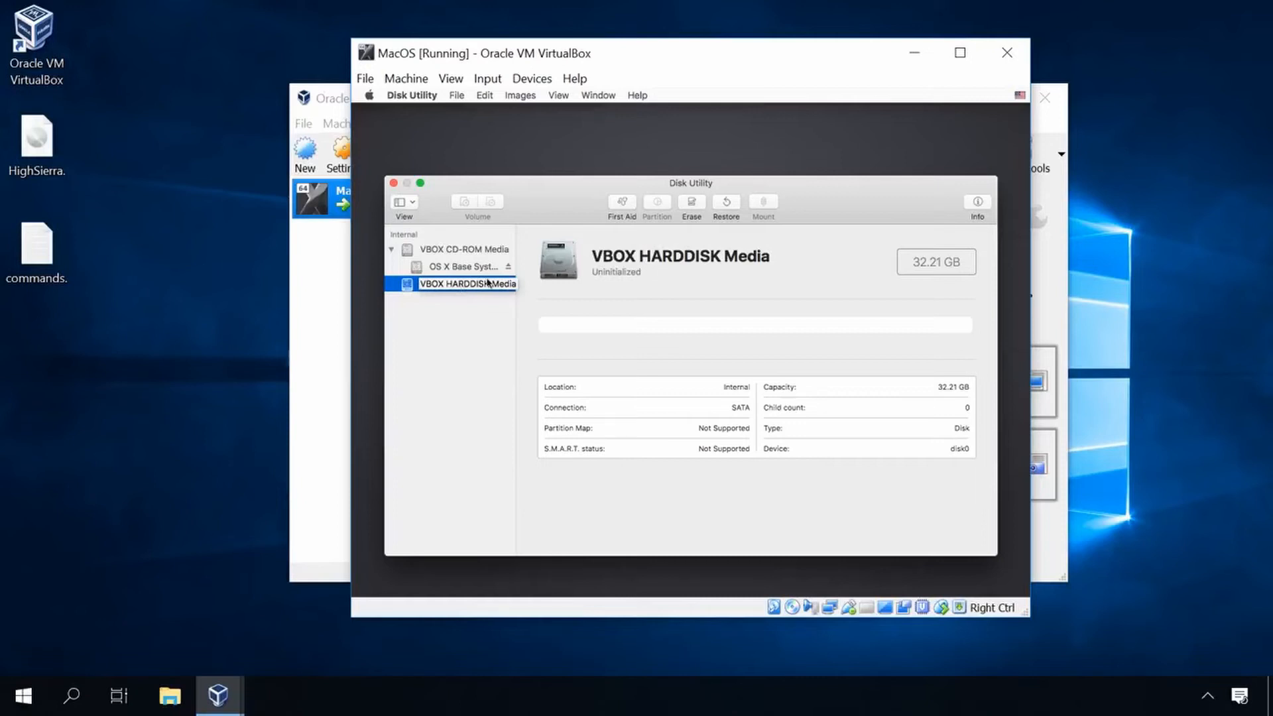
Erase the disk into a Mac OS Extended volume named MacOS and finish.
{"action": "left_click", "coordinate": [690, 203]}
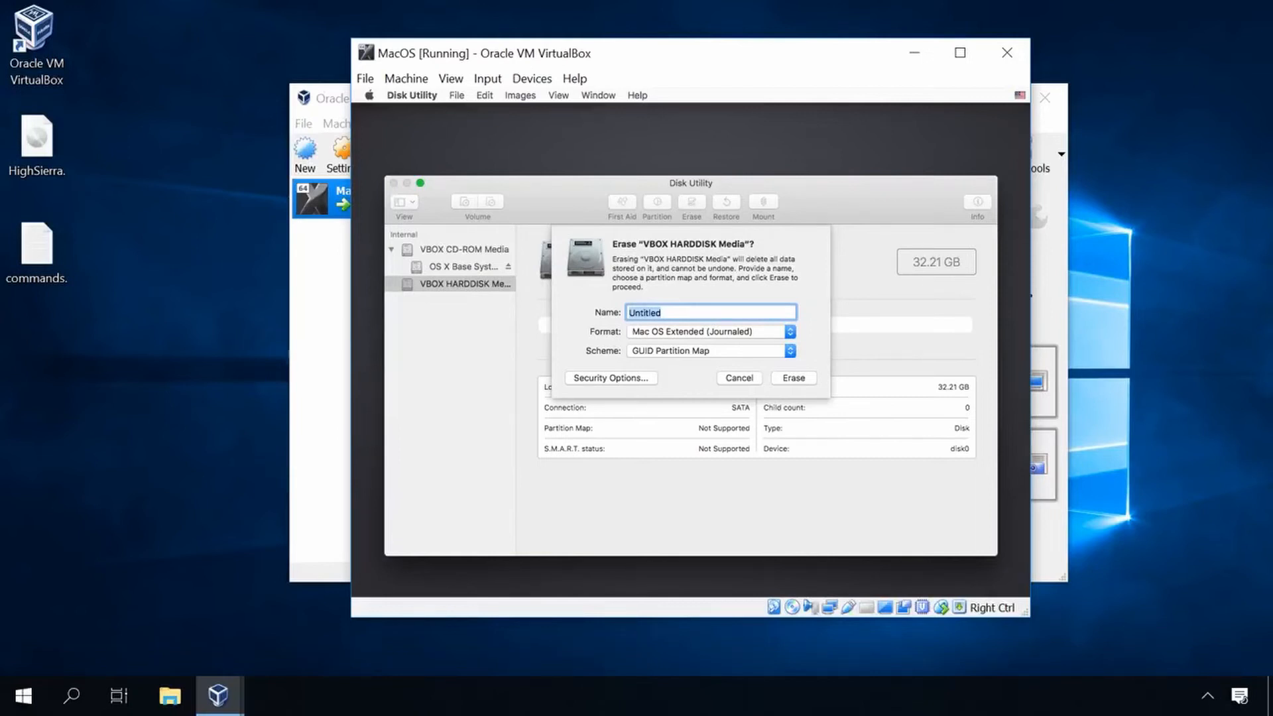
{"action": "type", "text": "Mac"}
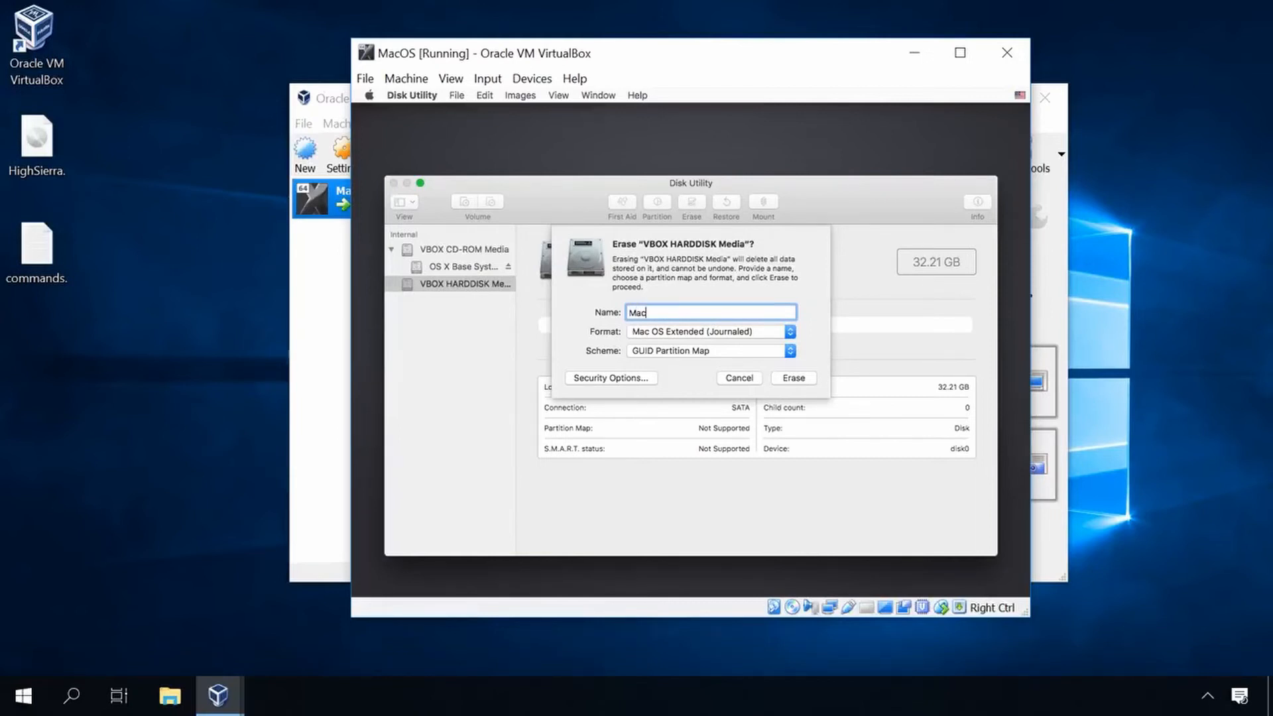
{"action": "type", "text": "OS"}
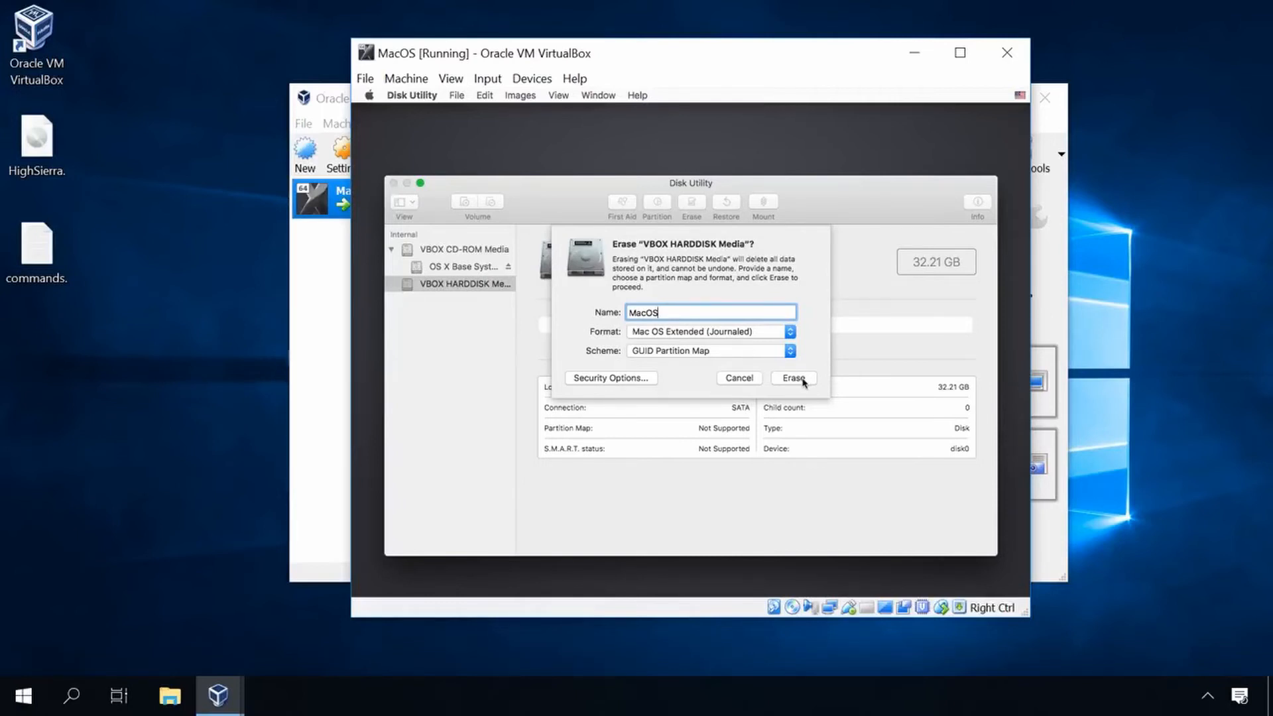
{"action": "left_click", "coordinate": [793, 378]}
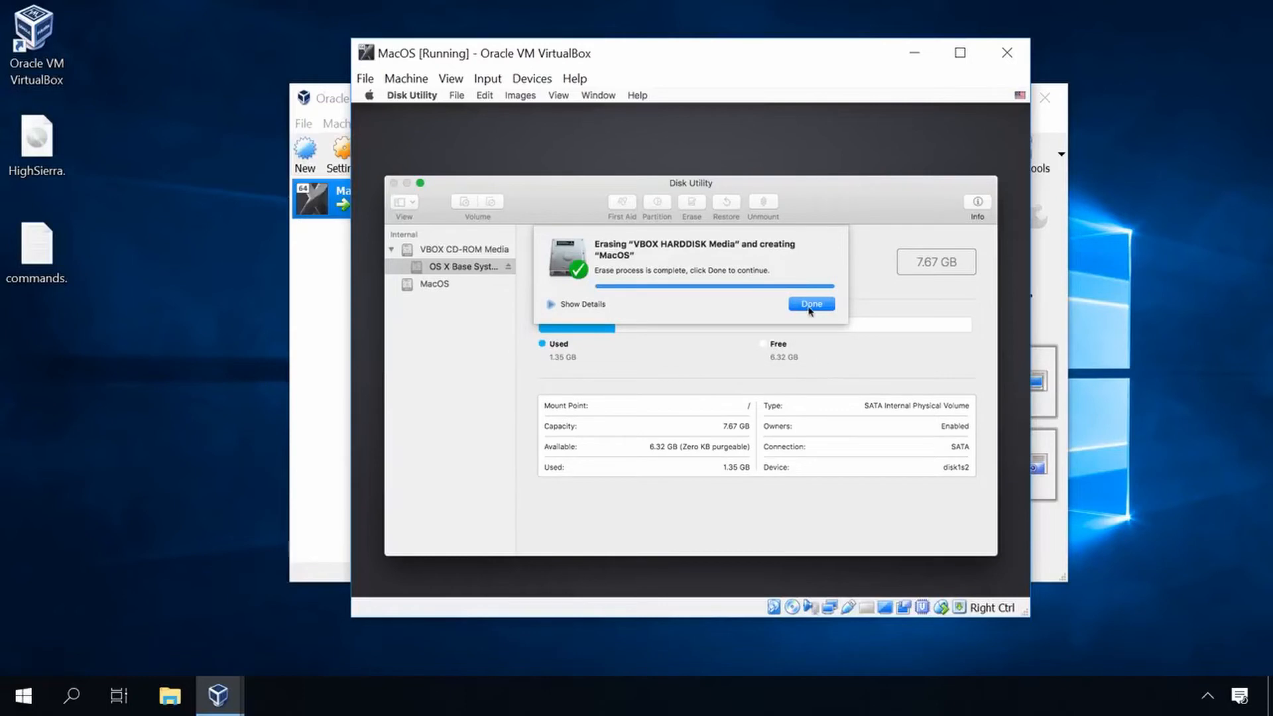
{"action": "left_click", "coordinate": [809, 303]}
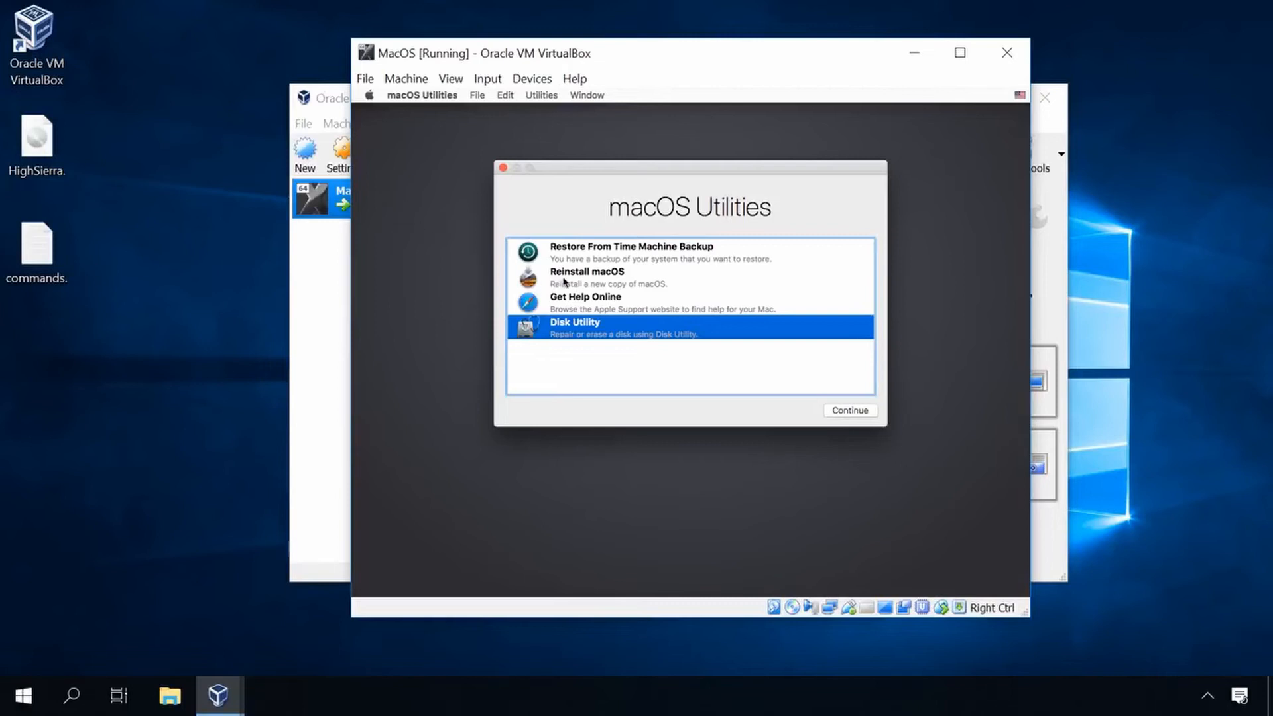
Choose Reinstall macOS, agree to the High Sierra license, and install onto the MacOS disk.
{"action": "left_click", "coordinate": [608, 277]}
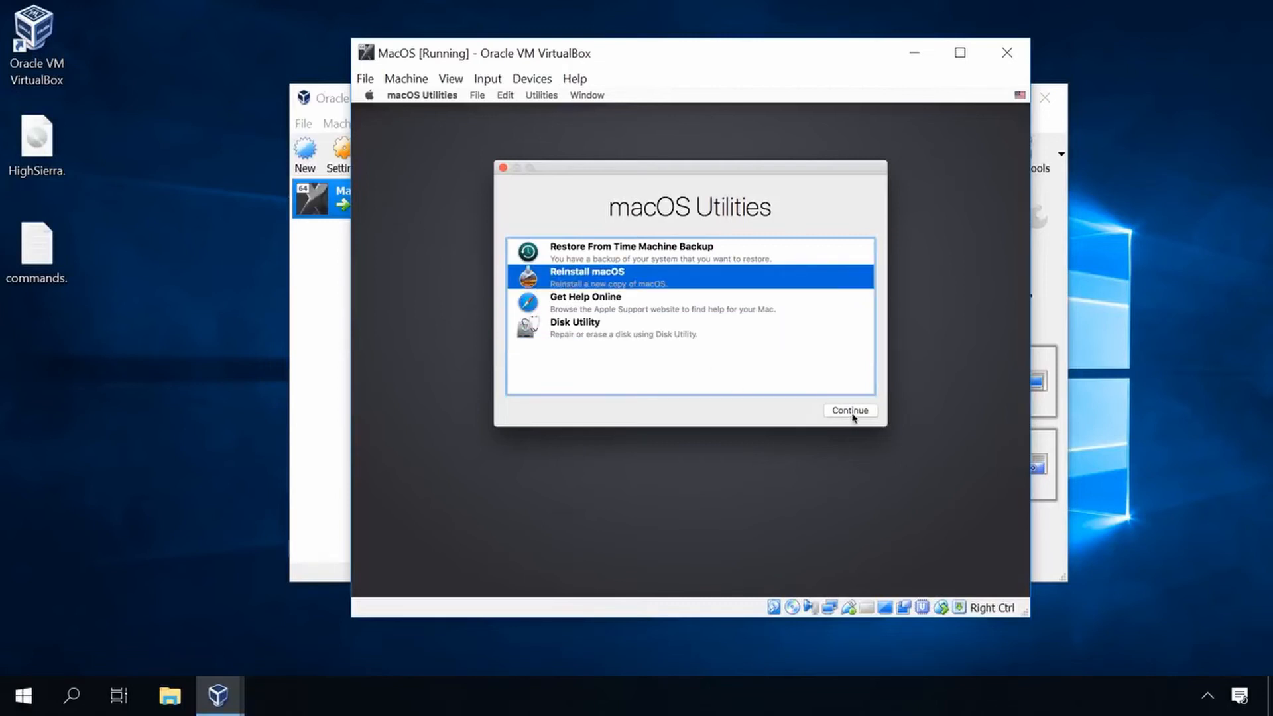
{"action": "left_click", "coordinate": [850, 410]}
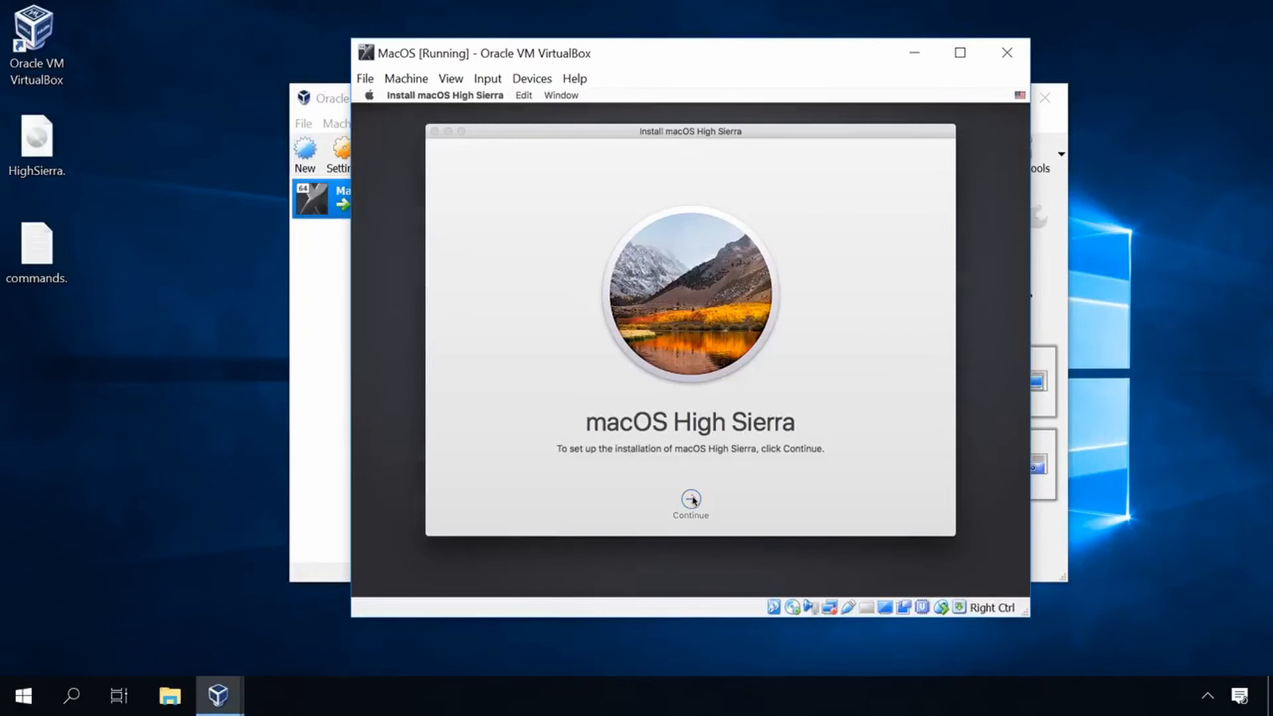
{"action": "left_click", "coordinate": [689, 500]}
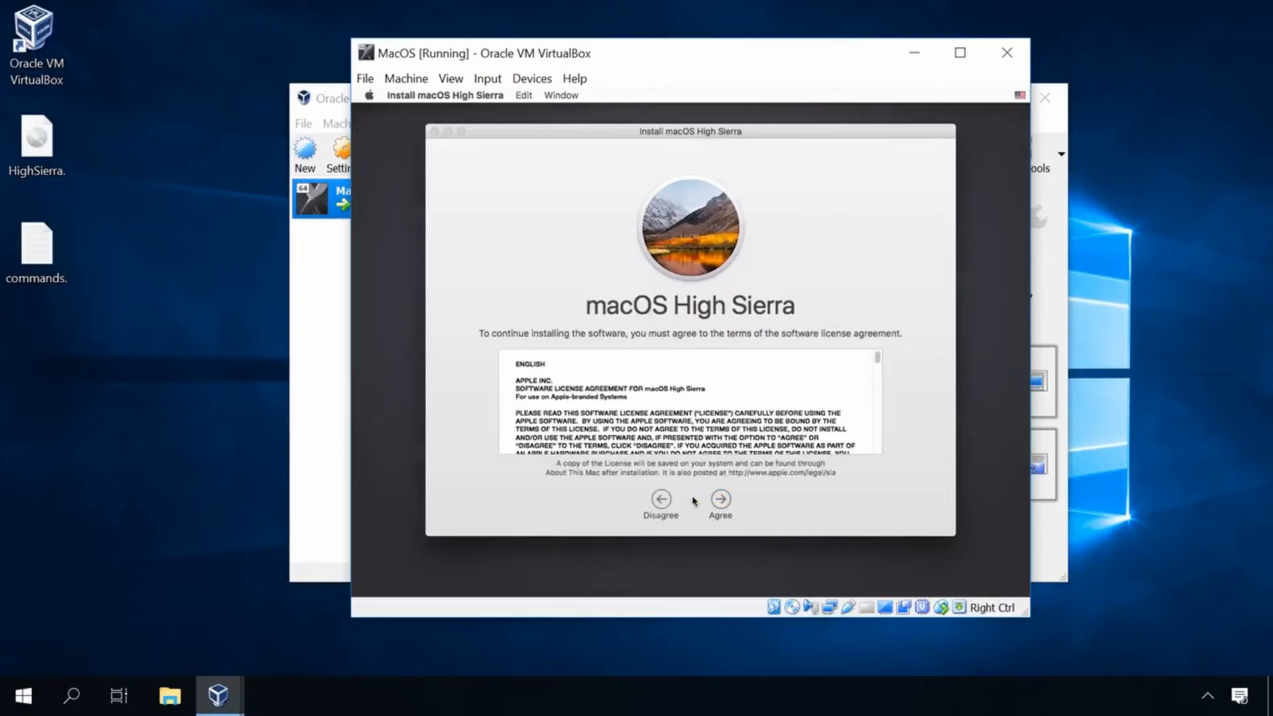
{"action": "left_click", "coordinate": [718, 500]}
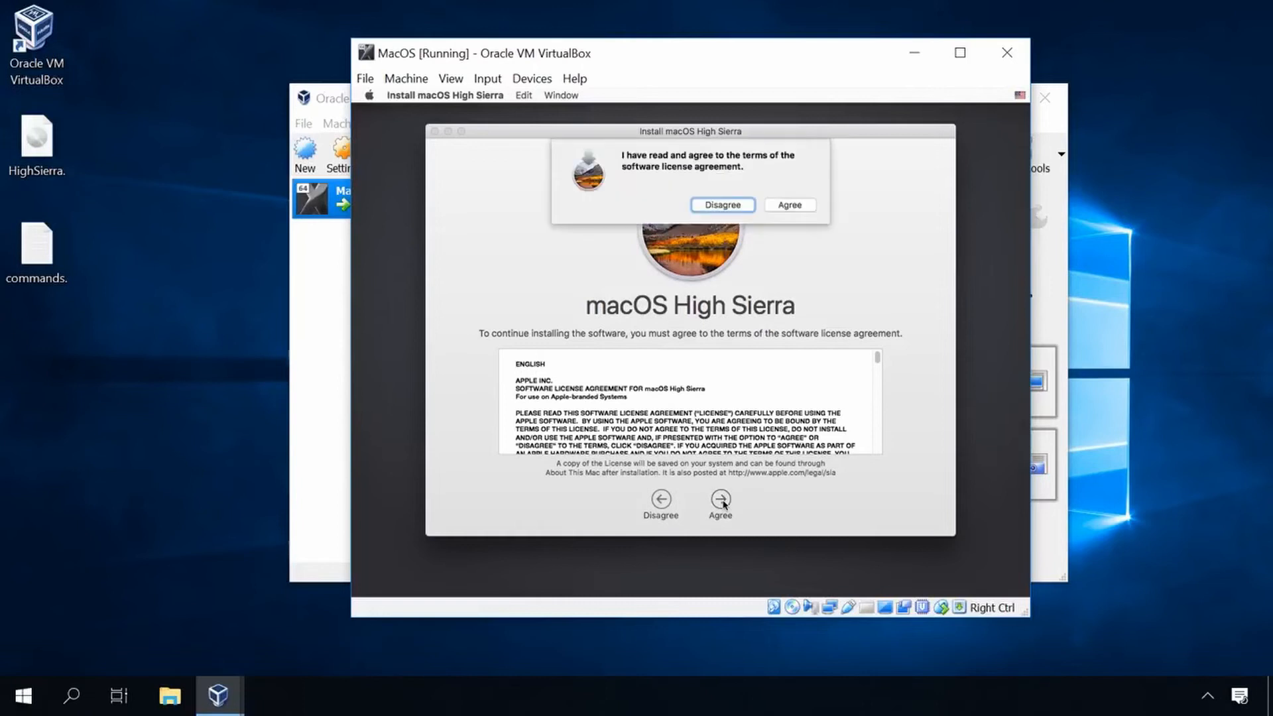
{"action": "left_click", "coordinate": [787, 205]}
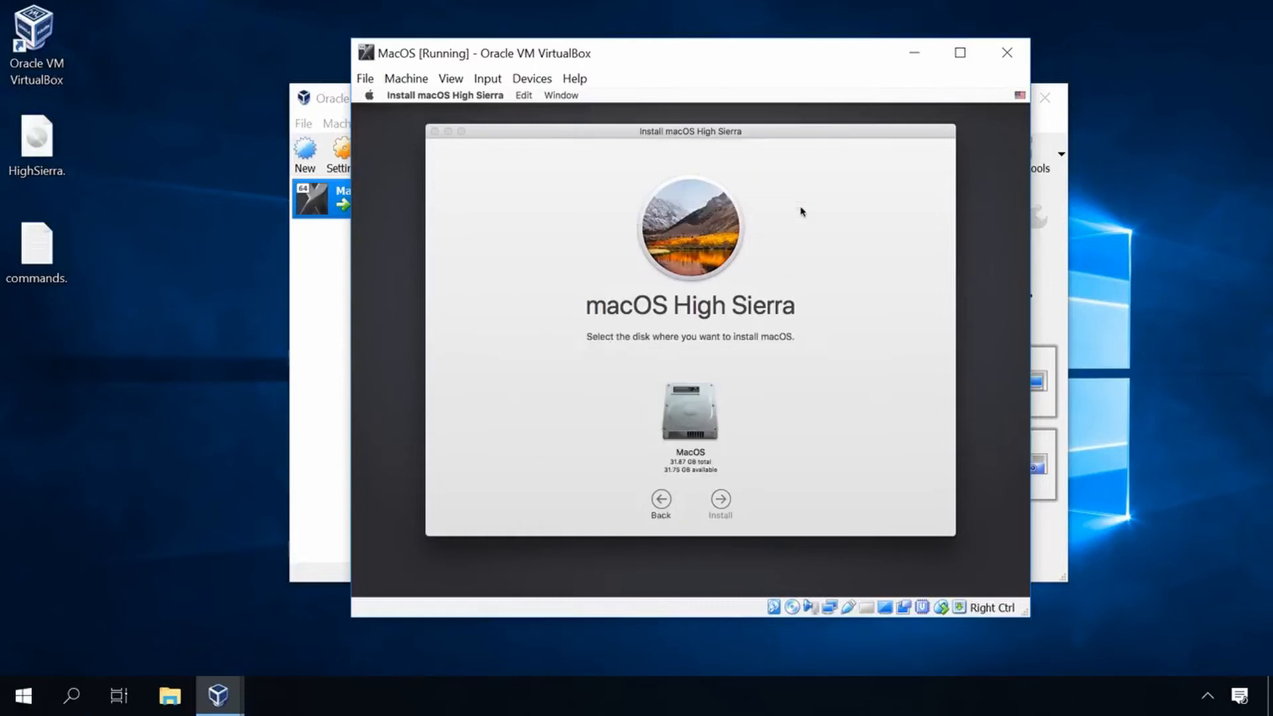
{"action": "mouse_move", "coordinate": [709, 388]}
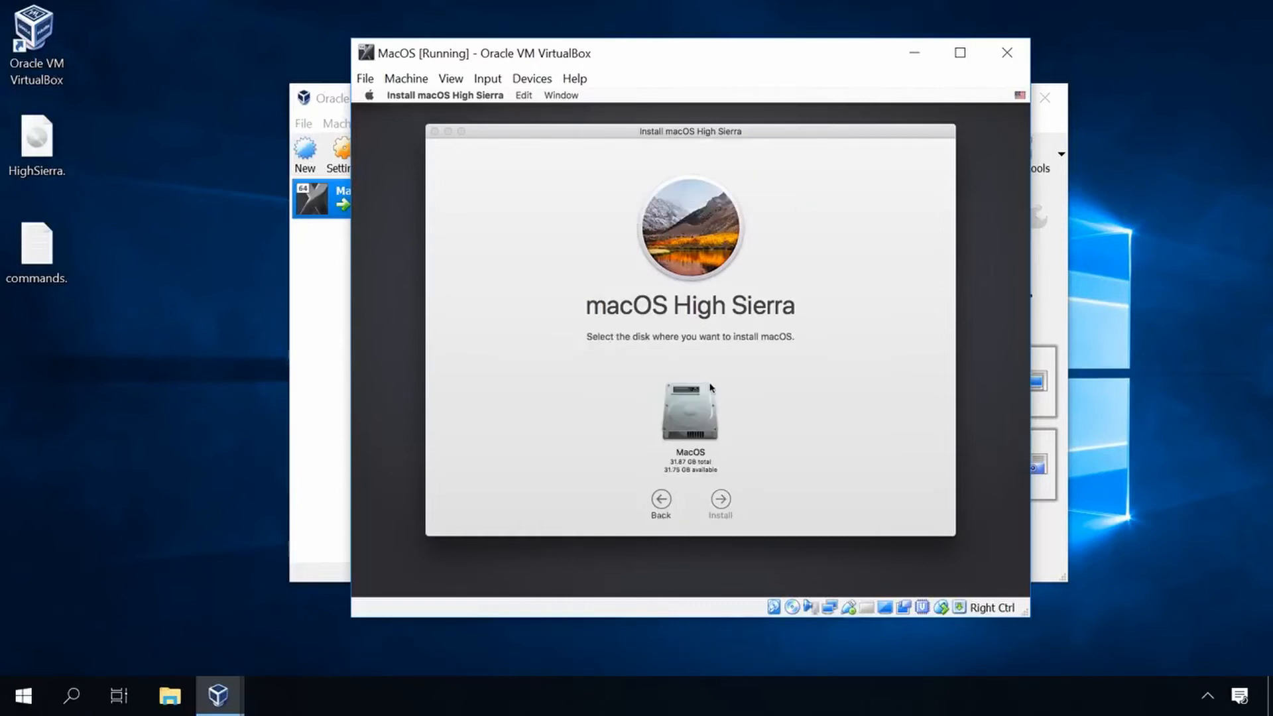
{"action": "left_click", "coordinate": [690, 414]}
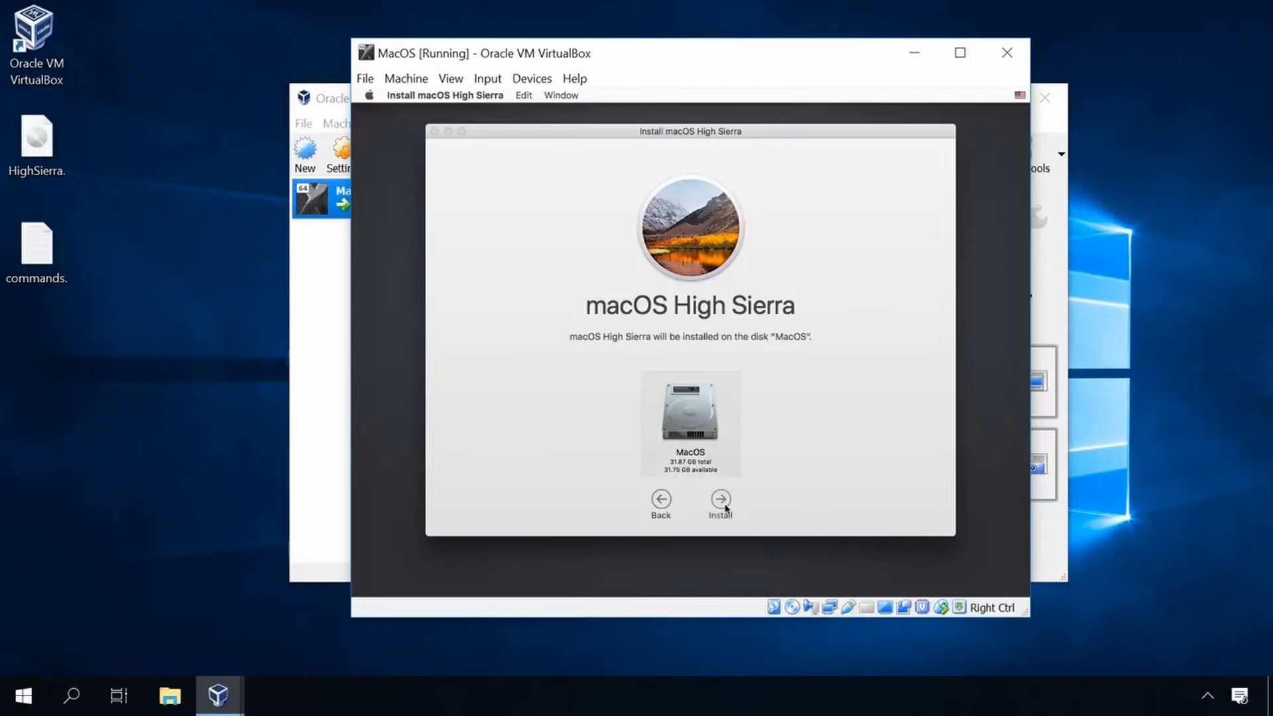
{"action": "left_click", "coordinate": [719, 499]}
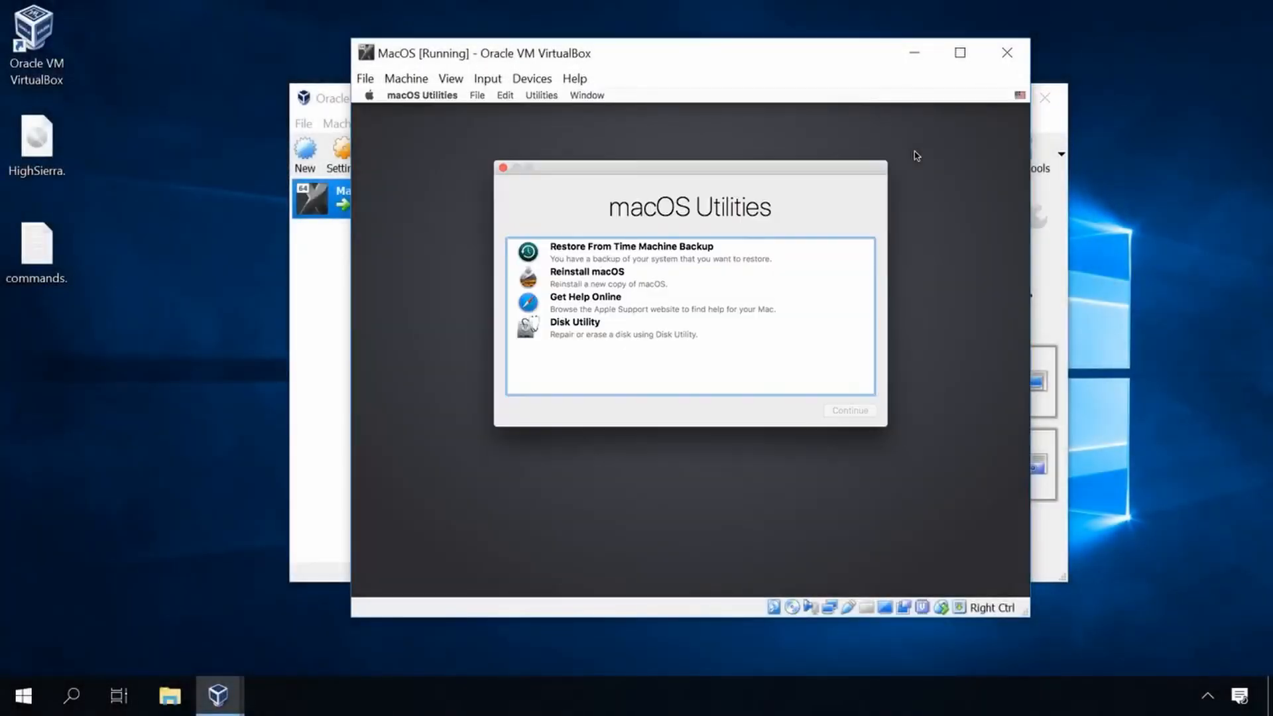
Shut down the macOS virtual machine from the Apple menu and close its window.
{"action": "left_click", "coordinate": [368, 95]}
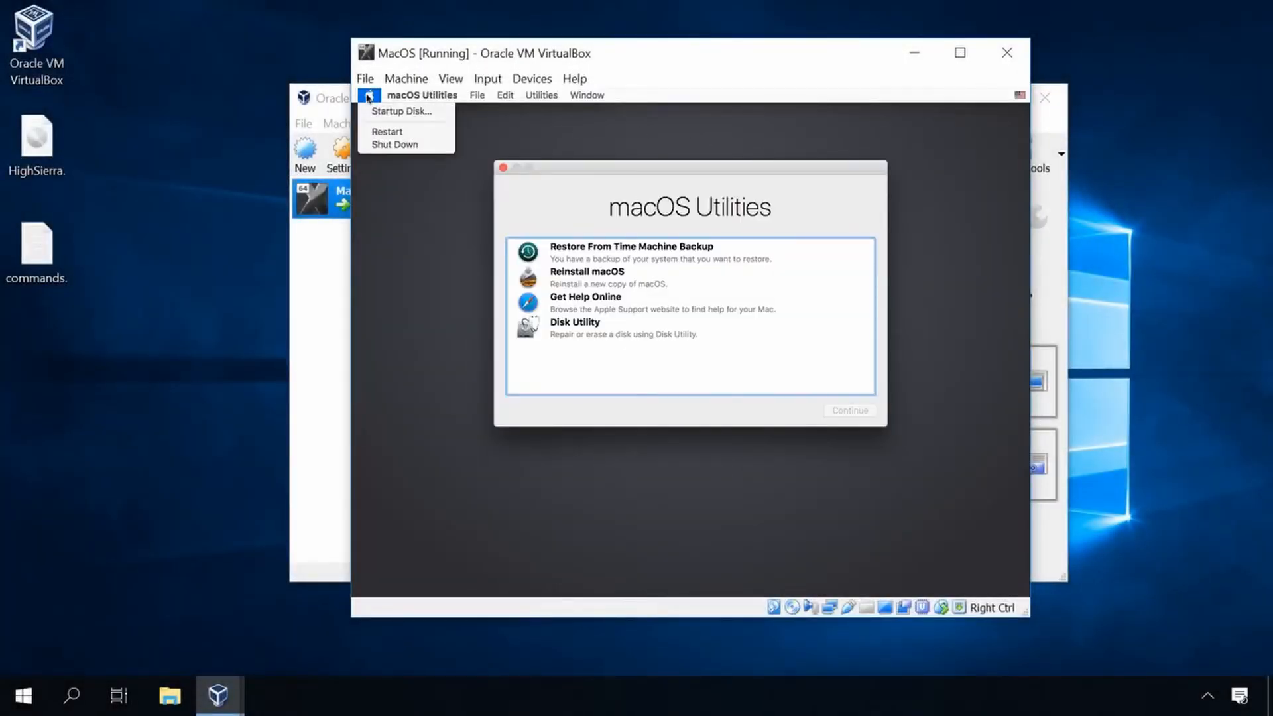
{"action": "left_click", "coordinate": [394, 143]}
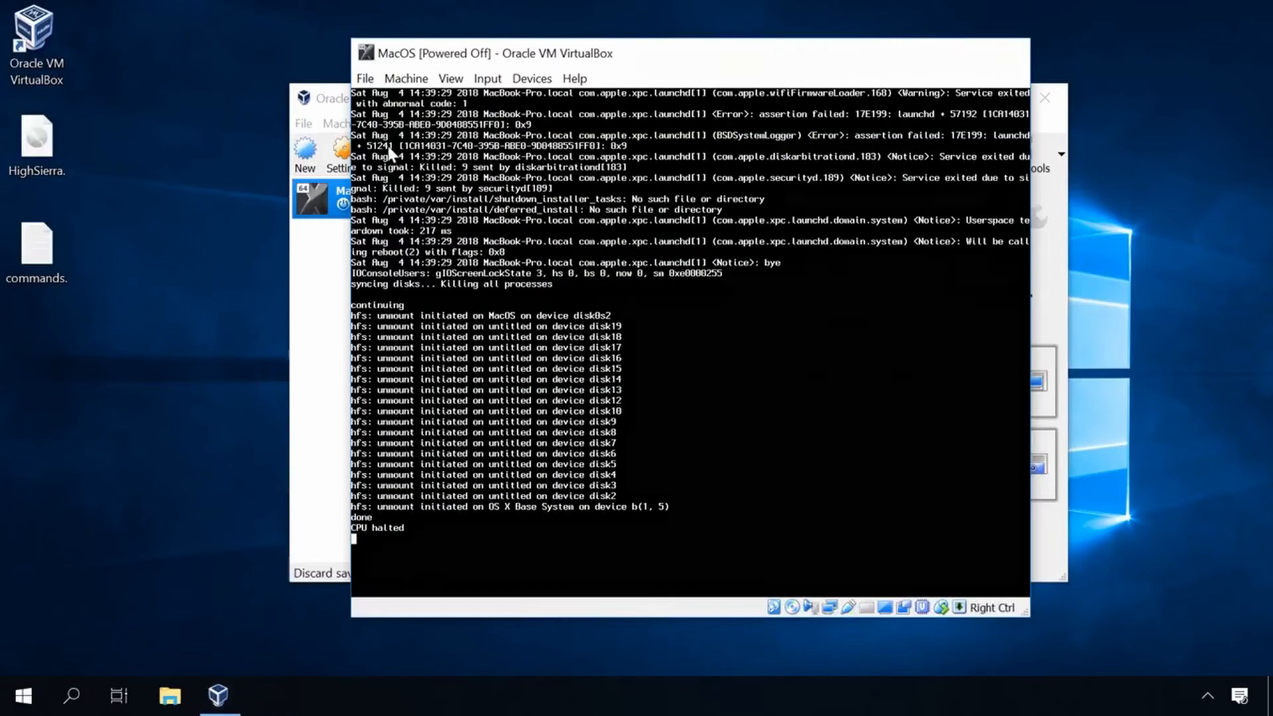
{"action": "left_click", "coordinate": [1045, 97]}
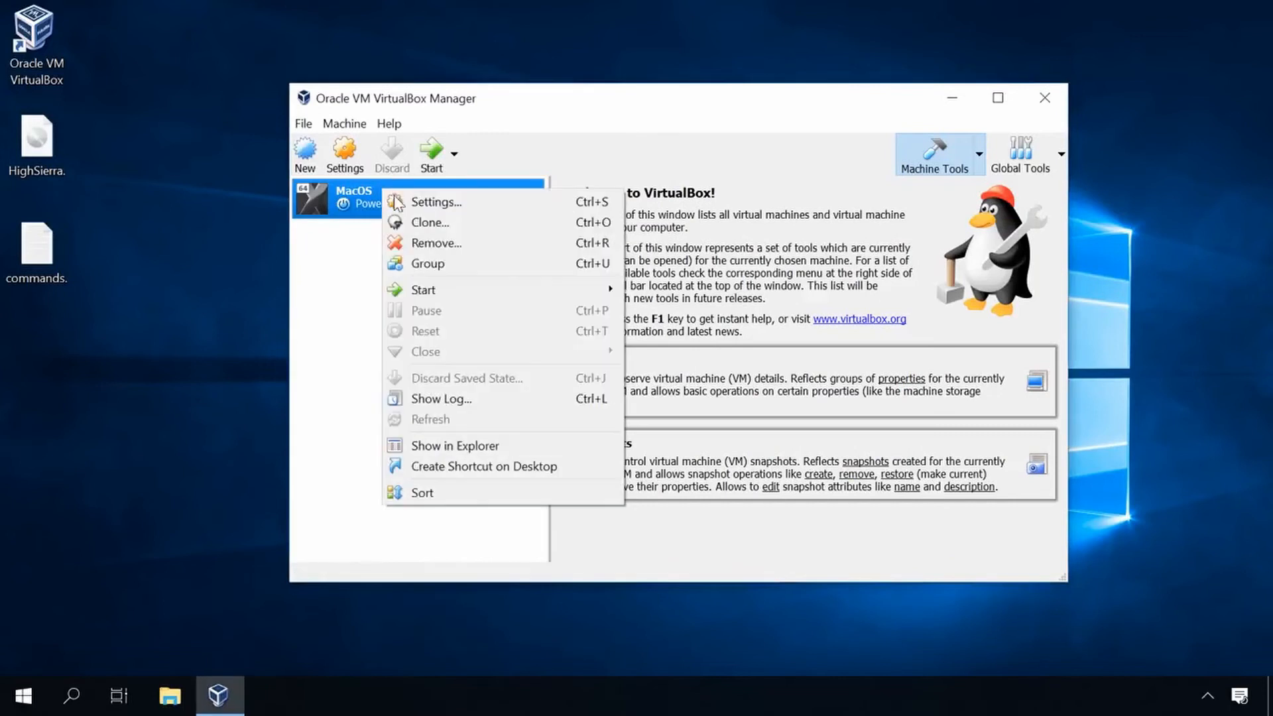
Remove HighSierra.iso from the MacOS machine's optical drive in Storage settings.
{"action": "left_click", "coordinate": [436, 202]}
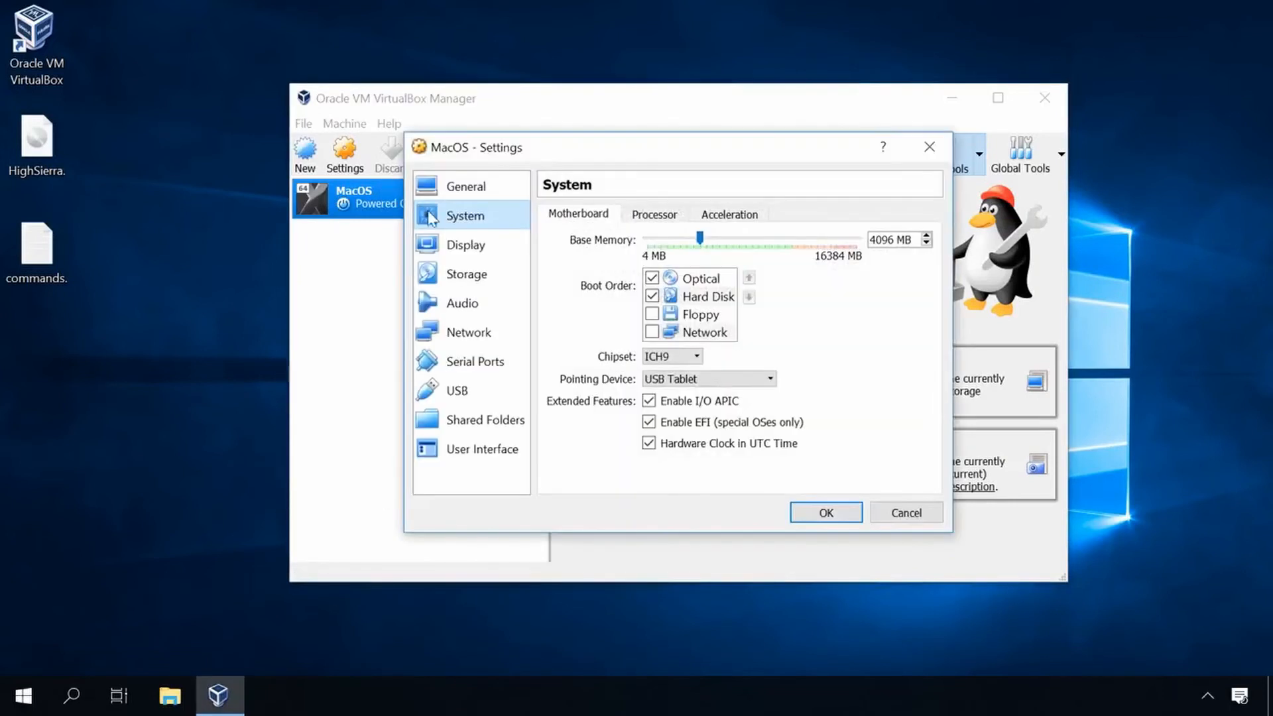
{"action": "left_click", "coordinate": [467, 273]}
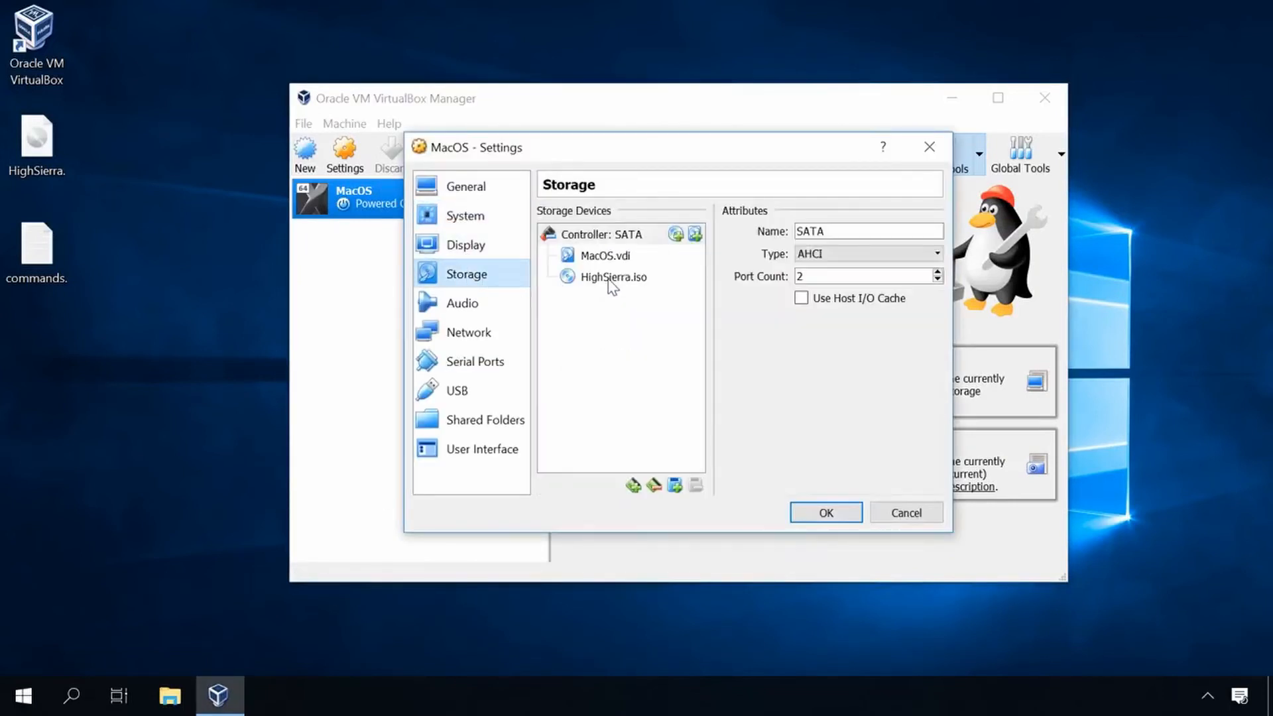
{"action": "left_click", "coordinate": [614, 277]}
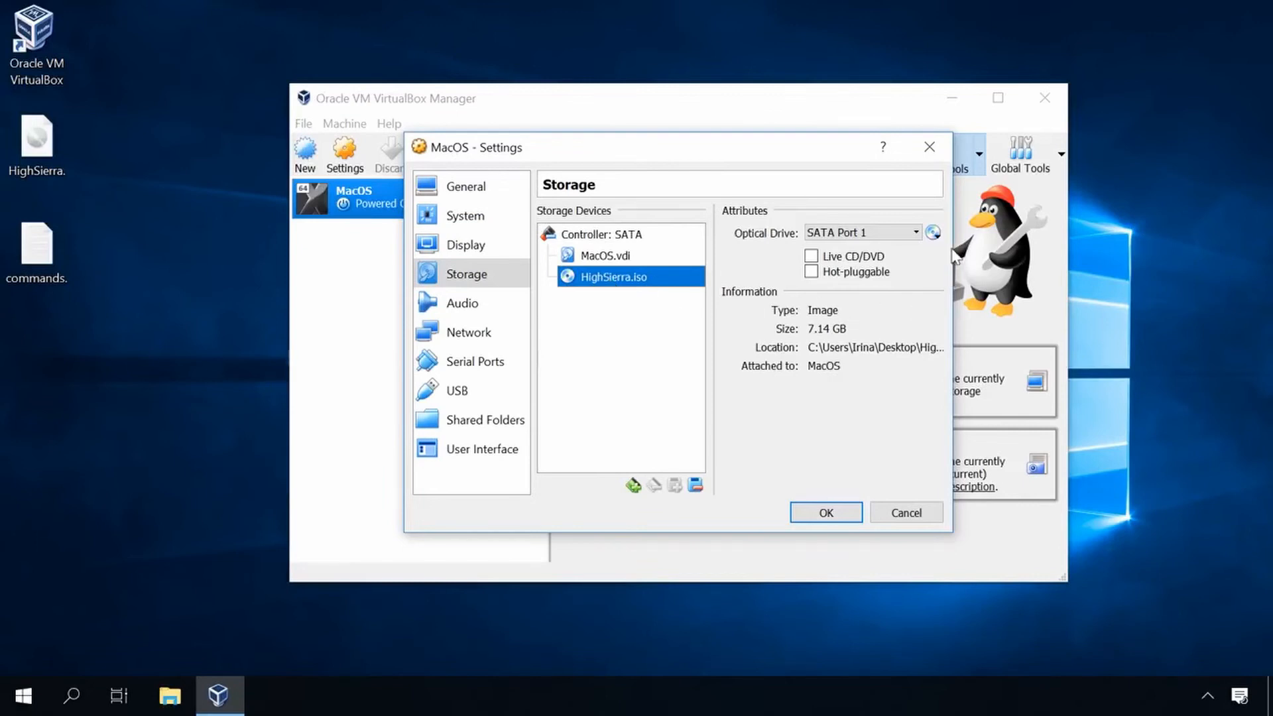
{"action": "left_click", "coordinate": [932, 233]}
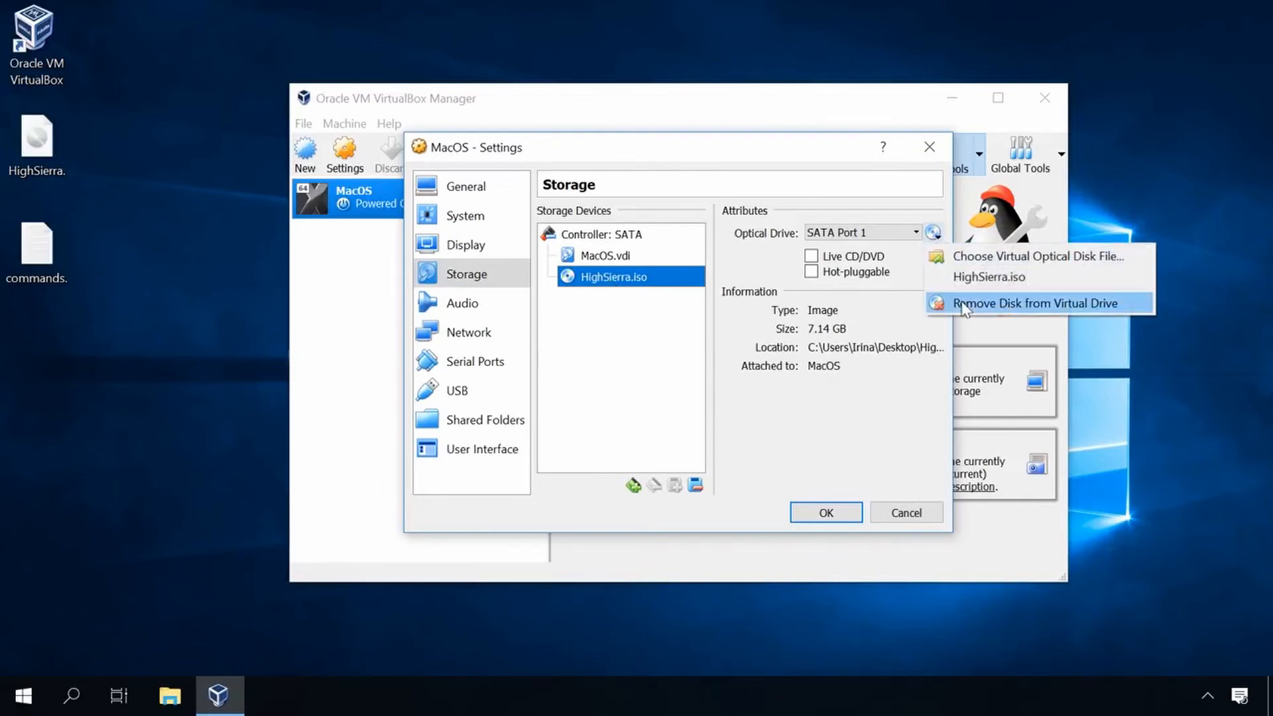
{"action": "left_click", "coordinate": [1032, 303]}
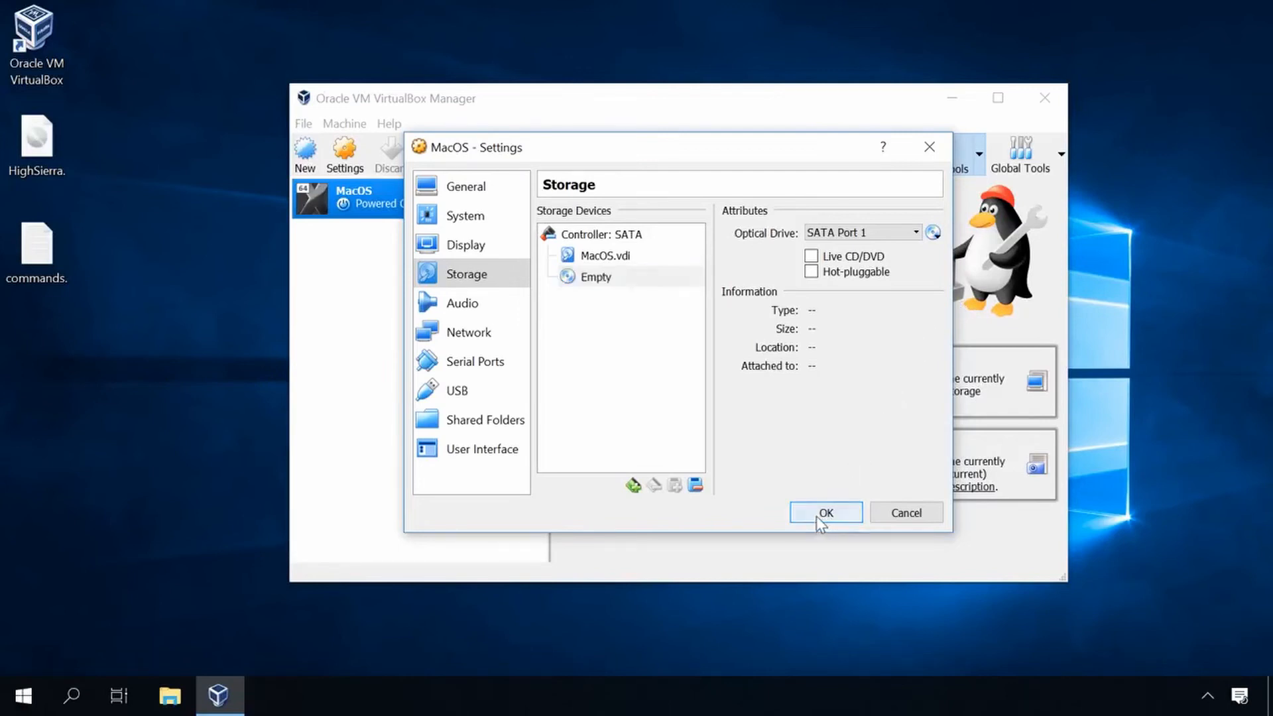
{"action": "left_click", "coordinate": [825, 513]}
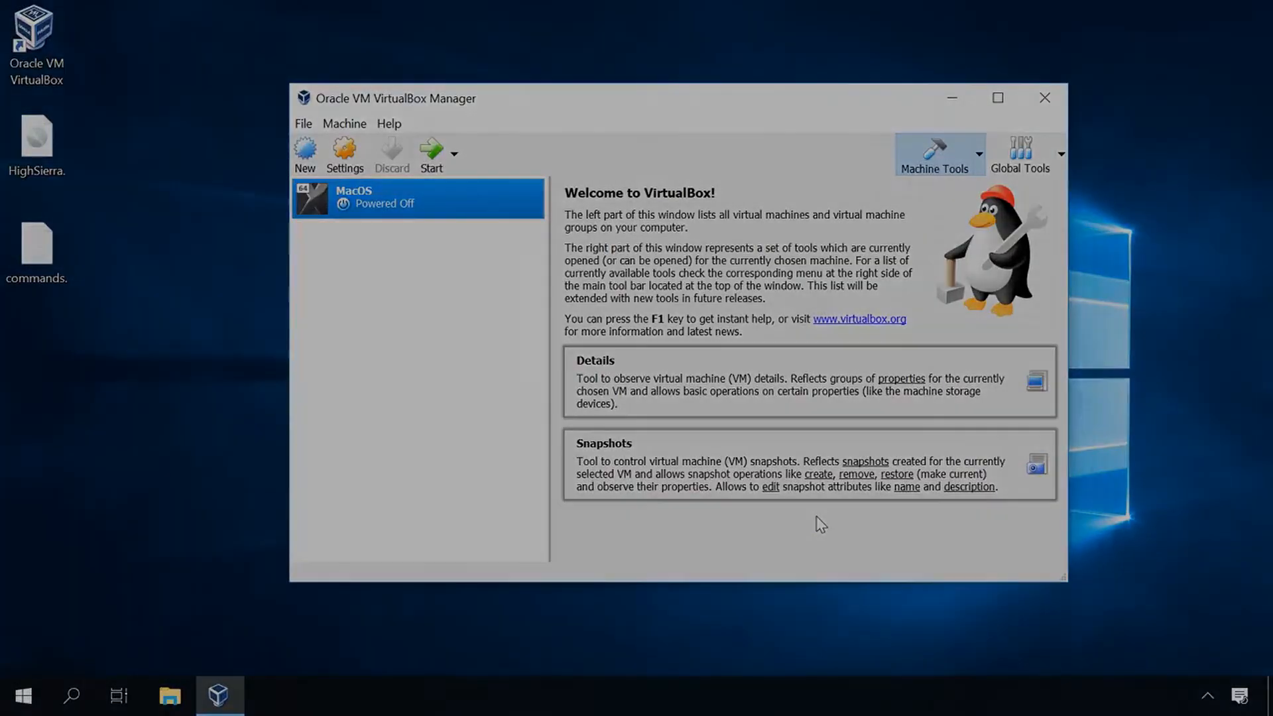
{"action": "mouse_move", "coordinate": [431, 154]}
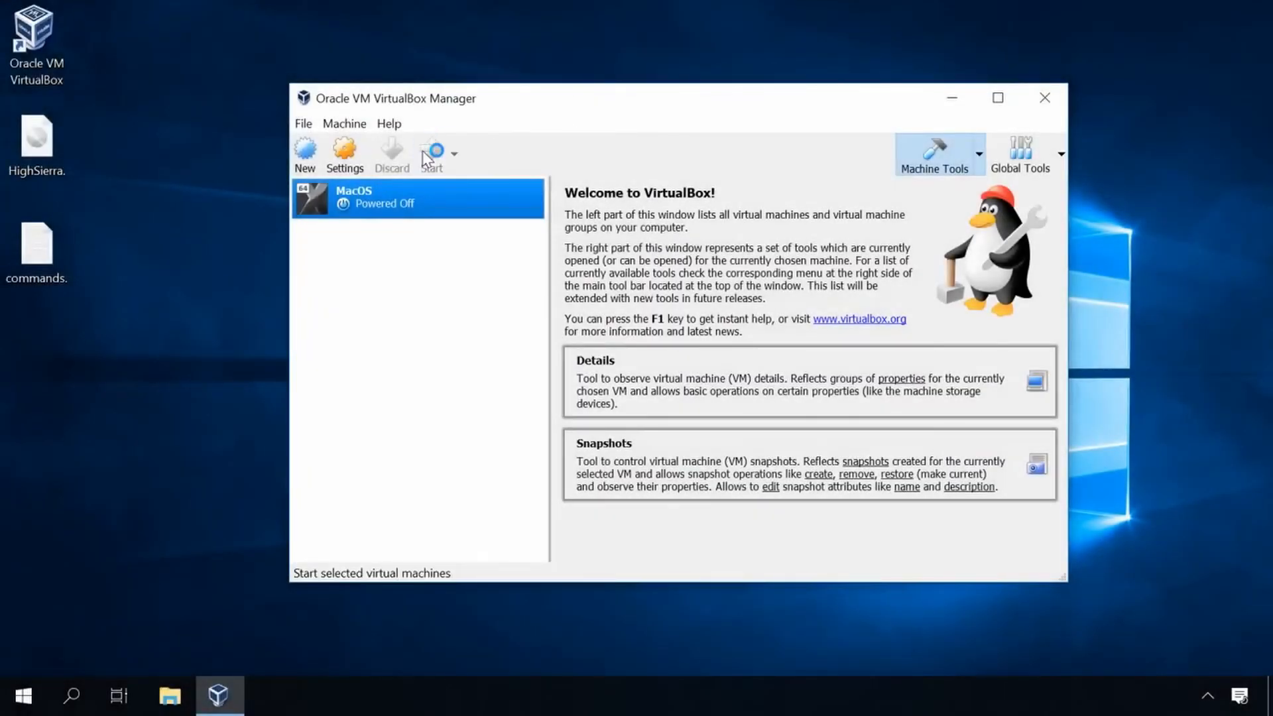
Start the MacOS machine and, in the UEFI shell, enter fs1: then "macOS Install Data".
{"action": "left_click", "coordinate": [431, 154]}
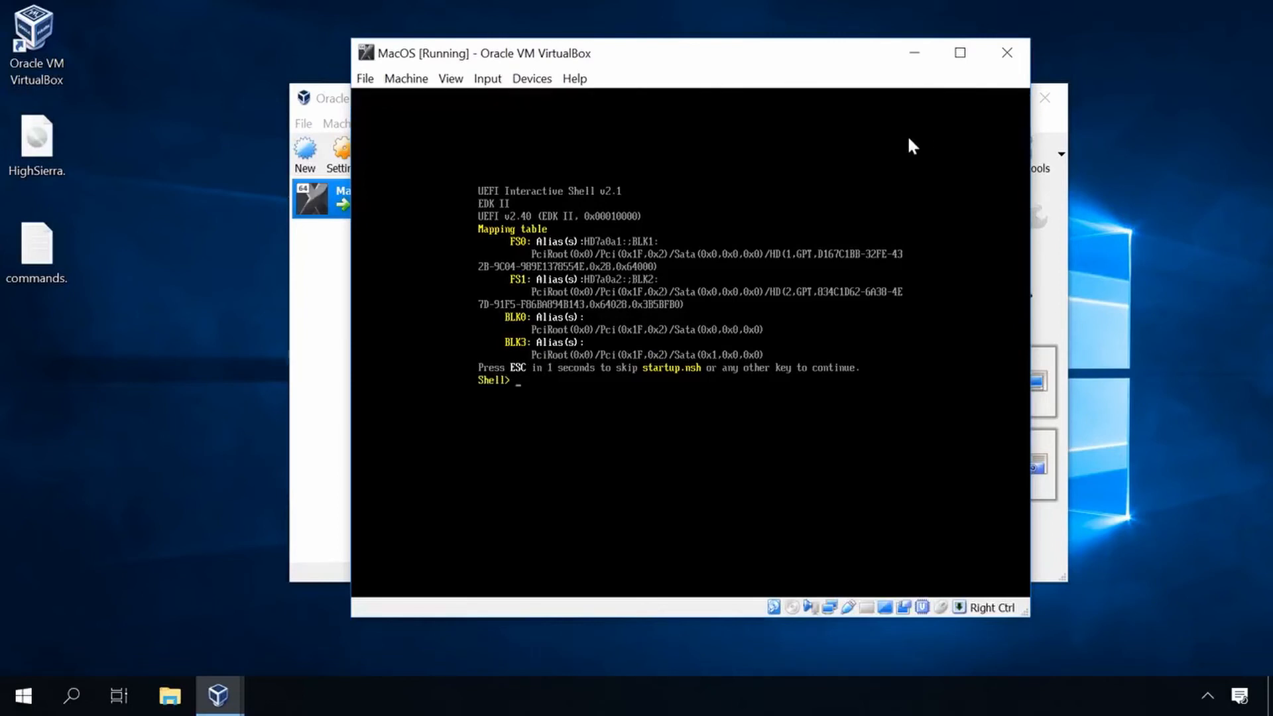
{"action": "type", "text": "fs1:"}
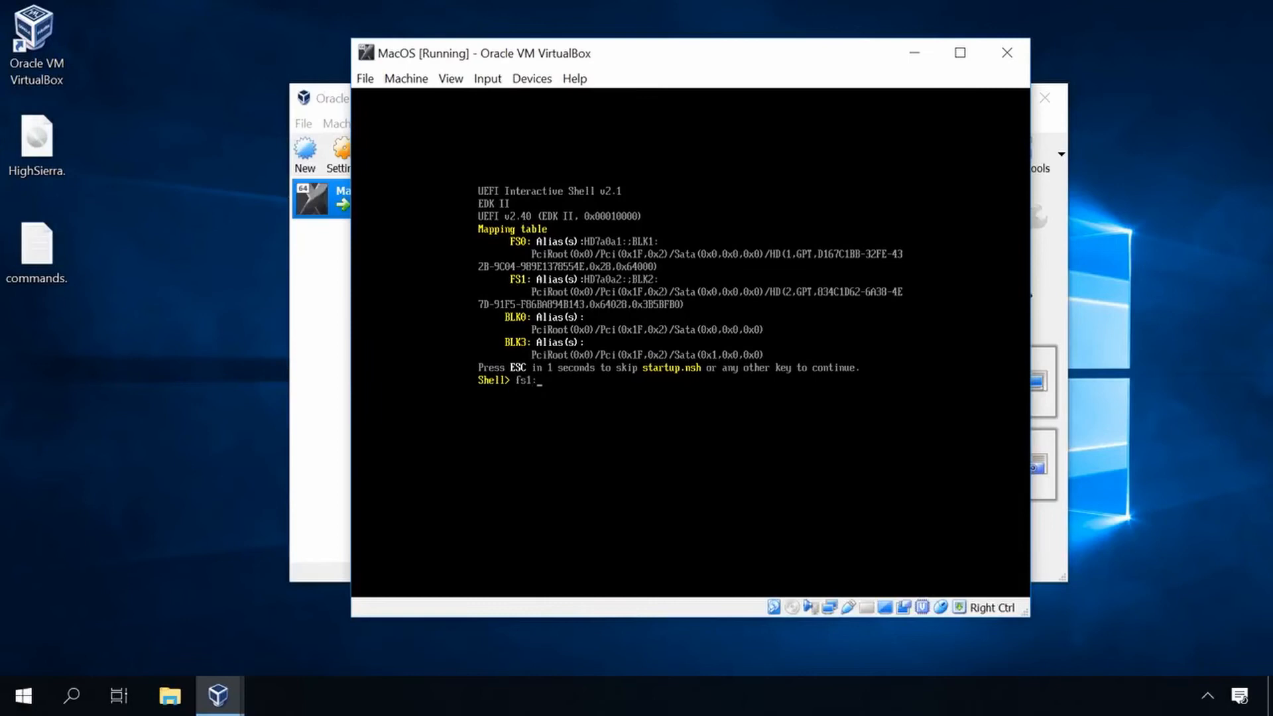
{"action": "type", "text": "cd"}
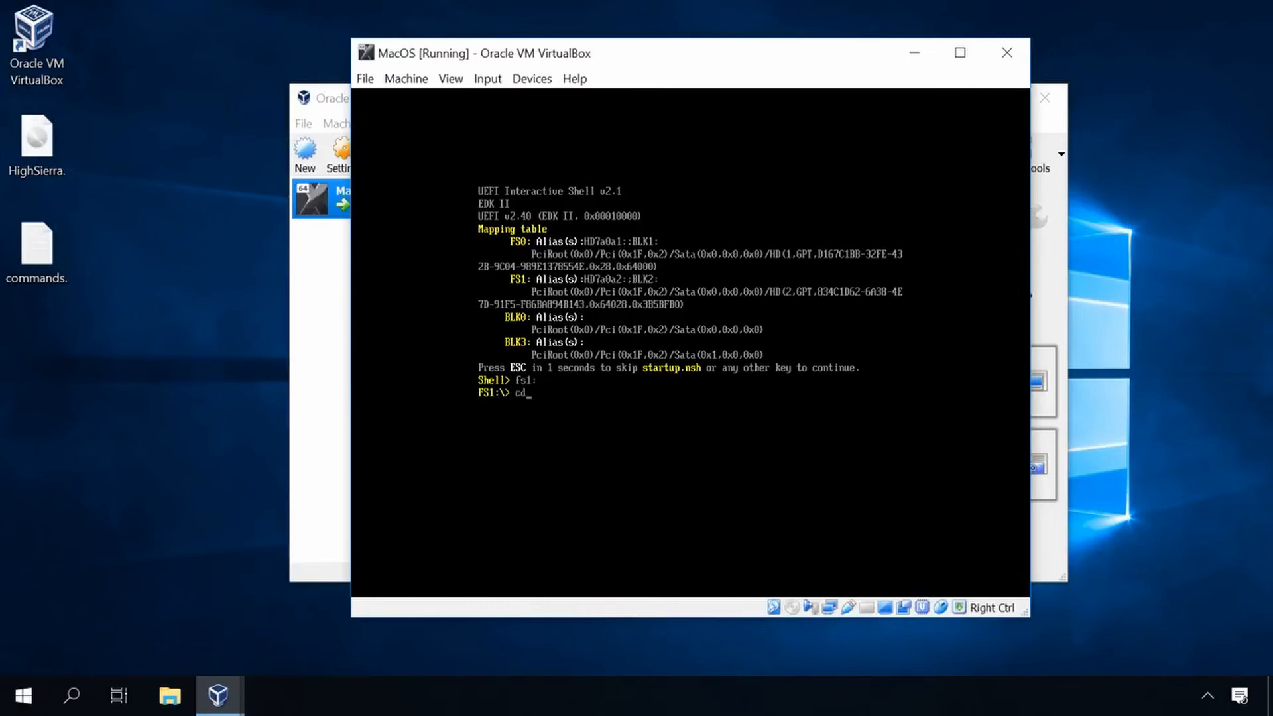
{"action": "type", "text": "\""}
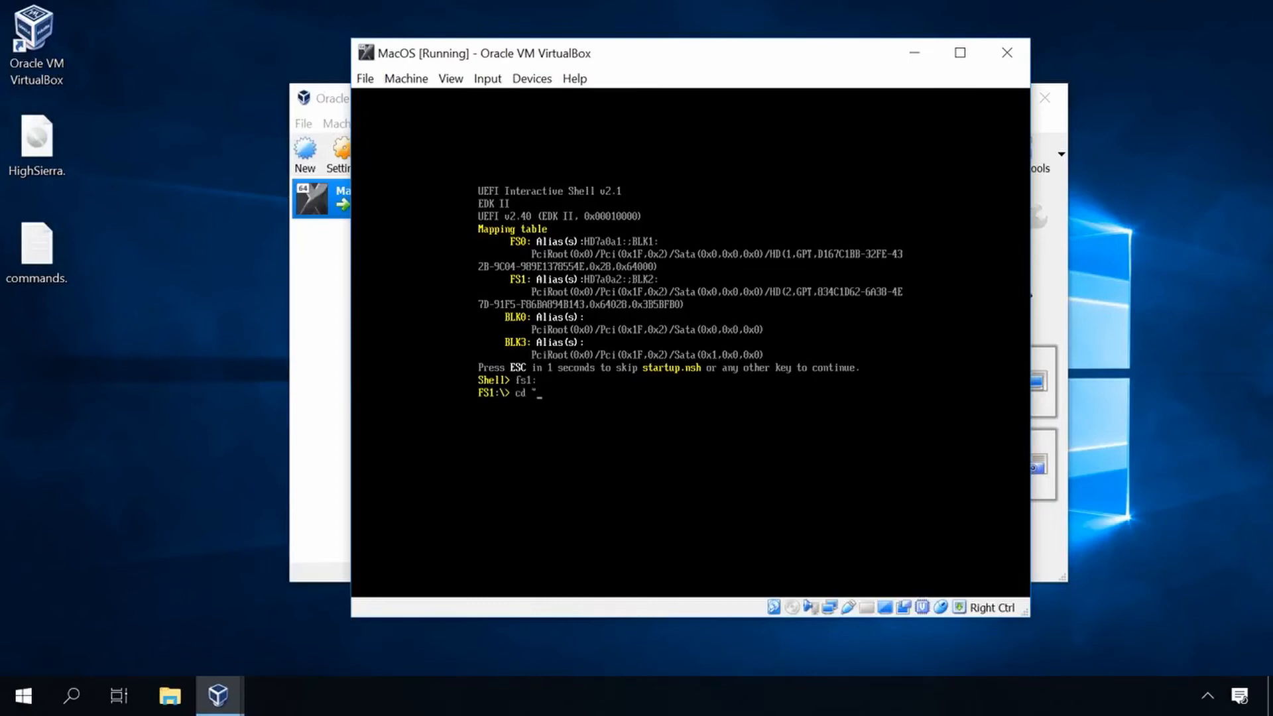
{"action": "type", "text": "macOS"}
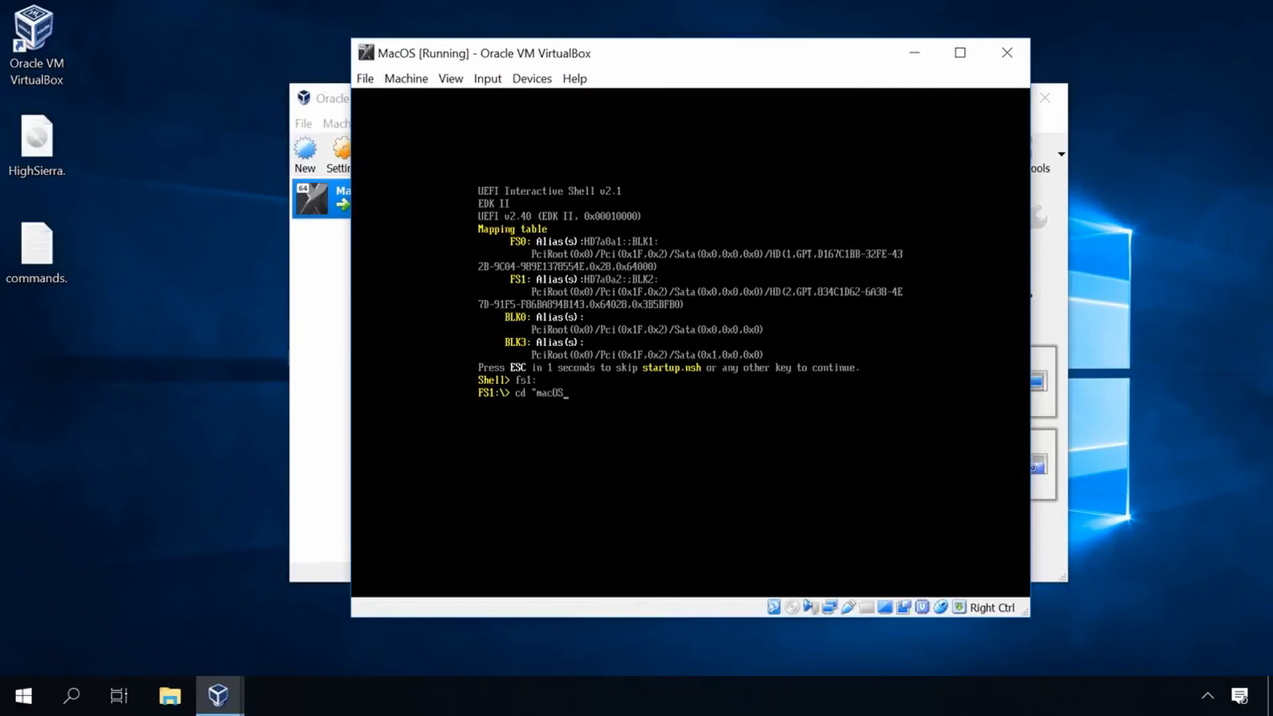
{"action": "type", "text": "Install"}
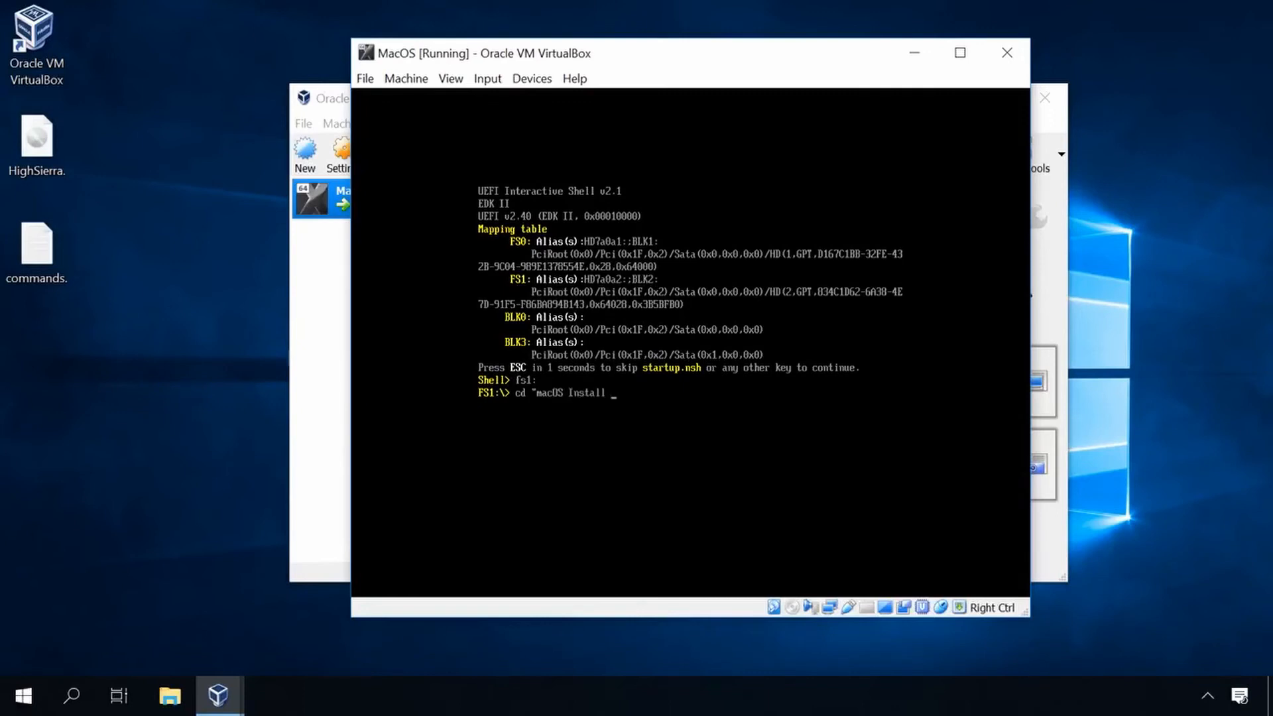
{"action": "type", "text": "Data\""}
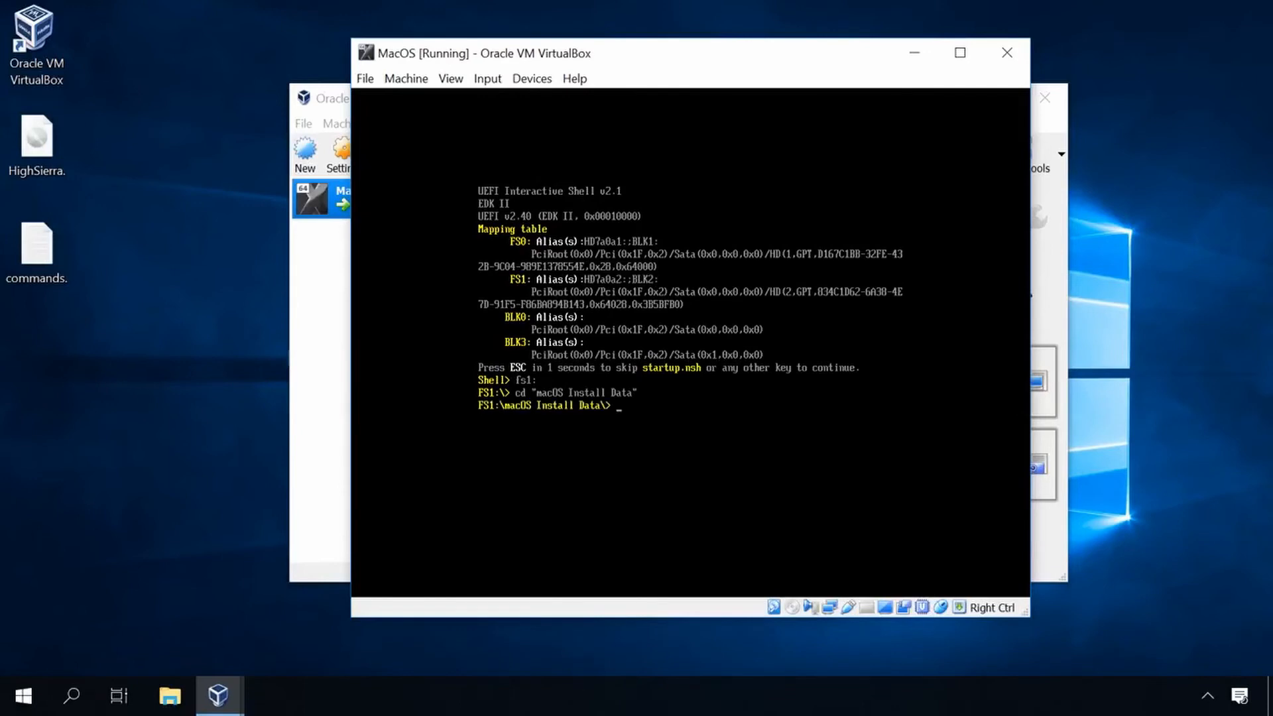
Change into "Locked Files" and "Boot Files", then run the boot file.
{"action": "type", "text": "cd \""}
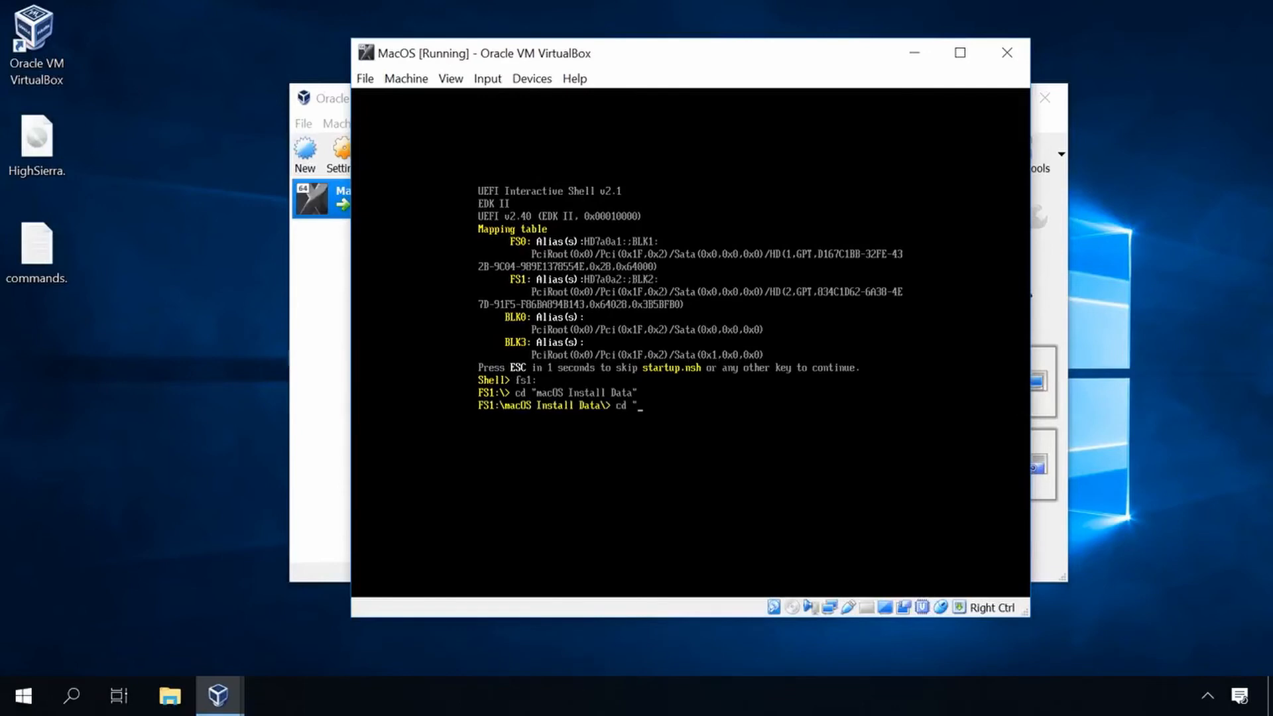
{"action": "type", "text": "Locked Files"}
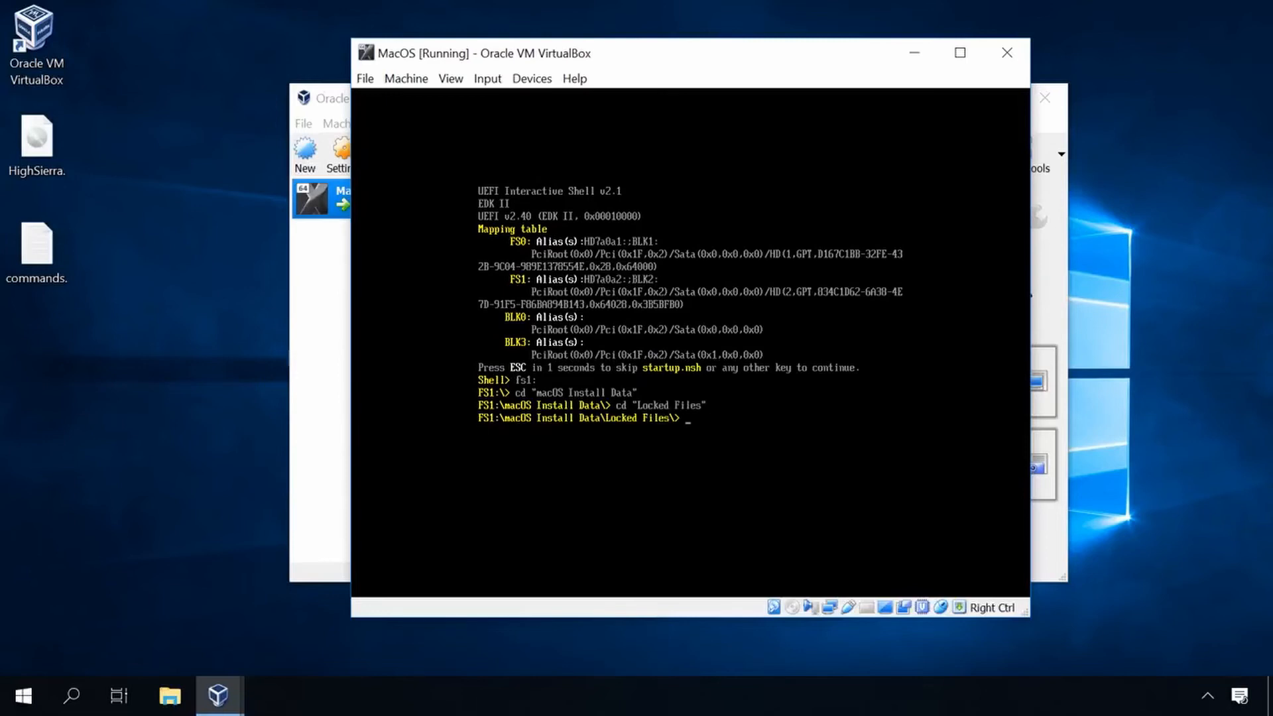
{"action": "type", "text": "cd"}
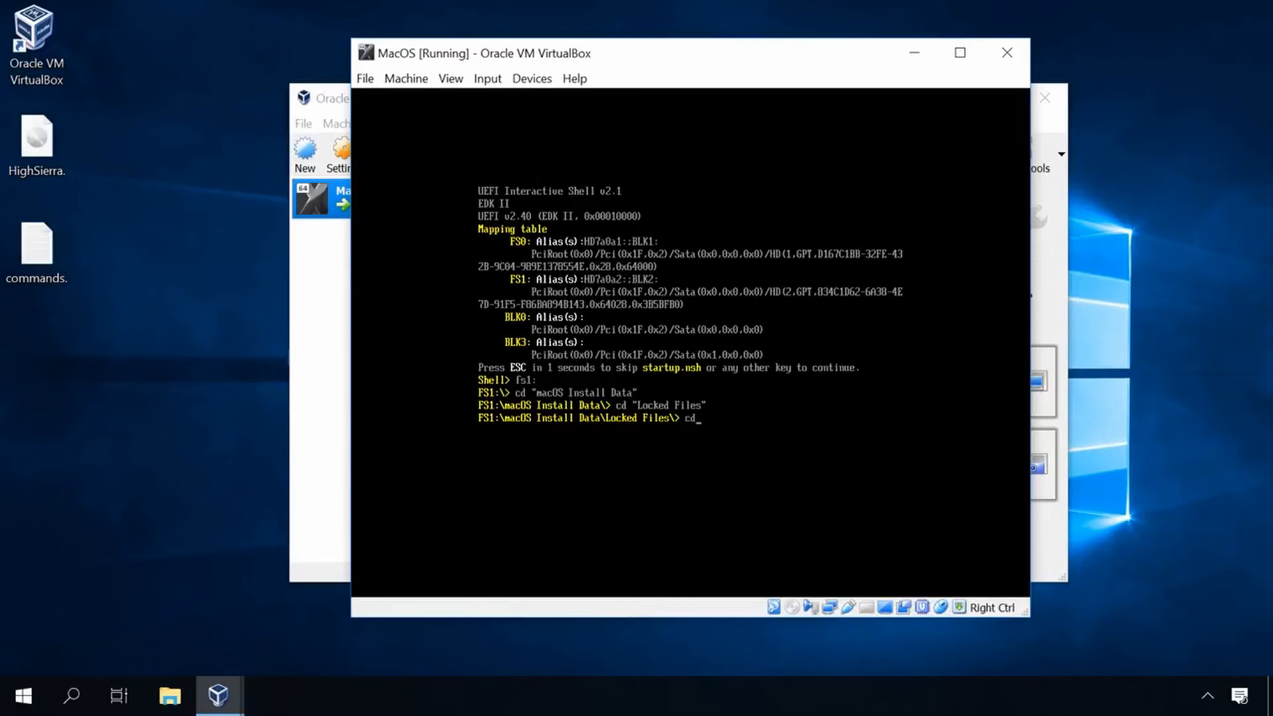
{"action": "type", "text": "\"Boot Files\""}
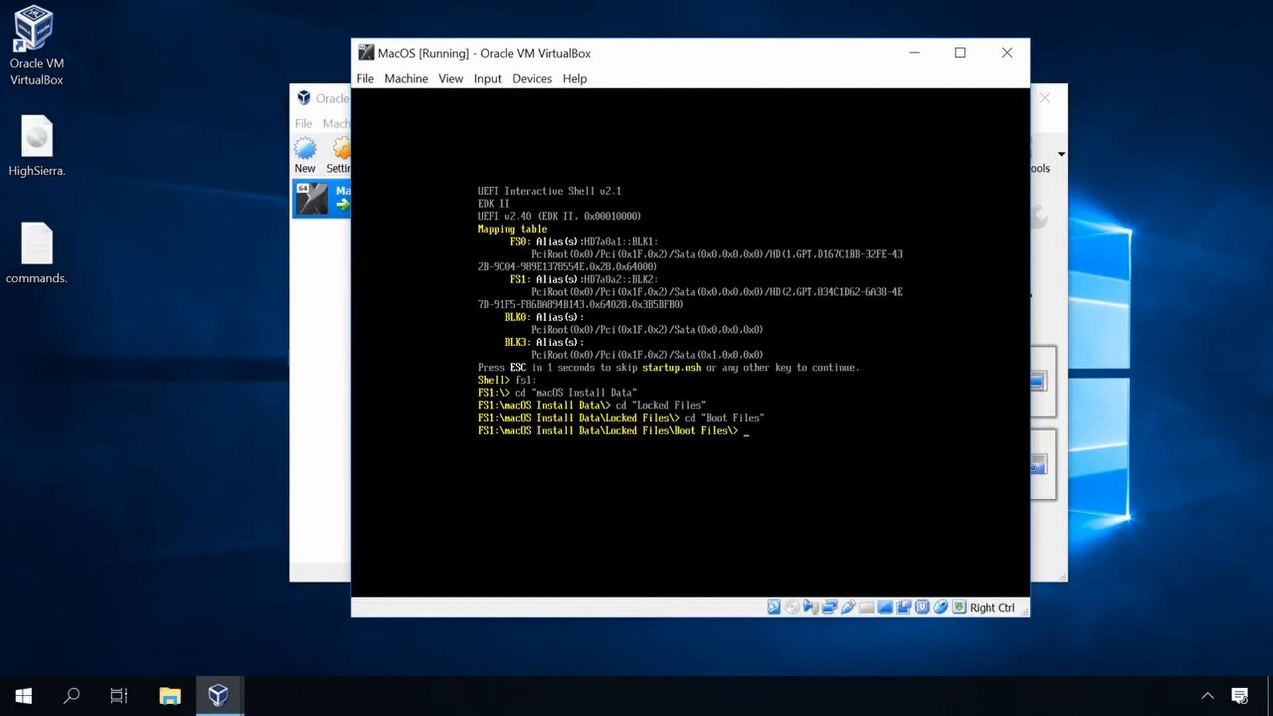
{"action": "type", "text": "boot."}
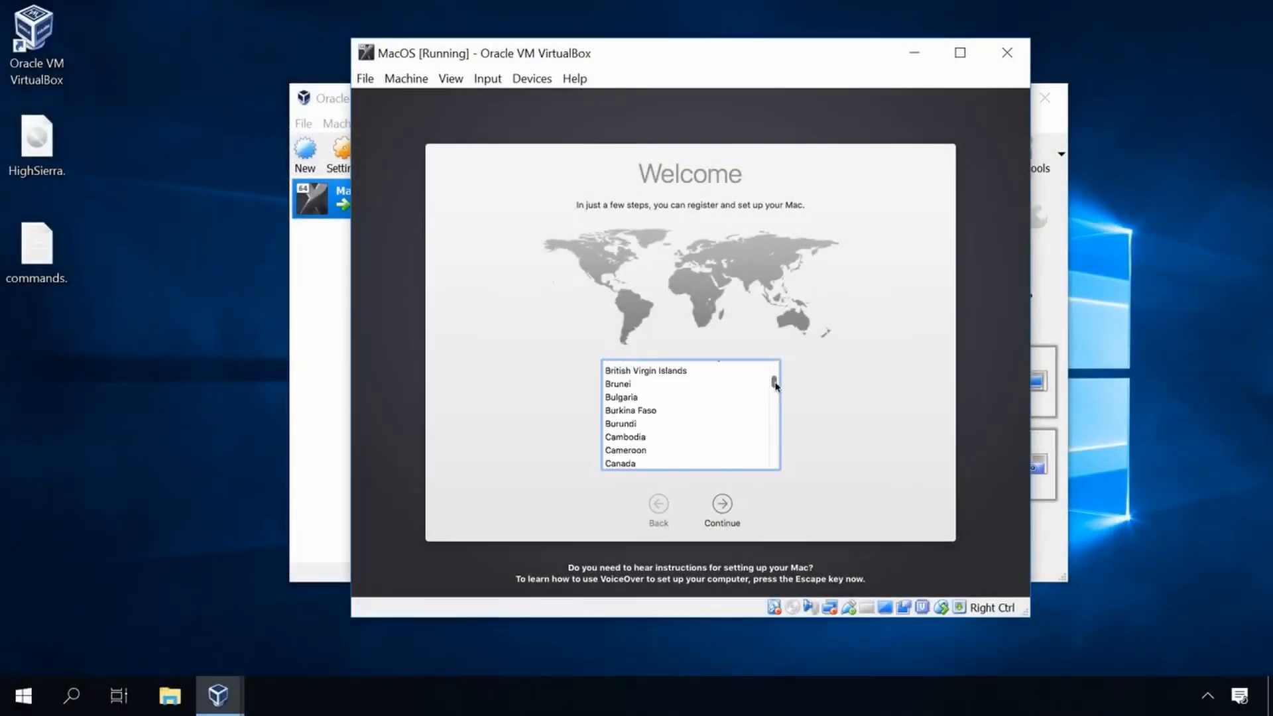
Select United States, keep the U.S. keyboard, and choose not to transfer information.
{"action": "scroll", "scroll_direction": "down", "scroll_amount": 3}
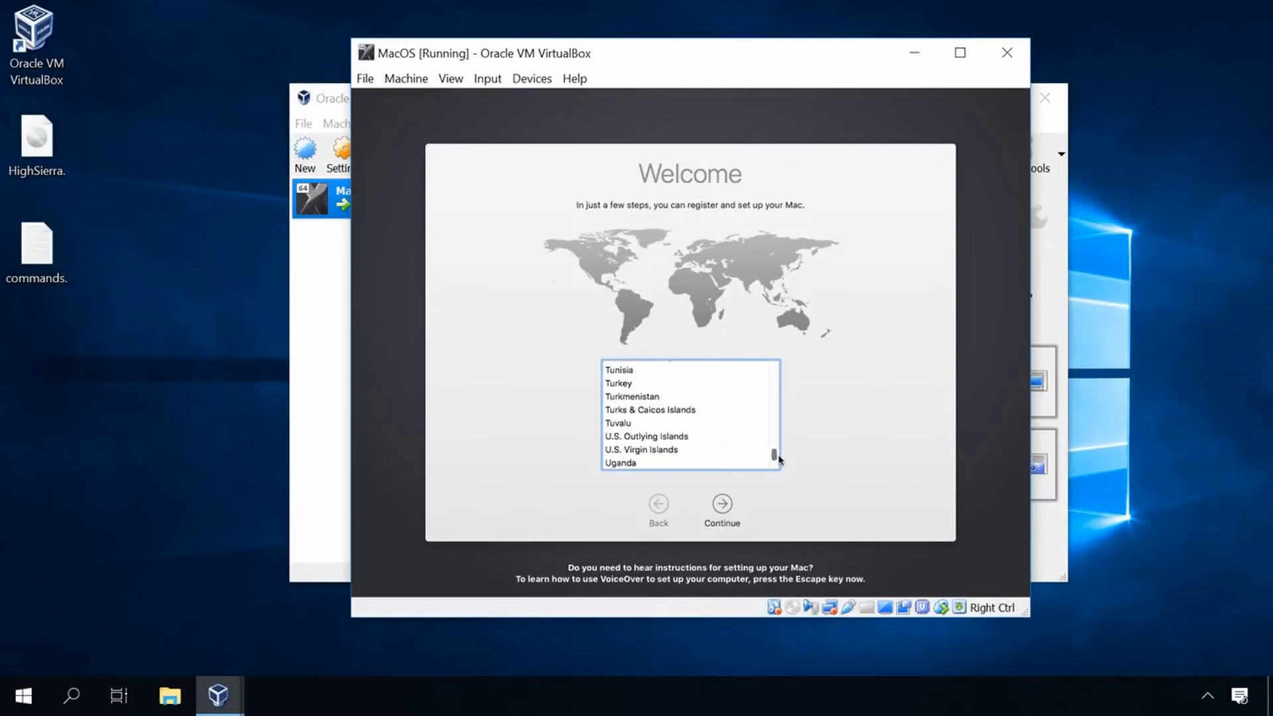
{"action": "scroll", "scroll_direction": "down", "scroll_amount": 3}
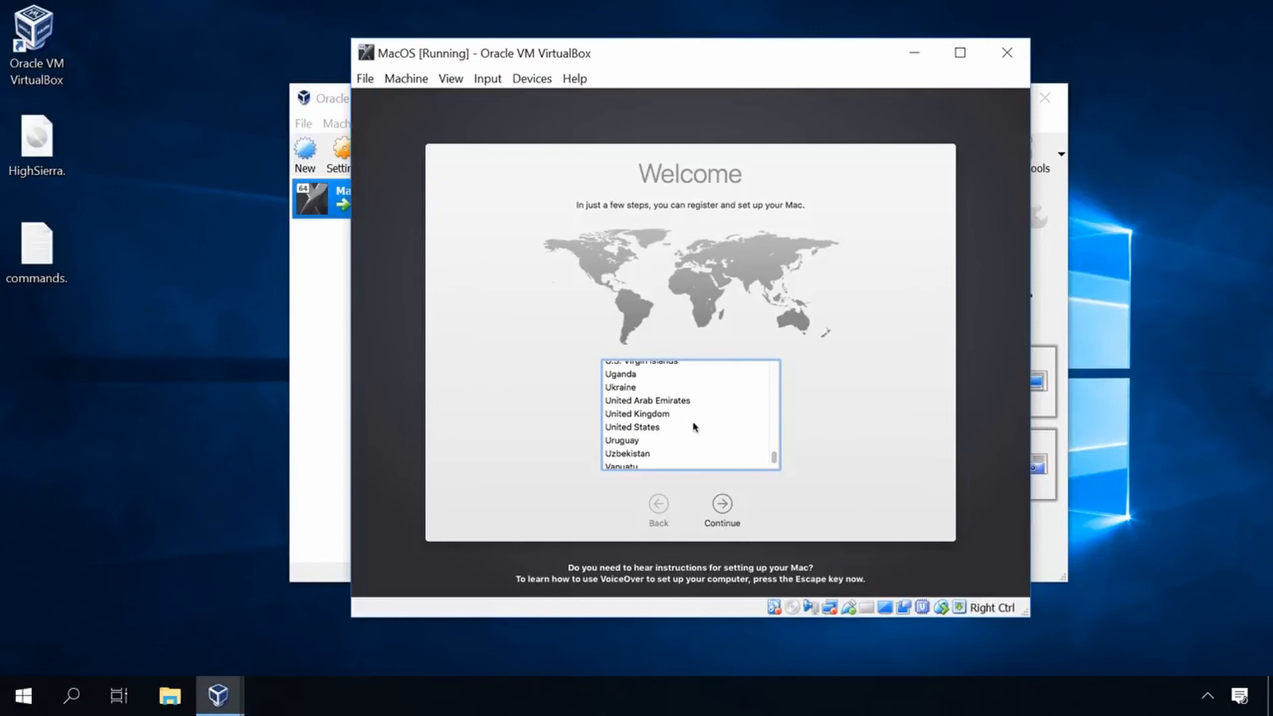
{"action": "left_click", "coordinate": [632, 427]}
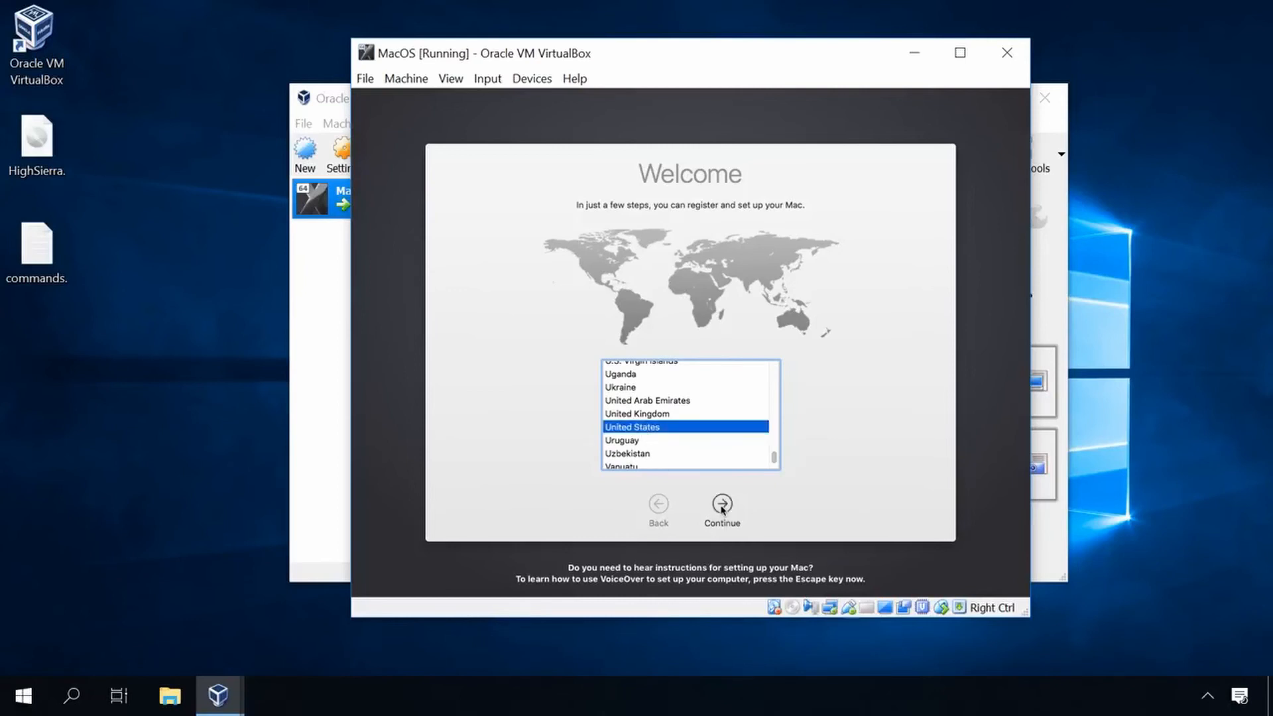
{"action": "left_click", "coordinate": [720, 503]}
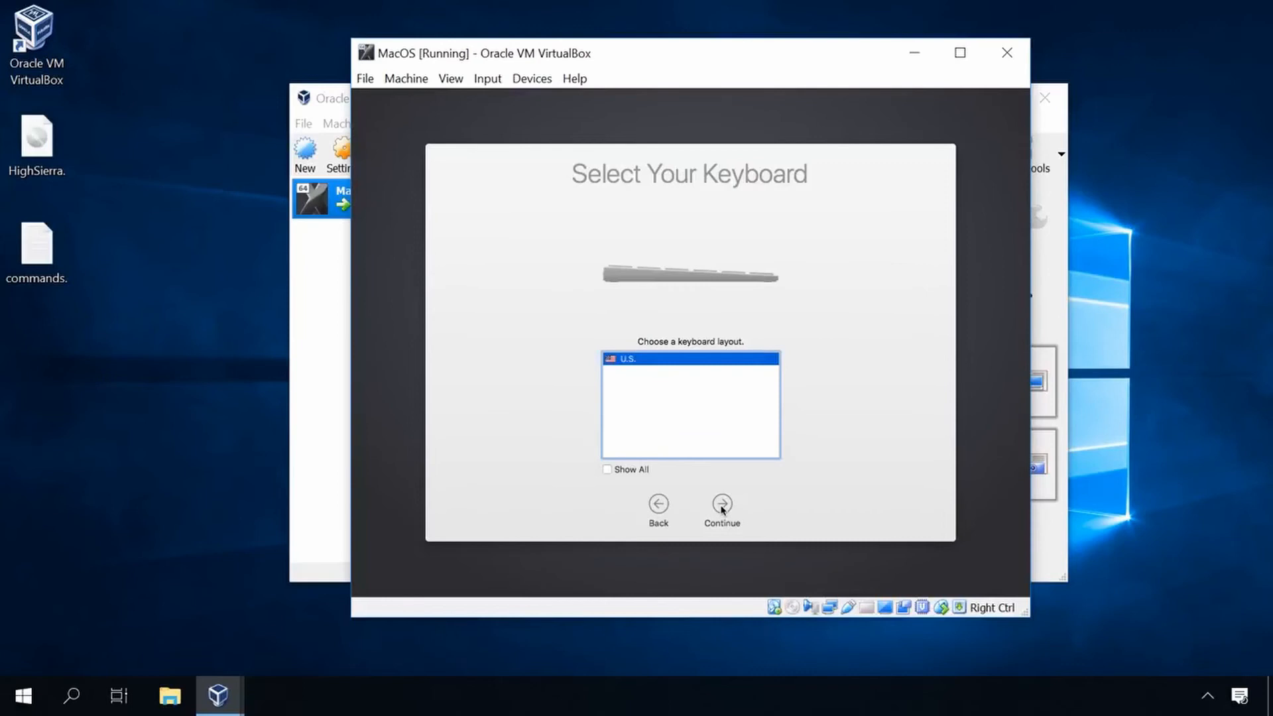
{"action": "left_click", "coordinate": [721, 504]}
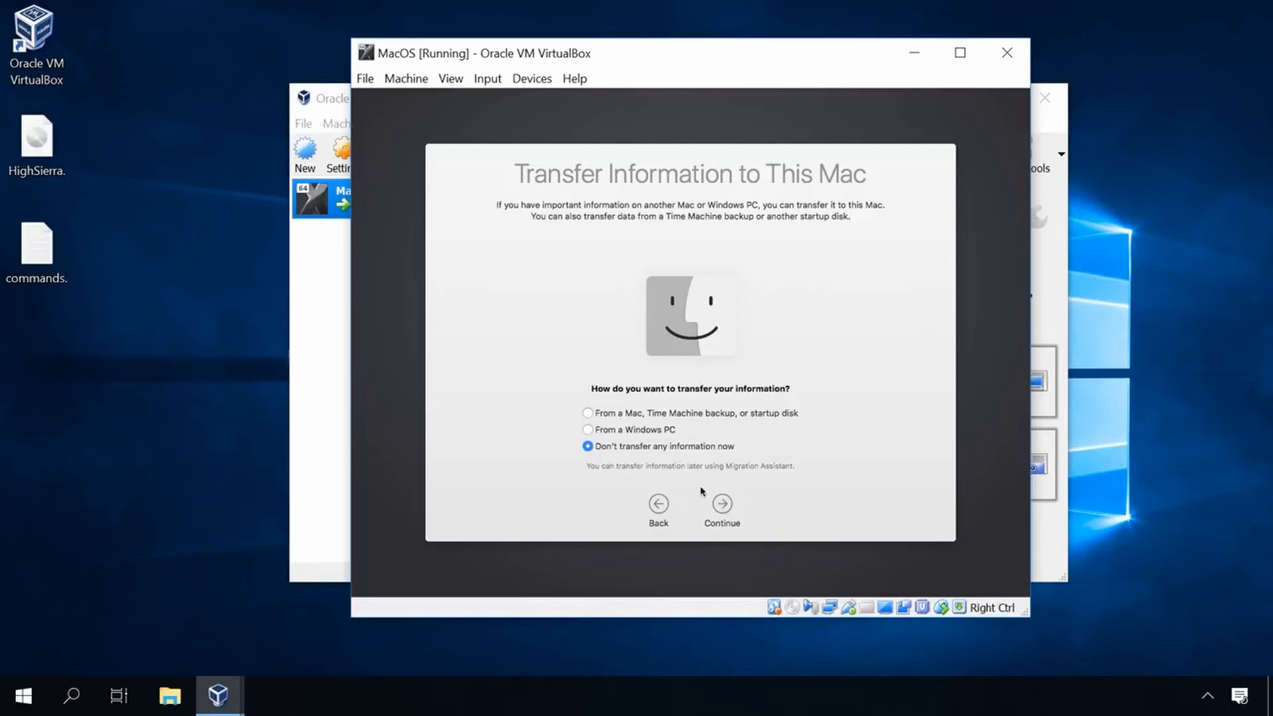
{"action": "left_click", "coordinate": [720, 503]}
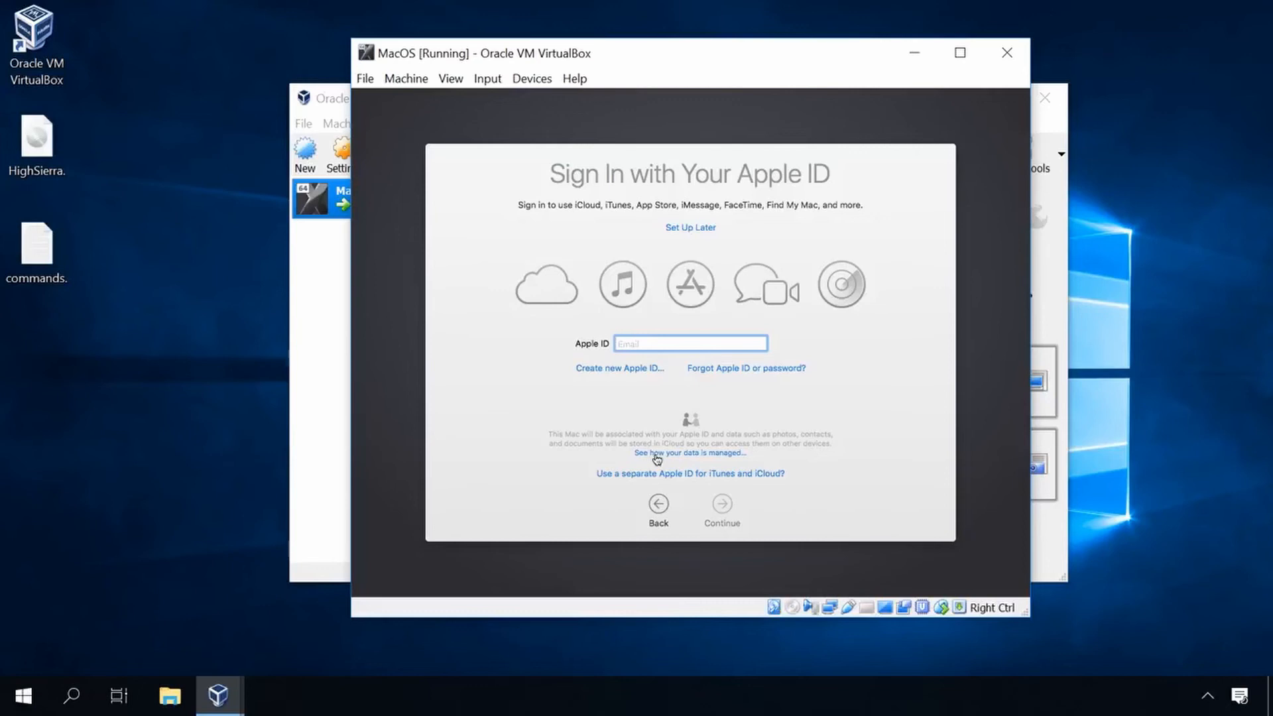
{"action": "mouse_move", "coordinate": [717, 514]}
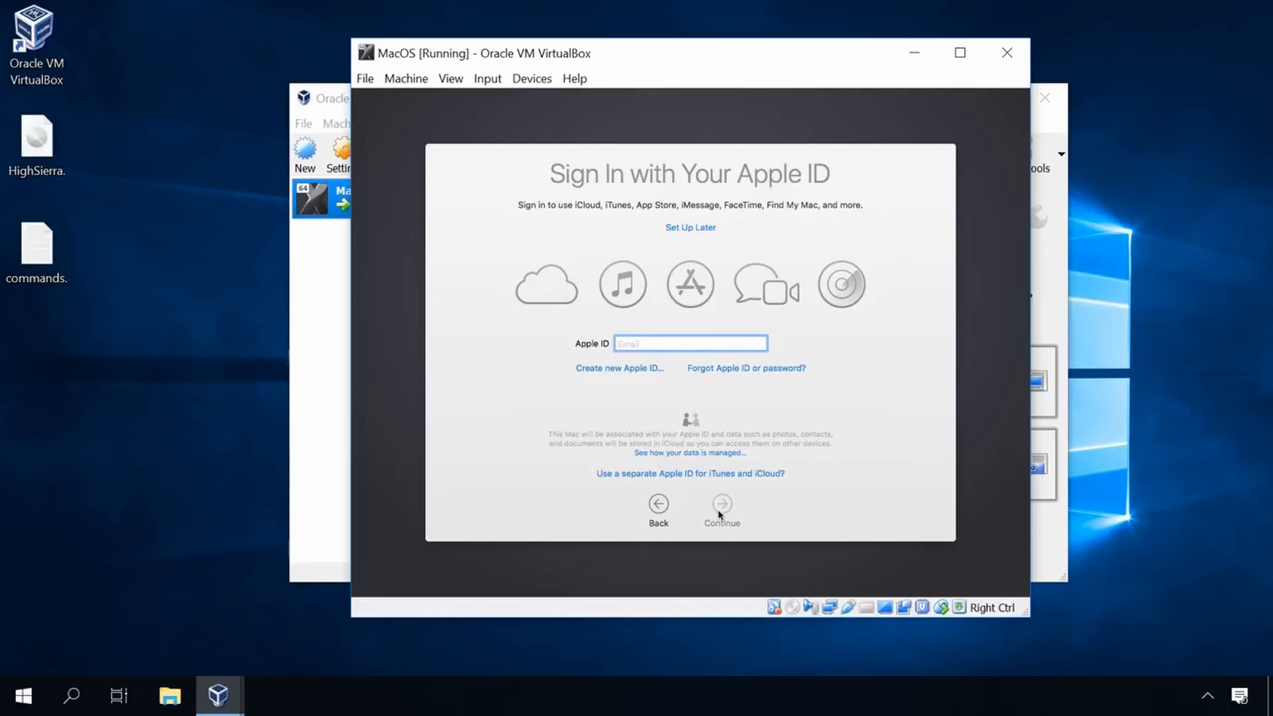
Skip Apple ID sign-in by choosing Set Up Later and confirming Skip.
{"action": "left_click", "coordinate": [689, 343]}
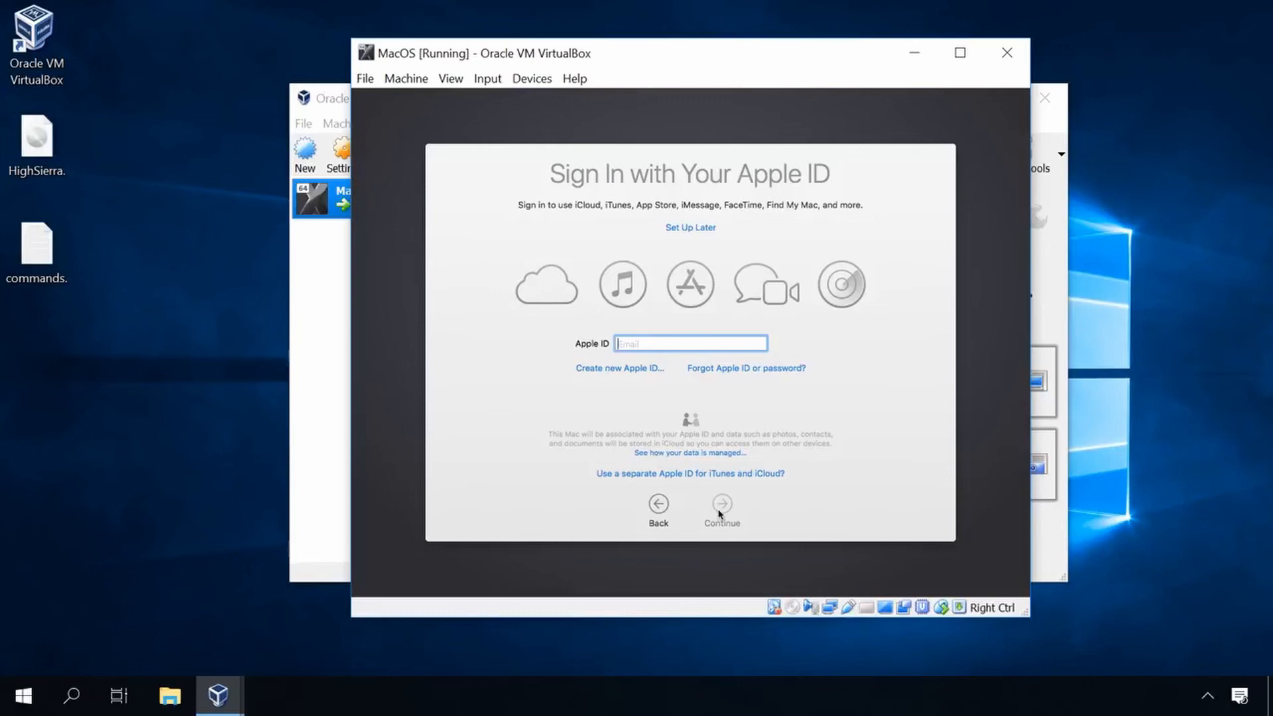
{"action": "left_click", "coordinate": [690, 227]}
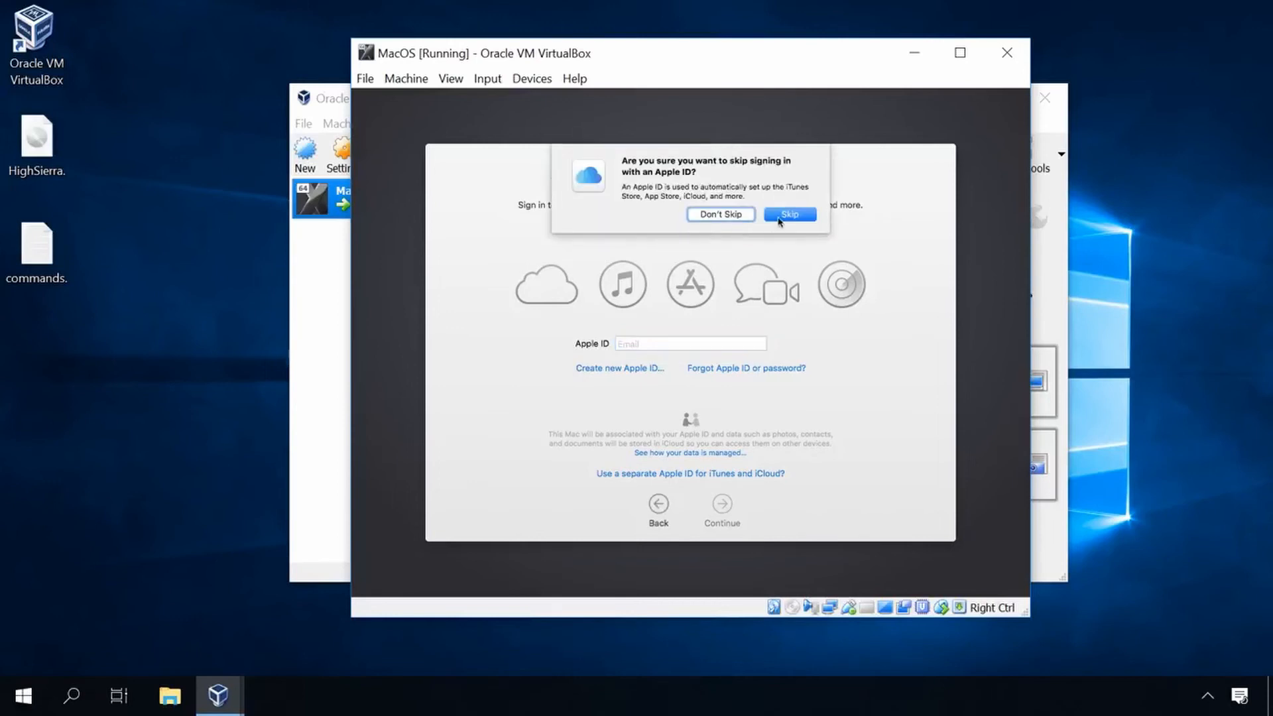
{"action": "left_click", "coordinate": [789, 214]}
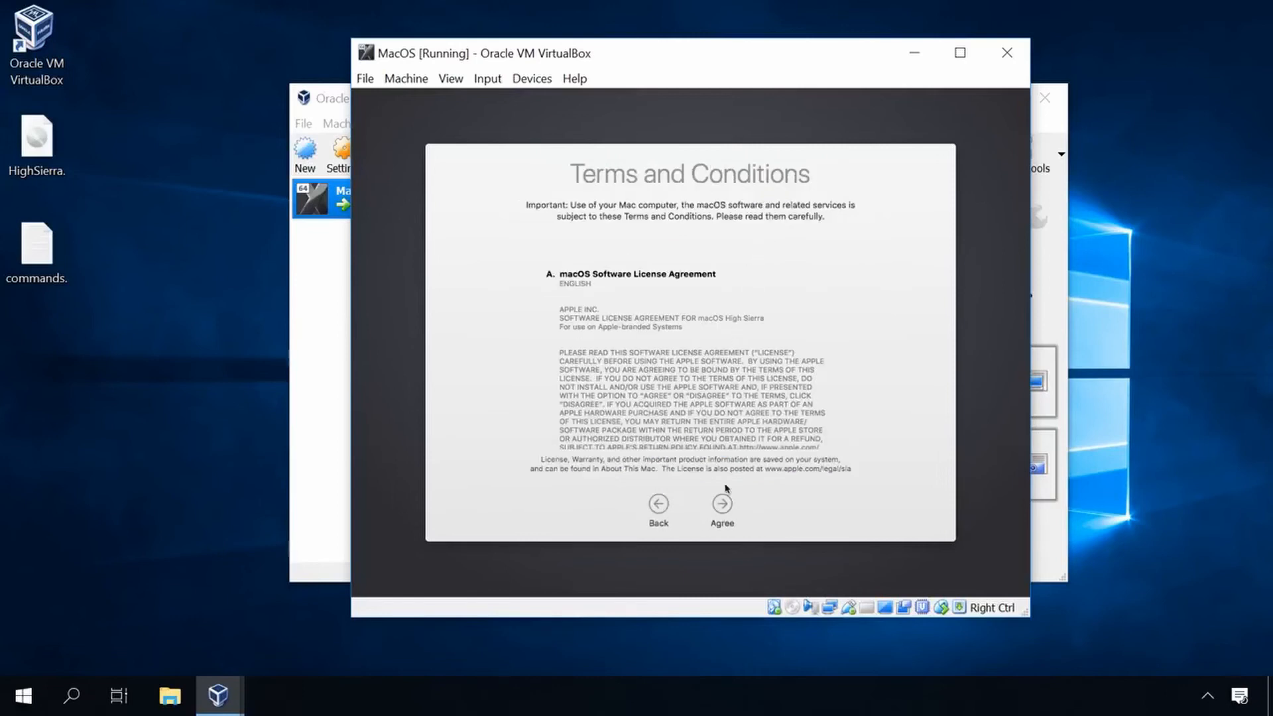
Agree to the macOS terms, create the user account, and accept Express Set Up.
{"action": "left_click", "coordinate": [720, 507]}
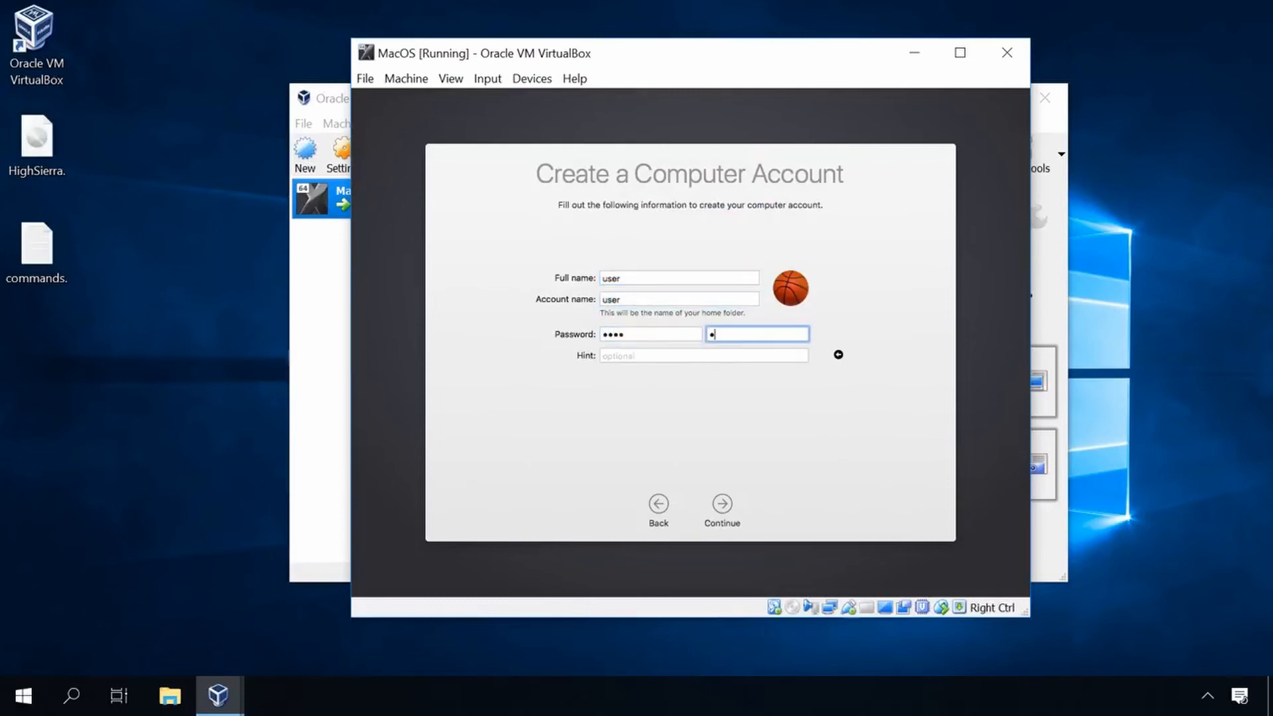
{"action": "type", "text": "us"}
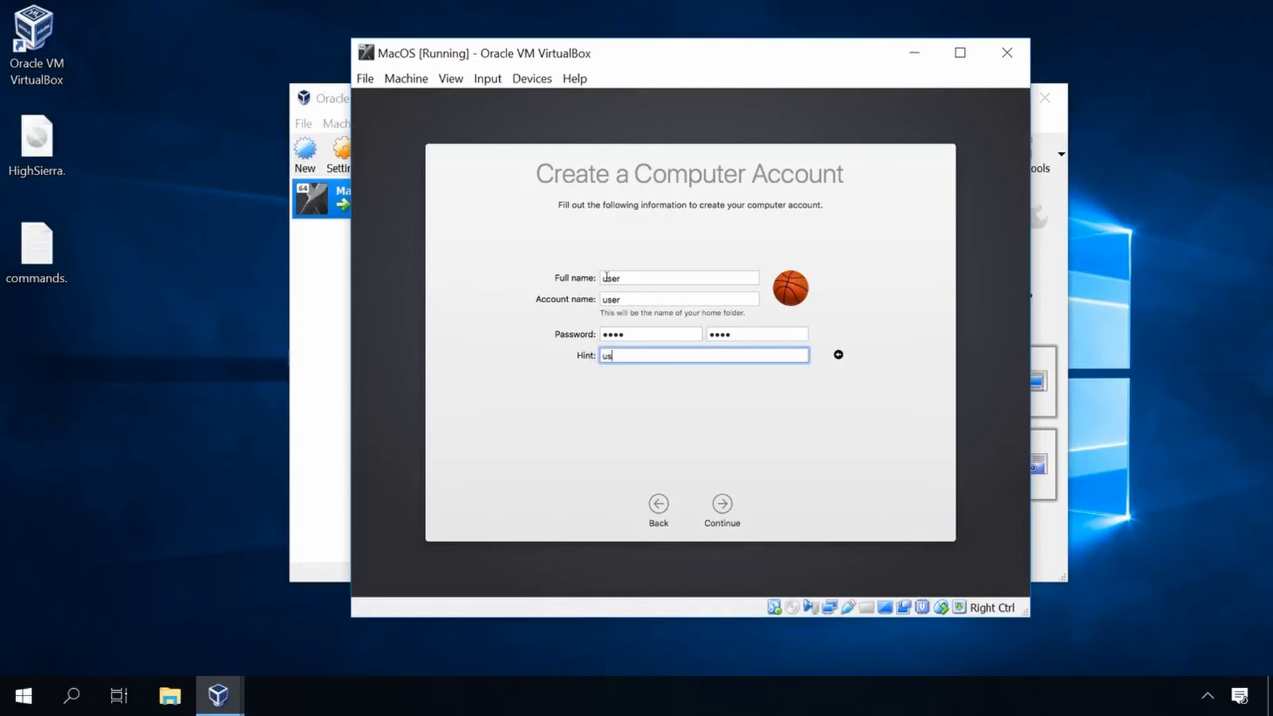
{"action": "left_click", "coordinate": [721, 503]}
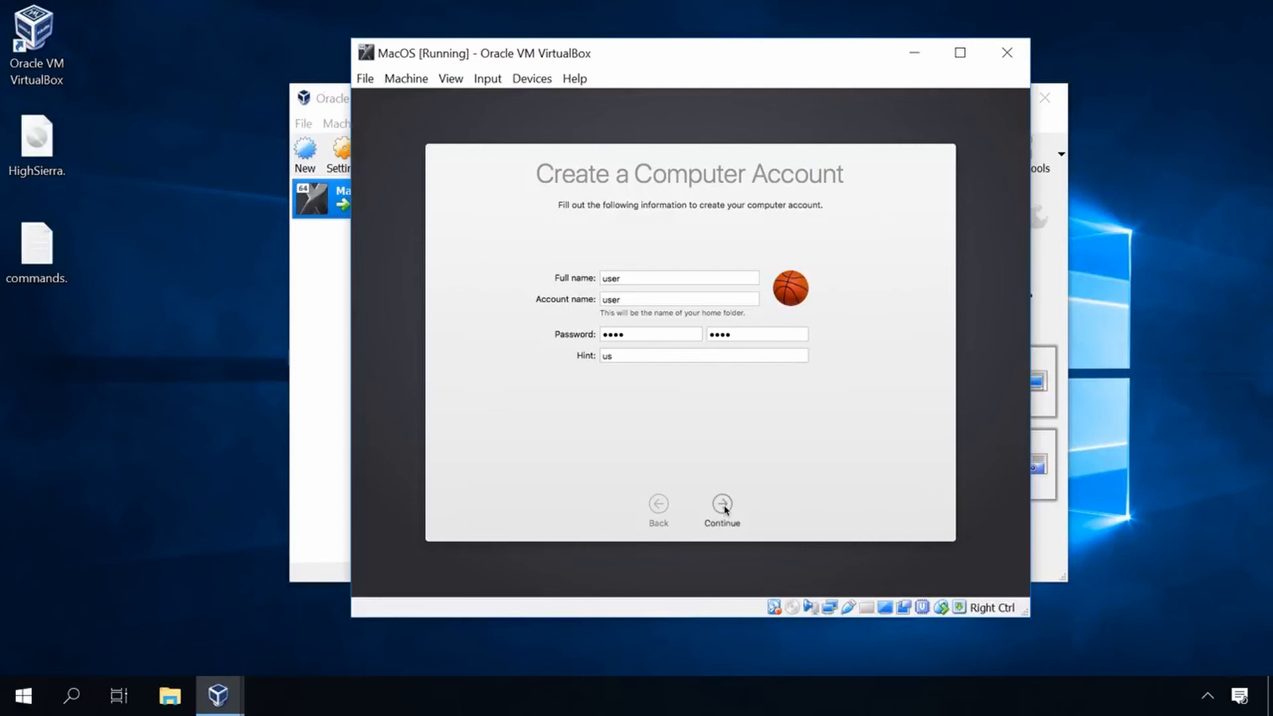
{"action": "left_click", "coordinate": [721, 504]}
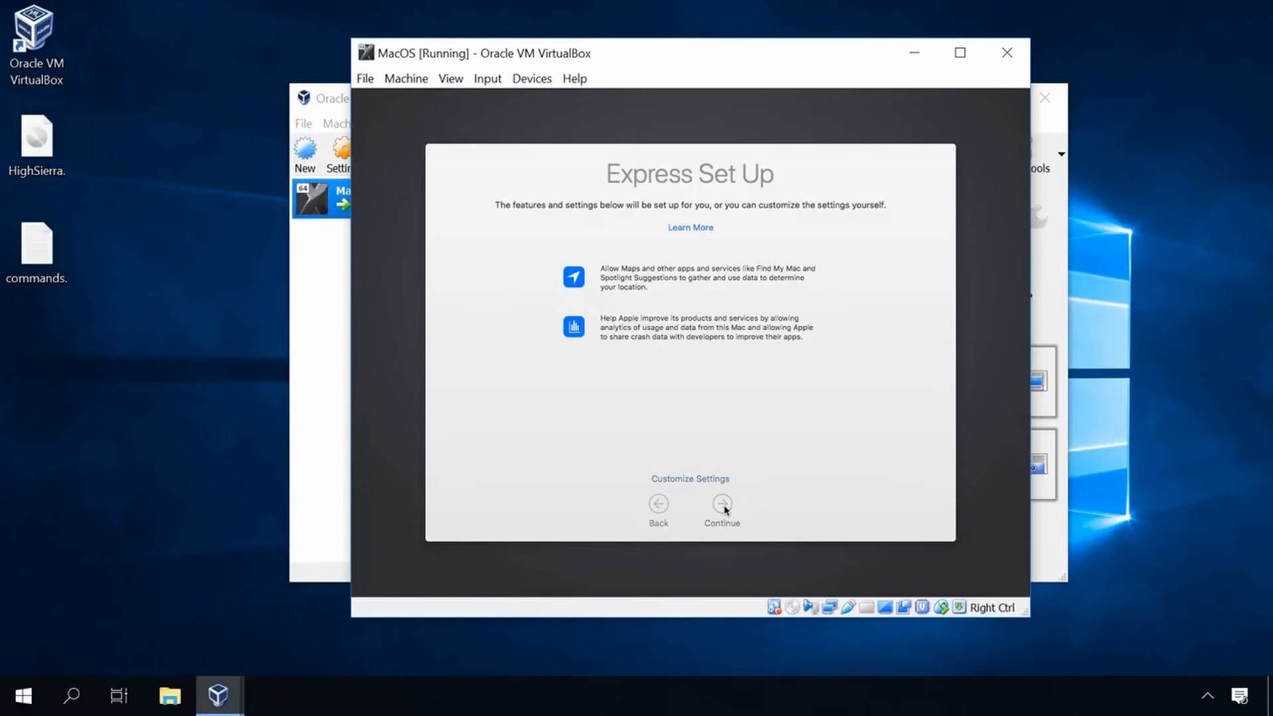
{"action": "left_click", "coordinate": [721, 504]}
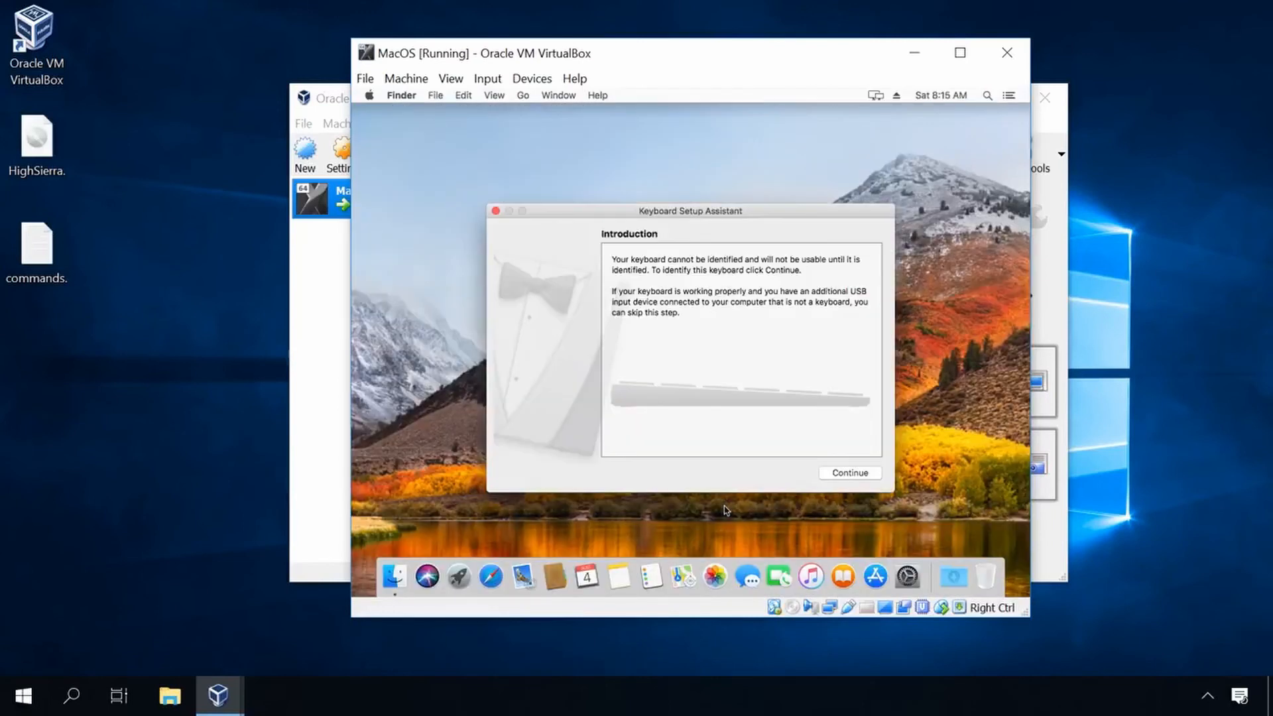
Identify the keyboard by pressing the key beside right Shift, keep ANSI, and finish.
{"action": "left_click", "coordinate": [850, 472]}
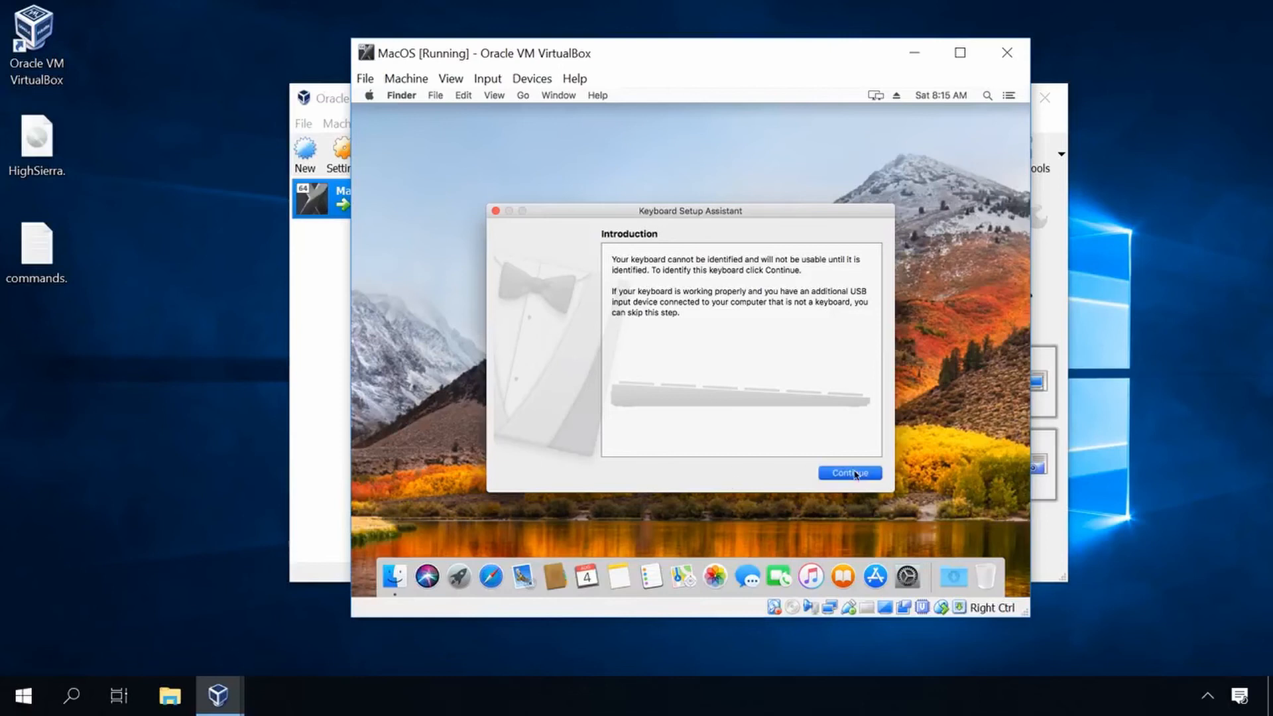
{"action": "left_click", "coordinate": [849, 474]}
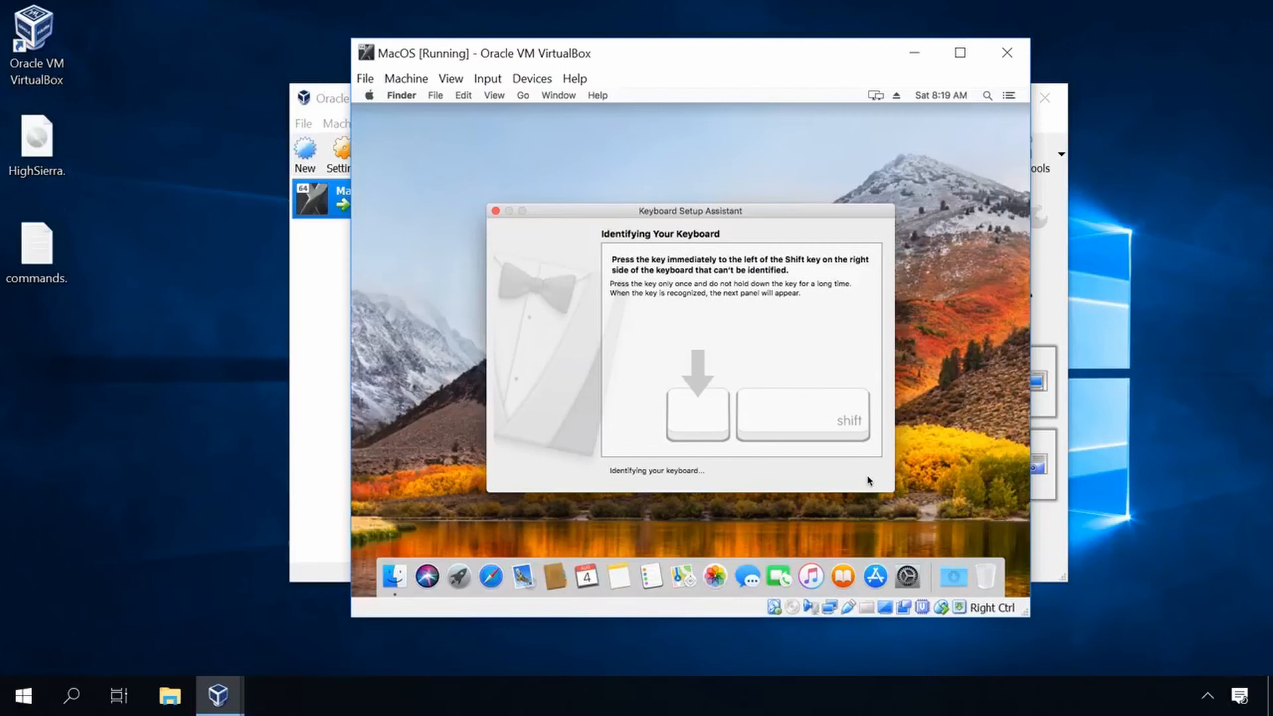
{"action": "key", "text": "shift"}
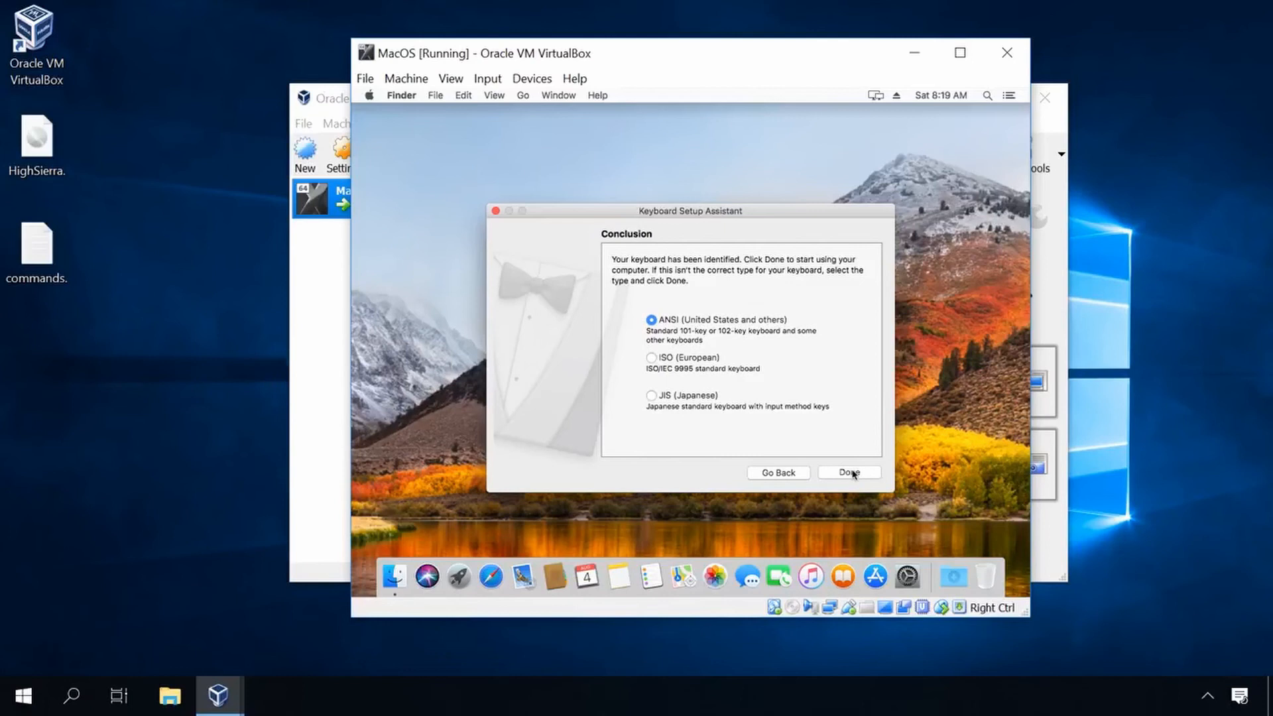
{"action": "left_click", "coordinate": [849, 473]}
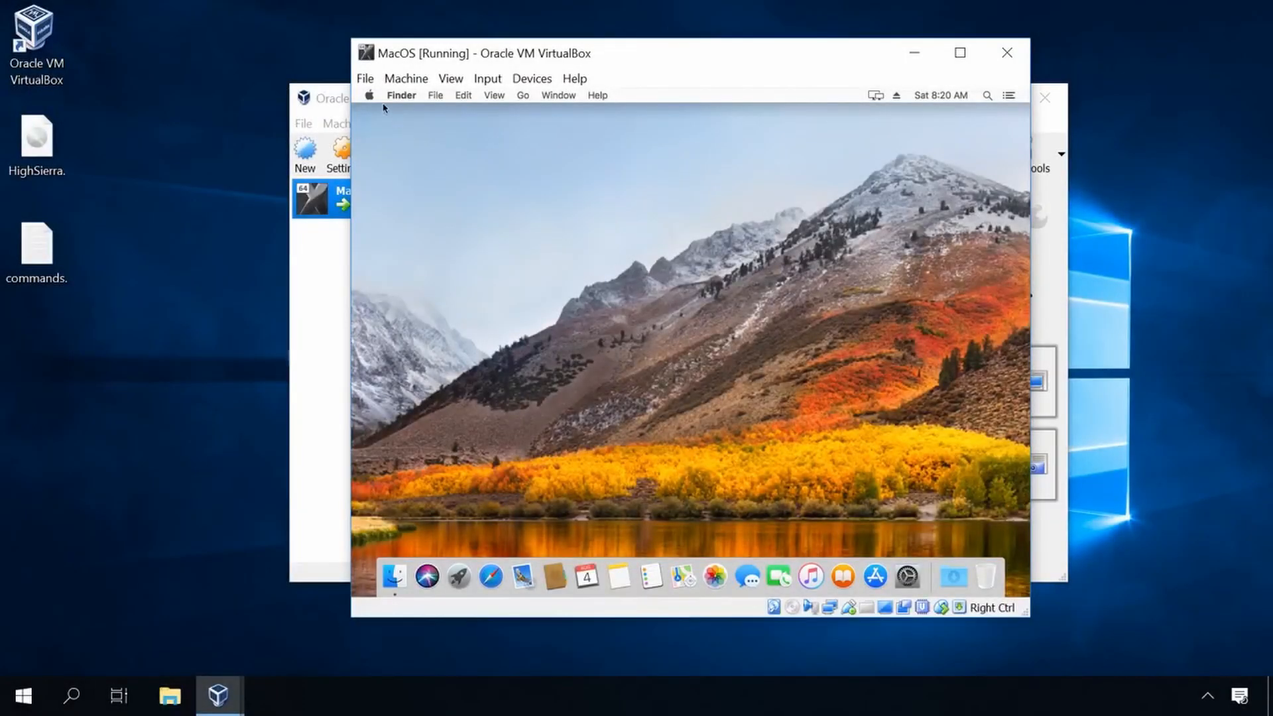
{"action": "left_click", "coordinate": [369, 95]}
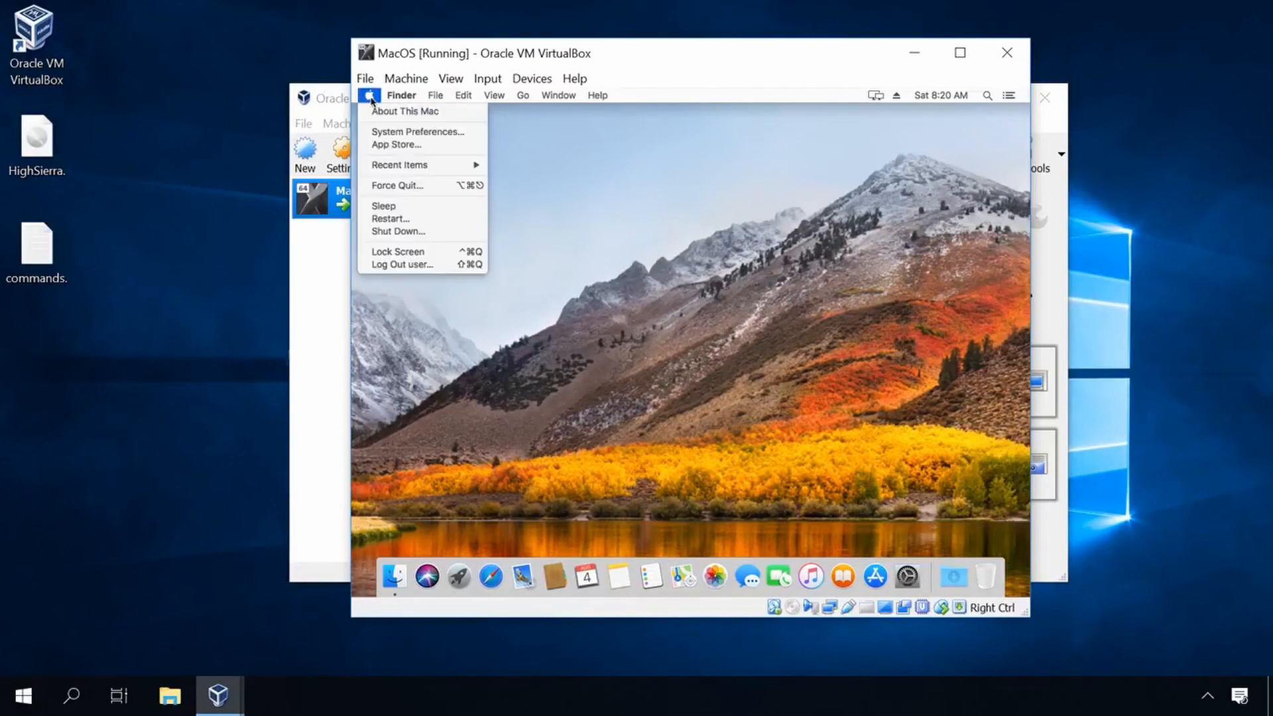
{"action": "mouse_move", "coordinate": [405, 112]}
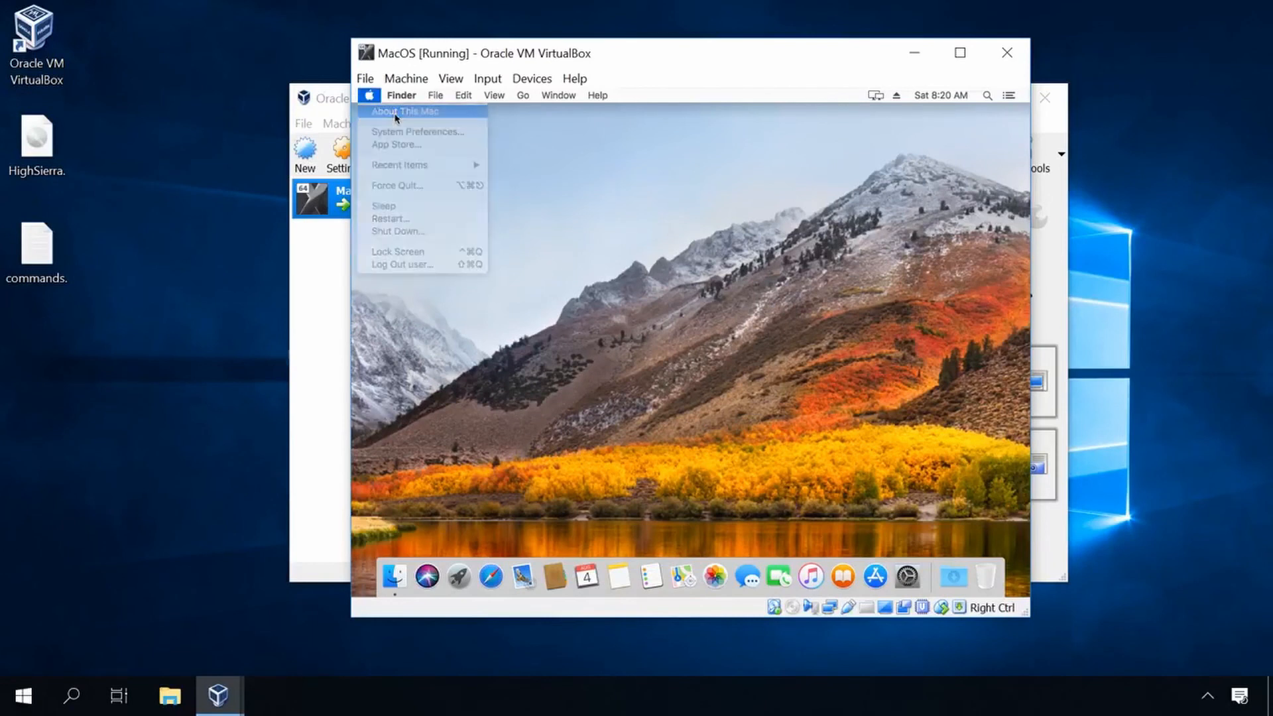
{"action": "left_click", "coordinate": [404, 111]}
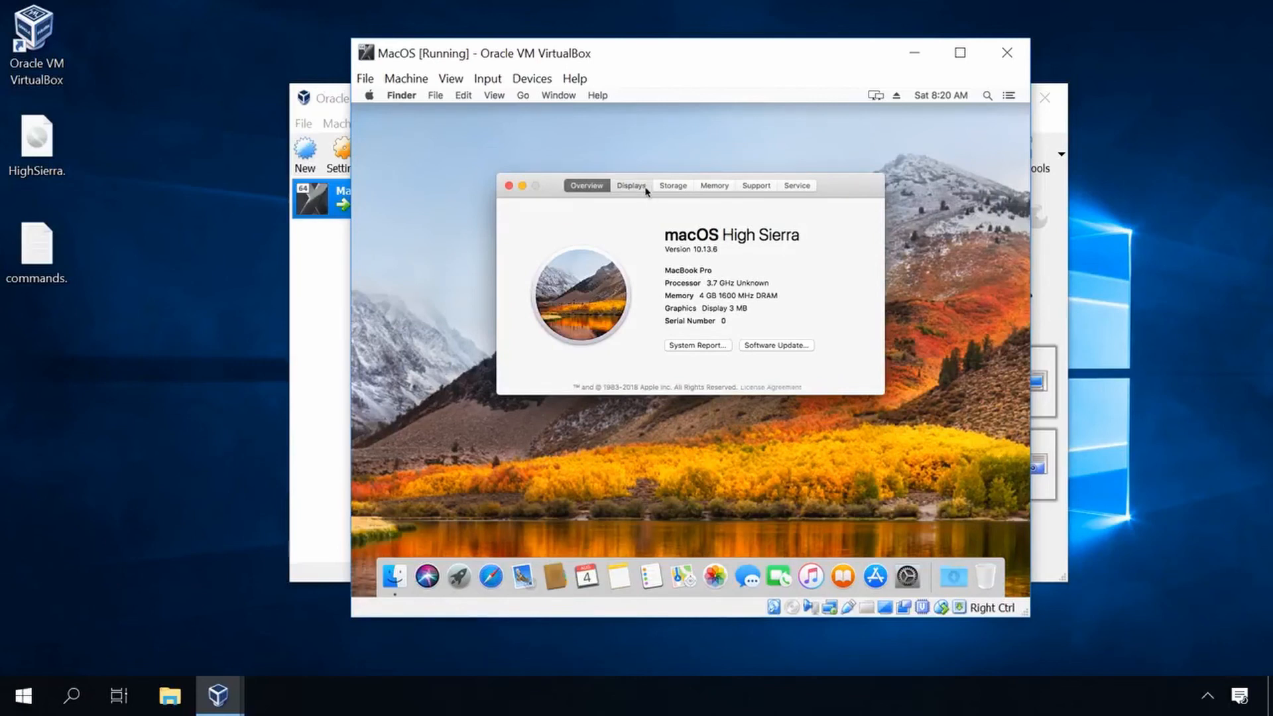
{"action": "left_click", "coordinate": [630, 185]}
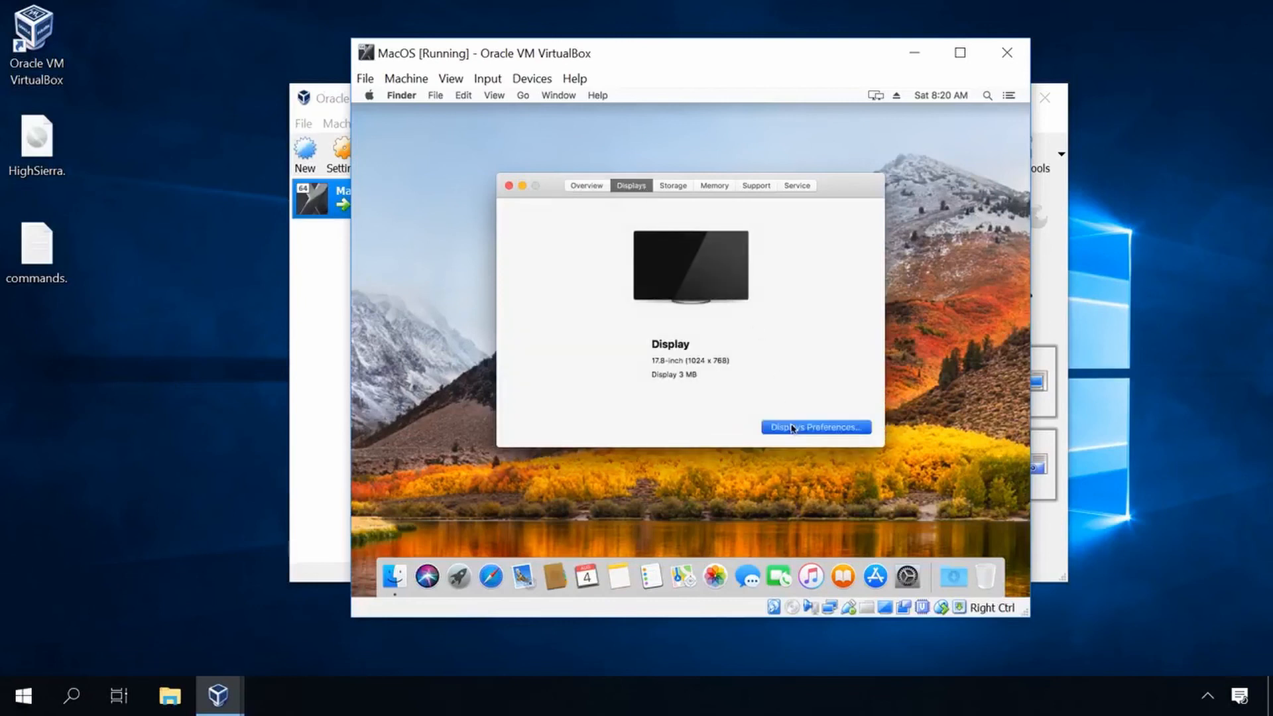
{"action": "left_click", "coordinate": [815, 427]}
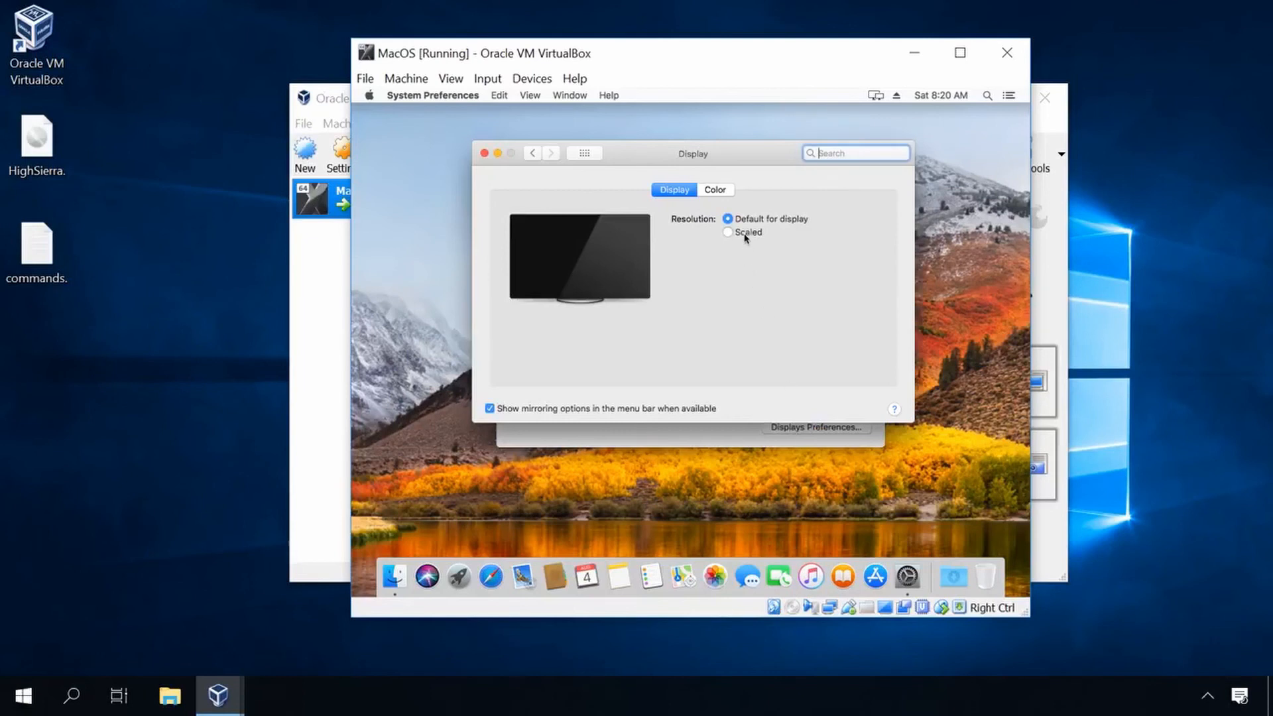
{"action": "left_click", "coordinate": [727, 232]}
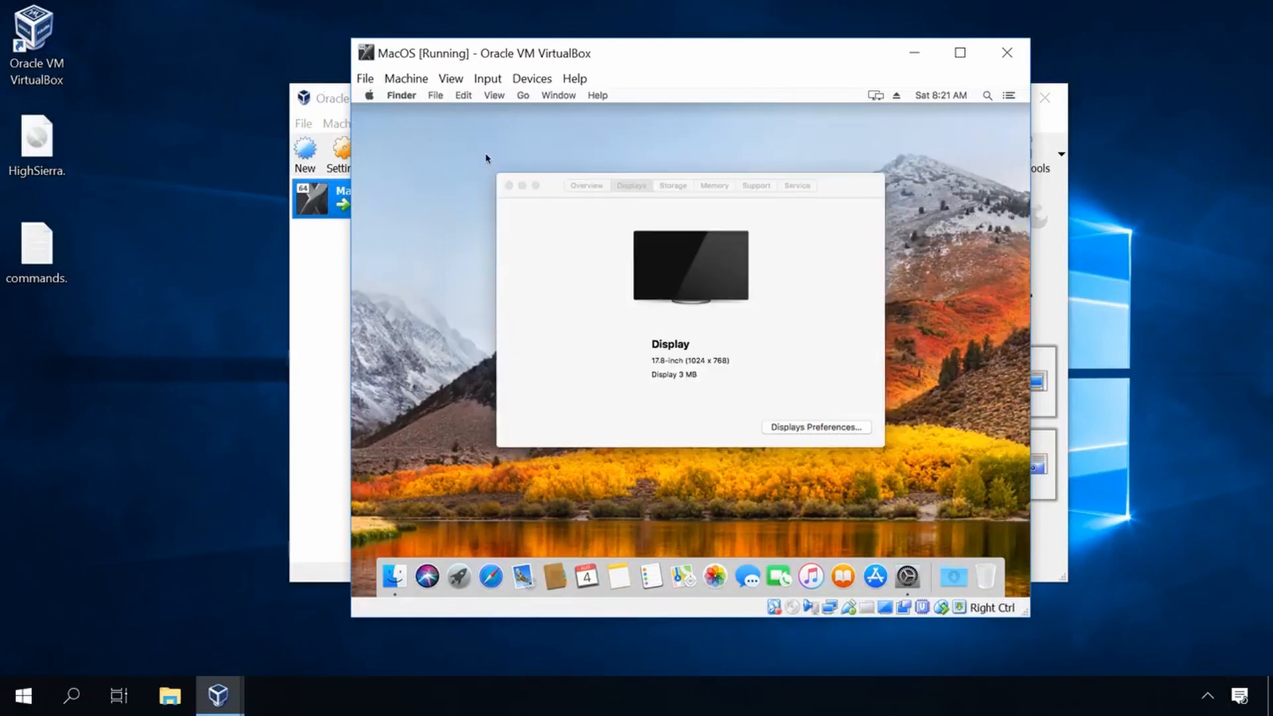
{"action": "left_click", "coordinate": [510, 185]}
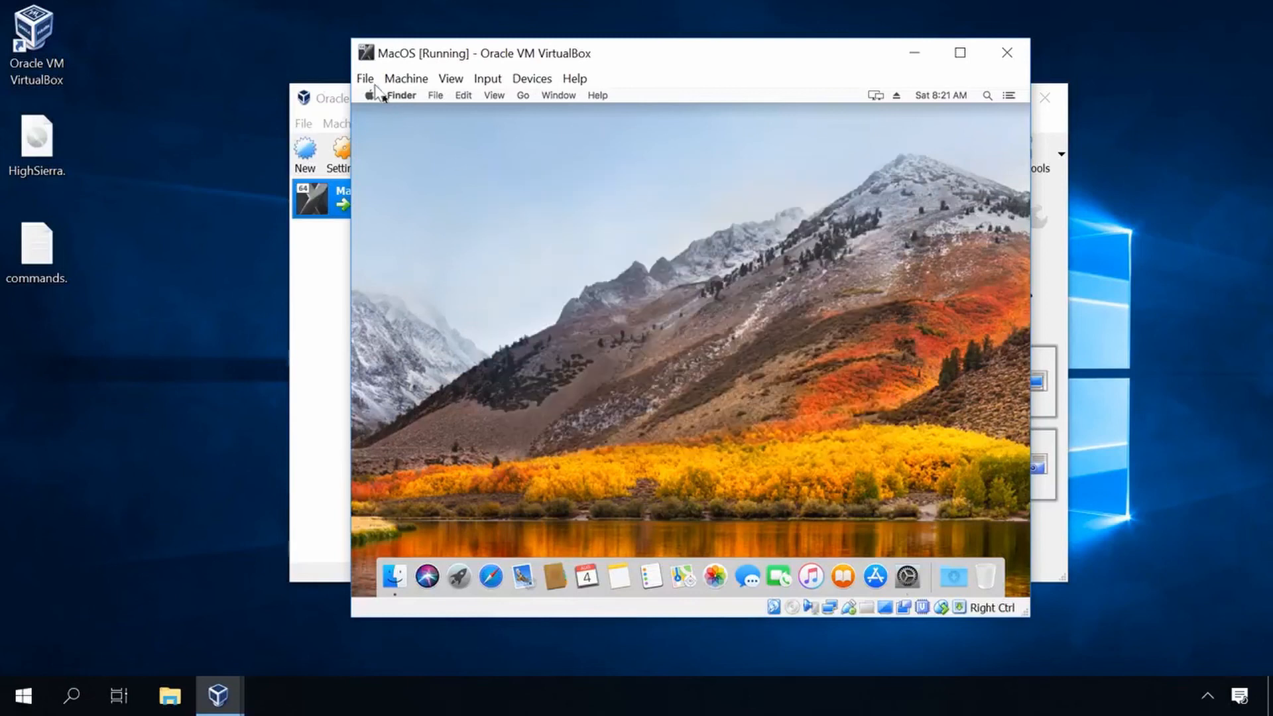
{"action": "left_click", "coordinate": [368, 95]}
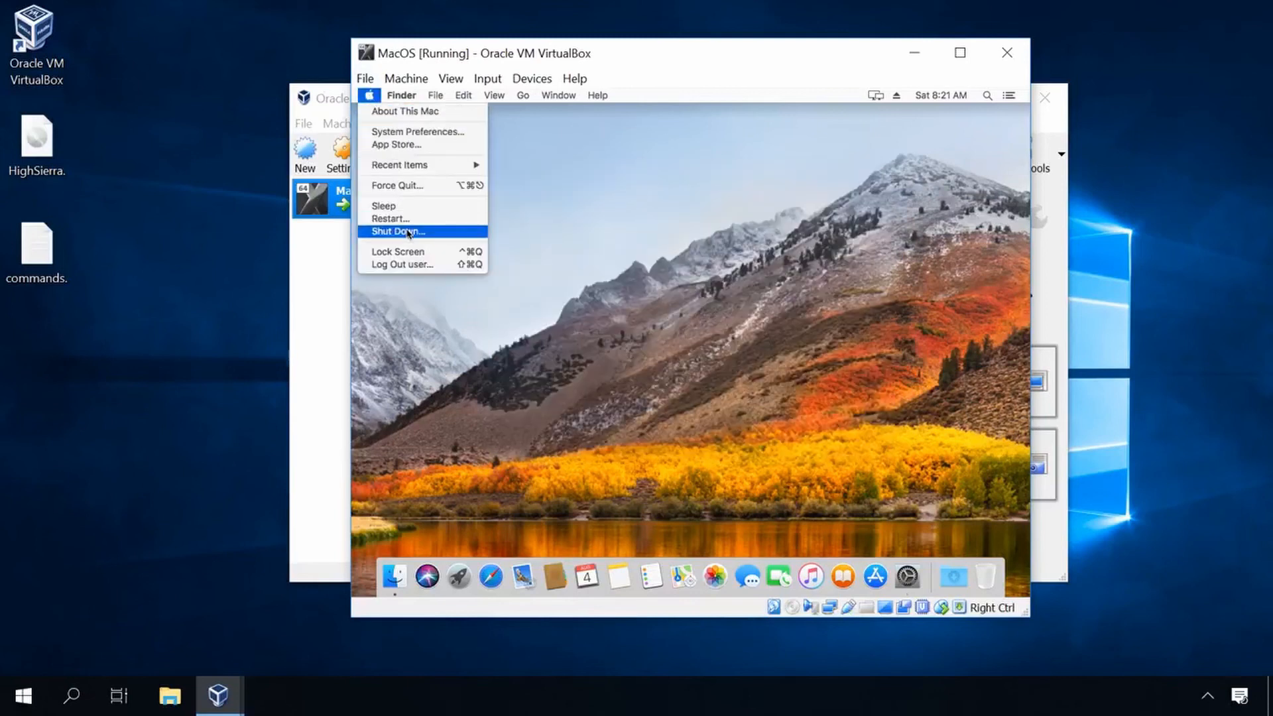
Shut down the virtual Mac and close VirtualBox Manager.
{"action": "left_click", "coordinate": [398, 232]}
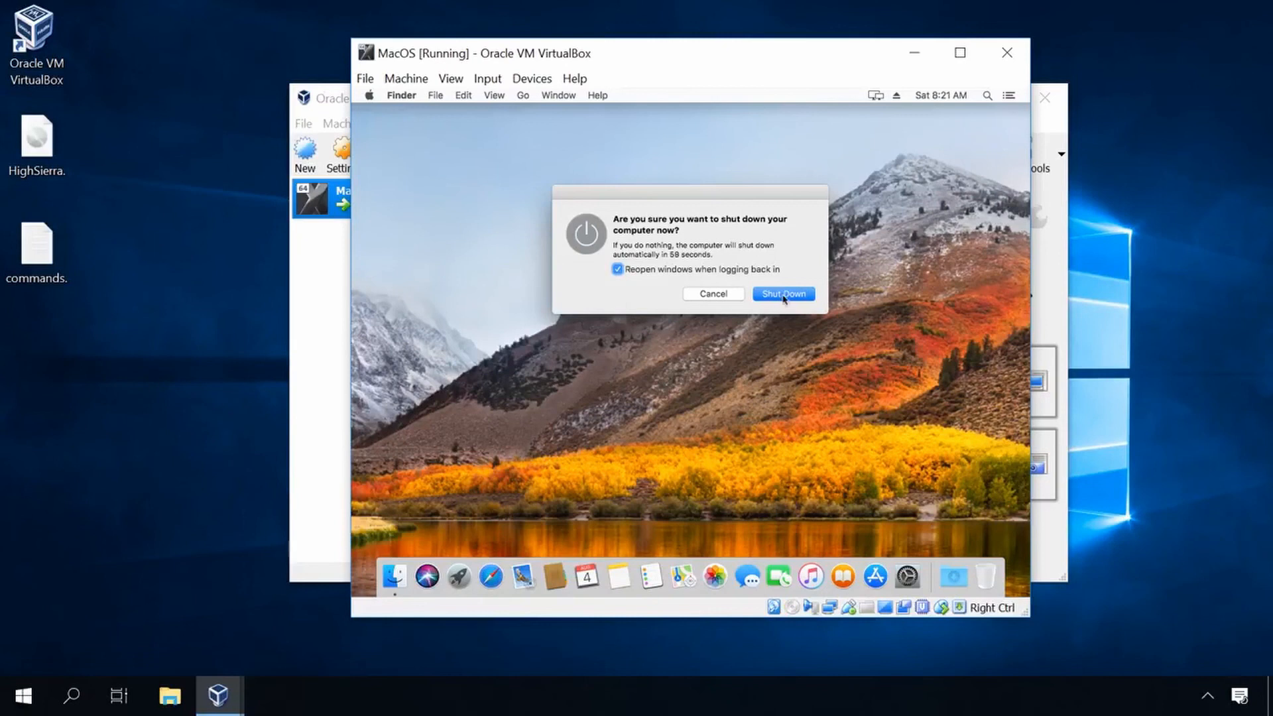
{"action": "left_click", "coordinate": [781, 293]}
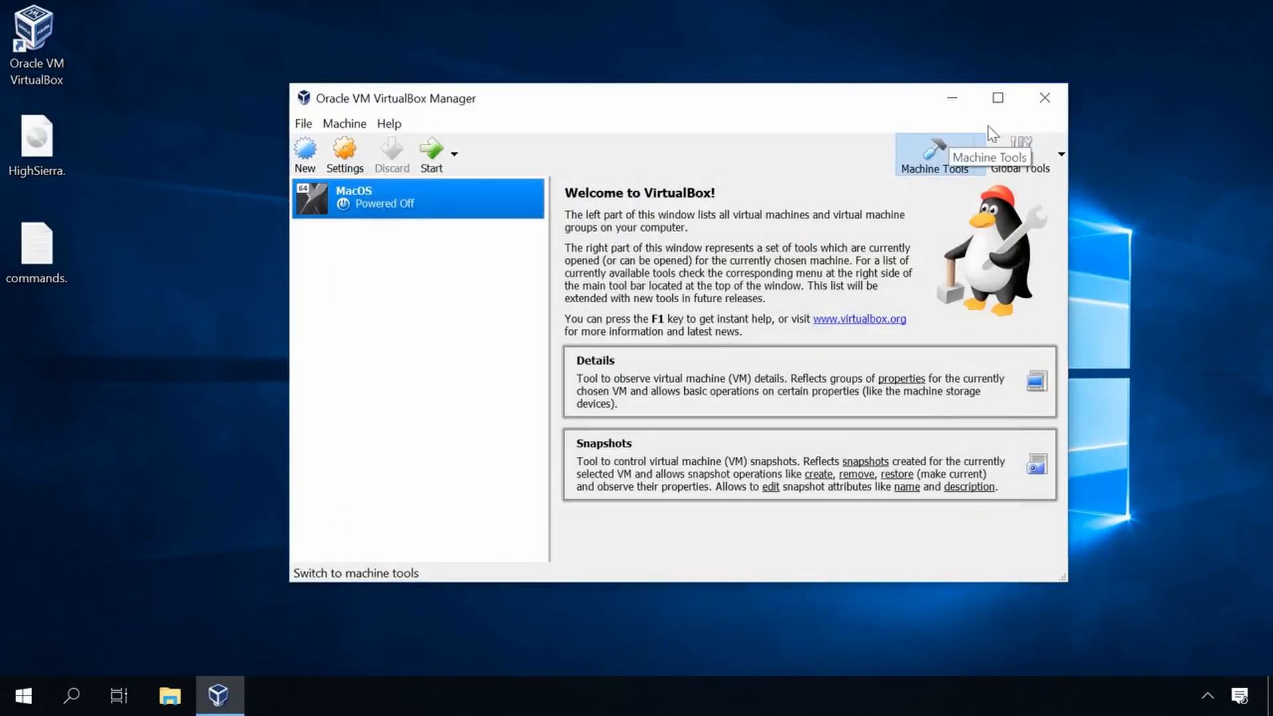
{"action": "left_click", "coordinate": [1044, 98]}
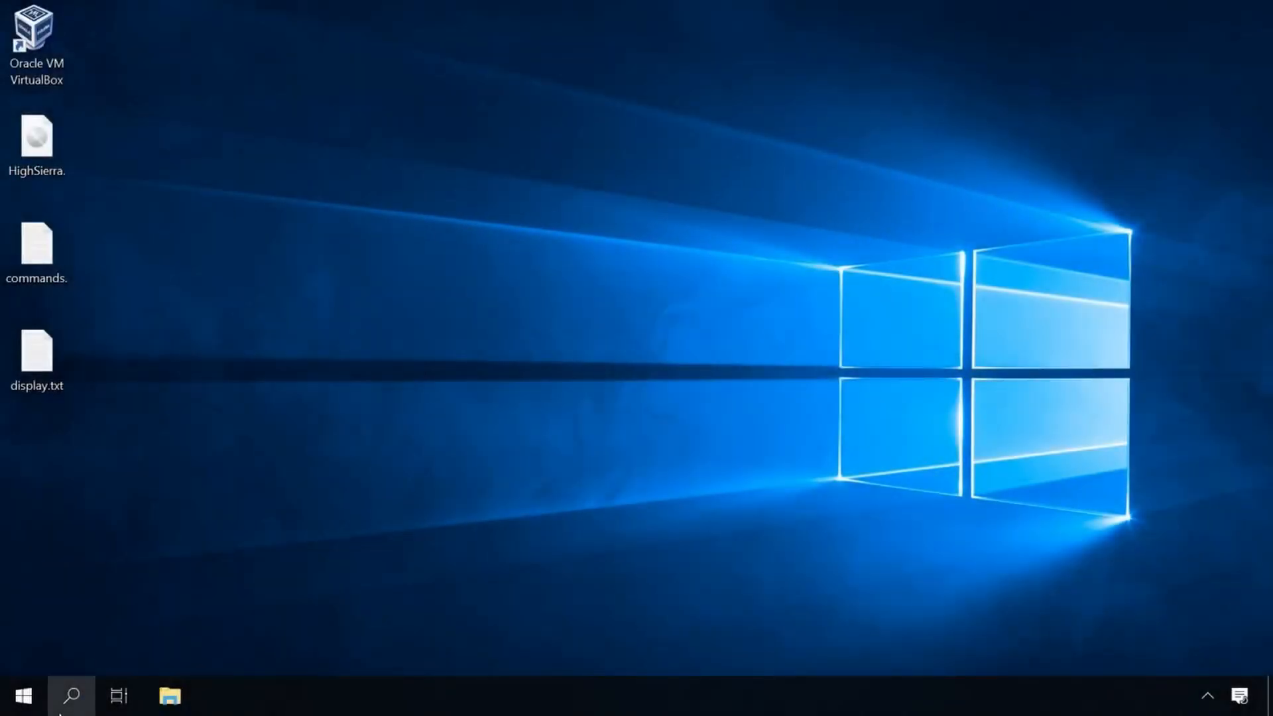
Search for cmd and run Command Prompt as administrator.
{"action": "type", "text": "cmd"}
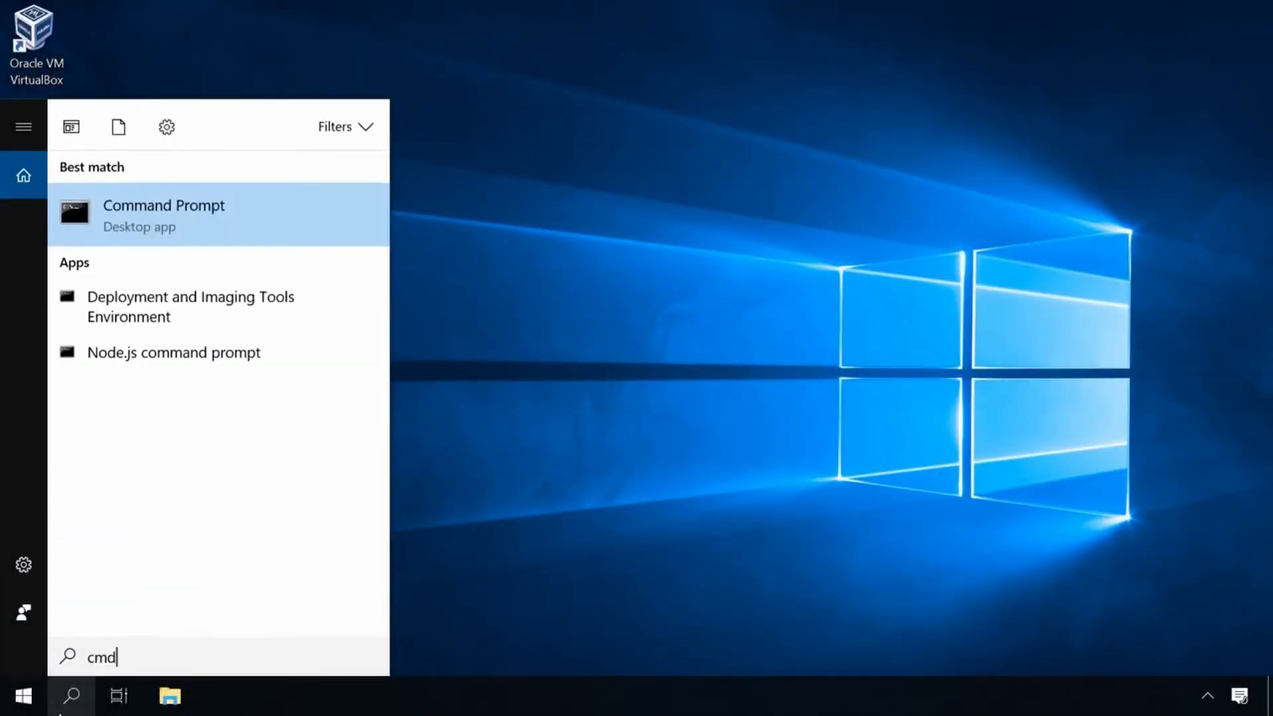
{"action": "right_click", "coordinate": [163, 214]}
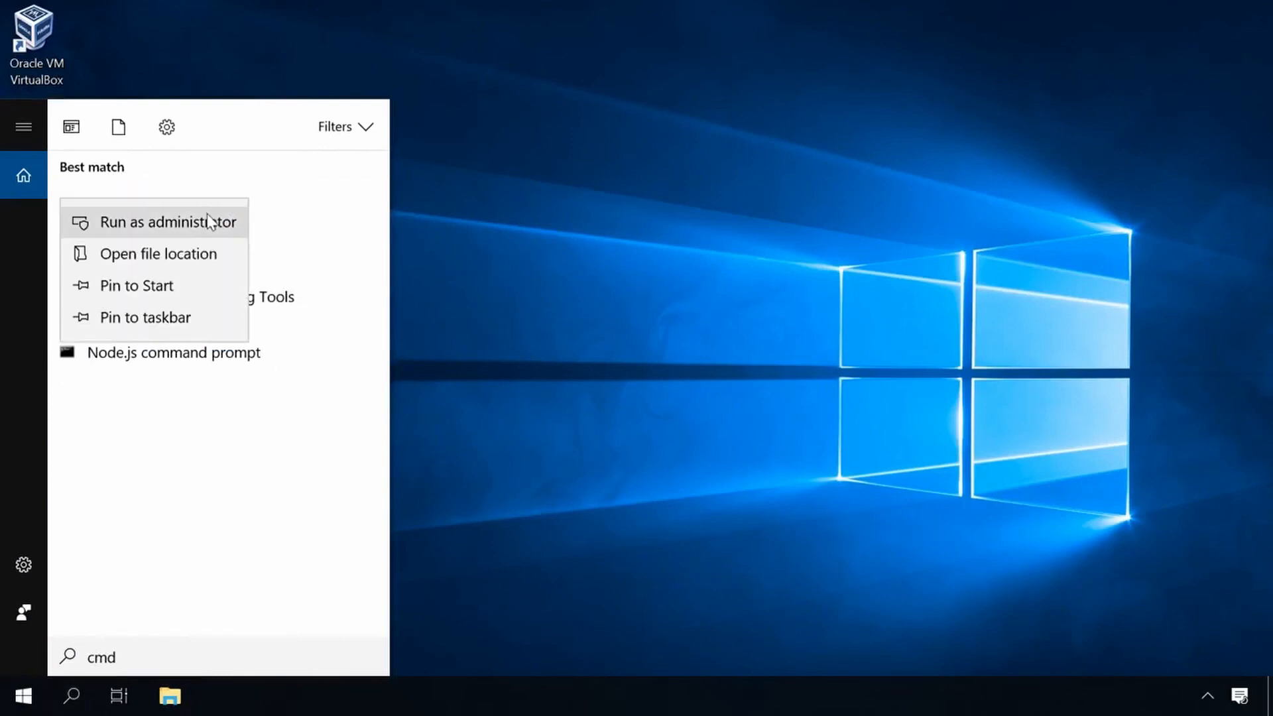
{"action": "left_click", "coordinate": [167, 221]}
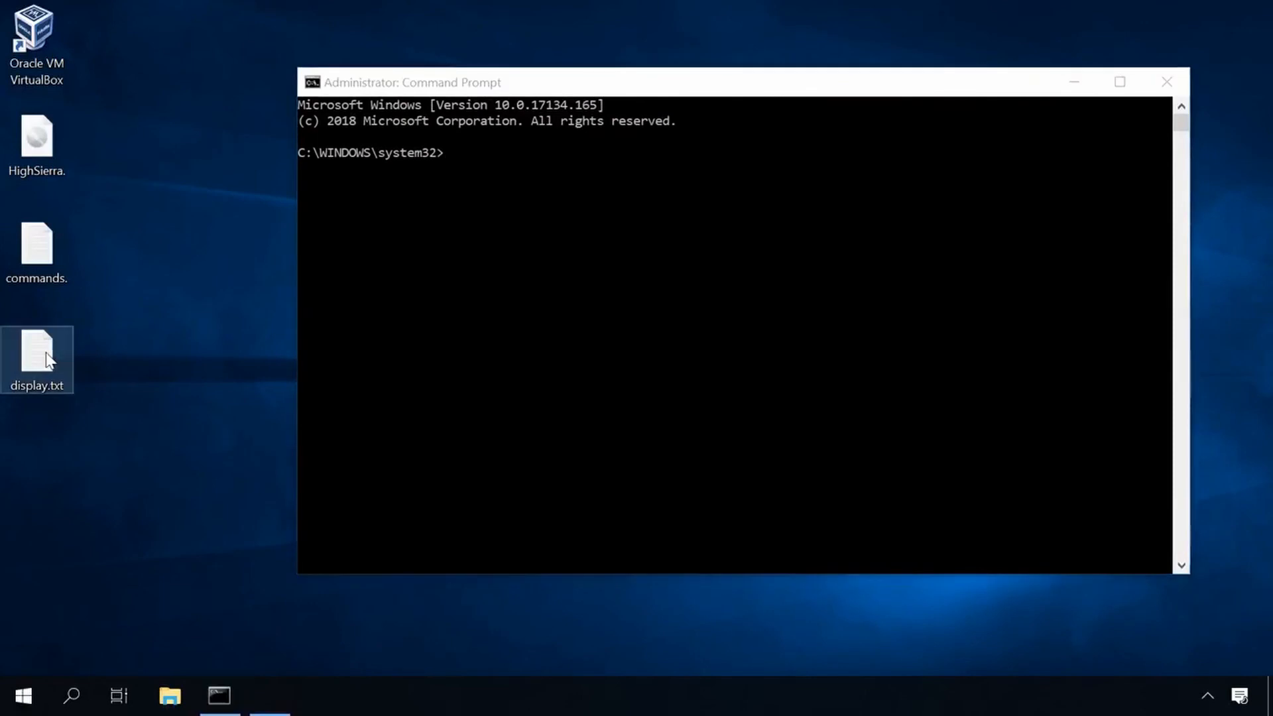
Run the display.txt VBoxManage commands setting the MacOS EFI resolution to 1440x900, then close Command Prompt.
{"action": "double_click", "coordinate": [36, 358]}
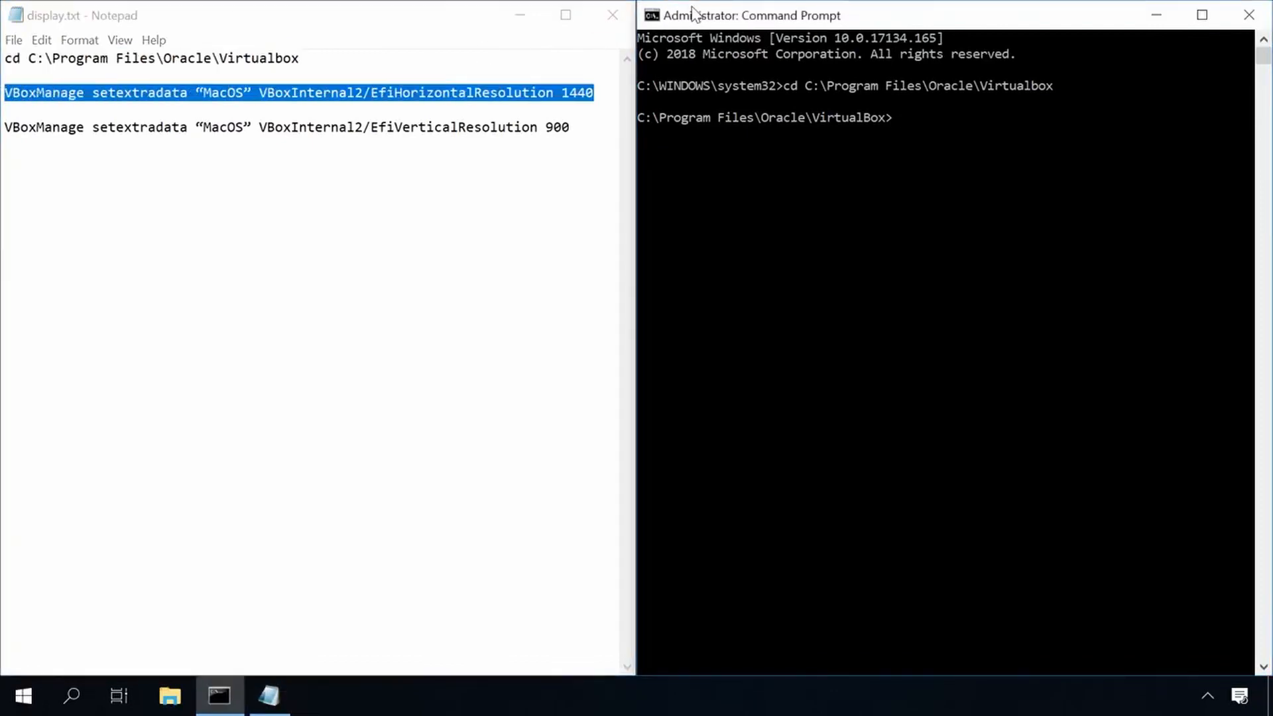
{"action": "key", "text": "Enter"}
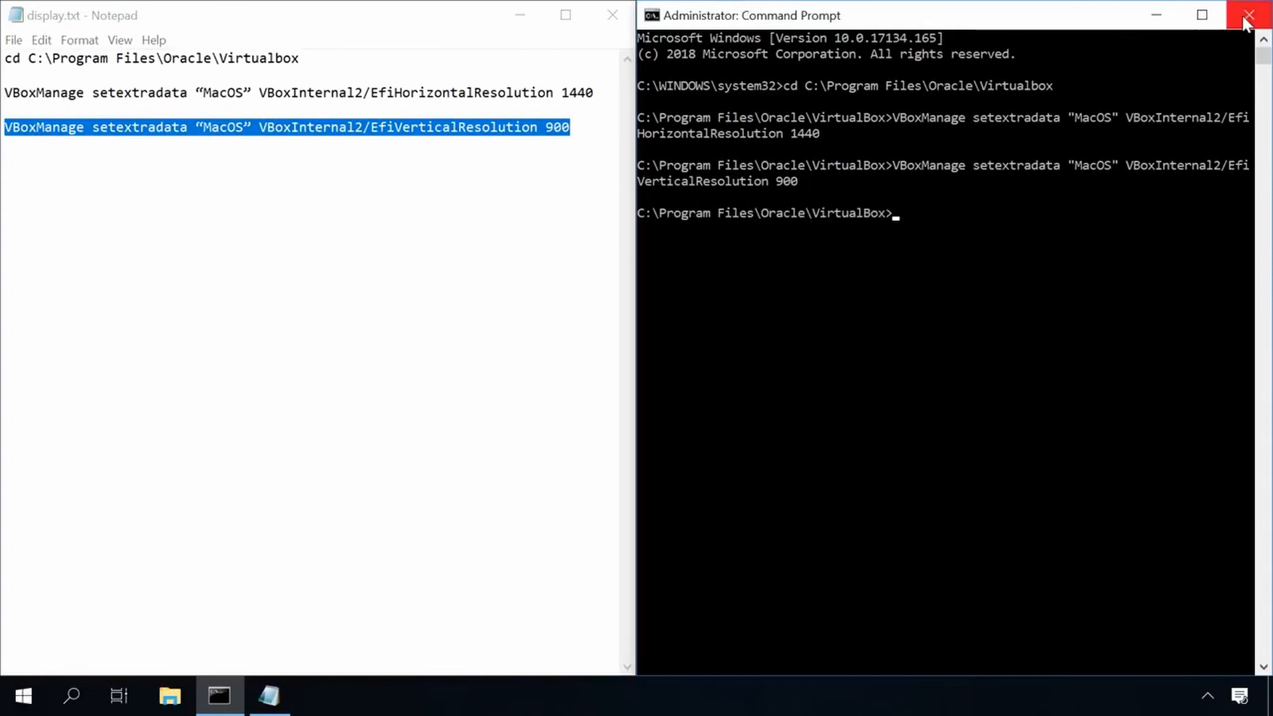
{"action": "left_click", "coordinate": [1249, 15]}
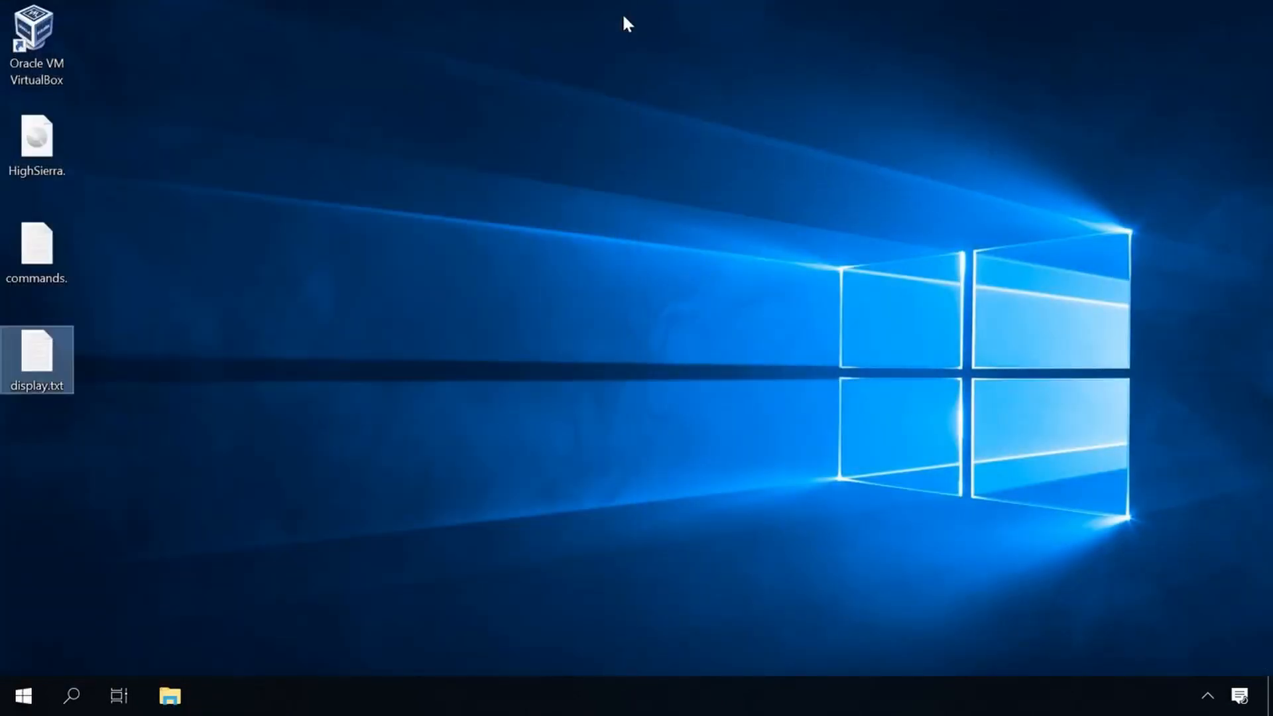
Launch VirtualBox, boot and log in to MacOS, and check Displays shows 1440 x 900.
{"action": "left_click", "coordinate": [36, 41]}
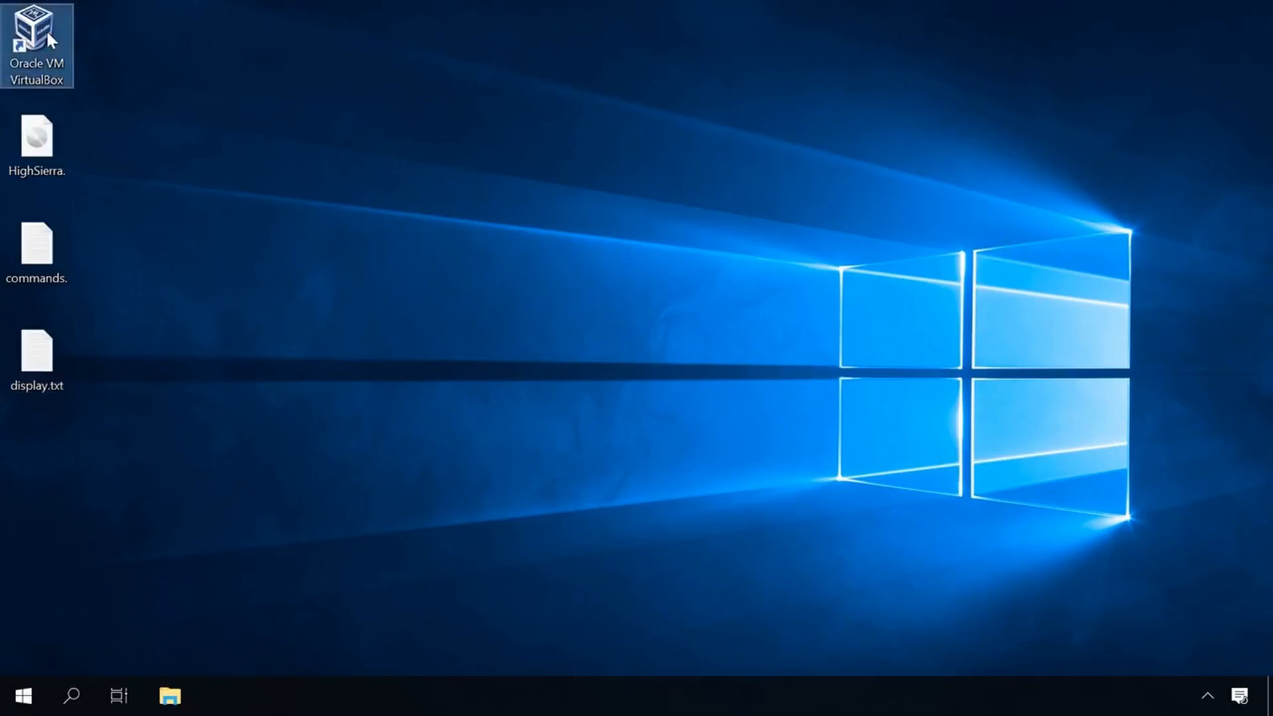
{"action": "double_click", "coordinate": [37, 45]}
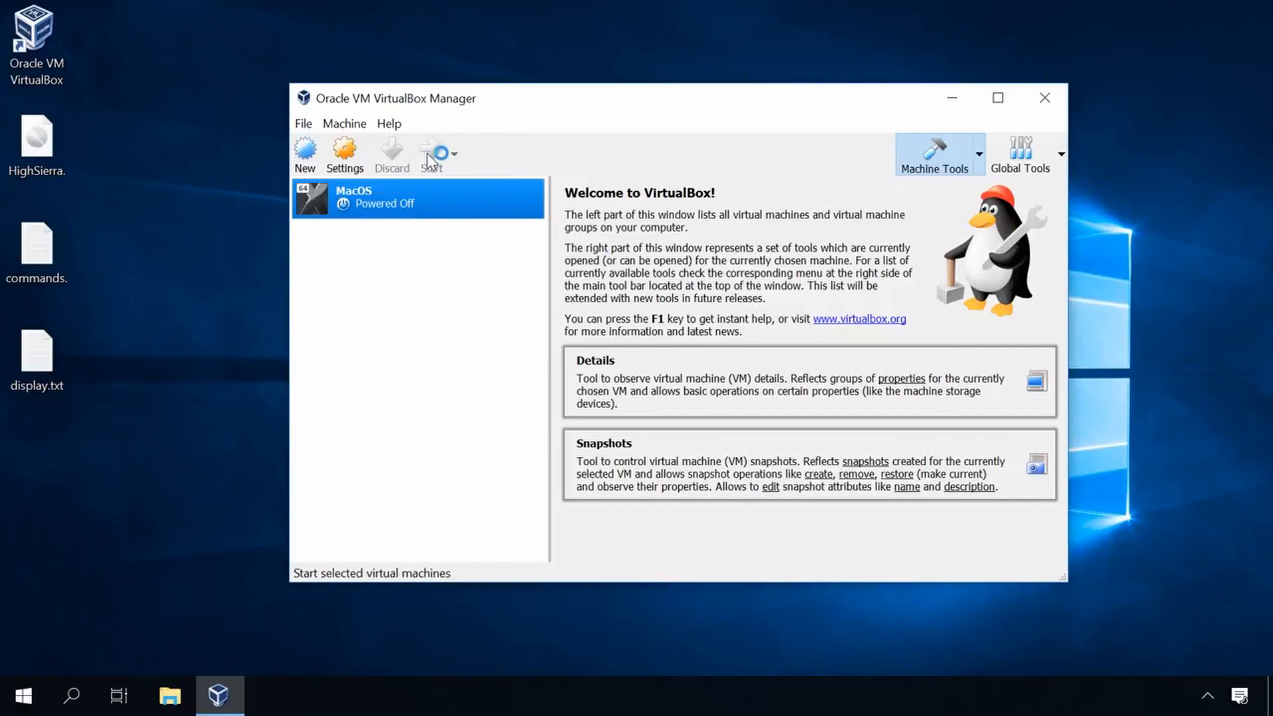
{"action": "left_click", "coordinate": [429, 152]}
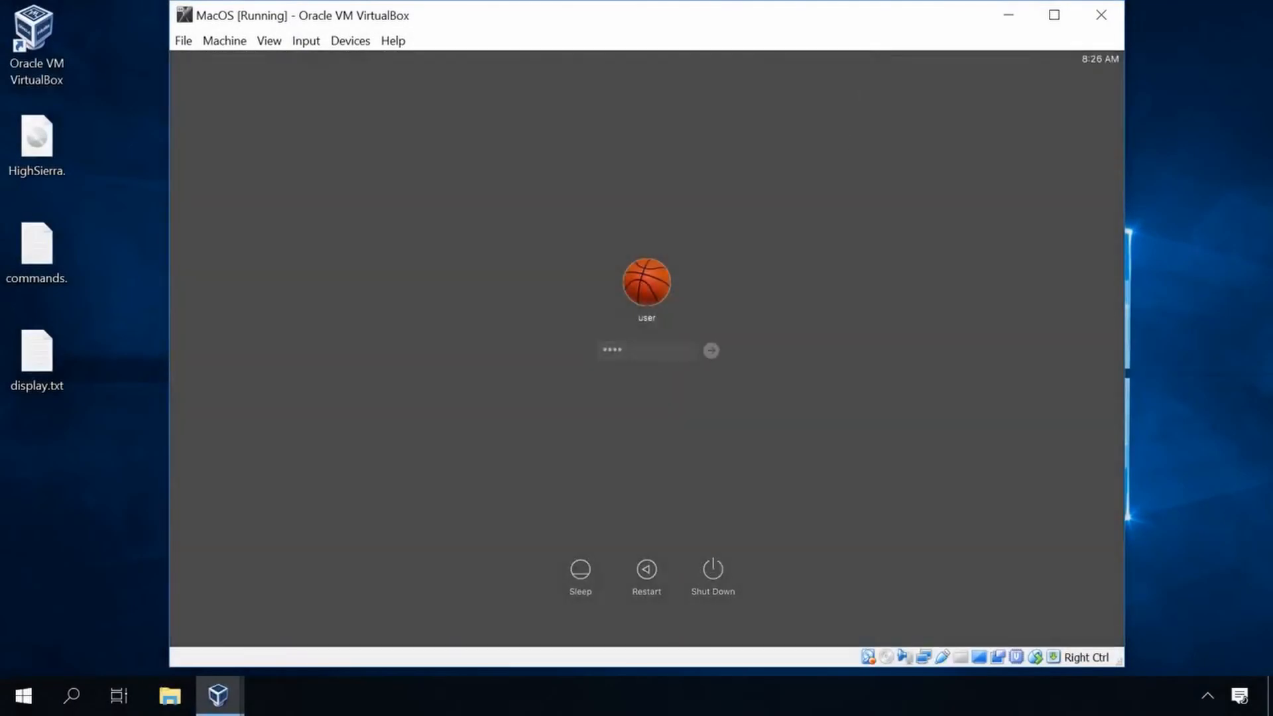
{"action": "left_click", "coordinate": [709, 350]}
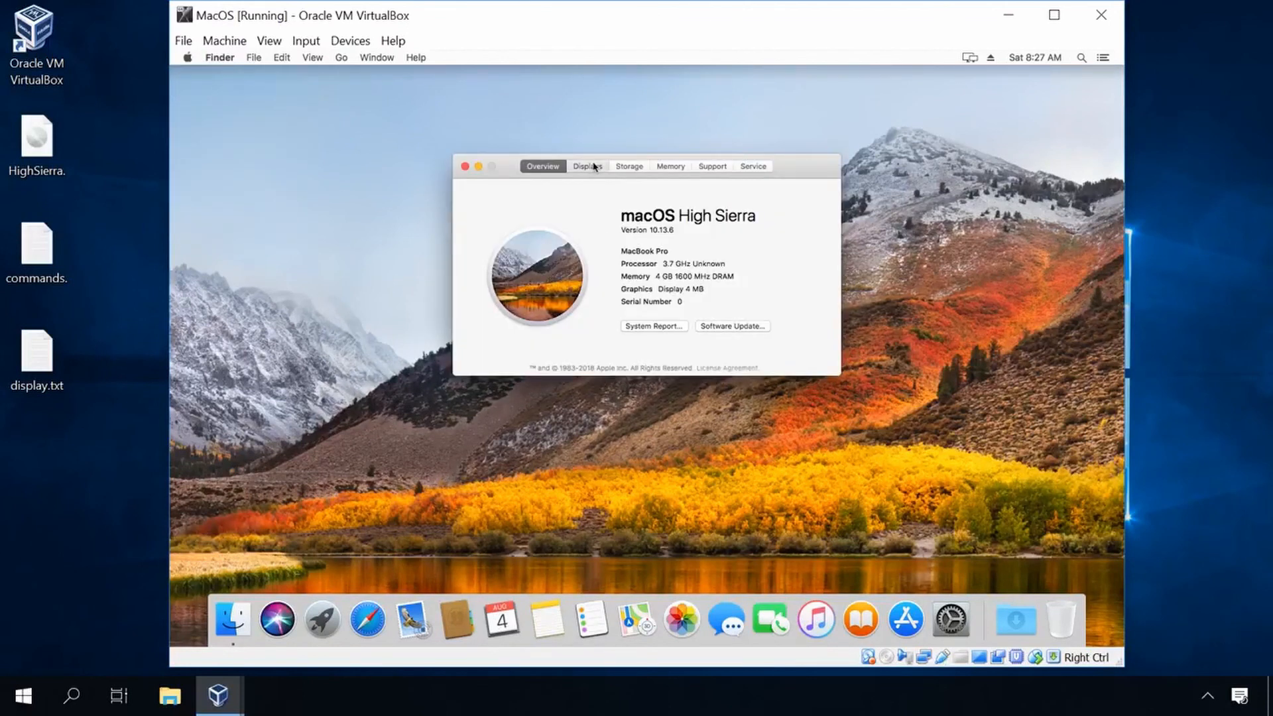
{"action": "left_click", "coordinate": [587, 166]}
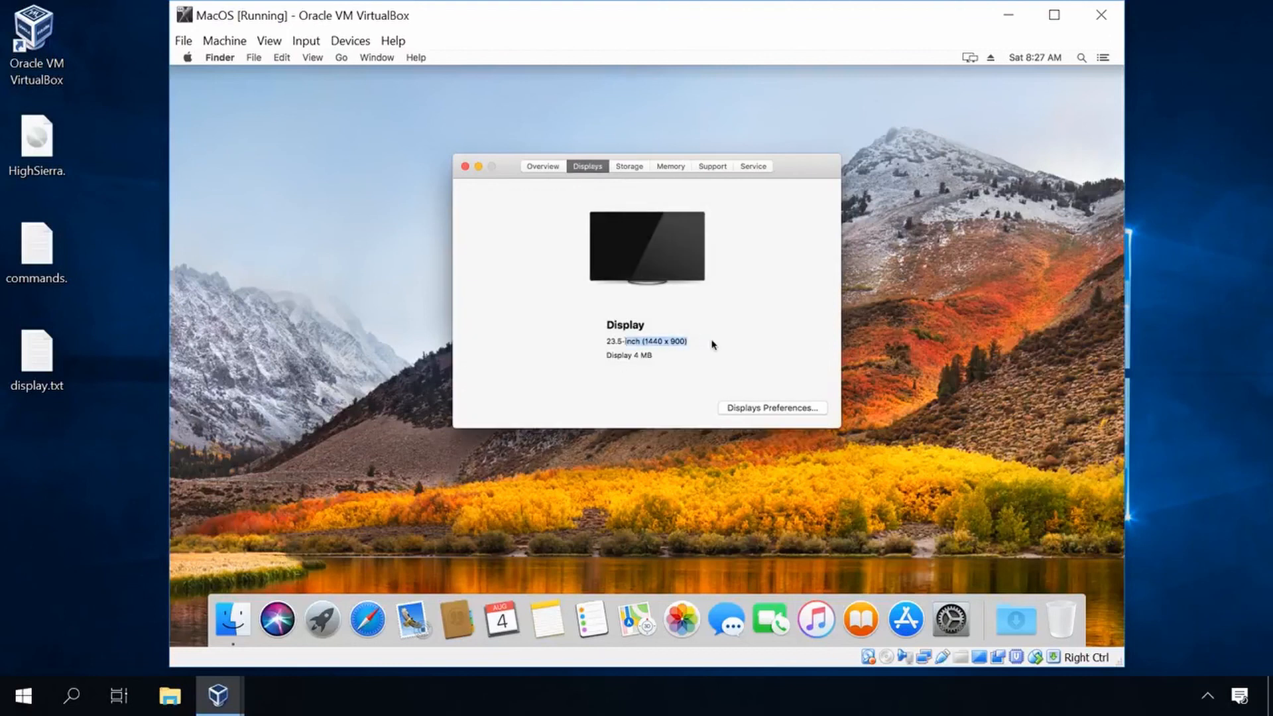